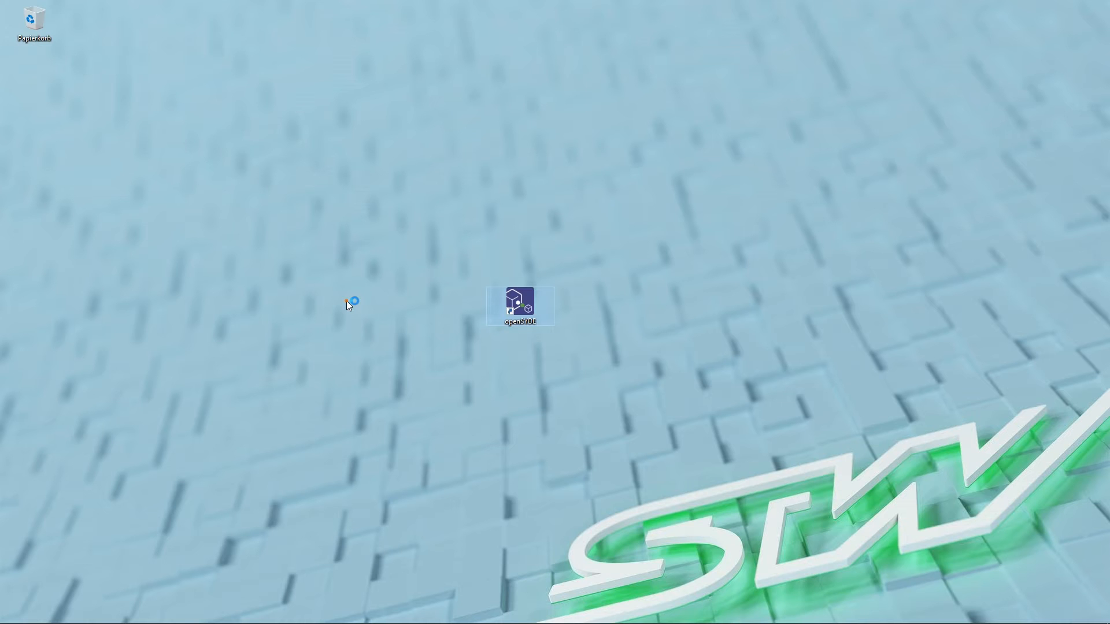
# - Launch openSYDE from its Windows desktop shortcut
pyautogui.doubleClick(520, 306)
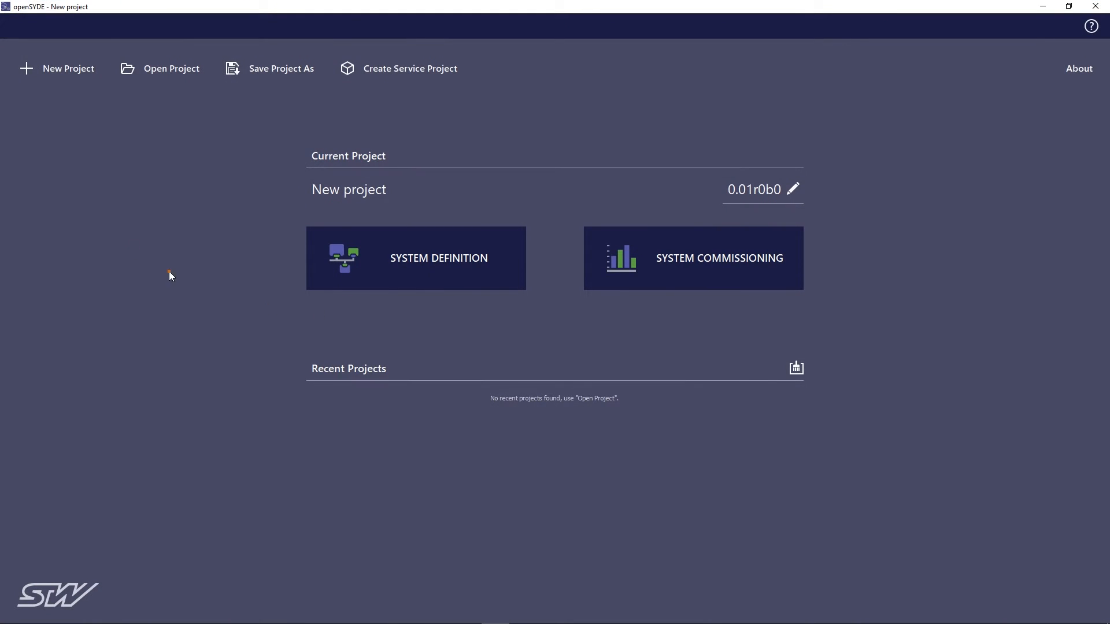
pyautogui.moveTo(57, 69)
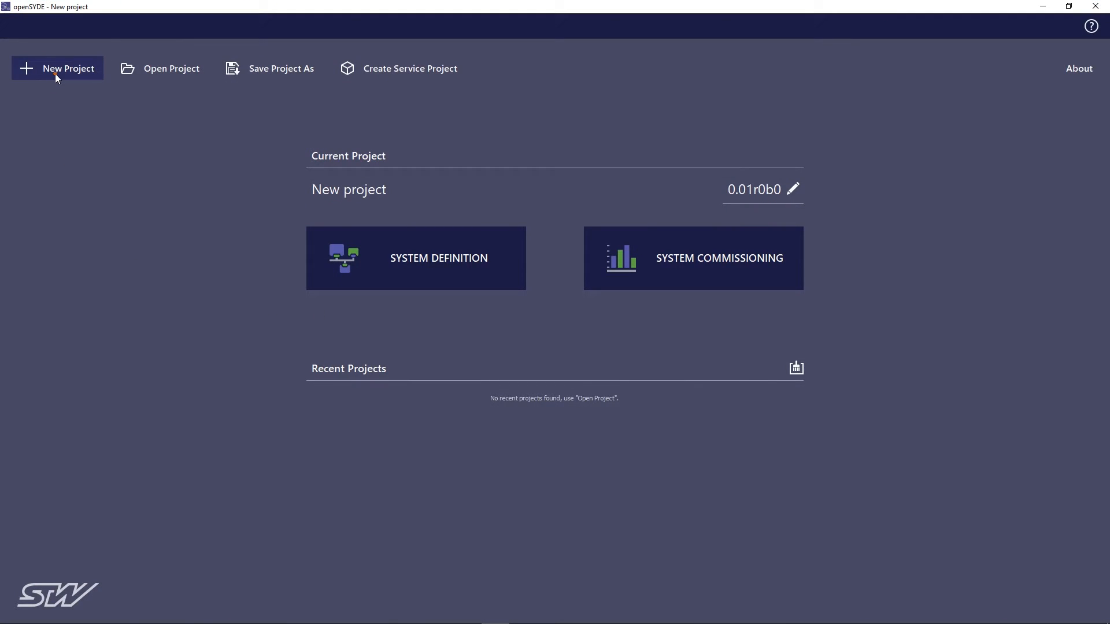
# - Start a new project, place ESX_3CS and ESX_4CS_GW, and add an Ethernet bus
pyautogui.click(416, 258)
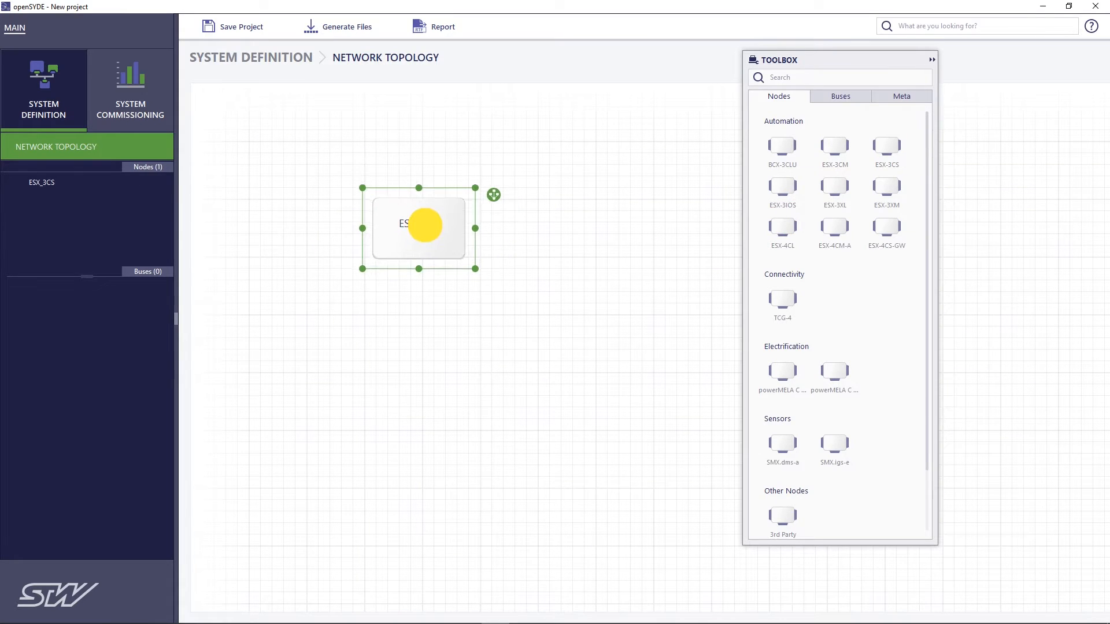
pyautogui.moveTo(419, 226); pyautogui.dragTo(422, 196)
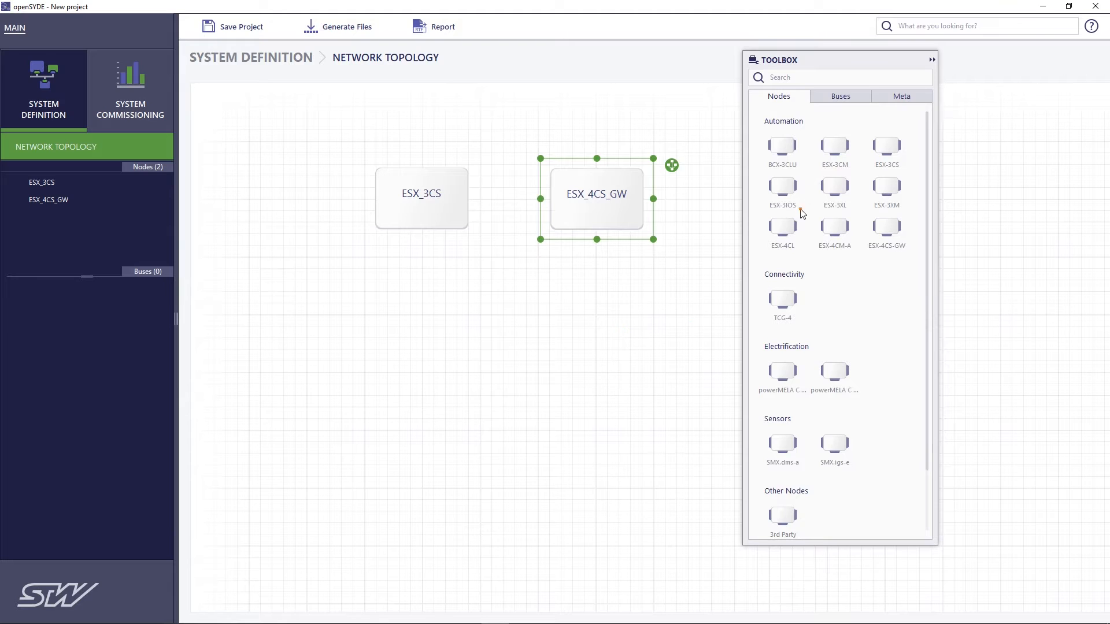
pyautogui.click(839, 97)
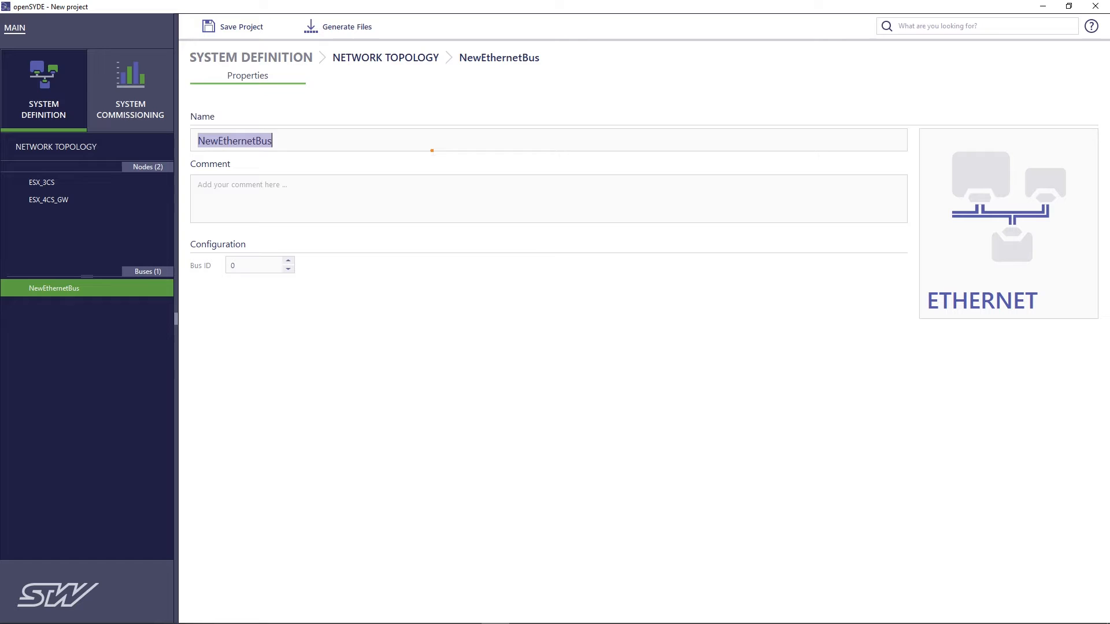
# - Name the bus 'Ethernet' and add CAN buses CAN_Bus_1 and CAN_Bus_2
pyautogui.write('Ethernet')
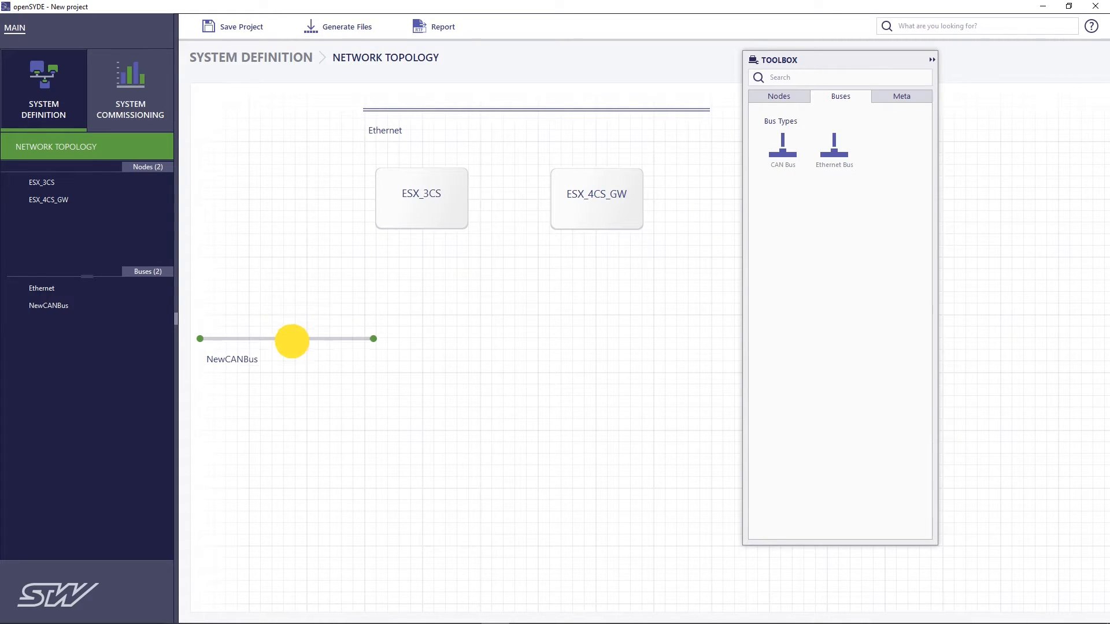
pyautogui.click(291, 339)
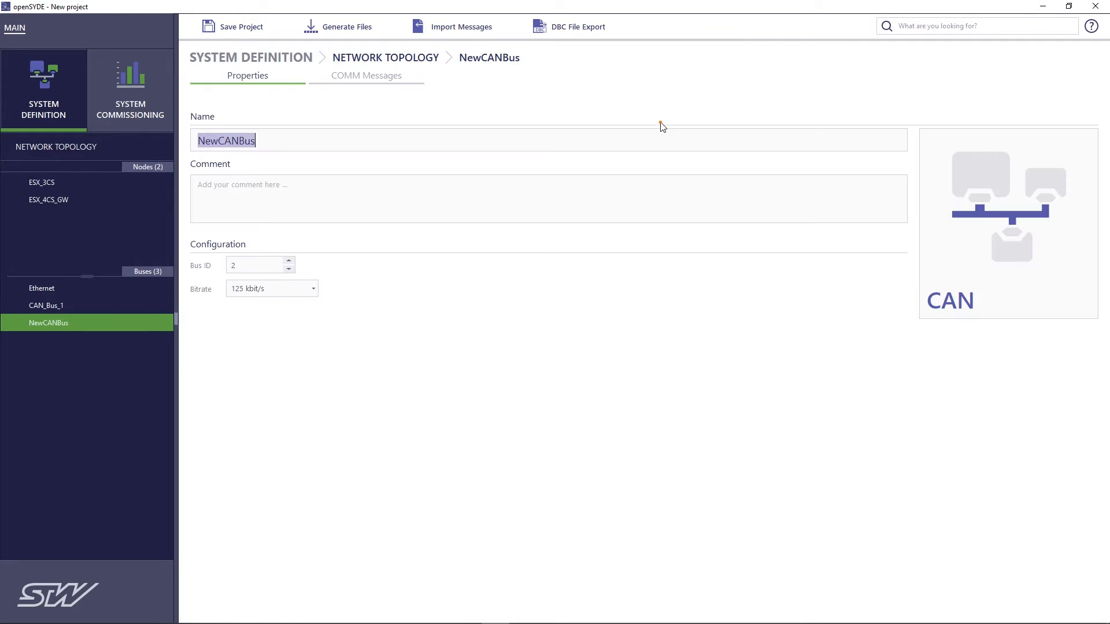
pyautogui.write('CAN_Bus_2')
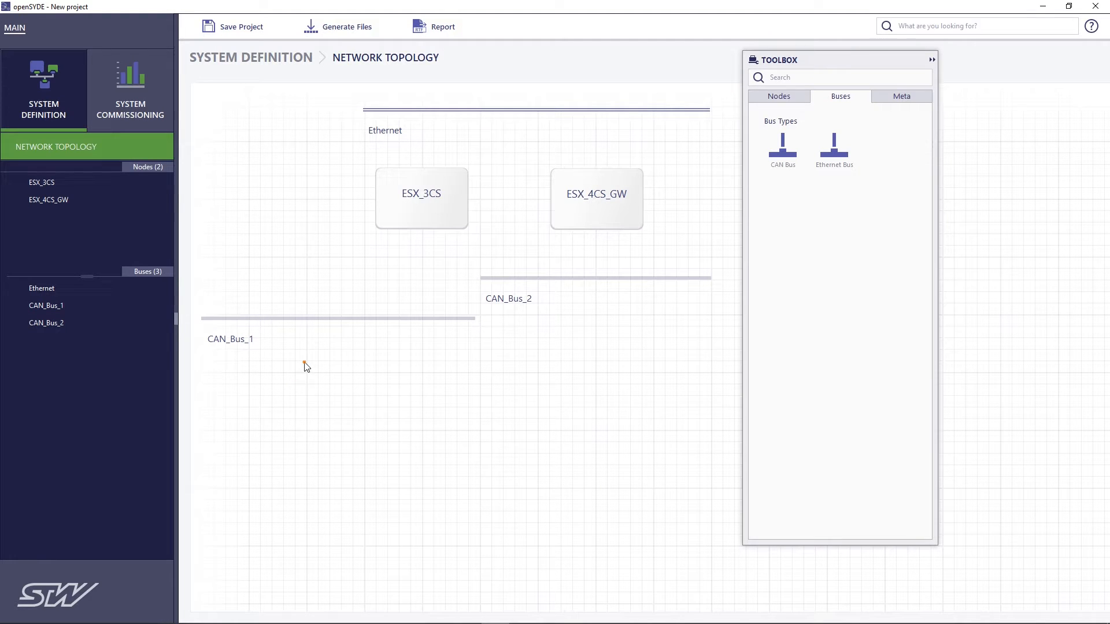
pyautogui.click(422, 198)
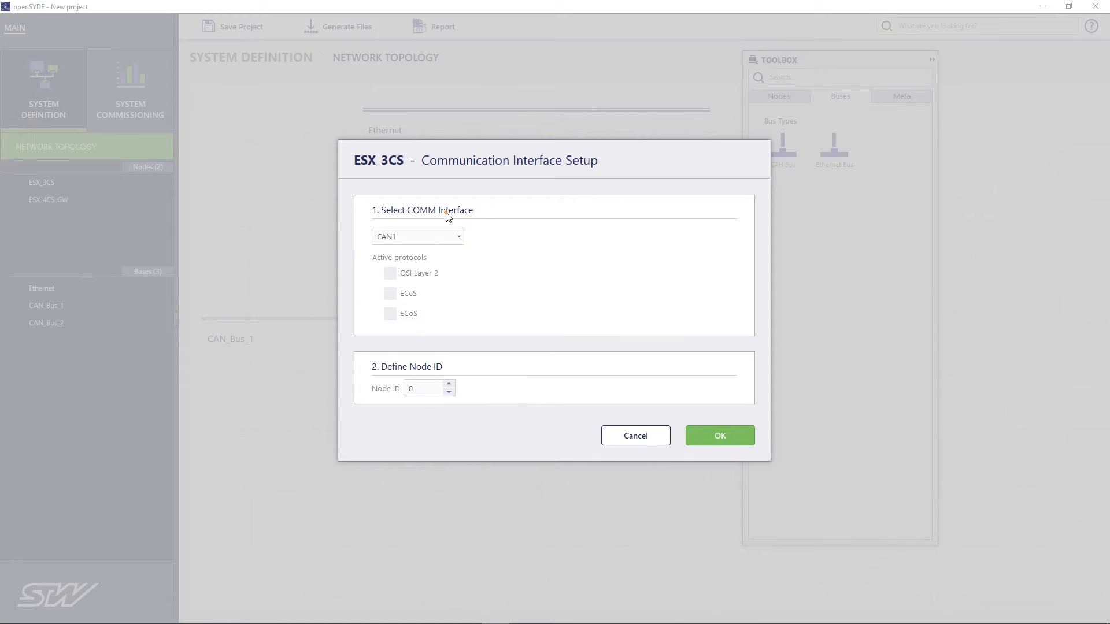
# - Connect ESX_3CS to CAN_Bus_1 on CAN1 and CAN_Bus_2 on CAN2
pyautogui.click(416, 236)
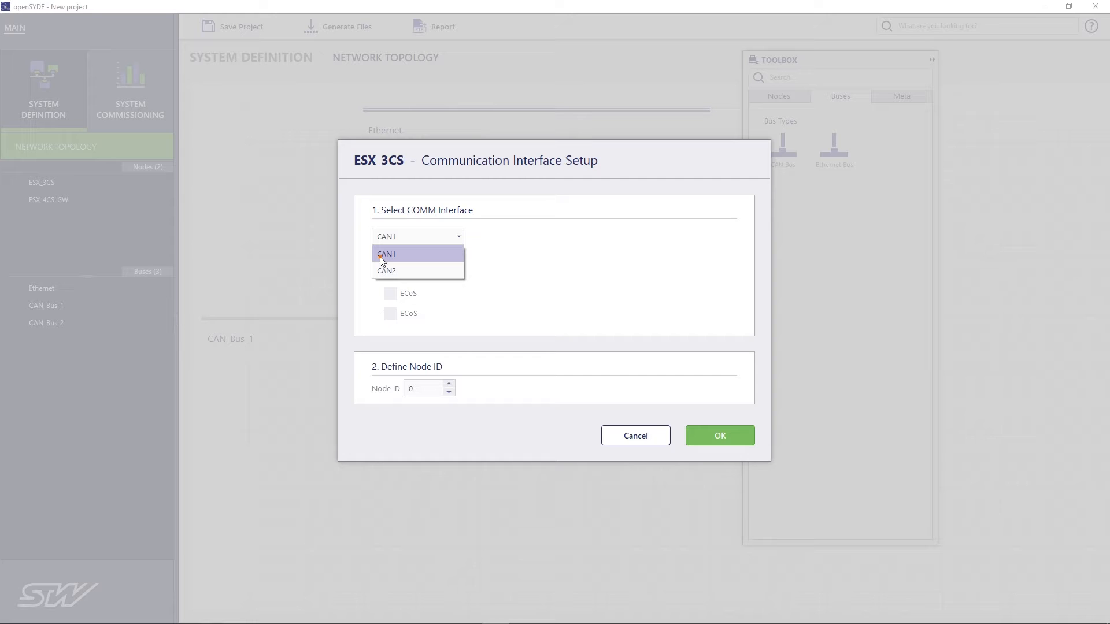
pyautogui.click(387, 253)
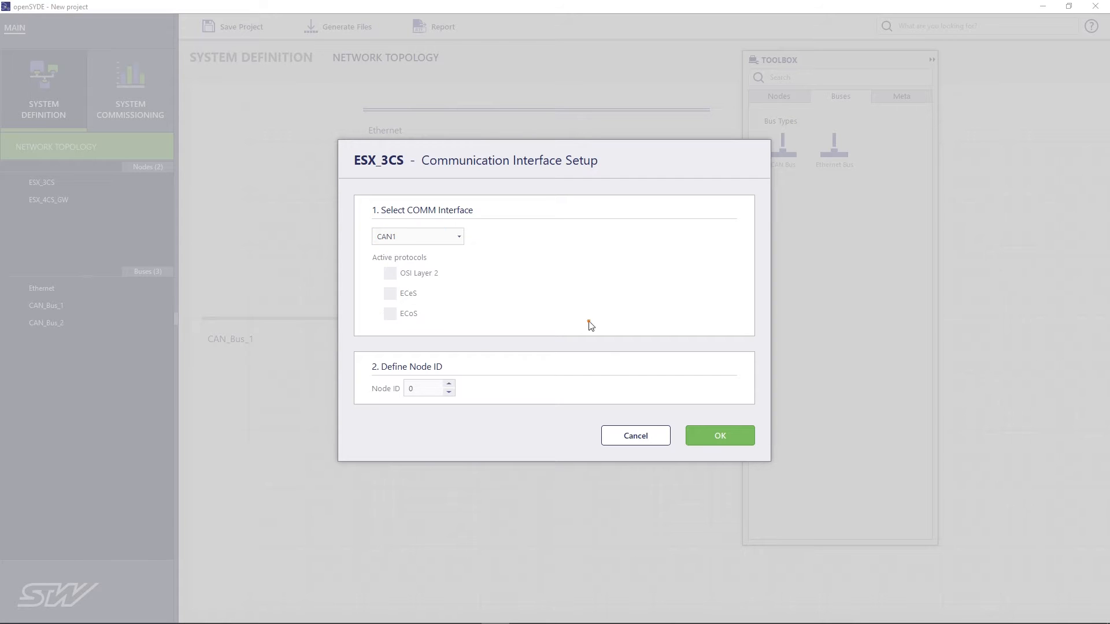
pyautogui.click(719, 435)
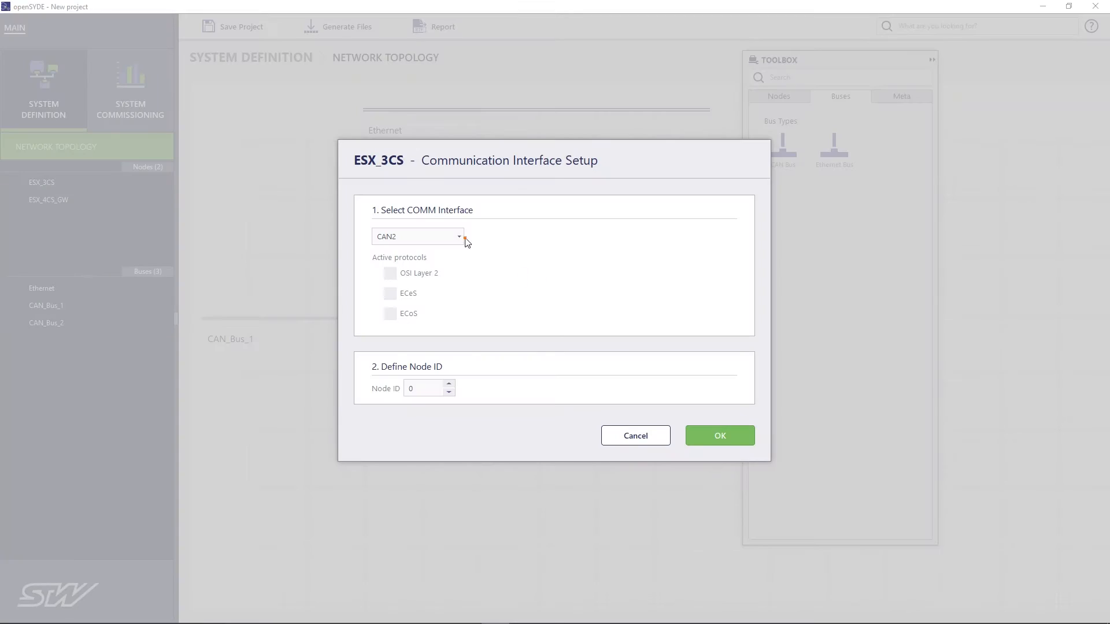
pyautogui.moveTo(690, 430)
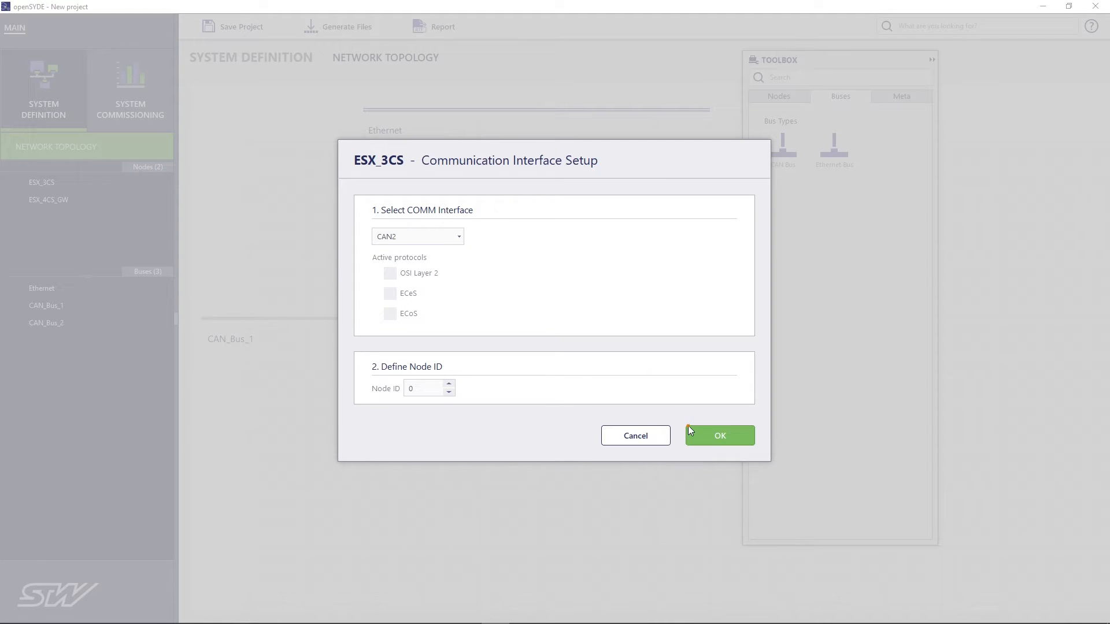
pyautogui.click(719, 436)
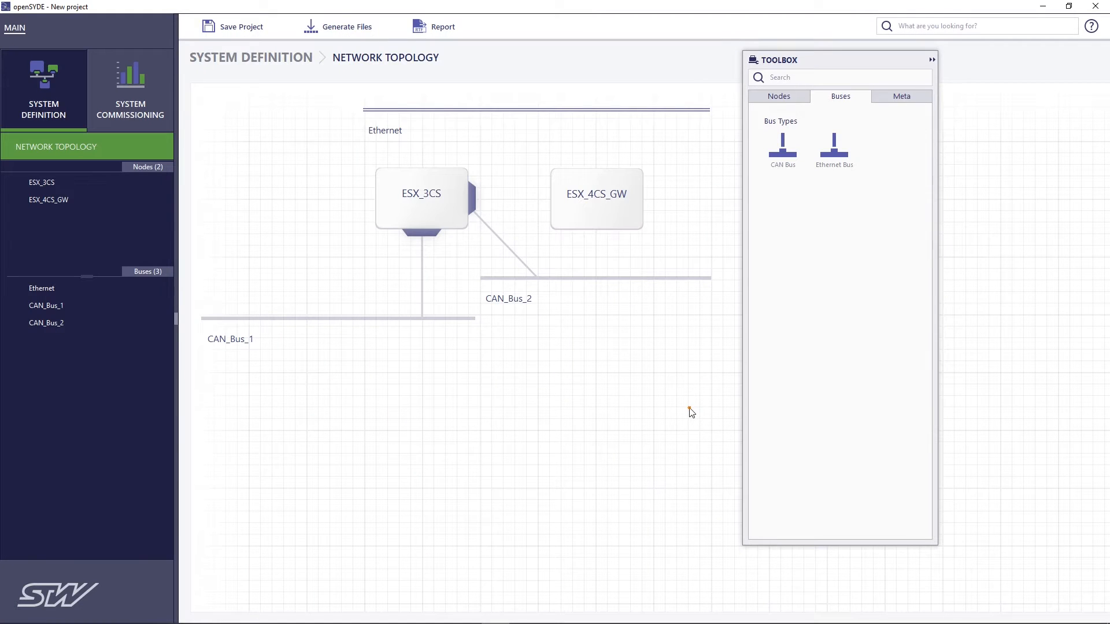
# - Connect ESX_4CS_GW to CAN_Bus_2, and both nodes to Ethernet on ETHERNET1
pyautogui.click(596, 195)
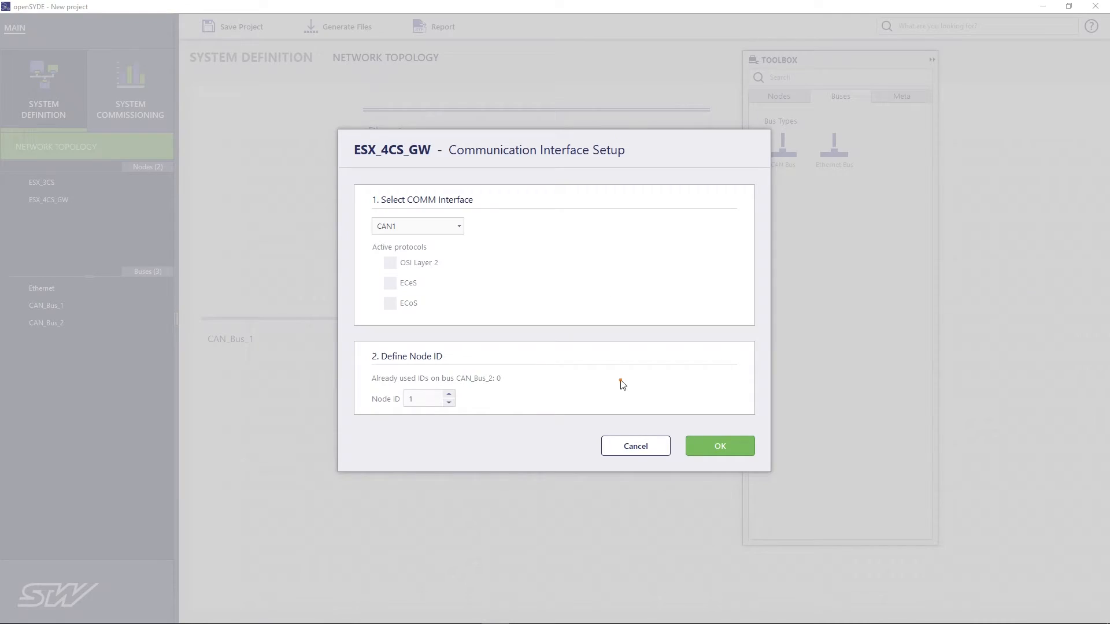
pyautogui.click(417, 226)
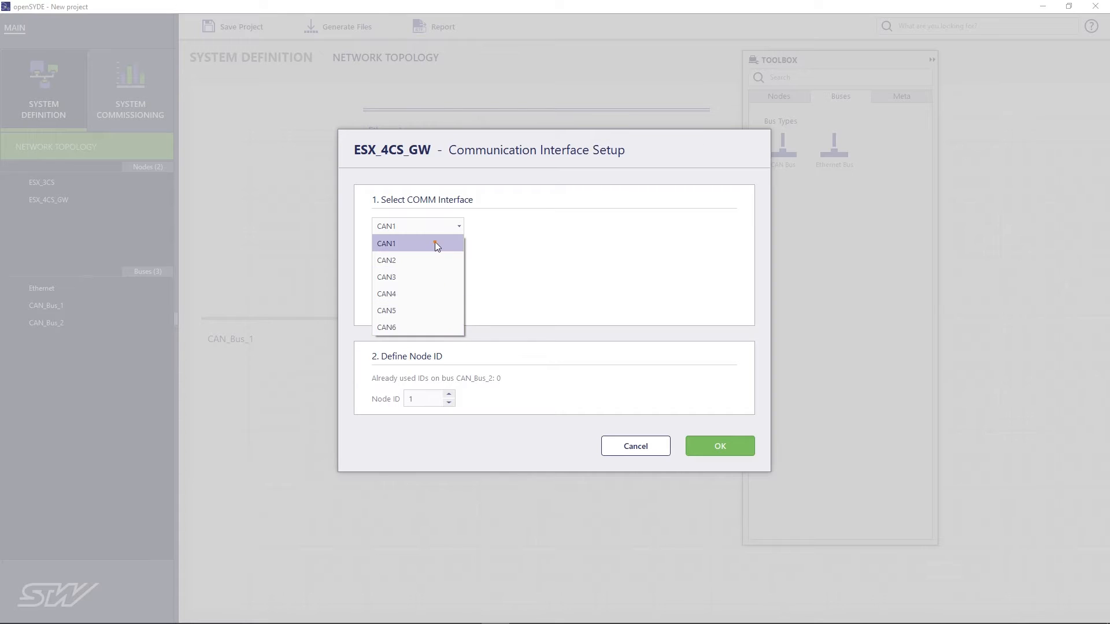
pyautogui.click(719, 446)
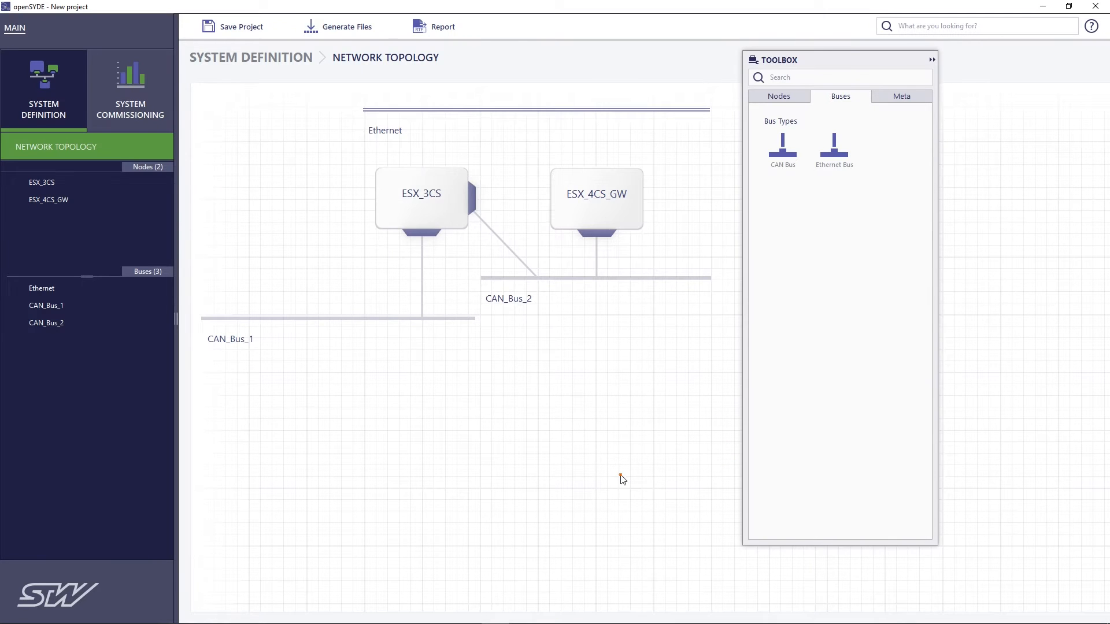
pyautogui.click(422, 198)
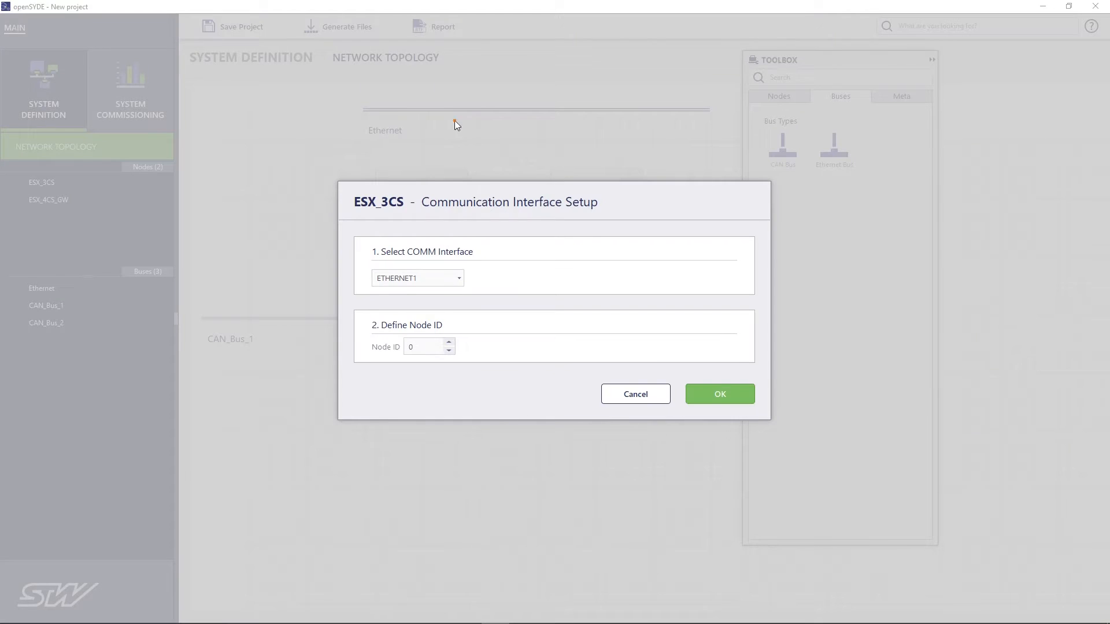
pyautogui.click(718, 394)
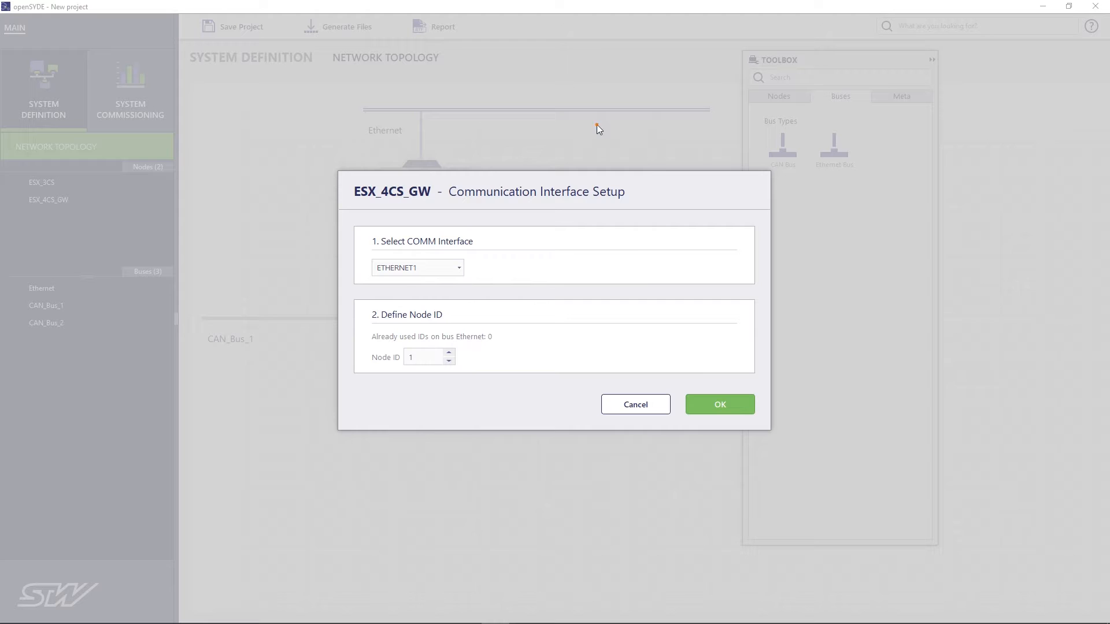
pyautogui.click(718, 404)
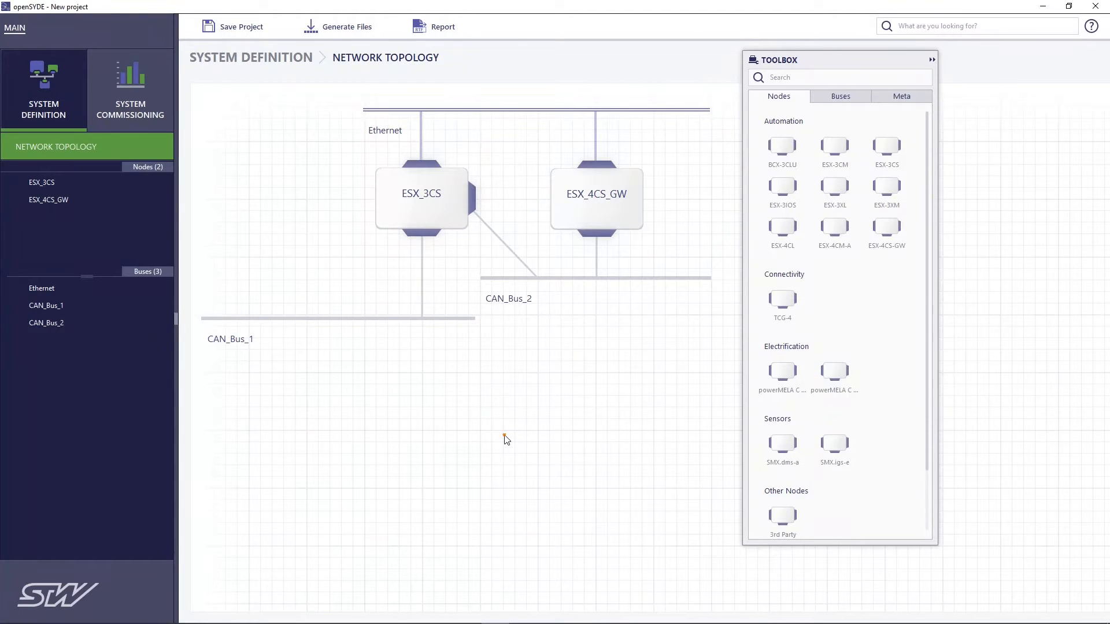
pyautogui.moveTo(240, 26)
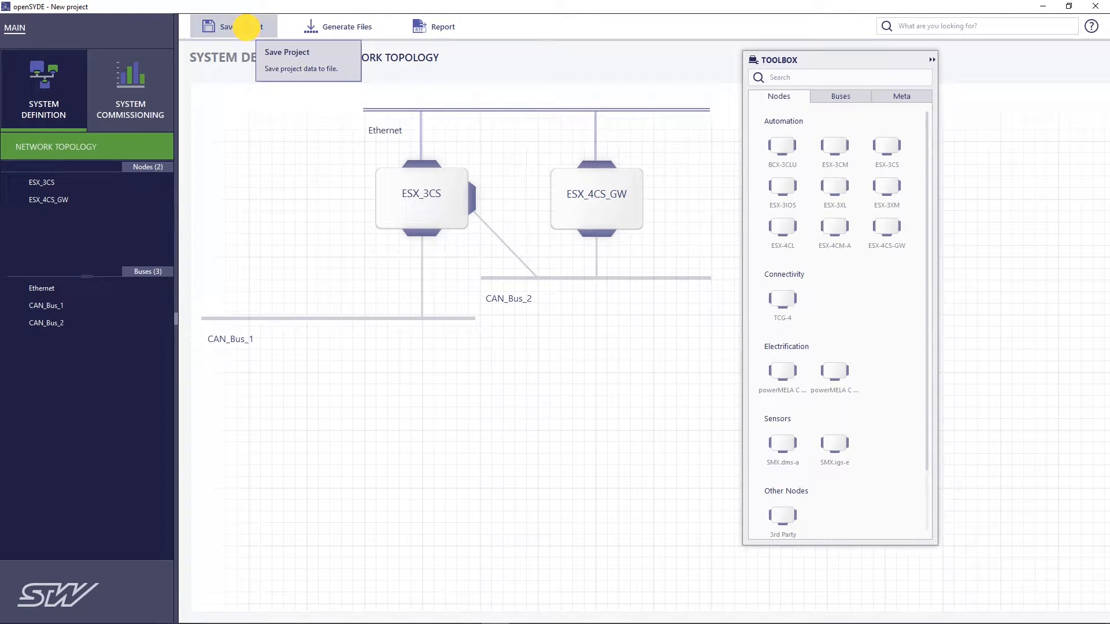
# - Save the project as VideoTutorialRouting in C:\openSYDE_projects
pyautogui.click(287, 52)
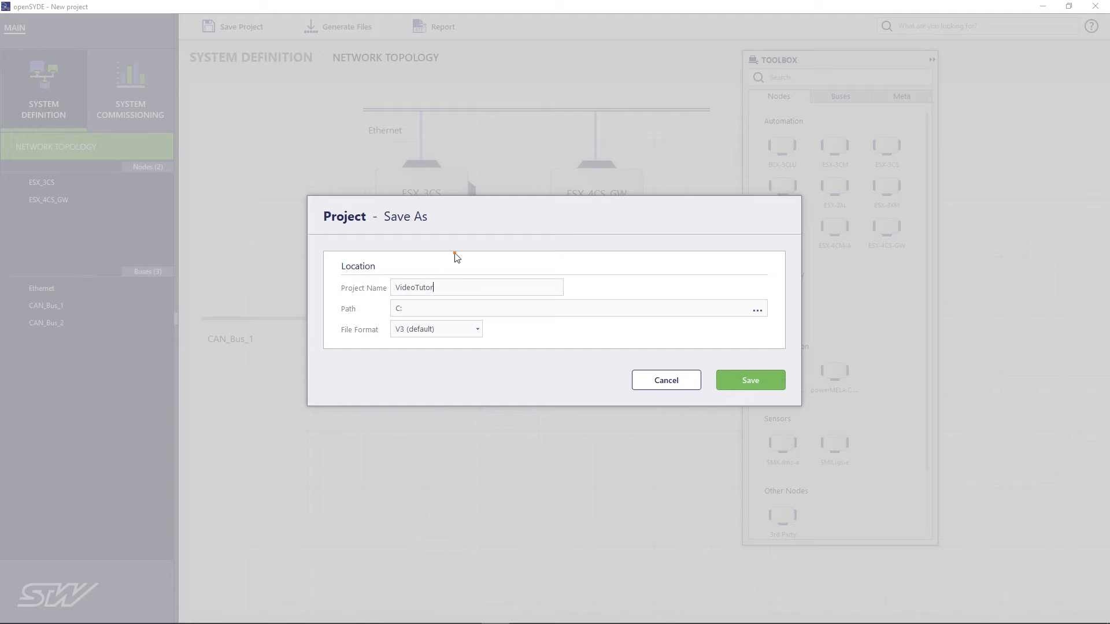
pyautogui.click(756, 309)
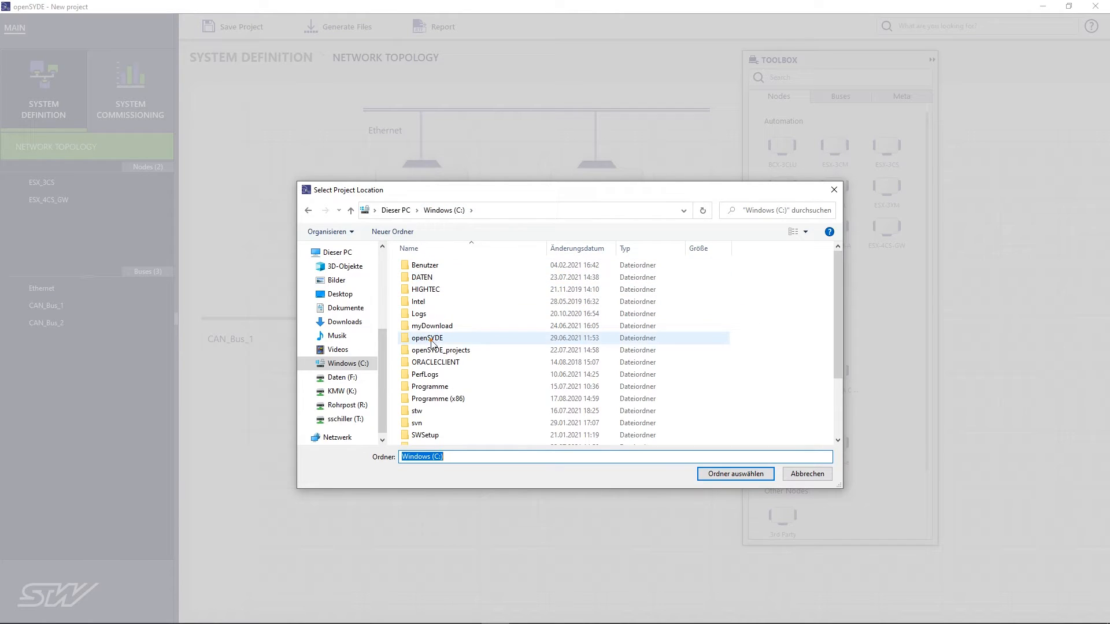
pyautogui.click(734, 473)
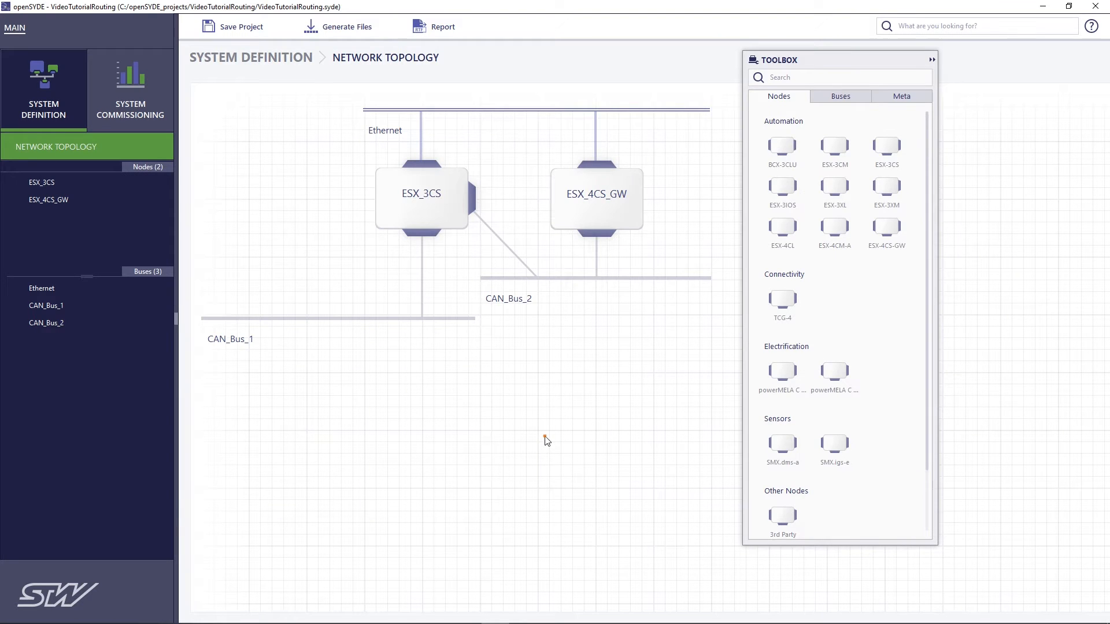
# - Set ESX_3CS's ETHERNET1 IP address to 172.20.230.120
pyautogui.click(422, 200)
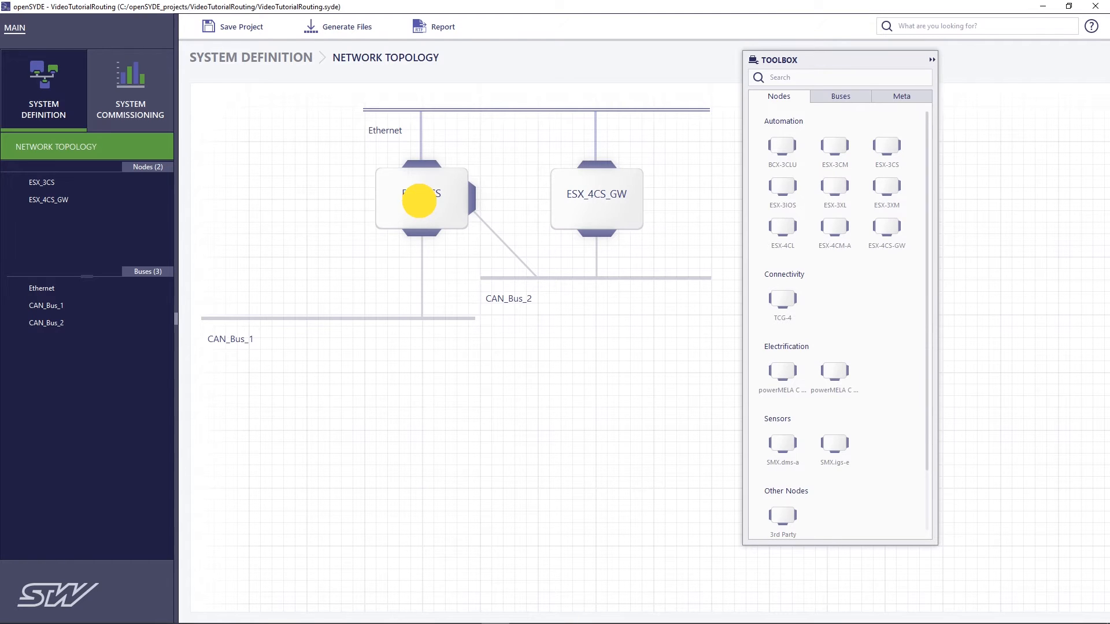
pyautogui.click(420, 201)
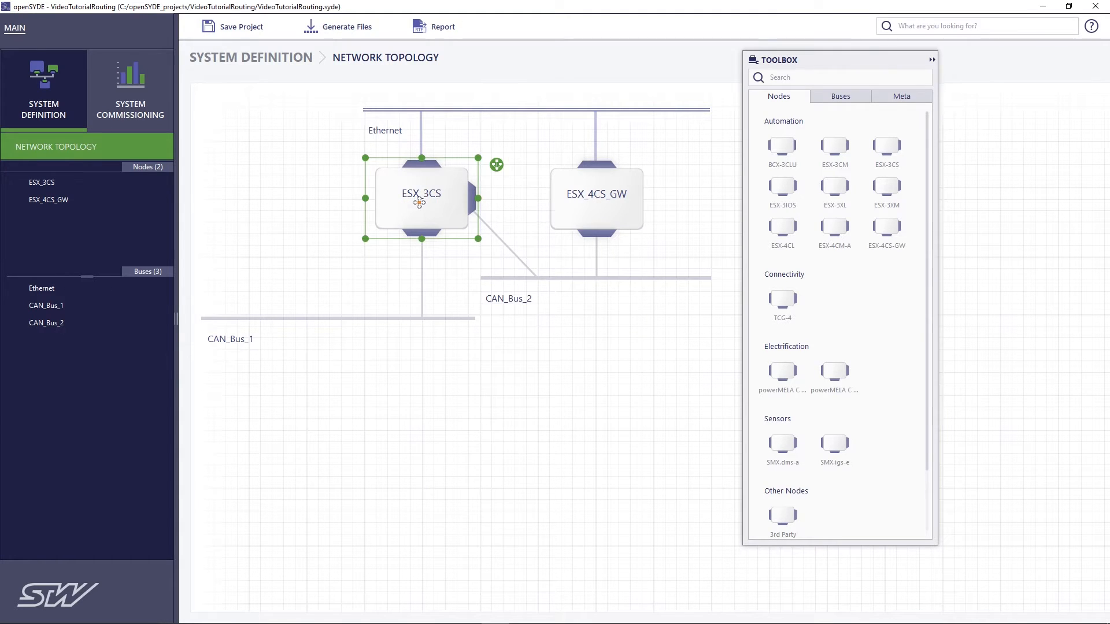
pyautogui.doubleClick(421, 194)
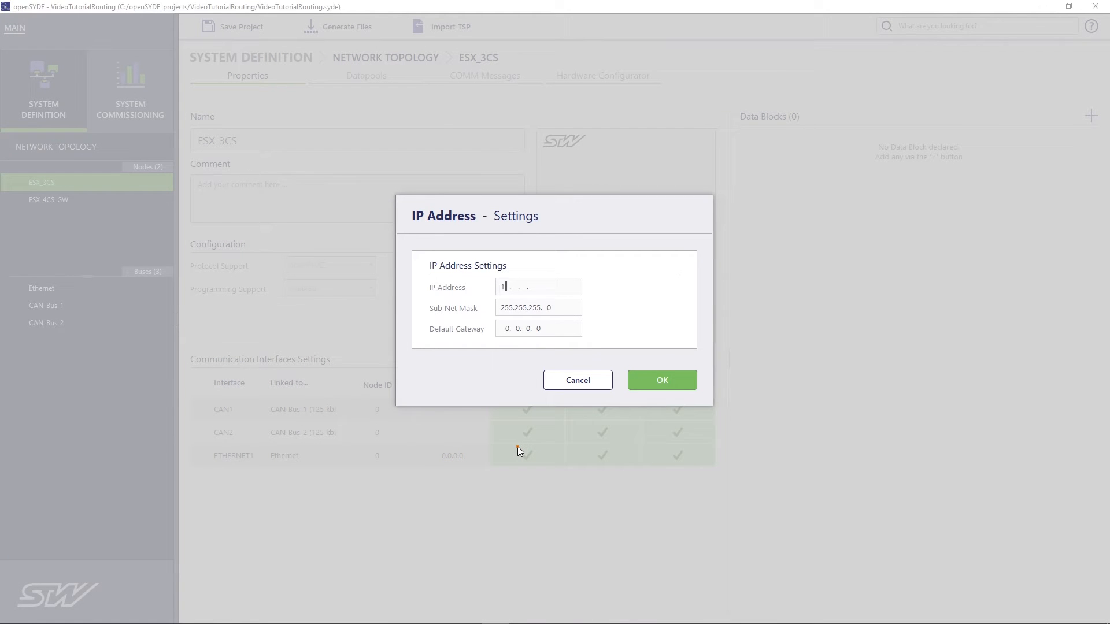
pyautogui.write('72.20')
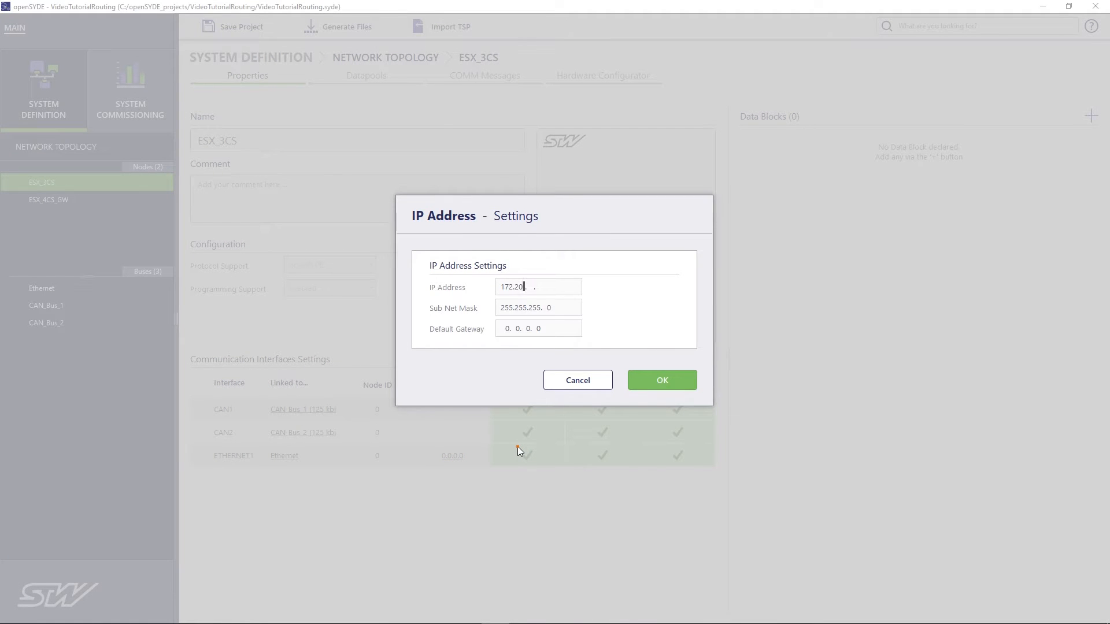
pyautogui.write('230.12')
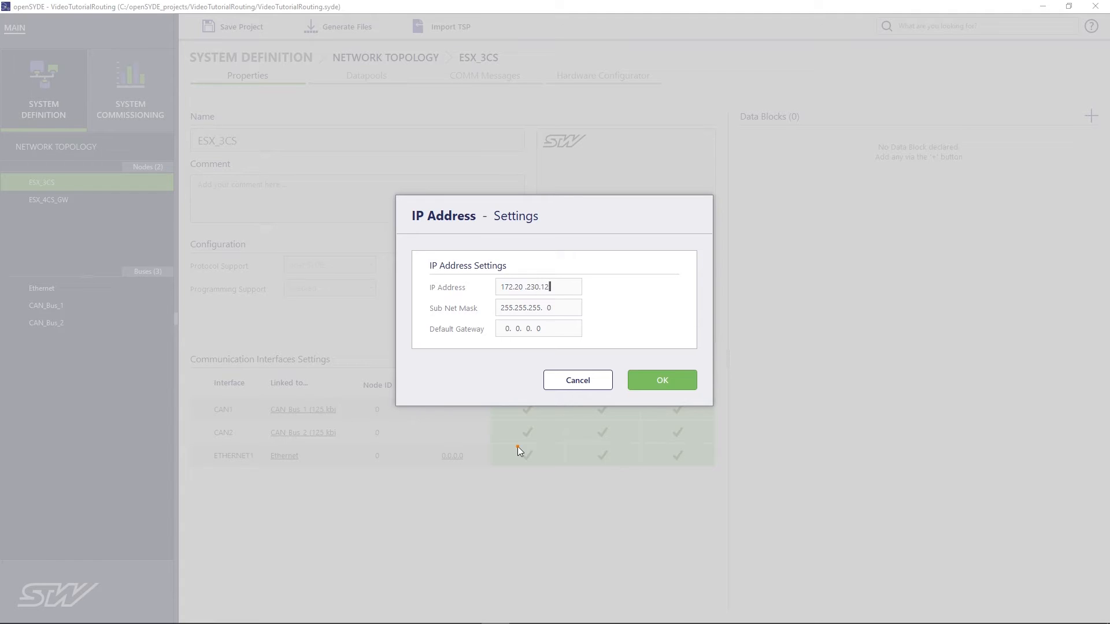
pyautogui.click(660, 380)
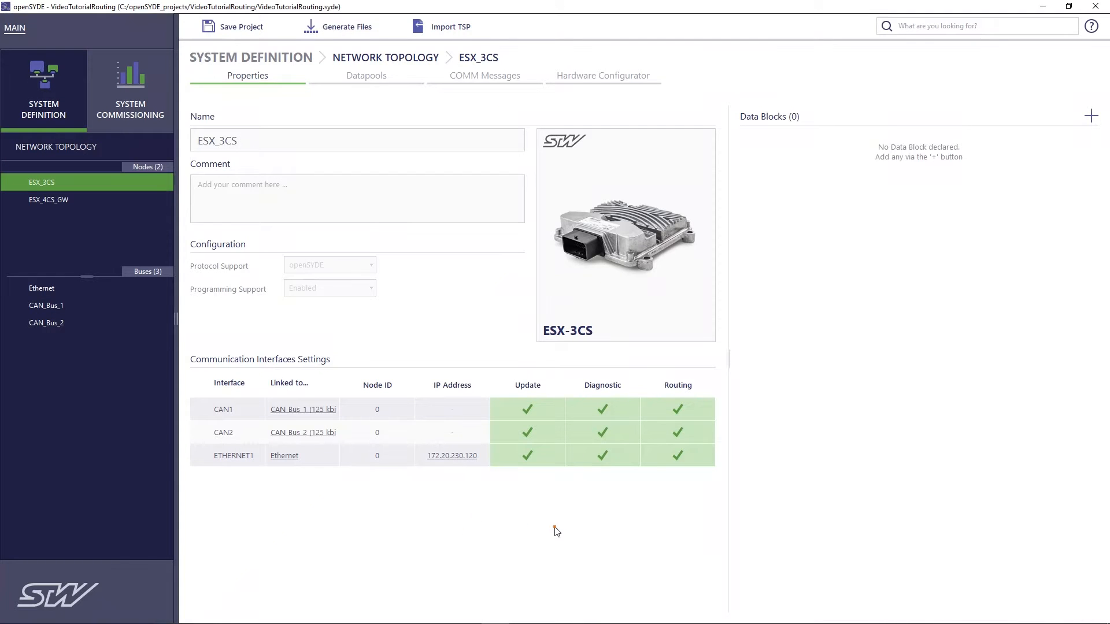
pyautogui.moveTo(922, 235)
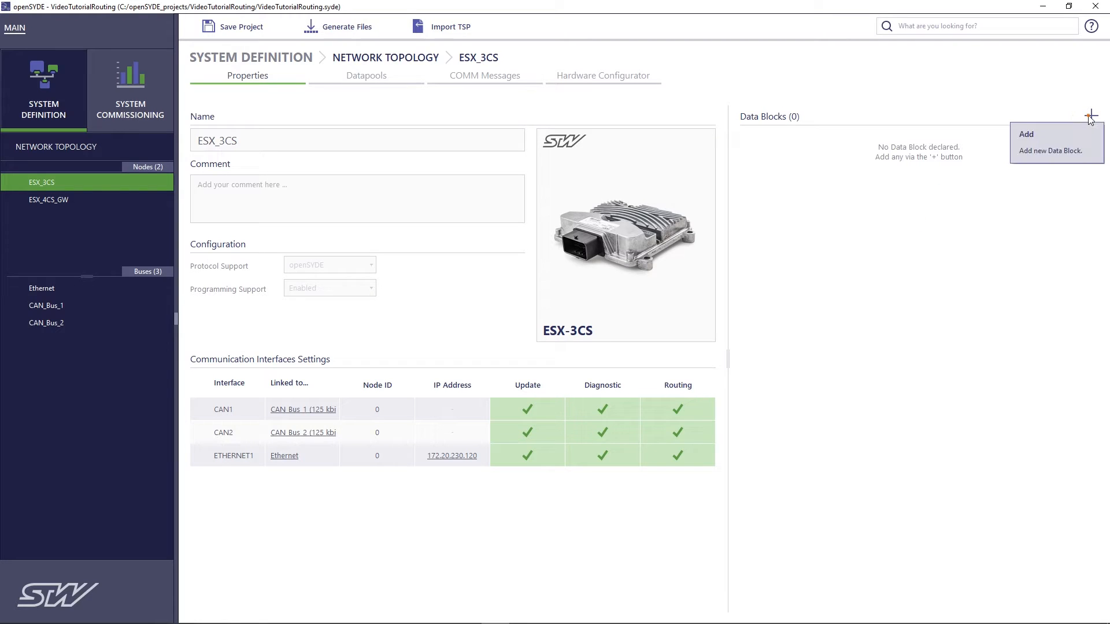
# - Add data block 3CS_ETH_Application with file generation and the tutorial project path
pyautogui.click(1090, 117)
pyautogui.write('3')
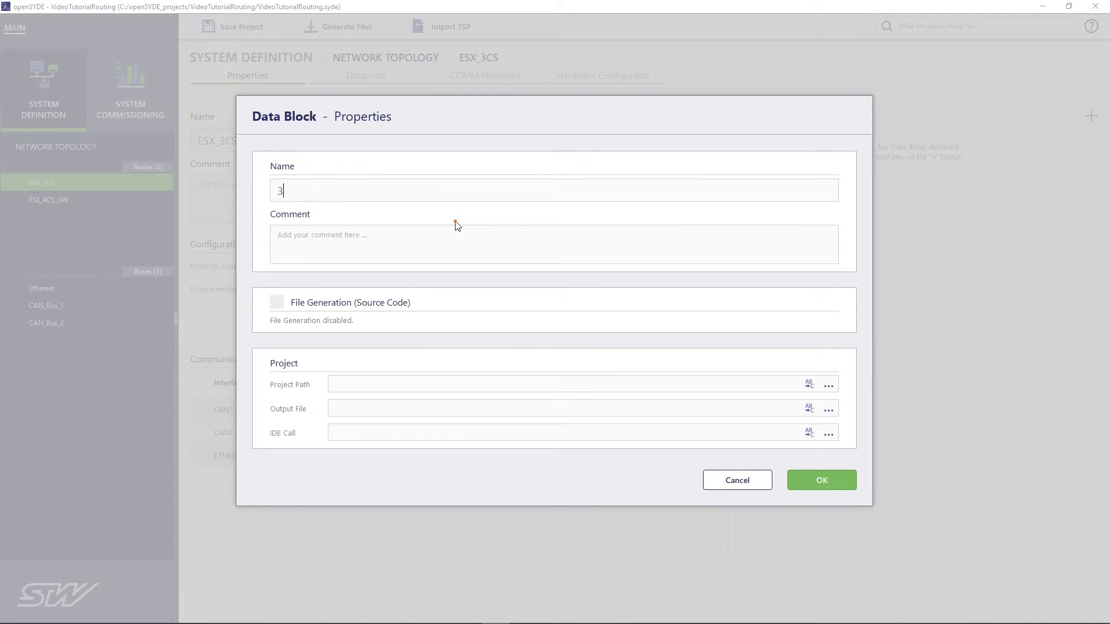
pyautogui.write('CS_ET')
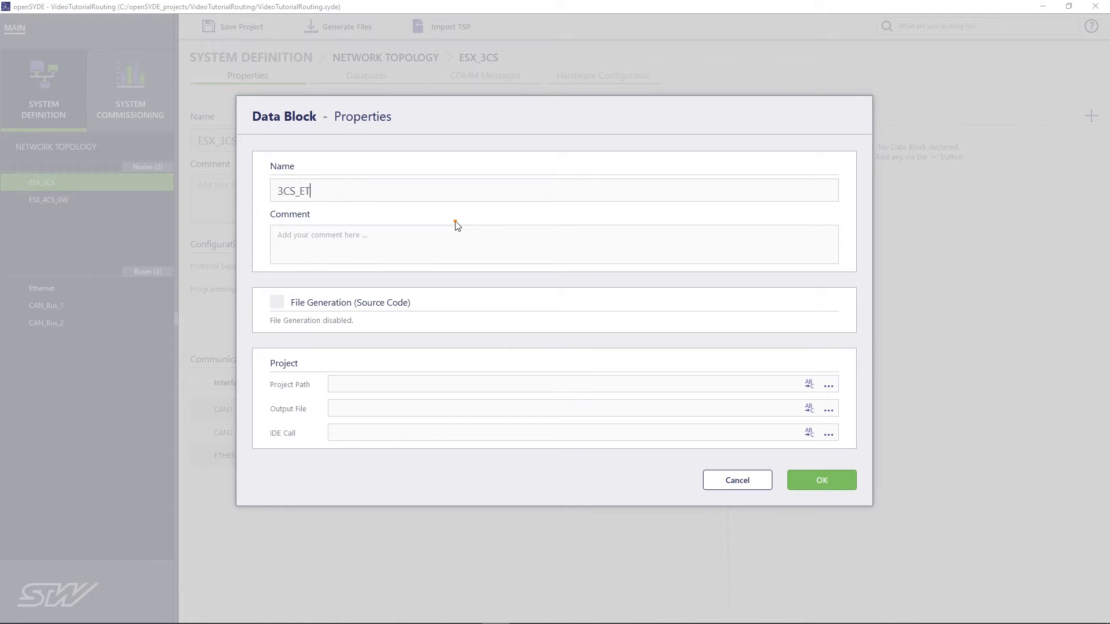
pyautogui.write('H_Applicati')
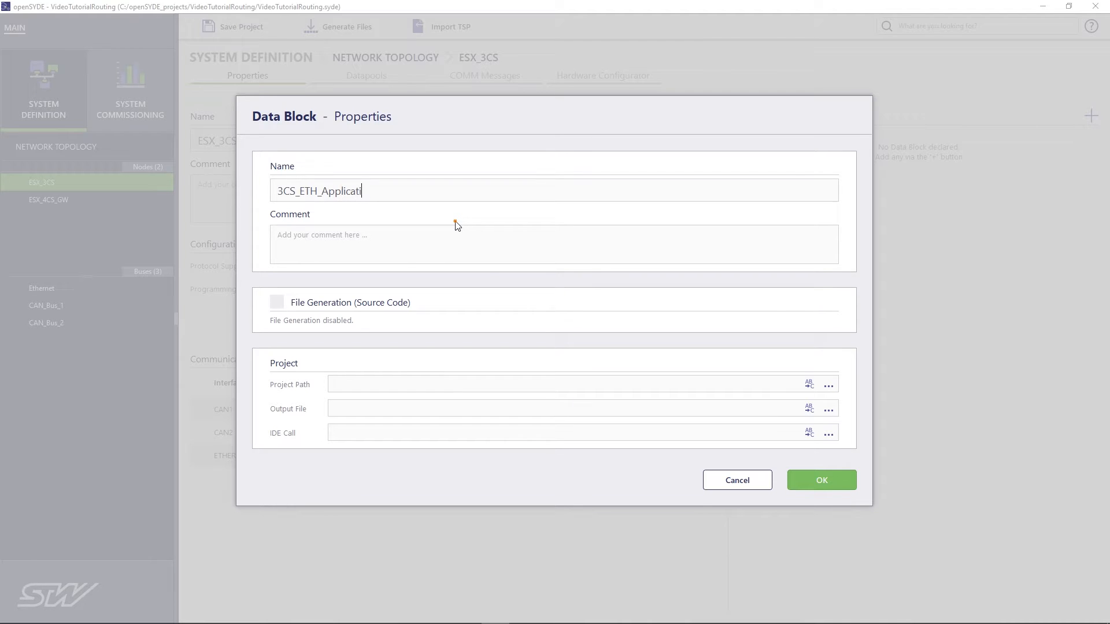
pyautogui.click(277, 303)
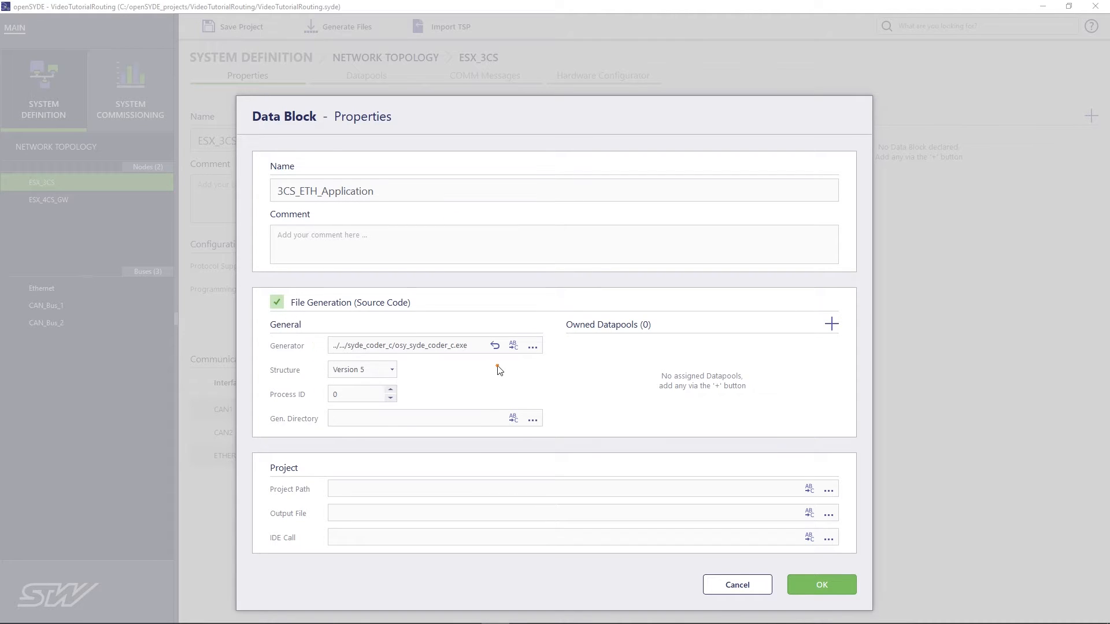
pyautogui.click(532, 418)
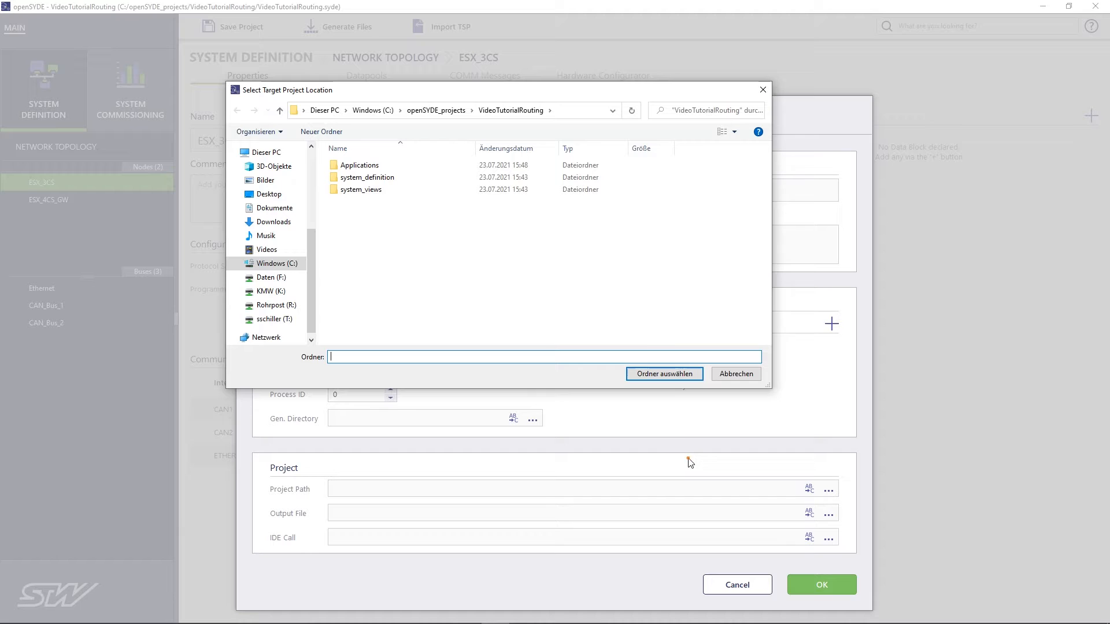
pyautogui.click(663, 374)
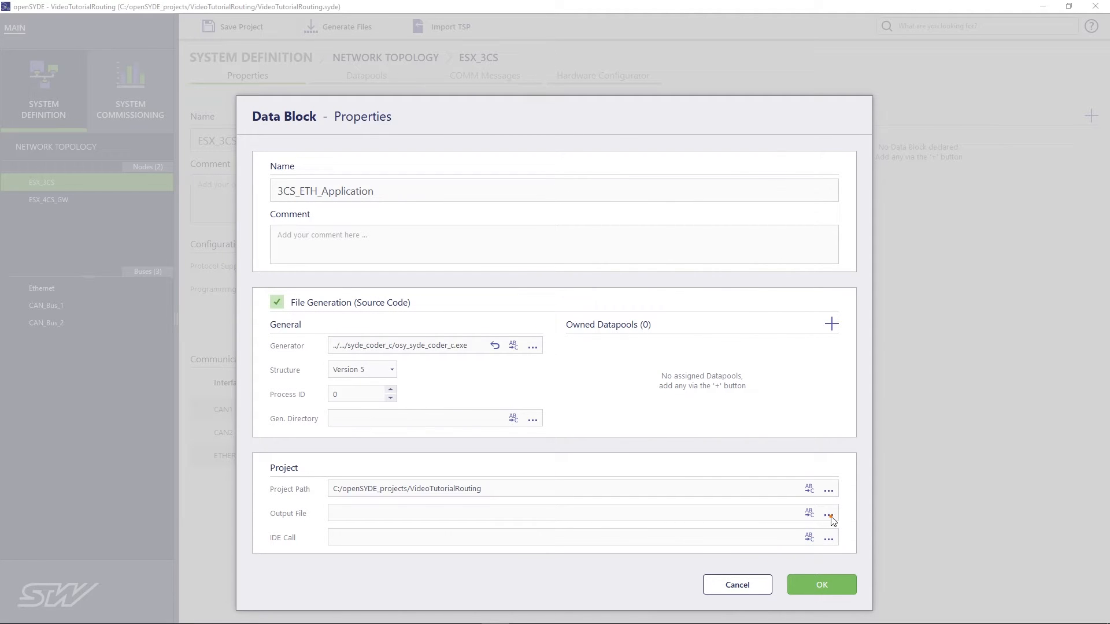
# - Set its output file to Applications/3cs/esx3cs_osy_server_example_eth.hex and confirm
pyautogui.click(828, 513)
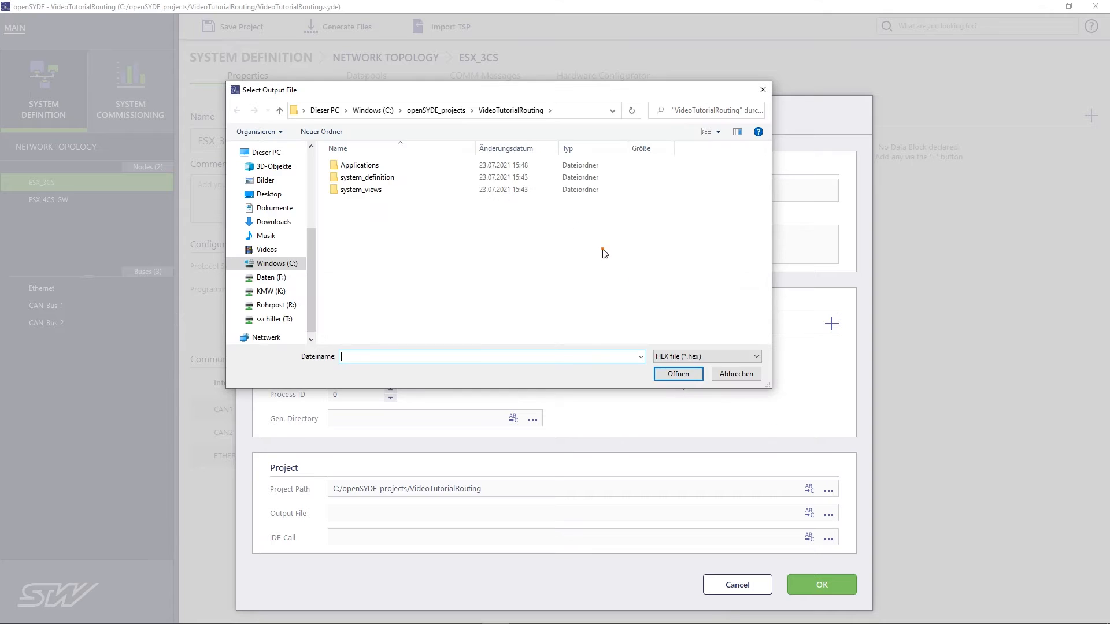
pyautogui.moveTo(511, 234)
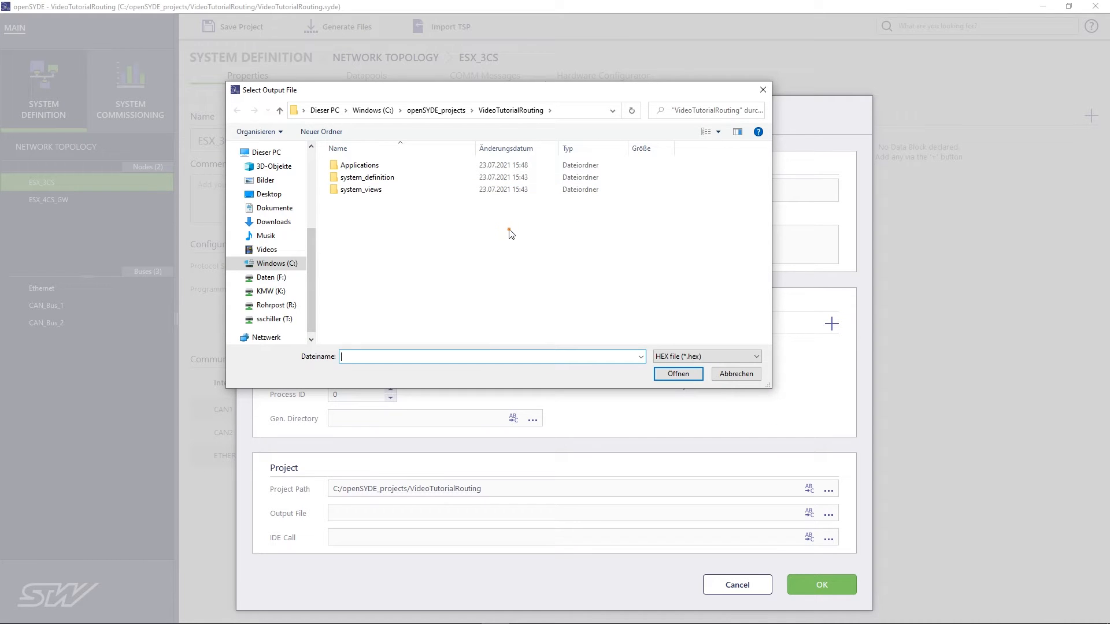
pyautogui.doubleClick(359, 165)
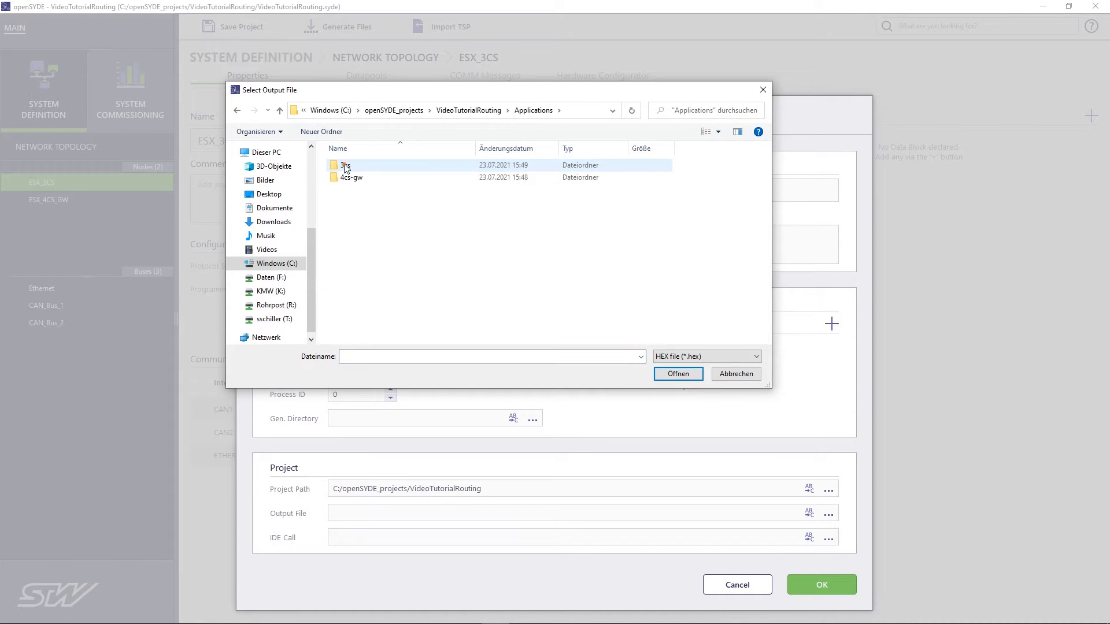
pyautogui.doubleClick(344, 165)
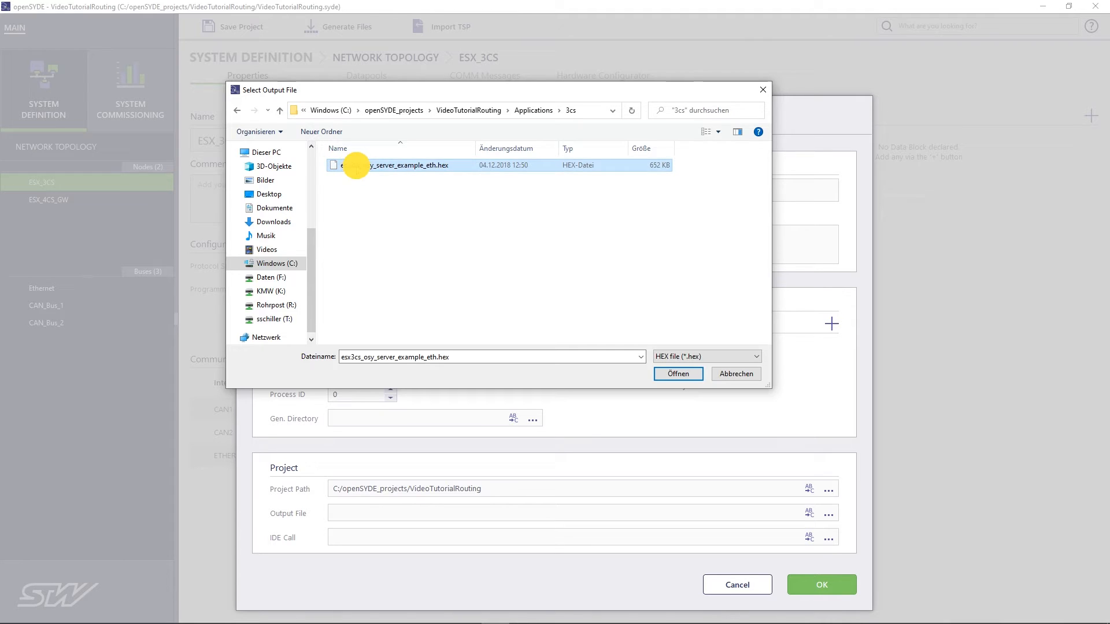
pyautogui.click(677, 374)
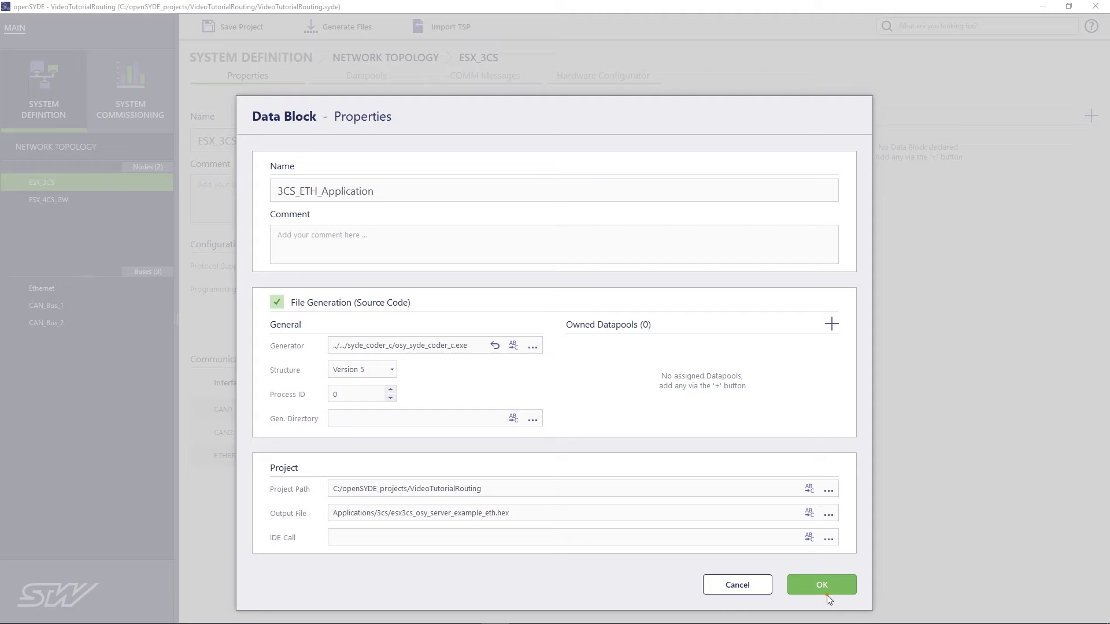
pyautogui.click(820, 584)
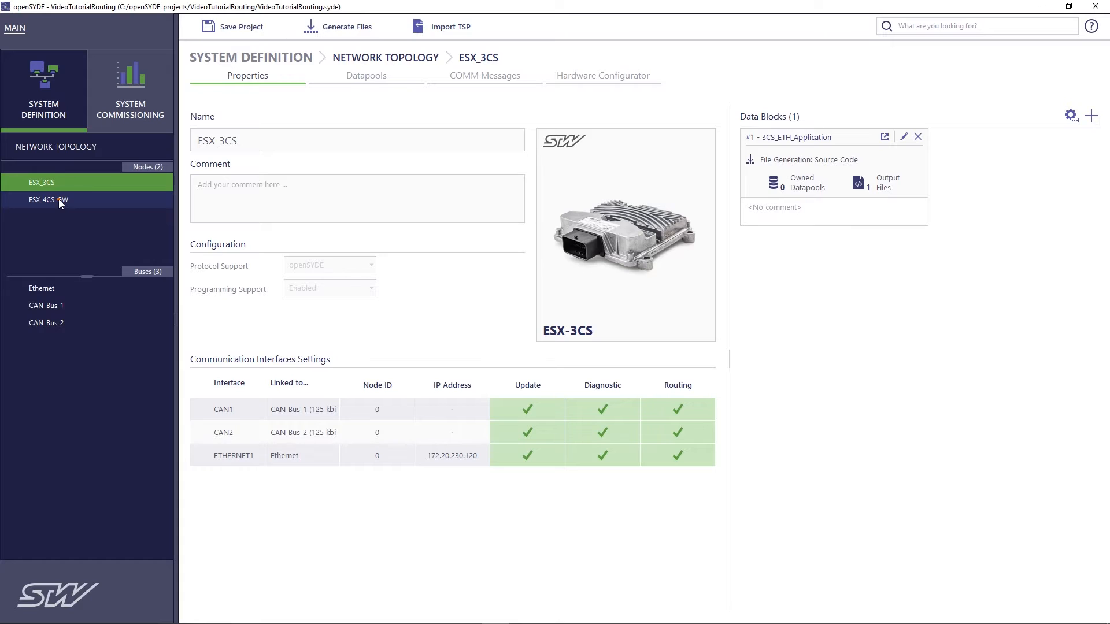
# - Set ESX_4CS_GW's ETHERNET1 IP address to 172.20.230.101
pyautogui.click(48, 199)
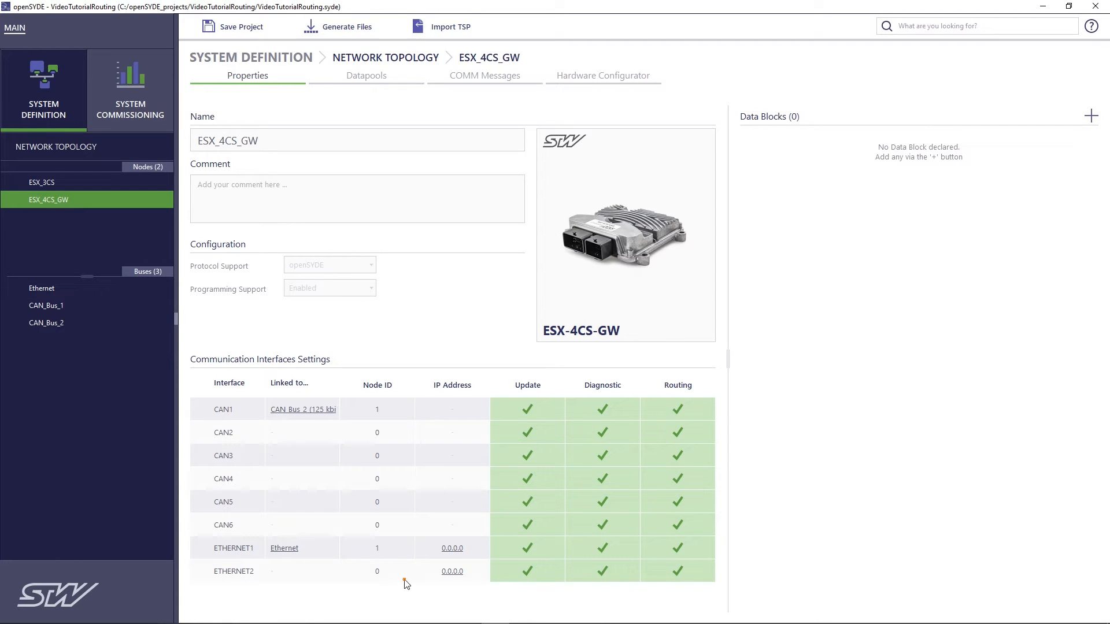
pyautogui.moveTo(423, 547)
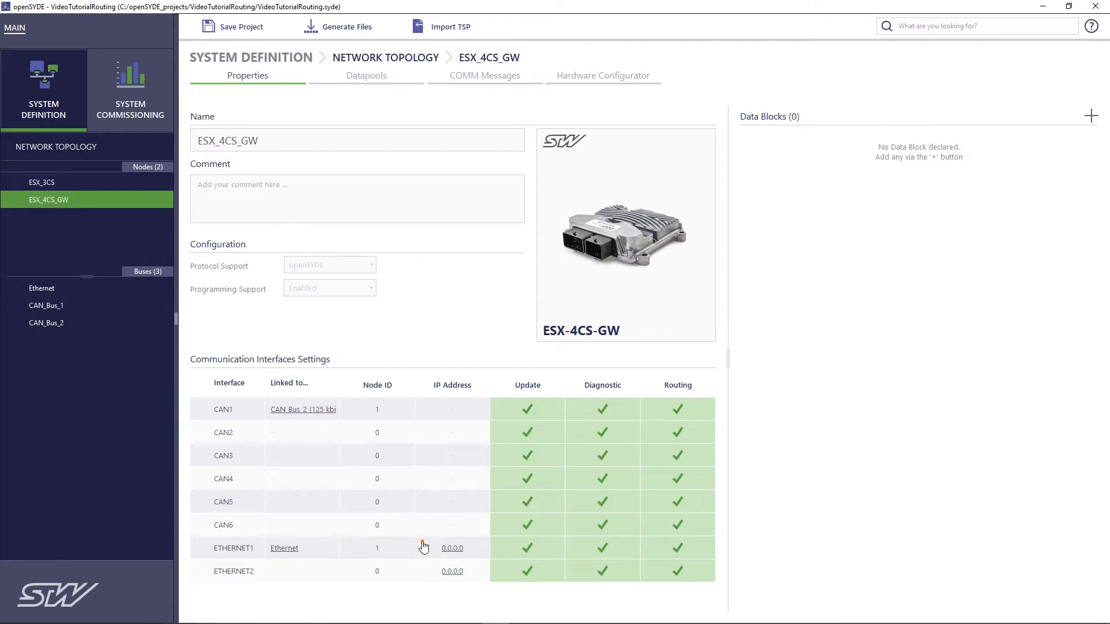
pyautogui.click(452, 547)
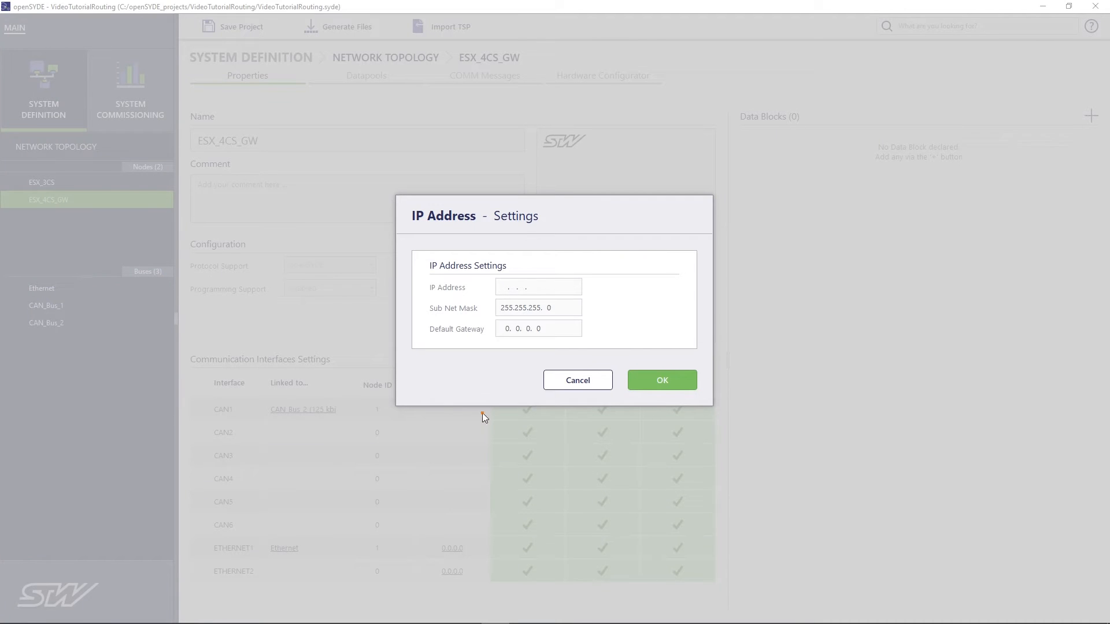
pyautogui.write('172.20. .')
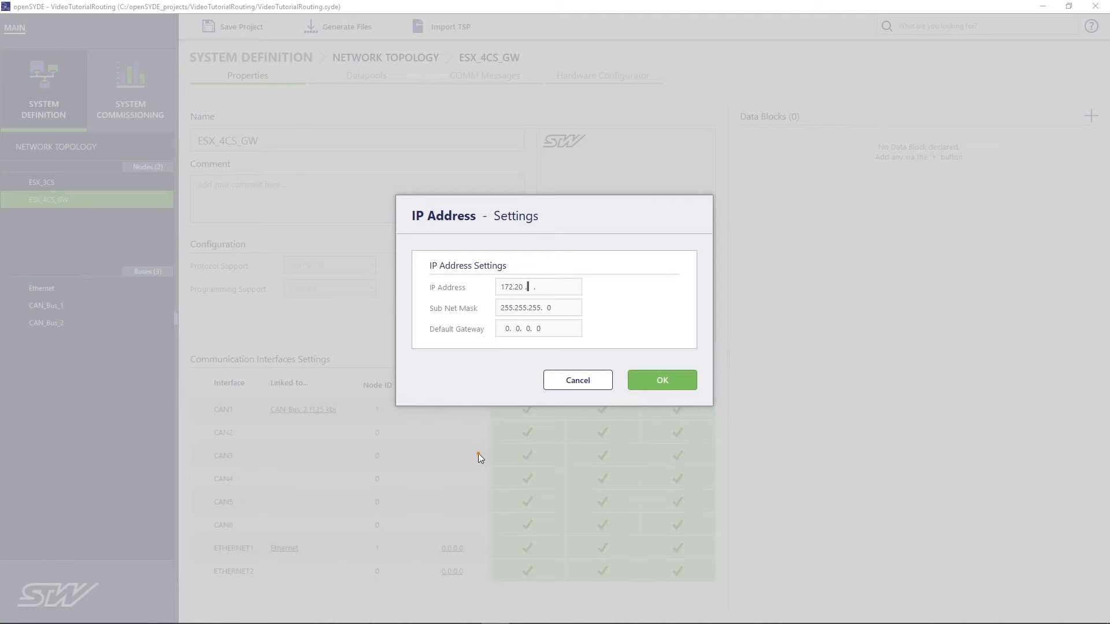
pyautogui.click(660, 380)
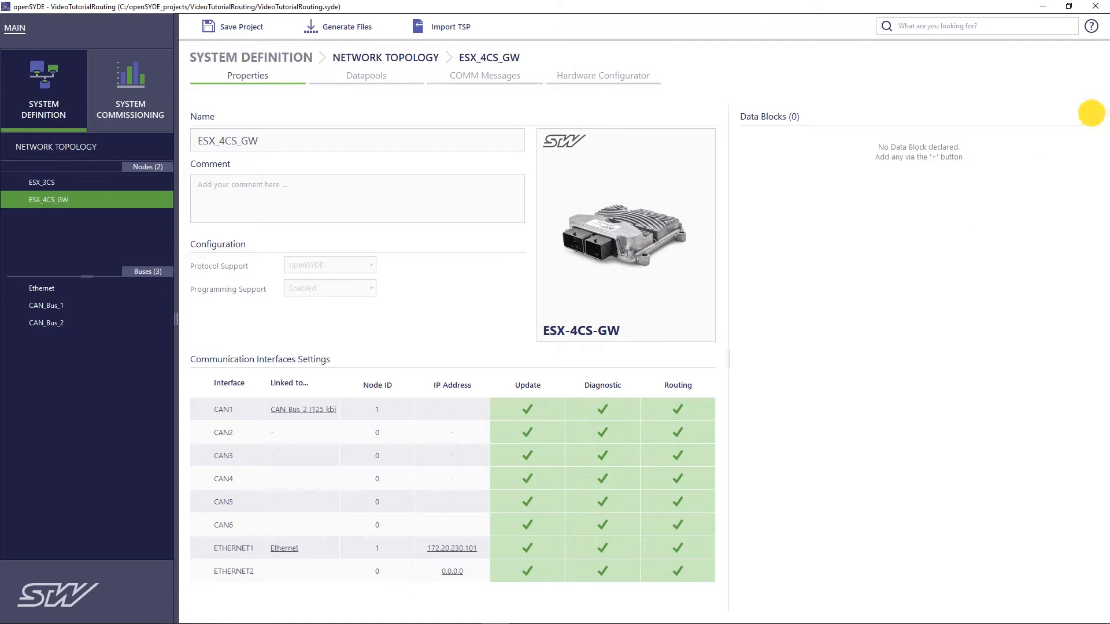
# - Add ESX_4CS_GW data blocks Bootcore, Applicationcore and Safetycore with output files and code generation
pyautogui.click(1092, 113)
pyautogui.write('Boot')
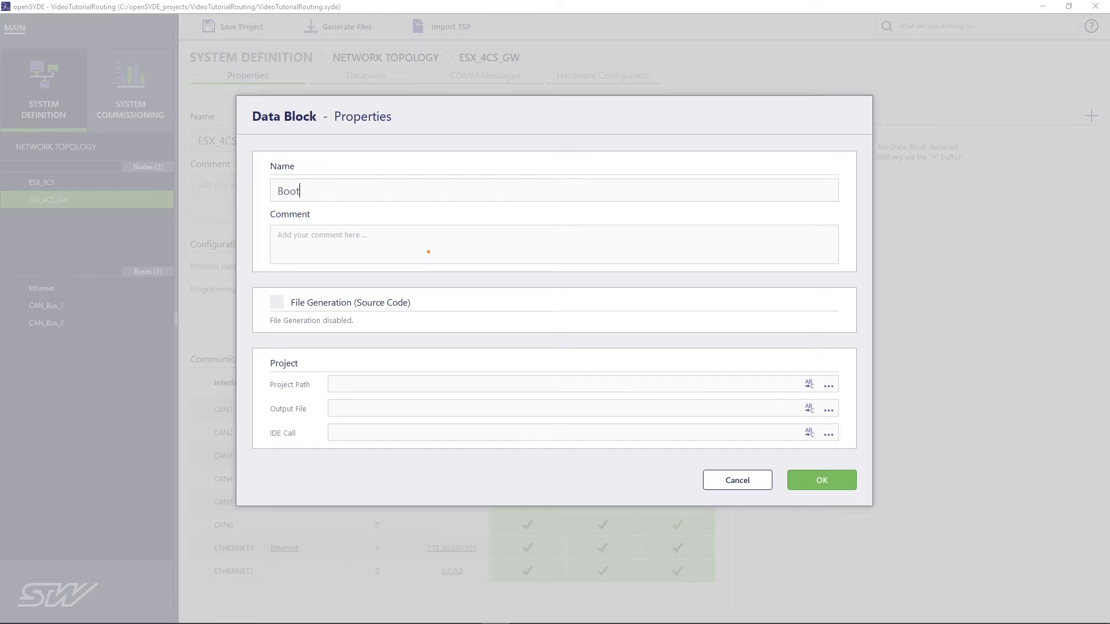
pyautogui.write('core')
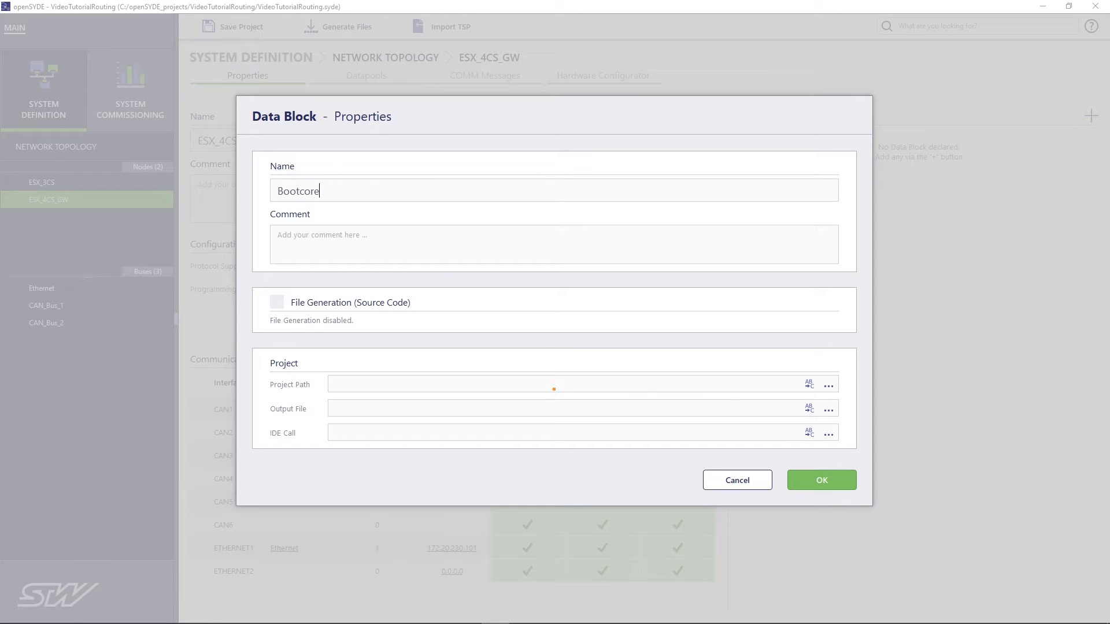
pyautogui.moveTo(827, 384)
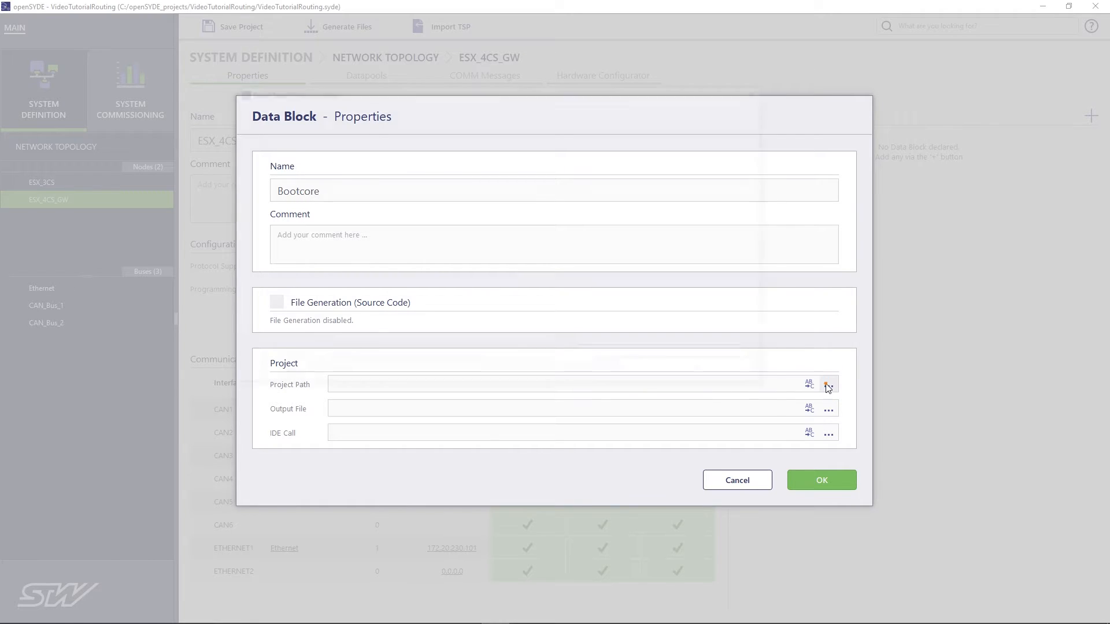
pyautogui.moveTo(612, 370)
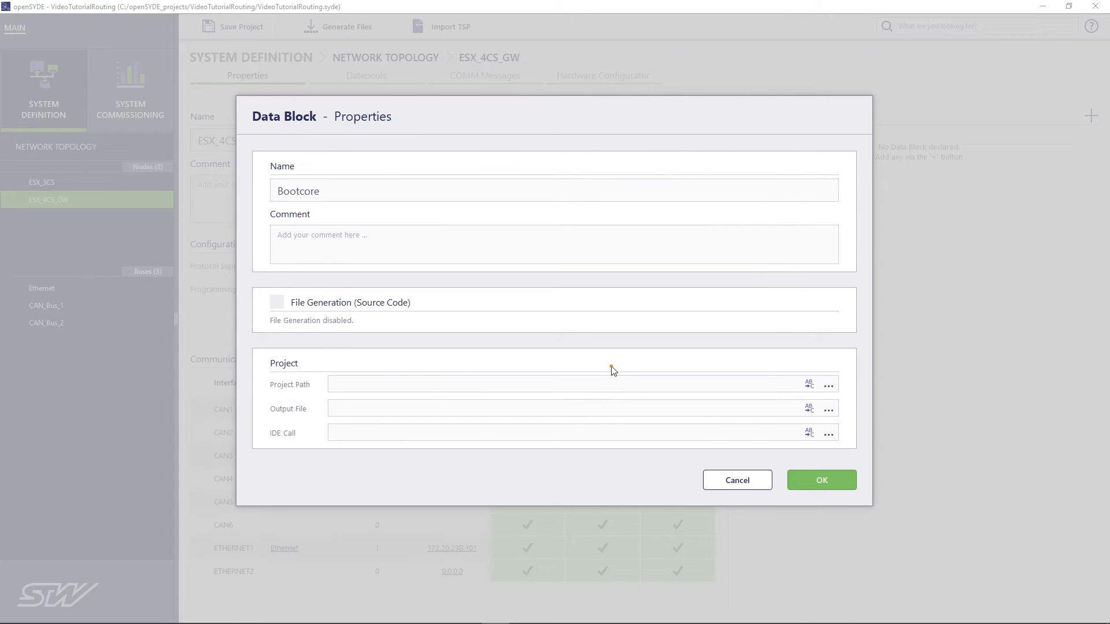
pyautogui.click(827, 409)
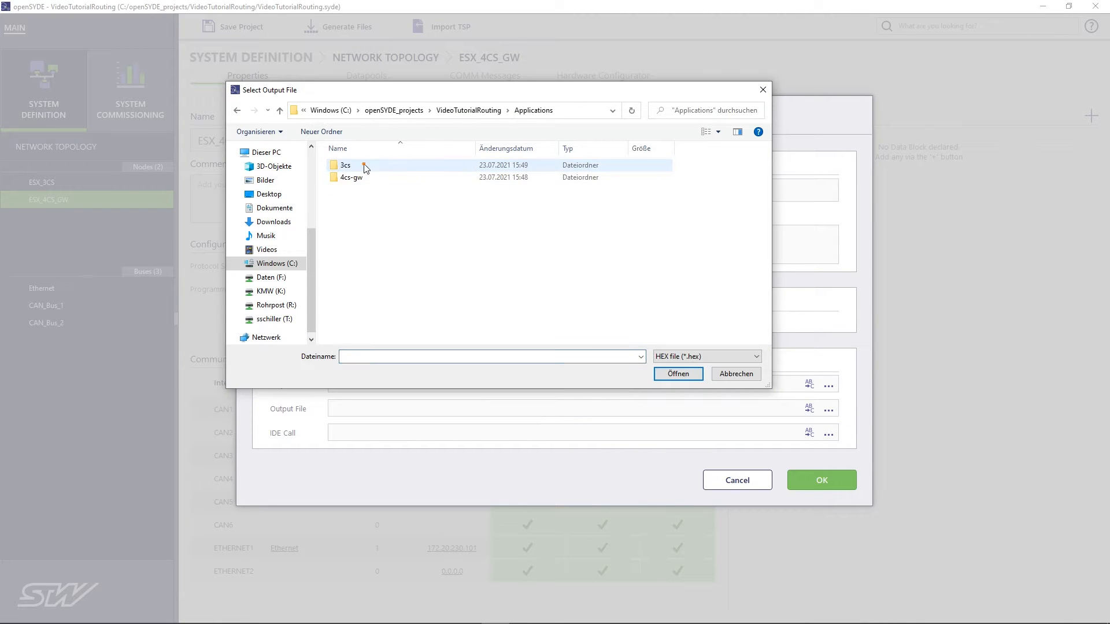
pyautogui.doubleClick(347, 177)
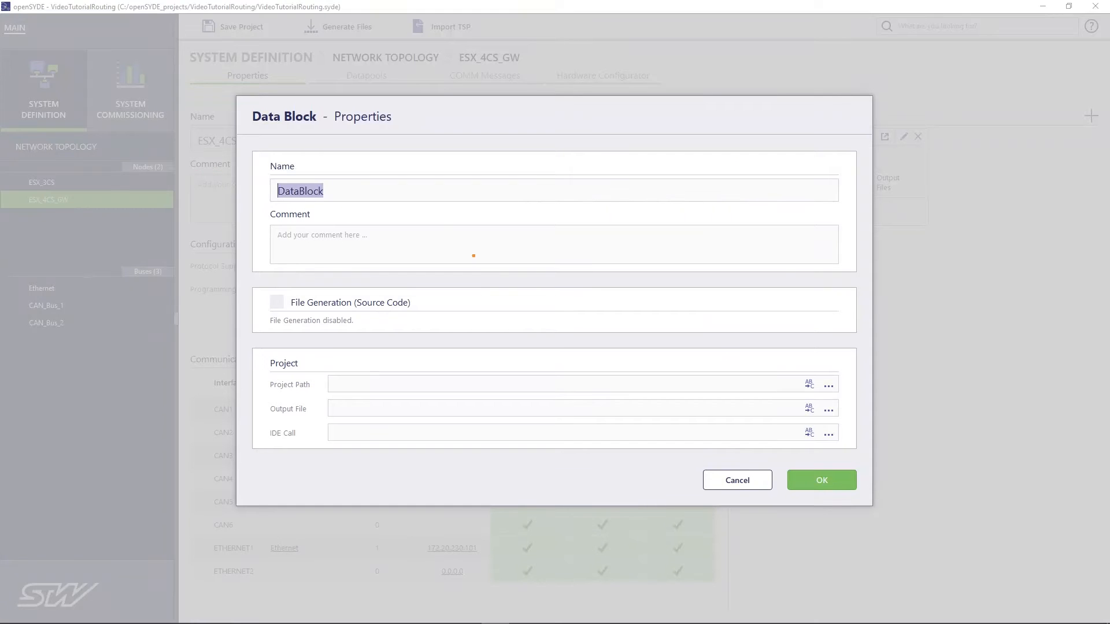
pyautogui.click(276, 302)
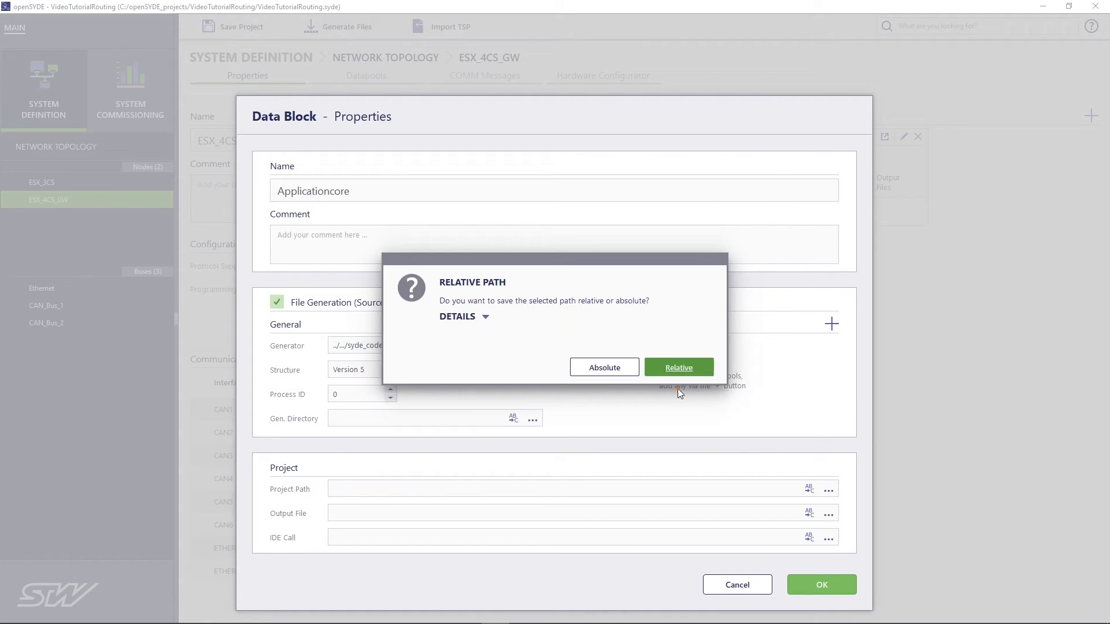
pyautogui.click(677, 366)
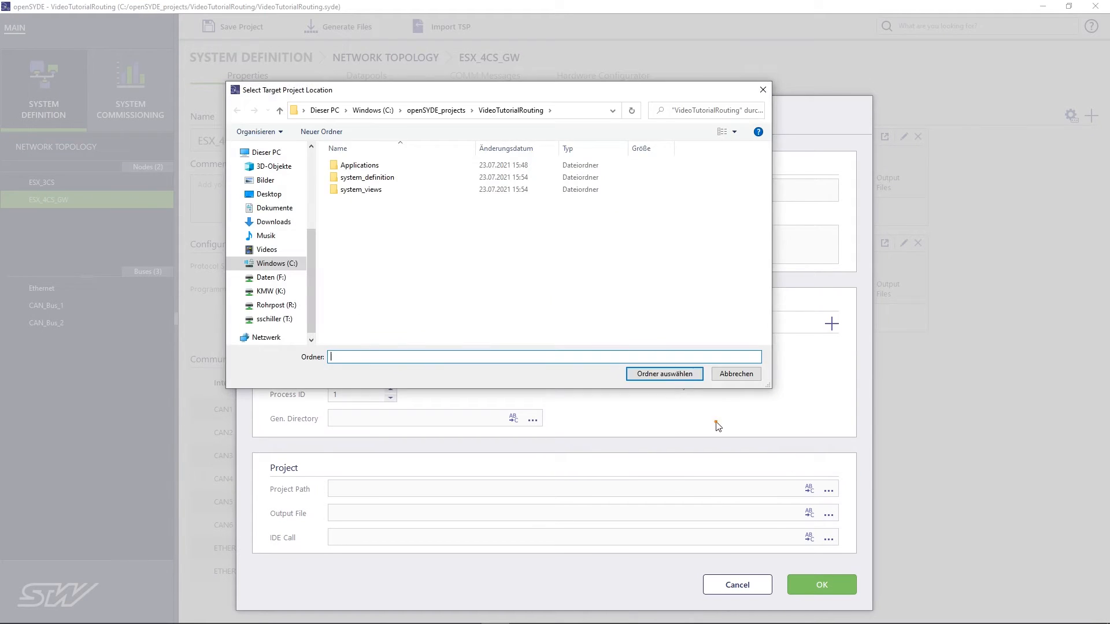
pyautogui.click(734, 374)
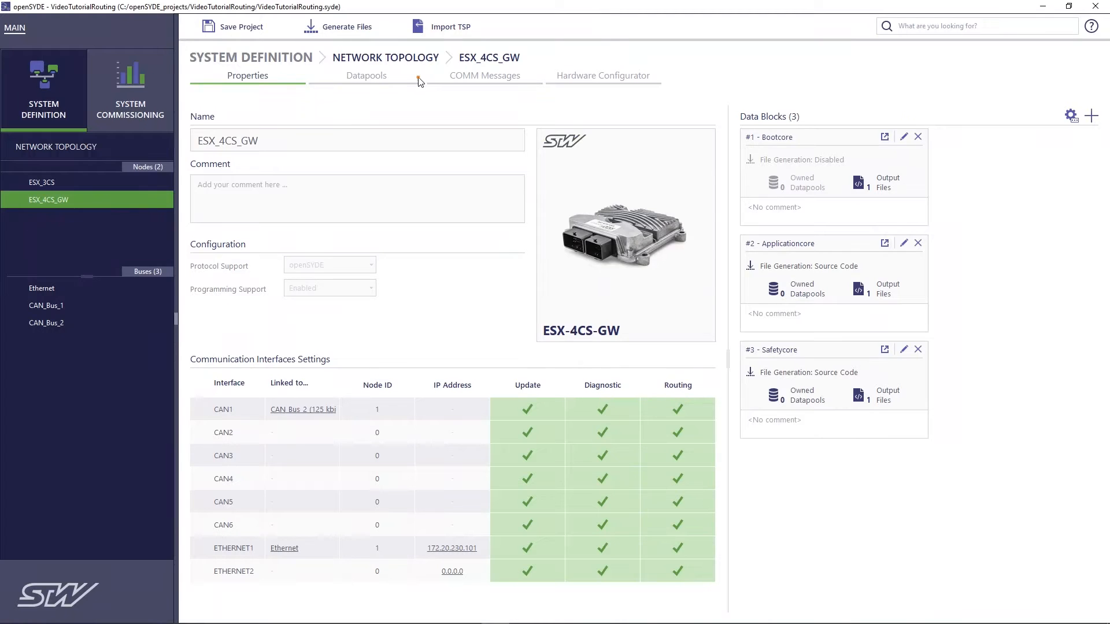
pyautogui.moveTo(240, 26)
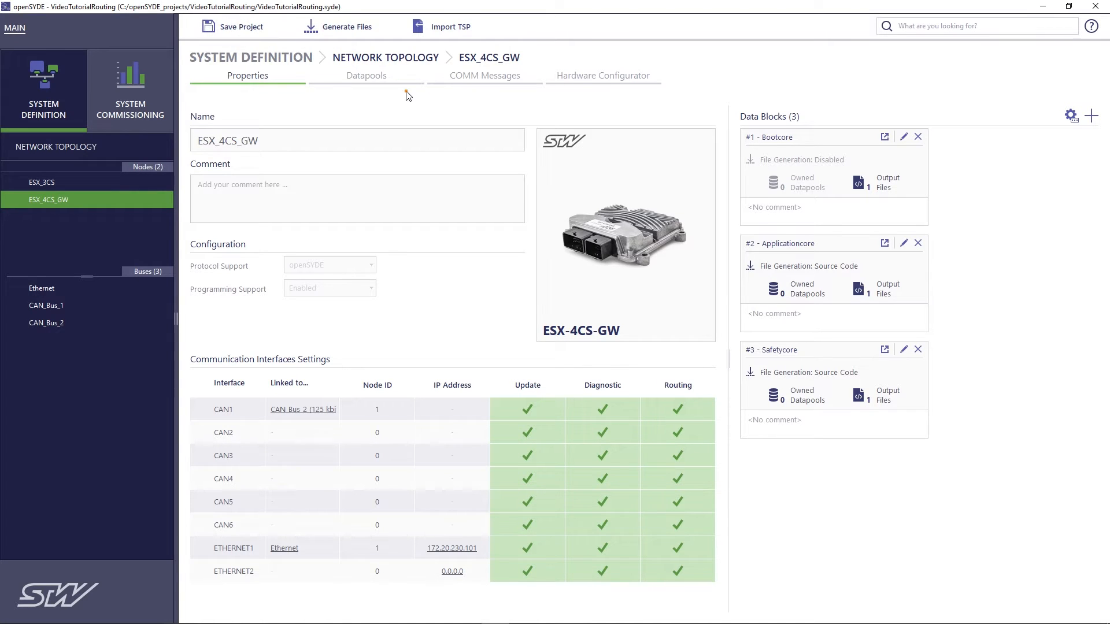
pyautogui.moveTo(130, 85)
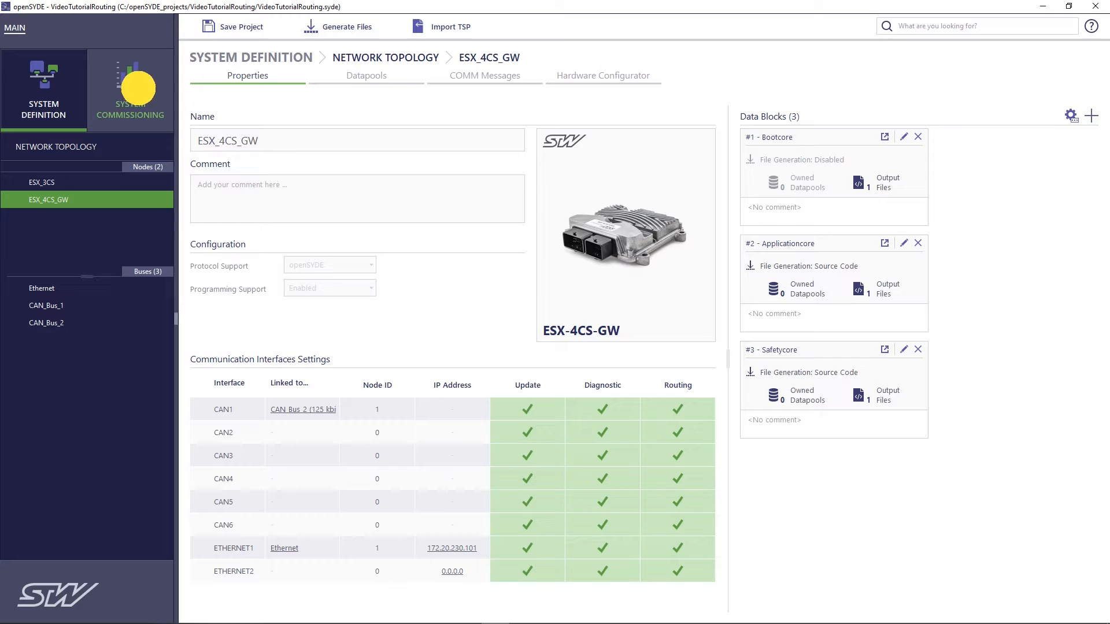
# - In System Commissioning, rename VIEW #1 to 'Ethernet'
pyautogui.click(130, 90)
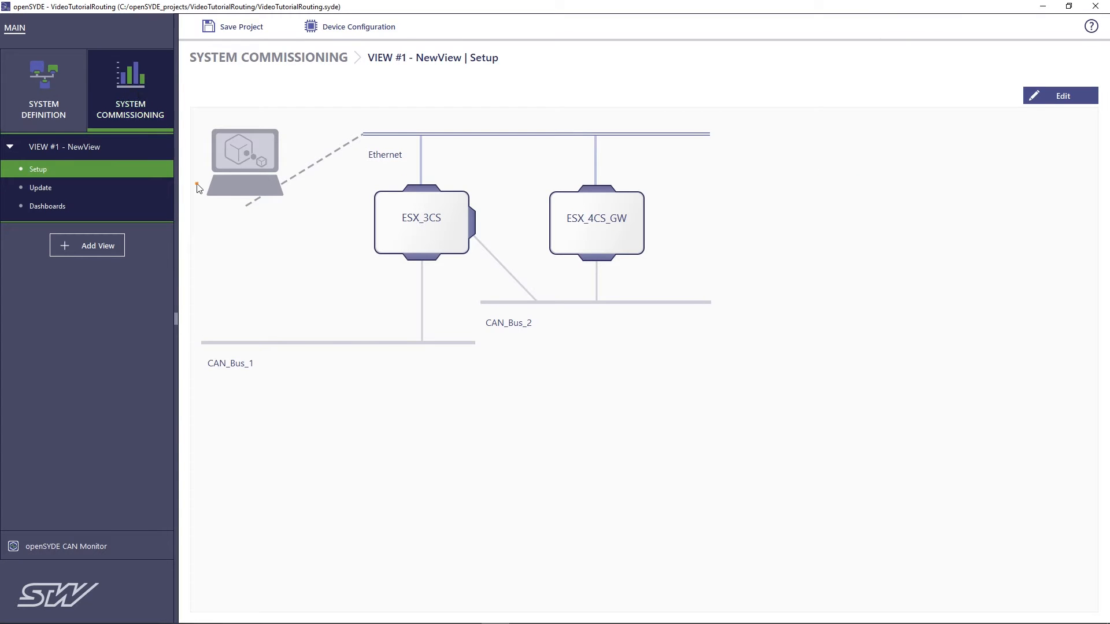
pyautogui.moveTo(252, 157)
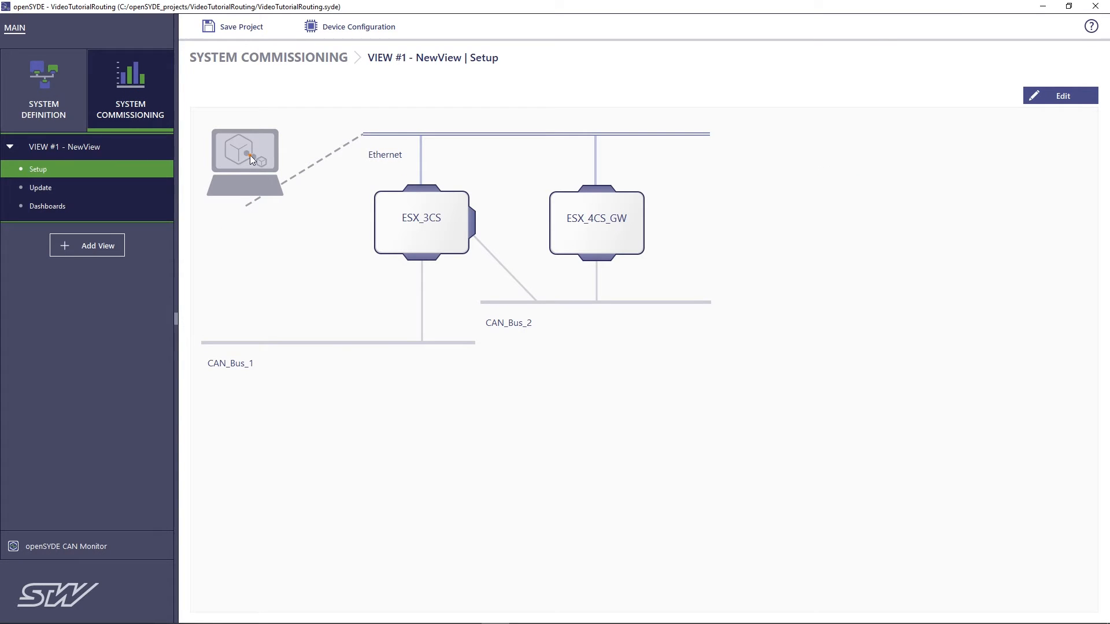
pyautogui.moveTo(306, 186)
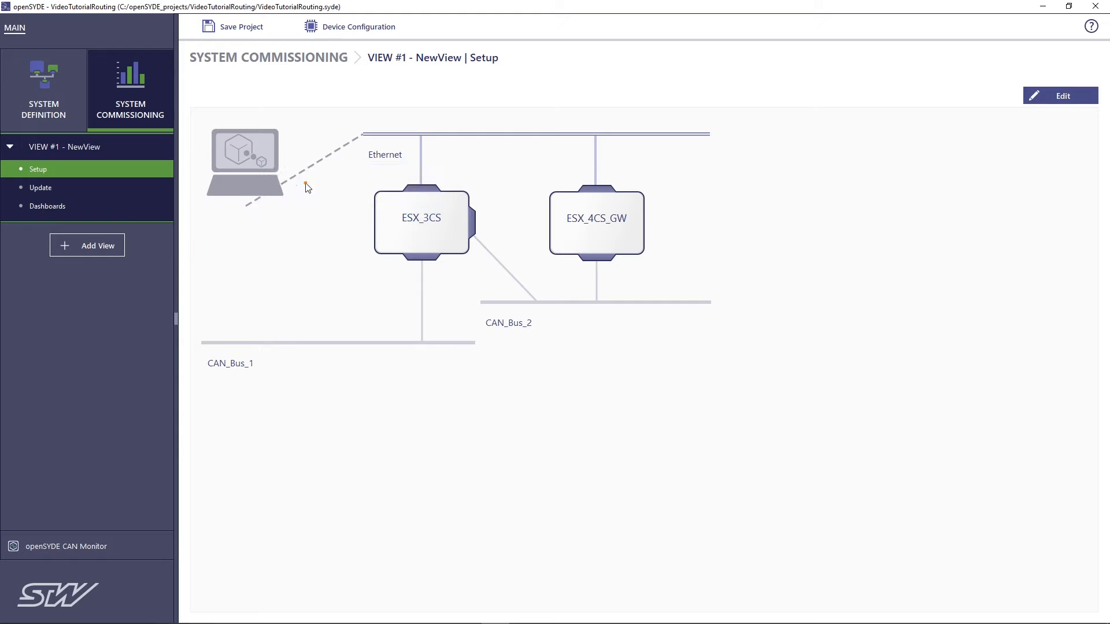
pyautogui.moveTo(374, 135)
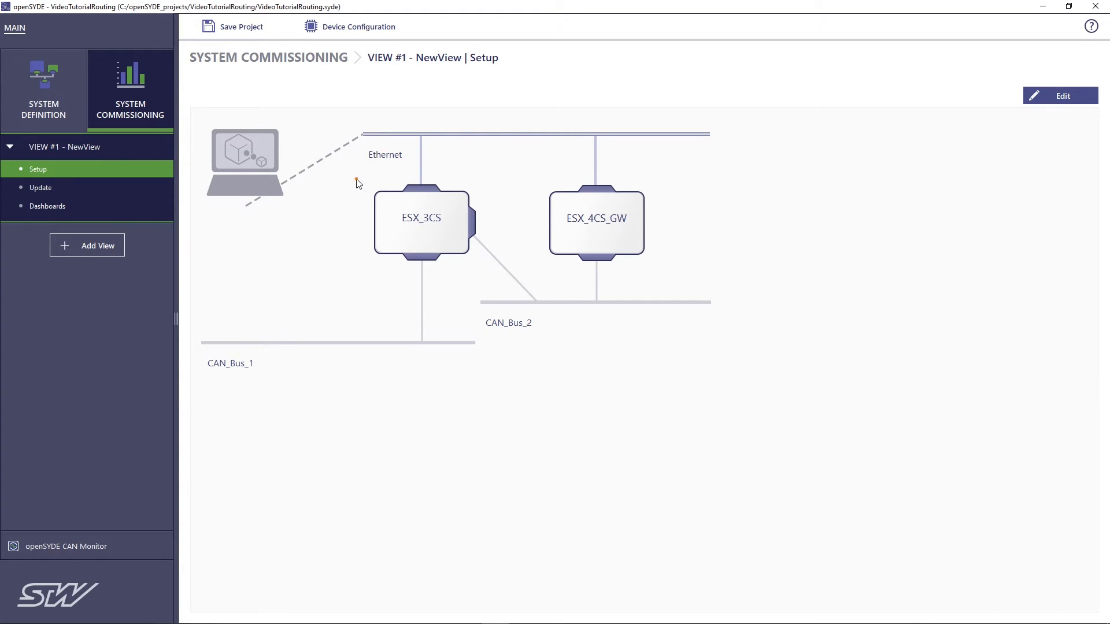
pyautogui.moveTo(123, 146)
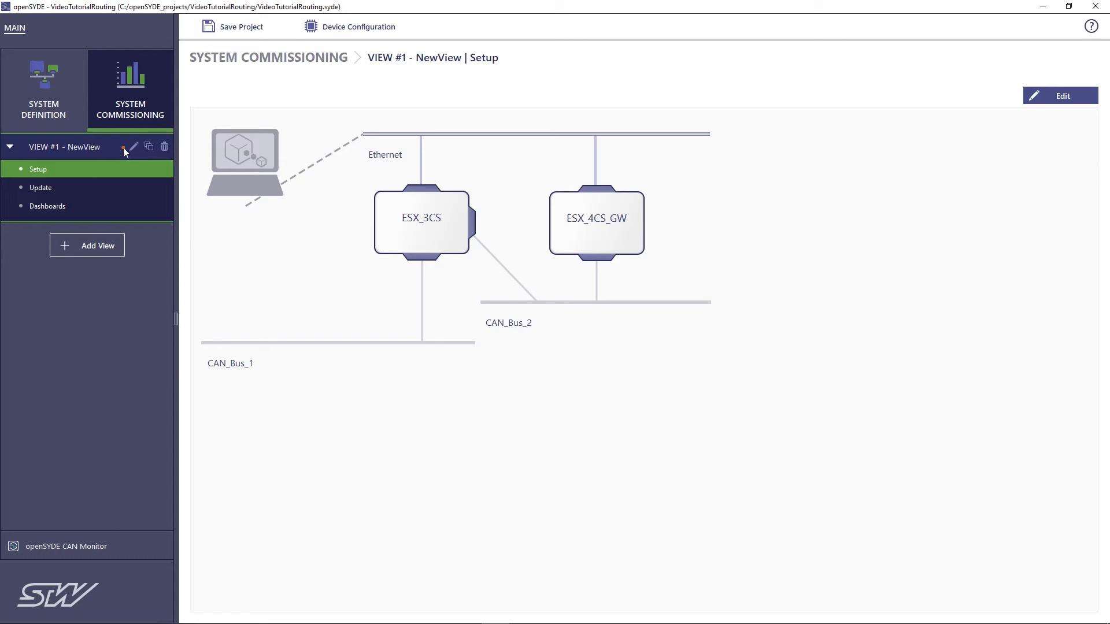
pyautogui.click(133, 146)
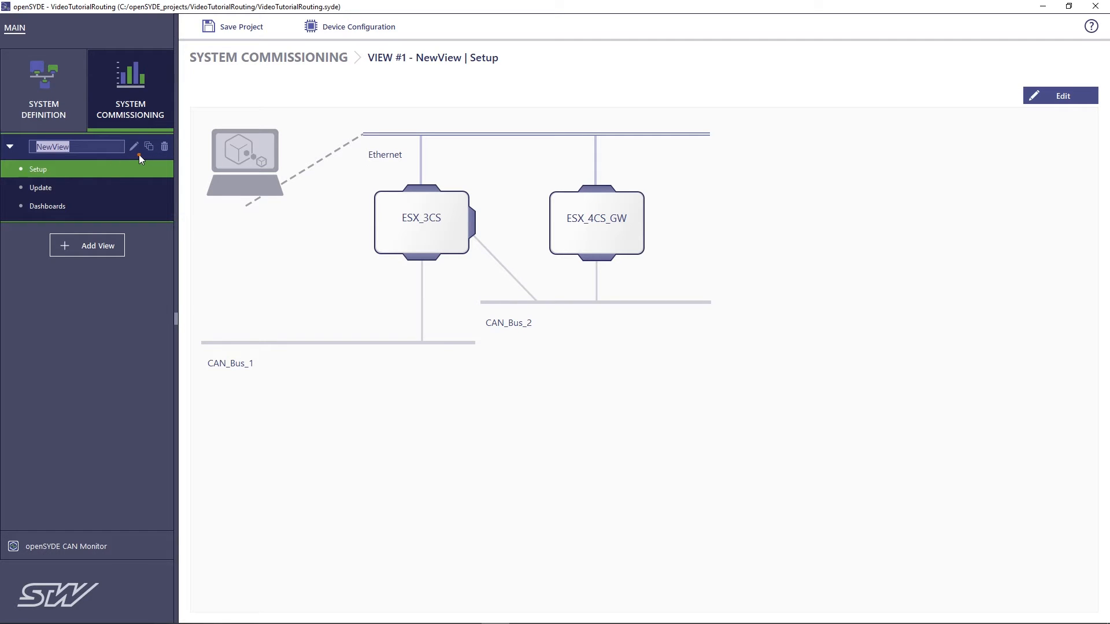
pyautogui.write('Ethernet')
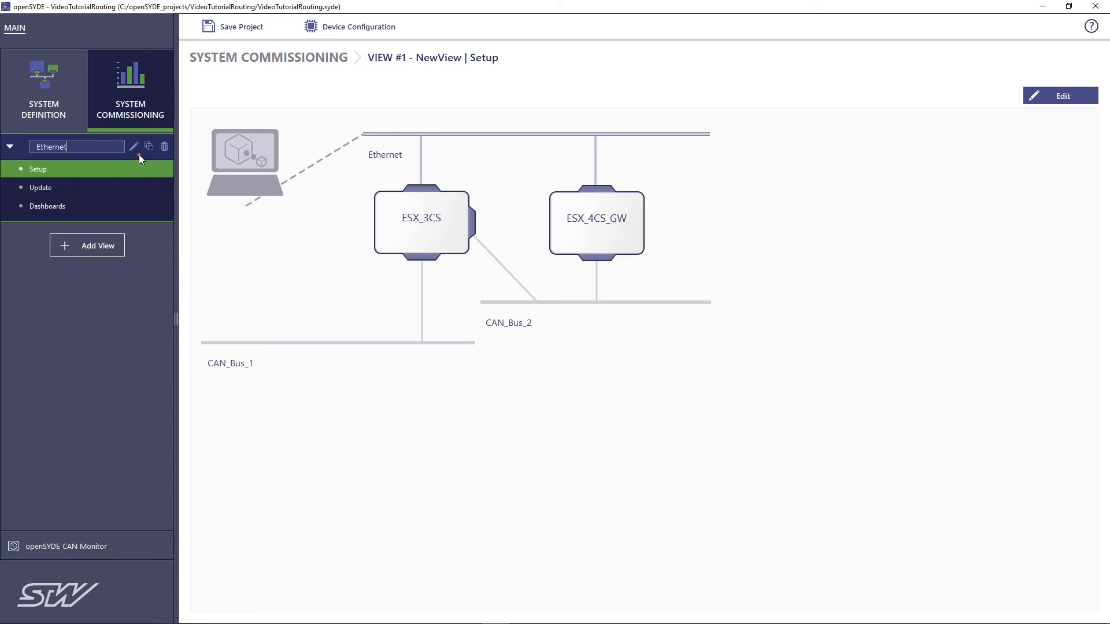
pyautogui.moveTo(149, 146)
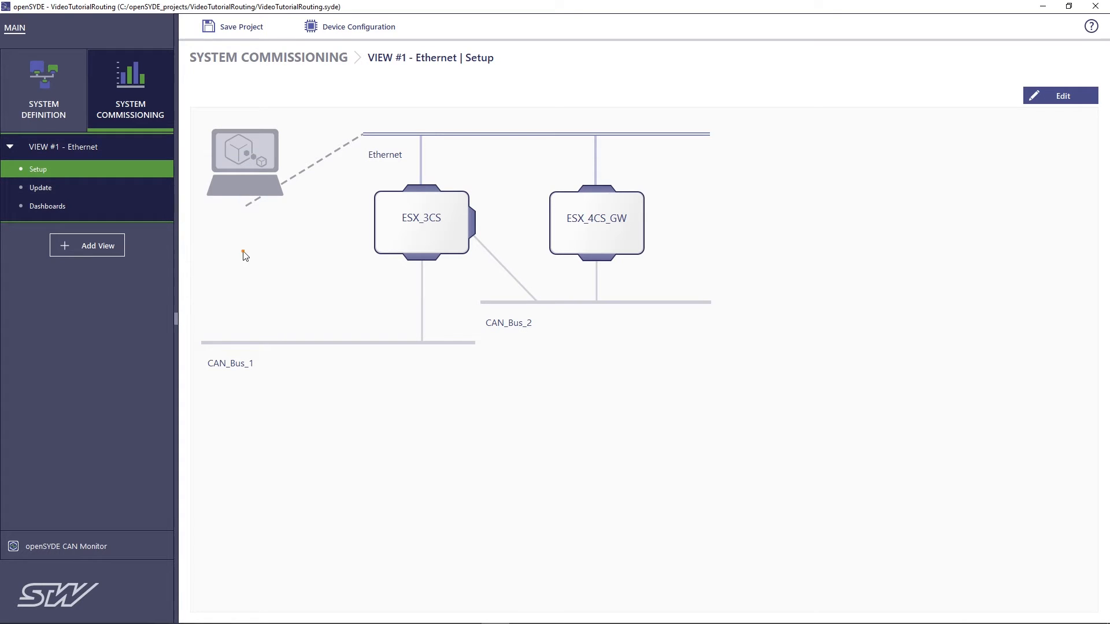
pyautogui.moveTo(270, 258)
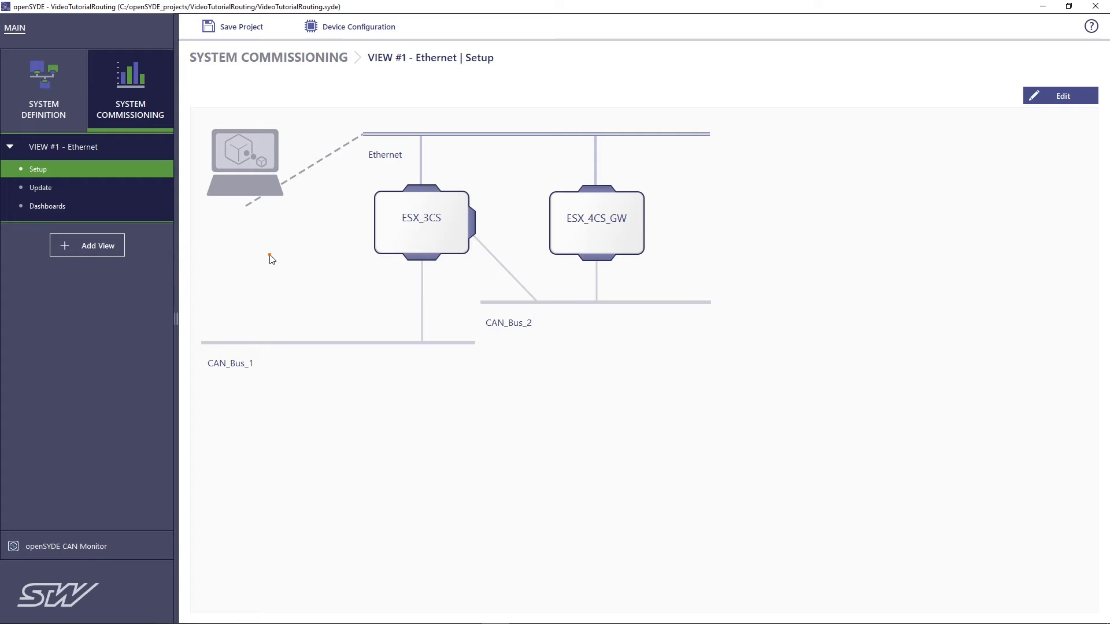
pyautogui.moveTo(299, 240)
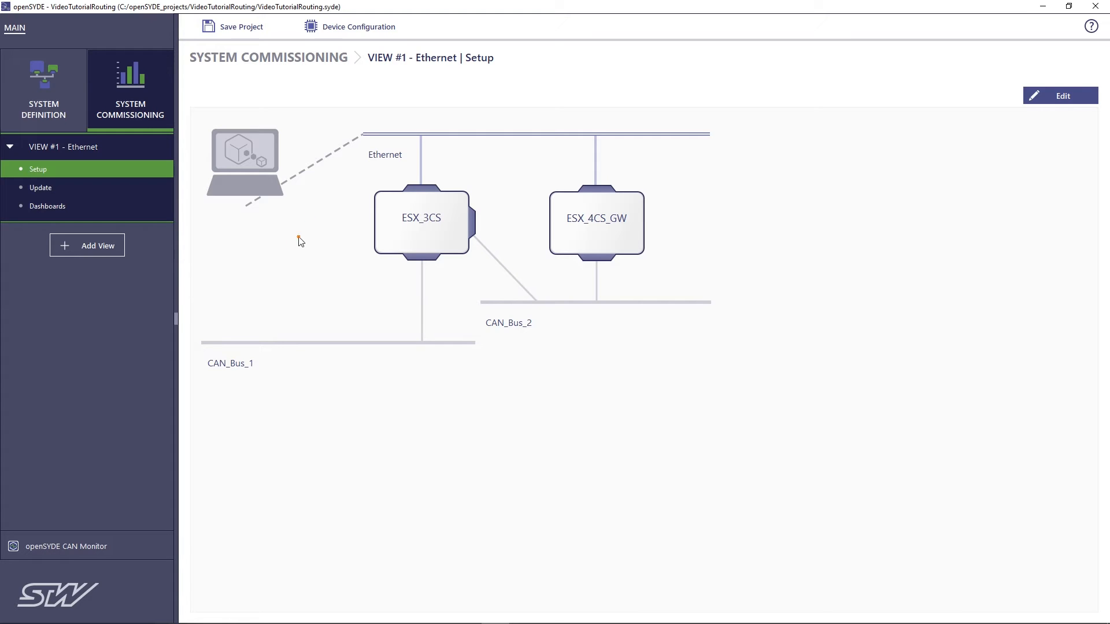
pyautogui.moveTo(334, 155)
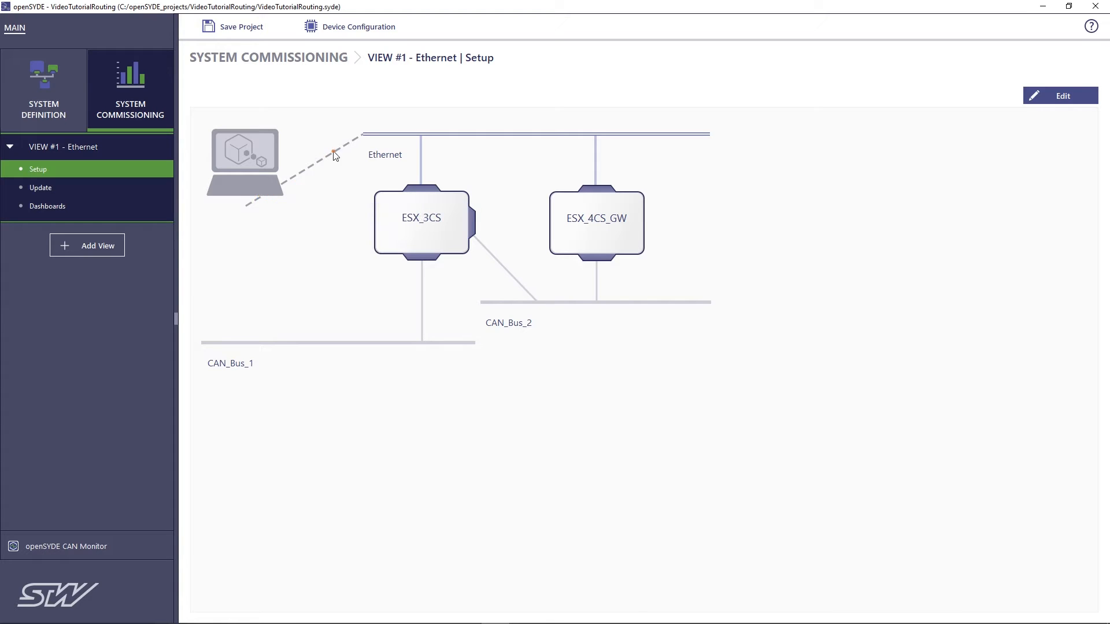
pyautogui.moveTo(420, 227)
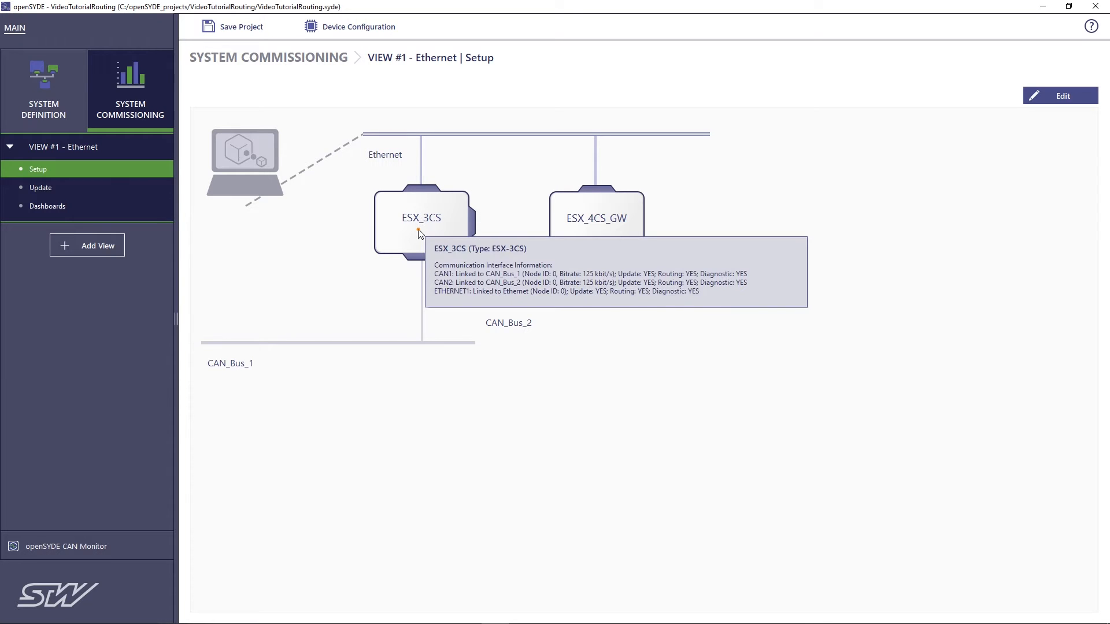
pyautogui.moveTo(600, 215)
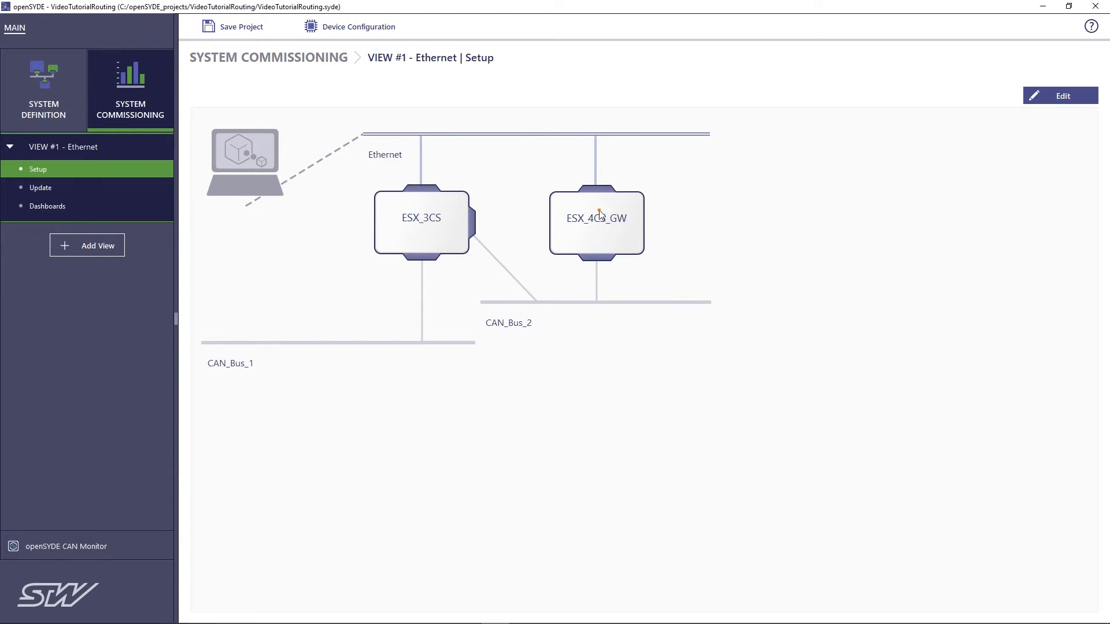
pyautogui.moveTo(517, 444)
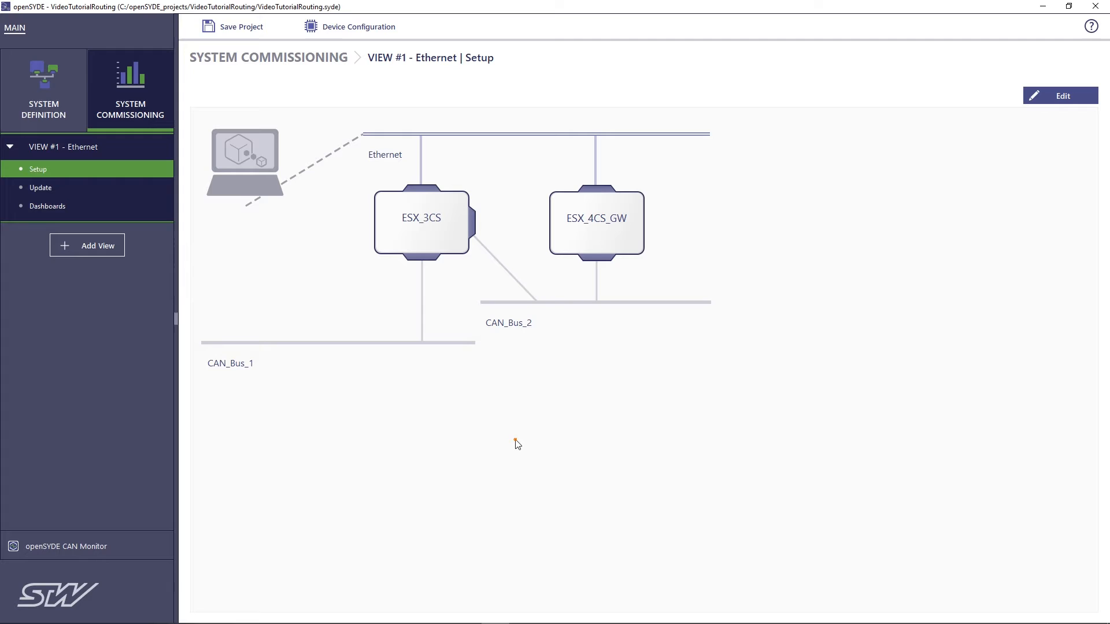
pyautogui.moveTo(149, 302)
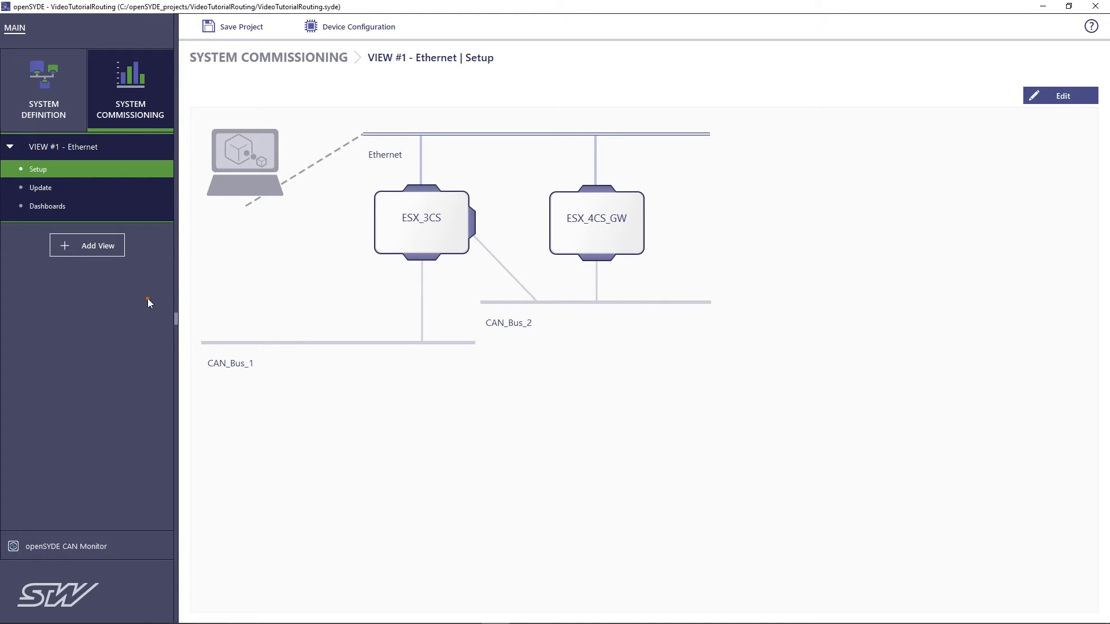
# - Add a new commissioning view named CAN with the PC connected to CAN_Bus_1
pyautogui.click(87, 245)
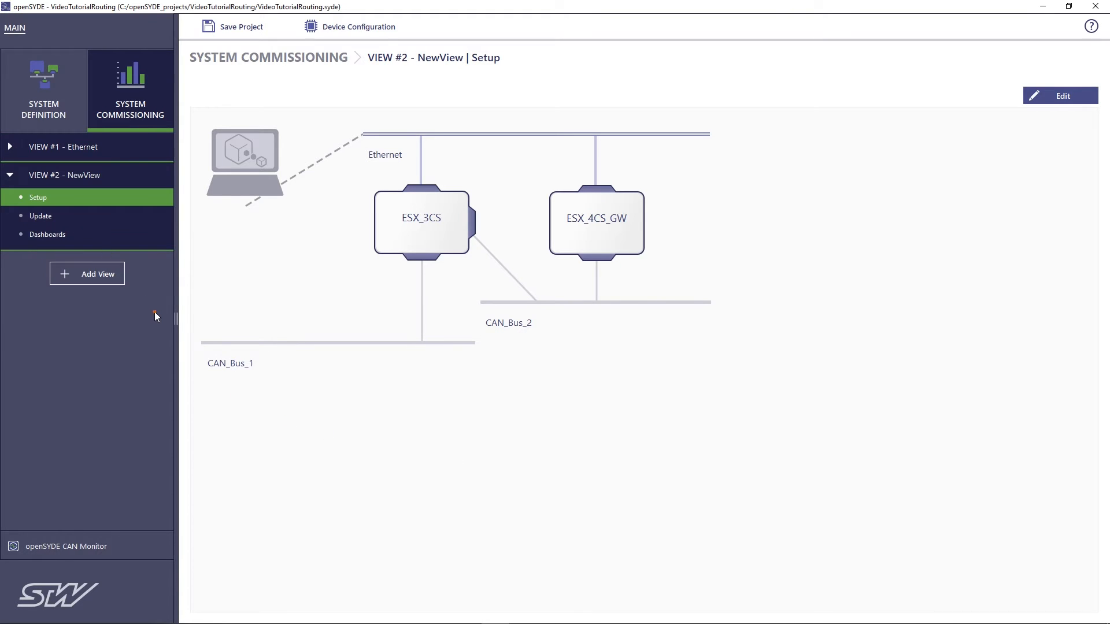
pyautogui.moveTo(1070, 96)
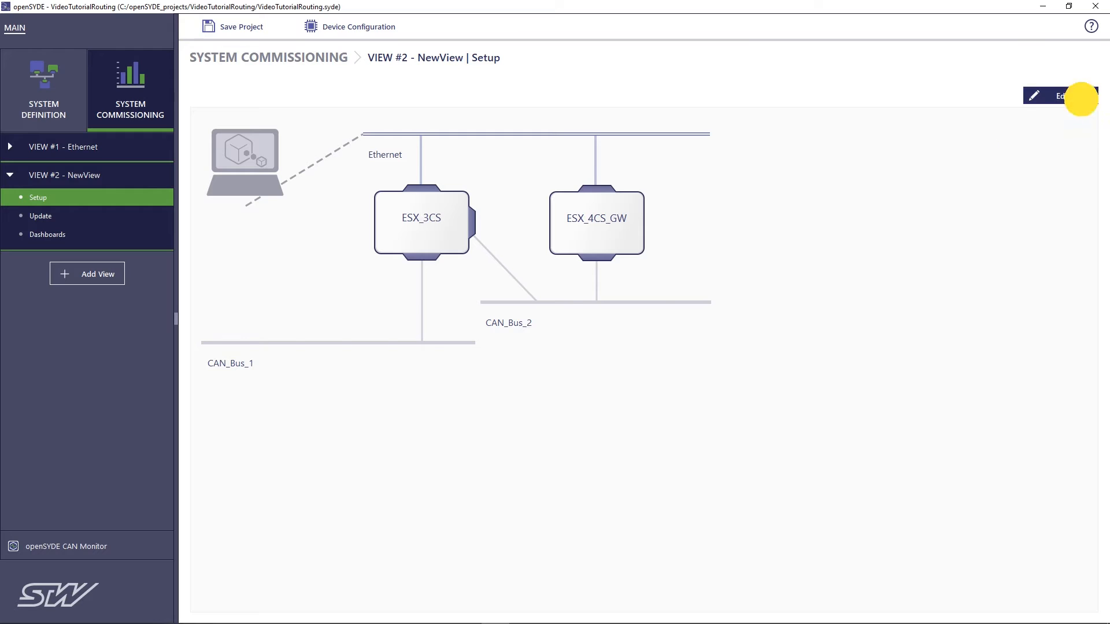
pyautogui.click(1059, 95)
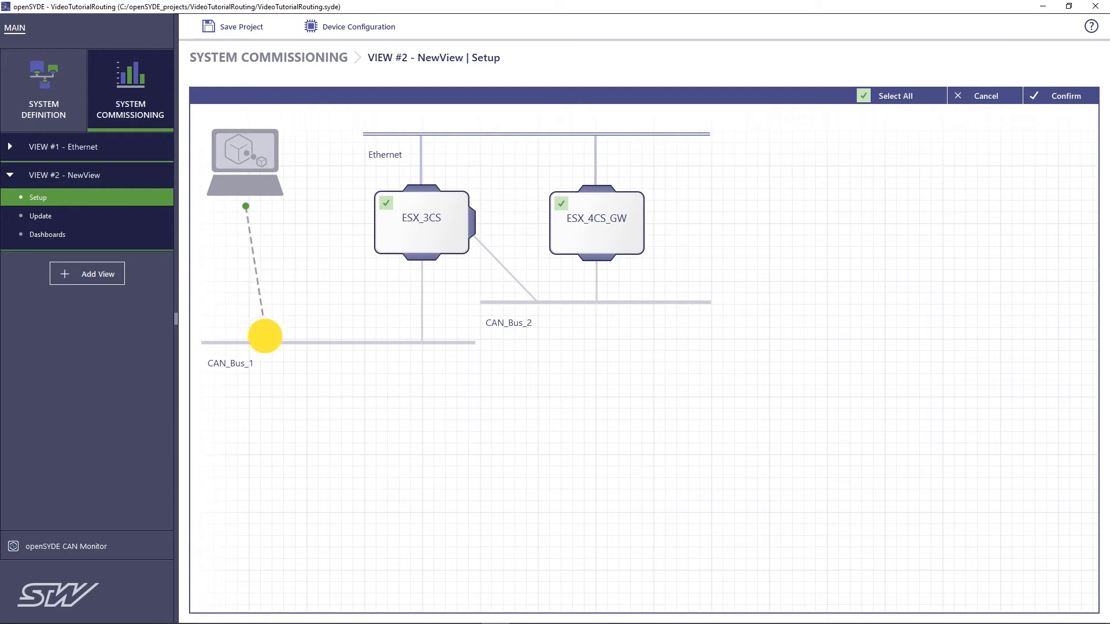
pyautogui.click(775, 432)
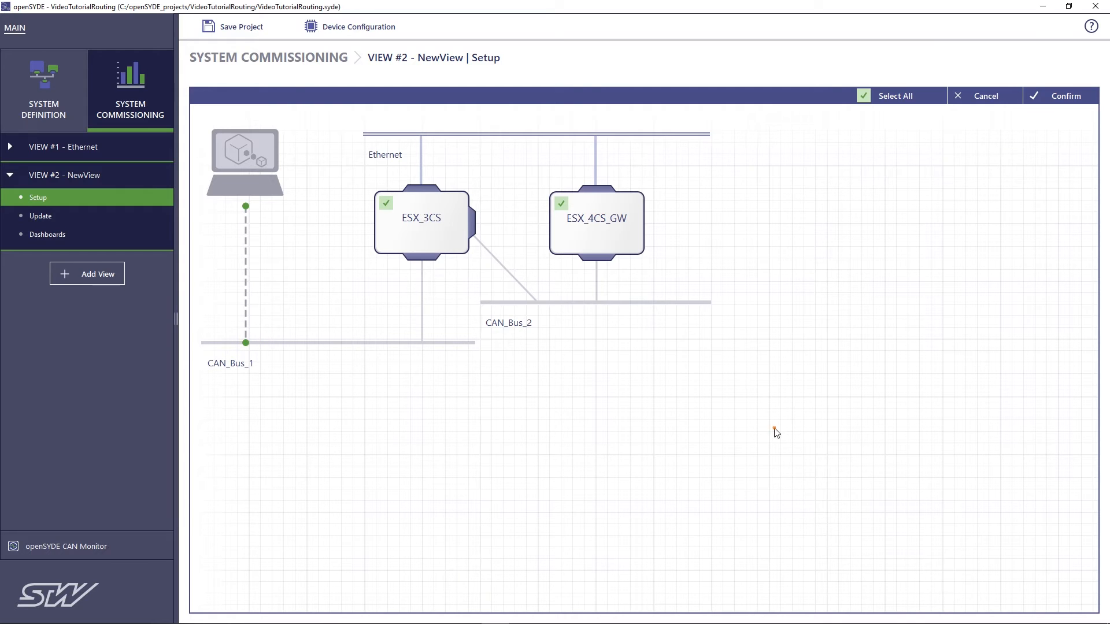
pyautogui.click(1065, 96)
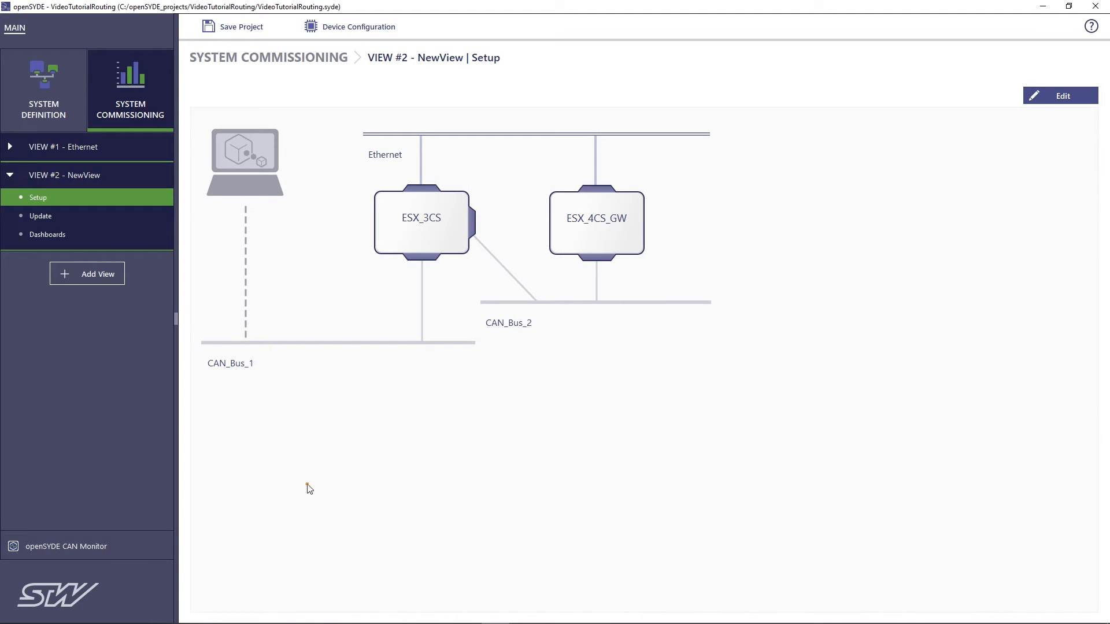
pyautogui.moveTo(88, 175)
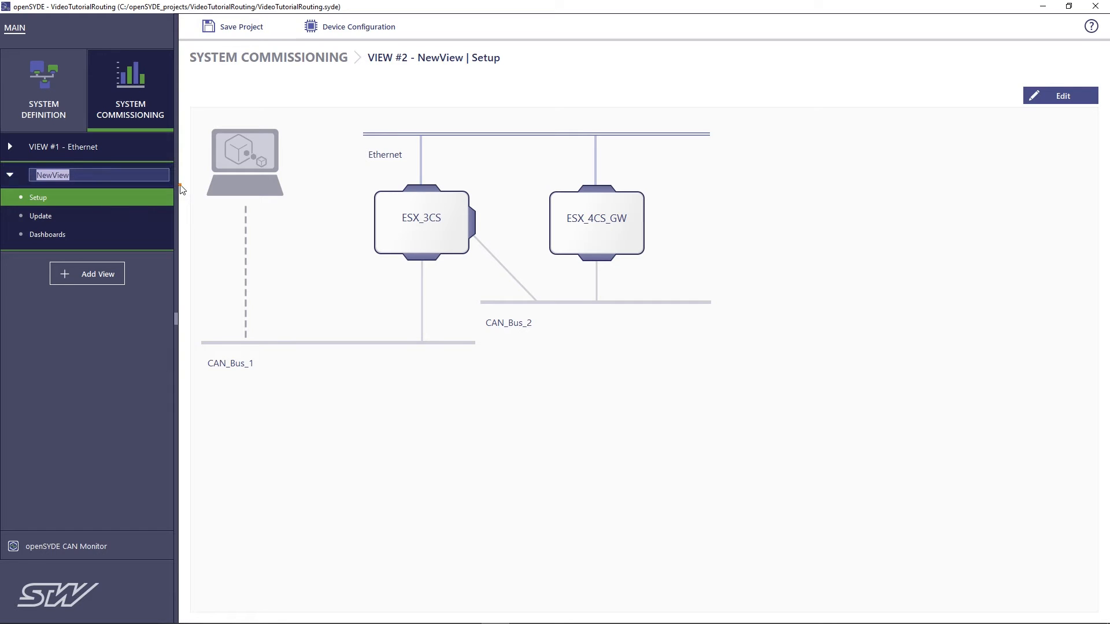
pyautogui.write('CAN')
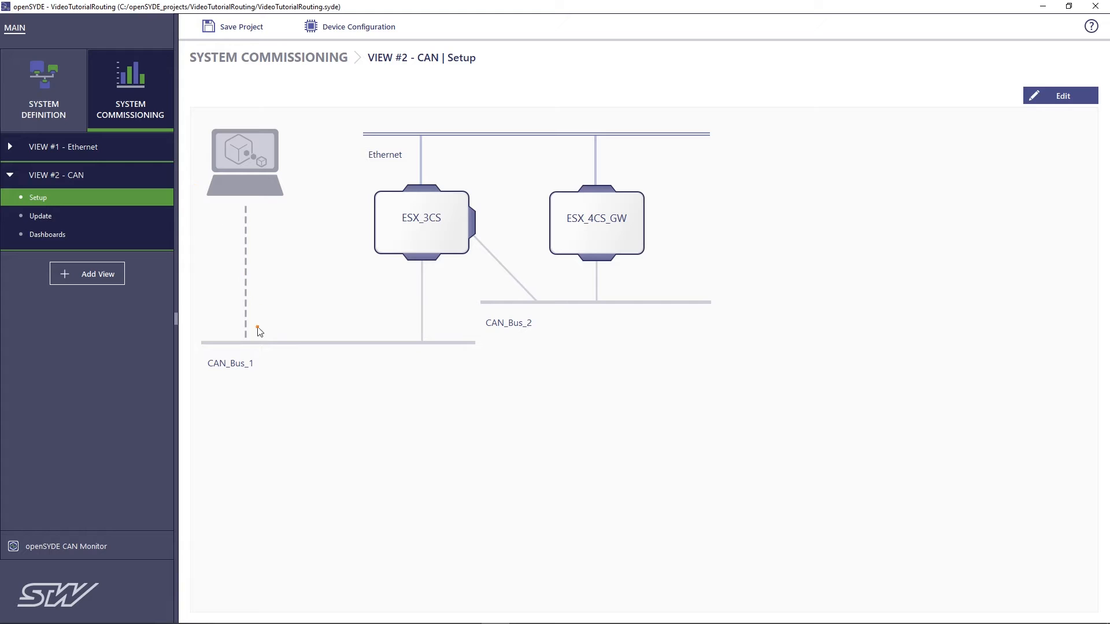
pyautogui.moveTo(265, 188)
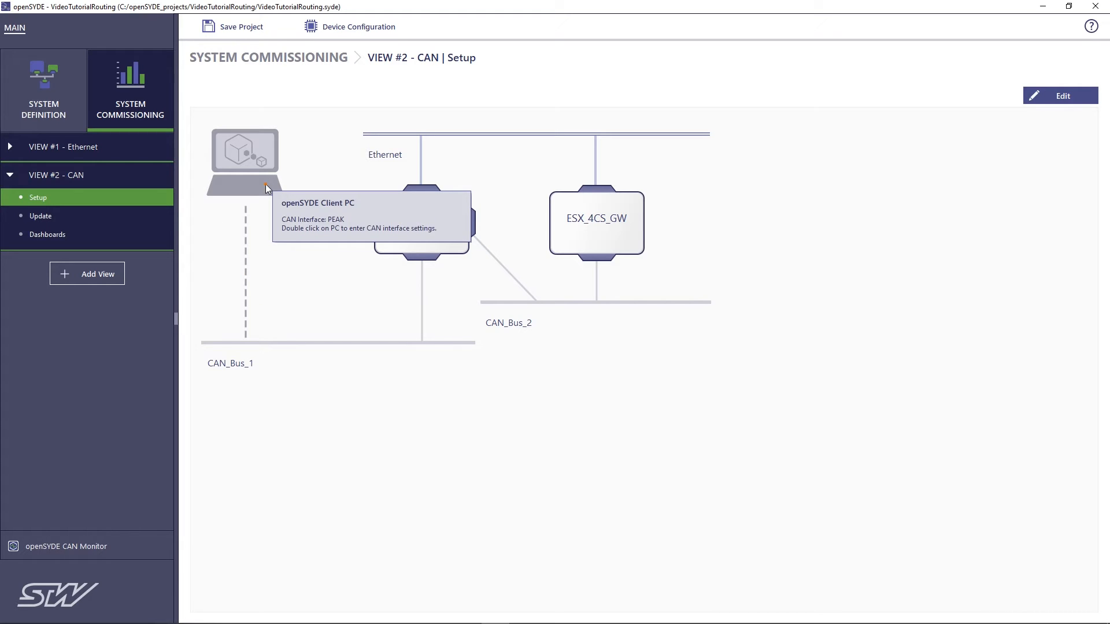
pyautogui.moveTo(348, 342)
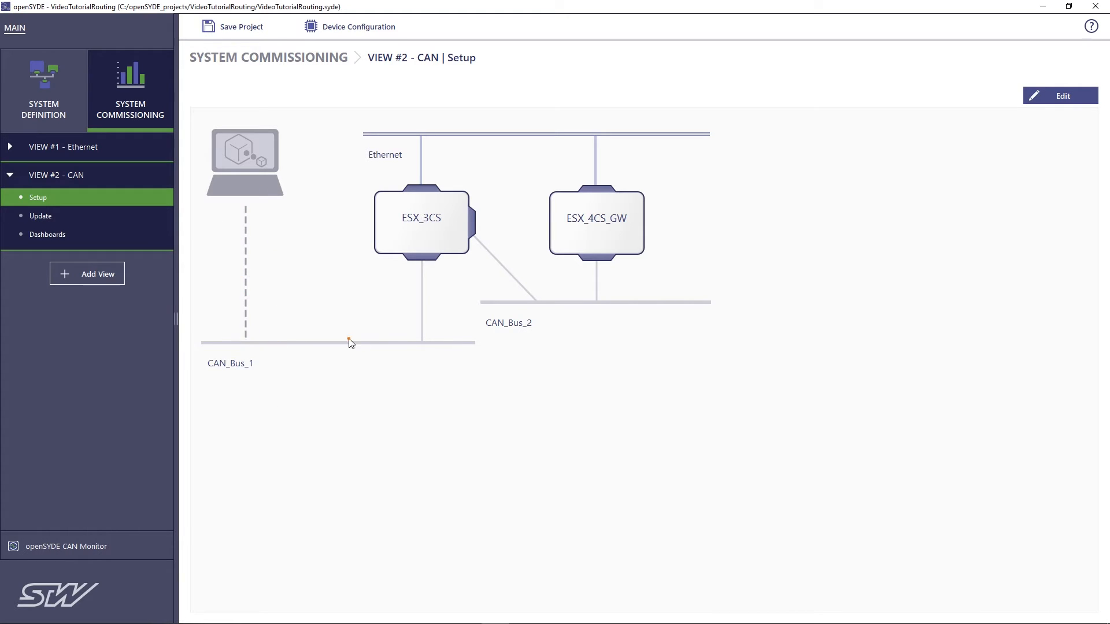
pyautogui.moveTo(421, 223)
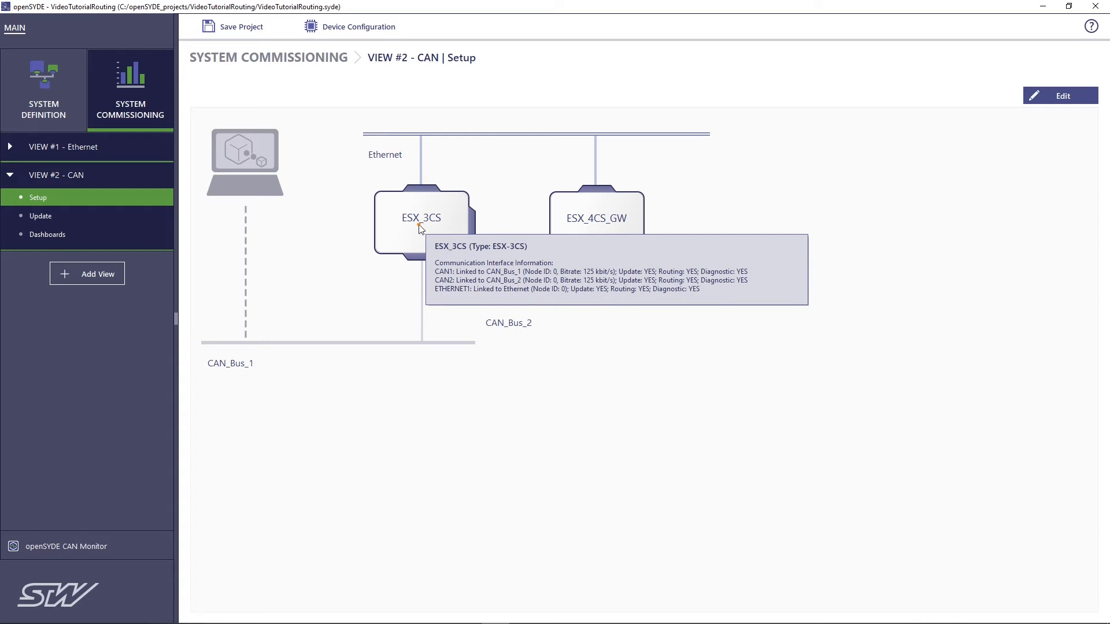
pyautogui.moveTo(504, 303)
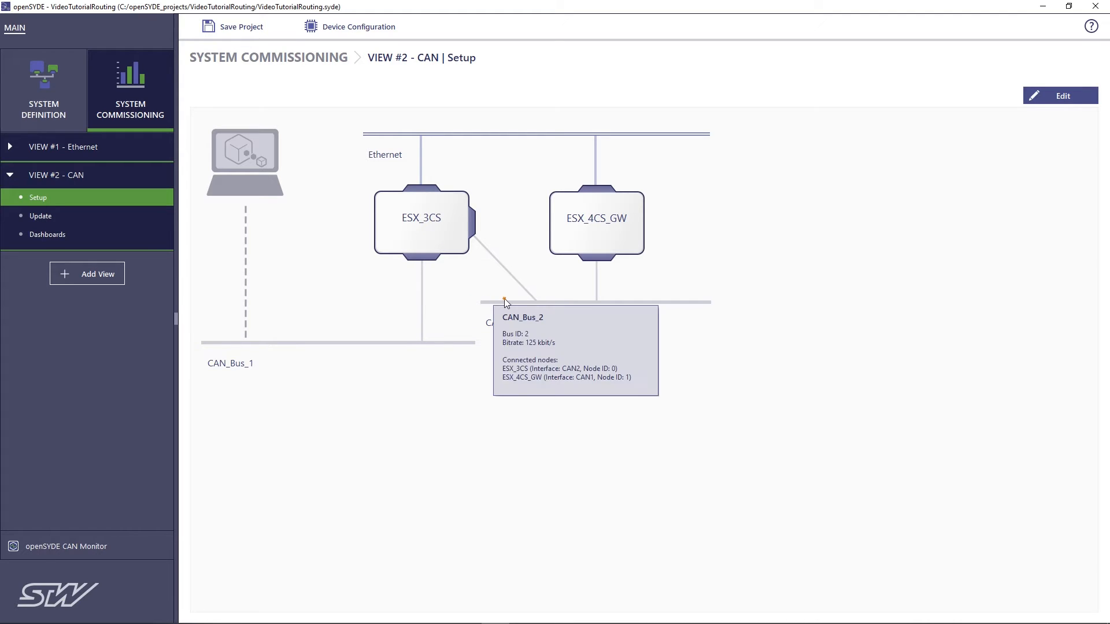
pyautogui.moveTo(592, 225)
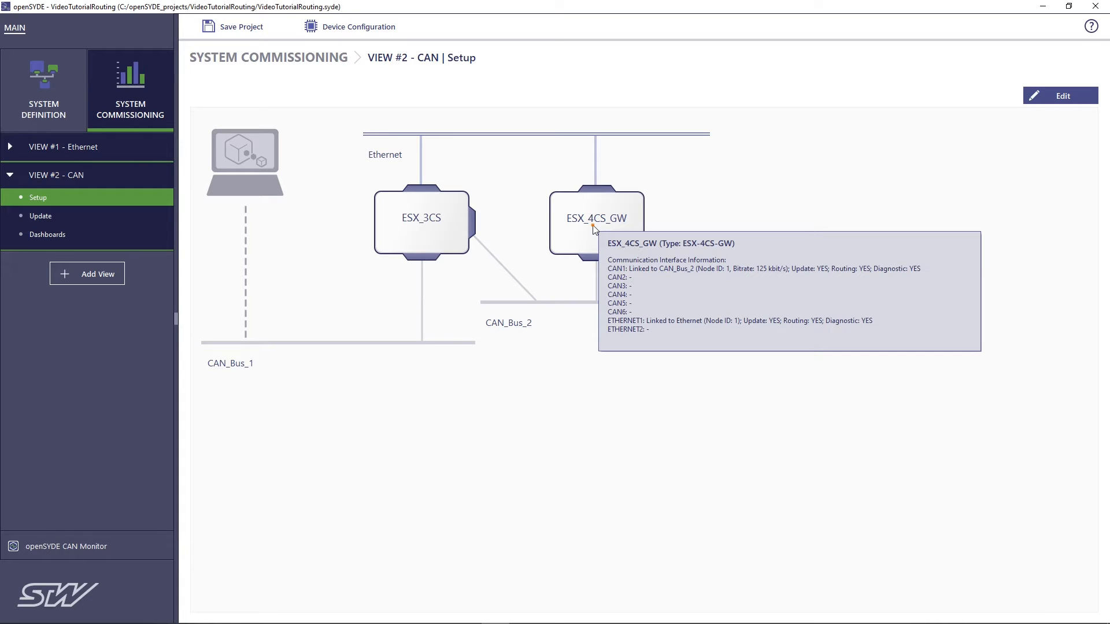
pyautogui.moveTo(570, 484)
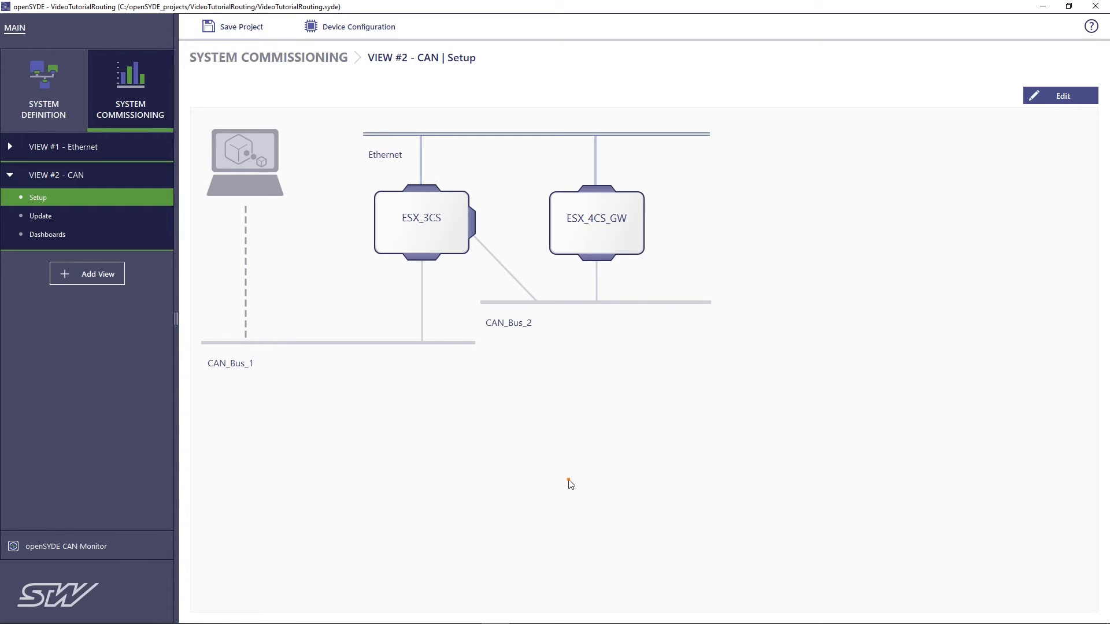
pyautogui.moveTo(586, 379)
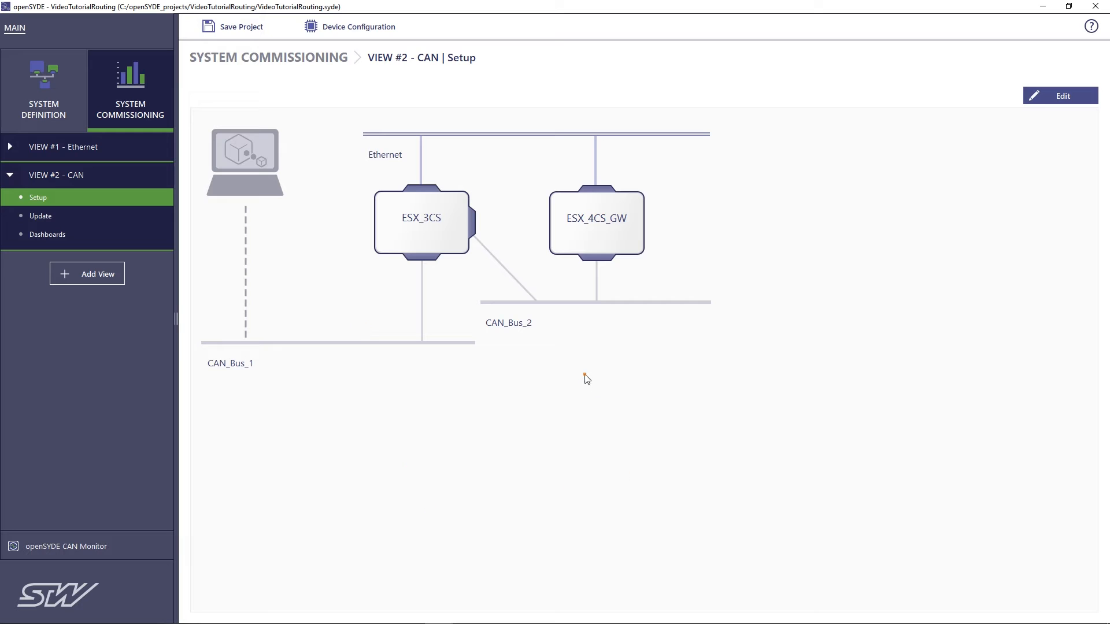
pyautogui.moveTo(590, 389)
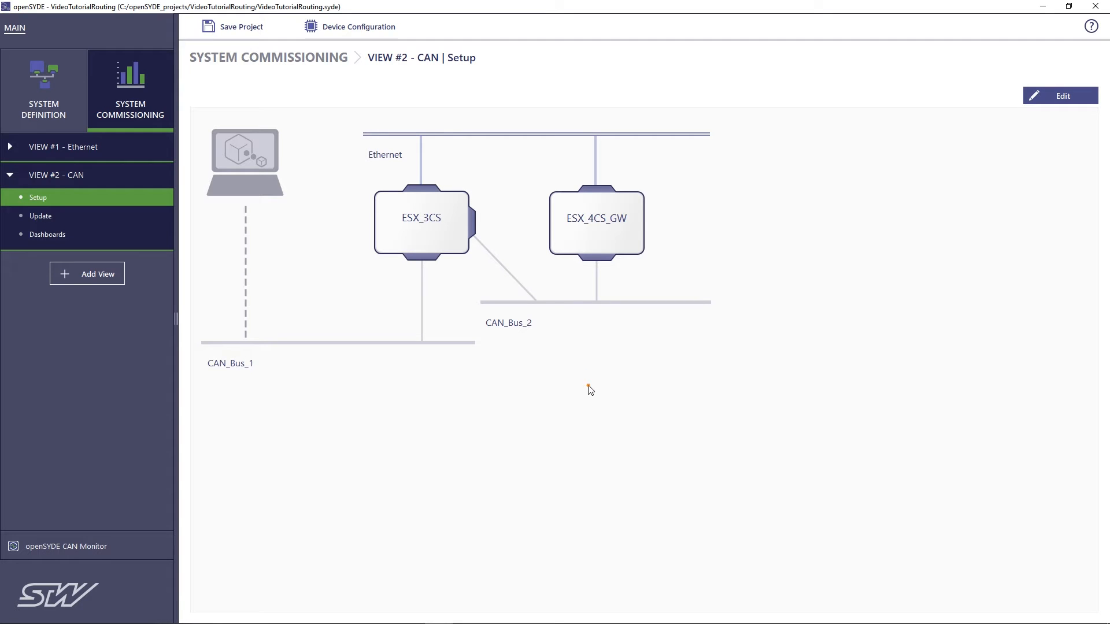
pyautogui.moveTo(594, 393)
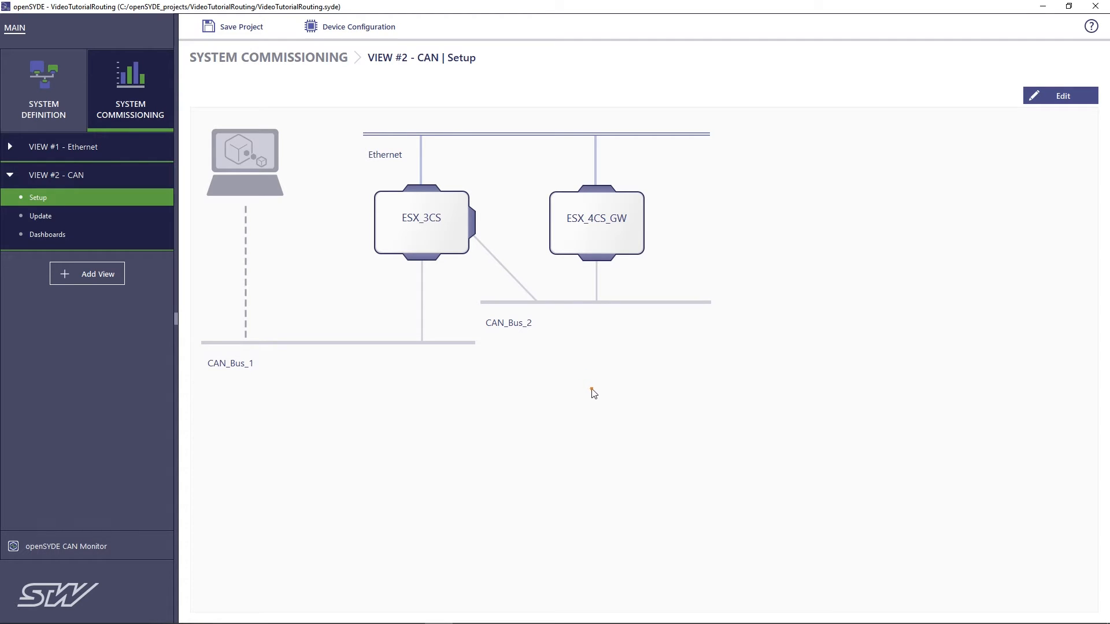
pyautogui.moveTo(511, 394)
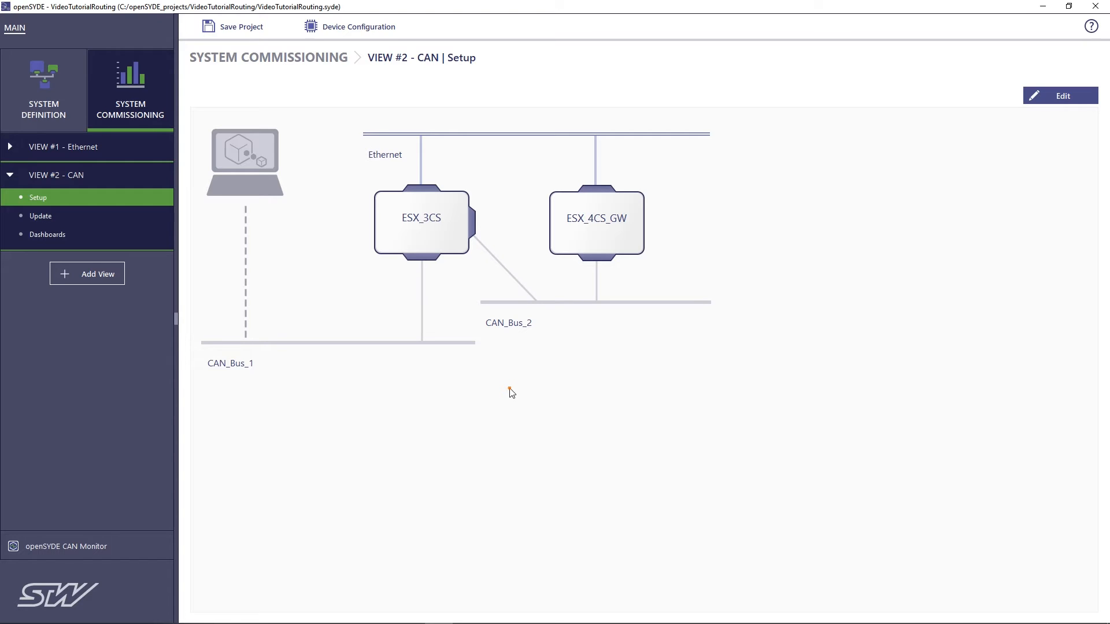
pyautogui.moveTo(149, 212)
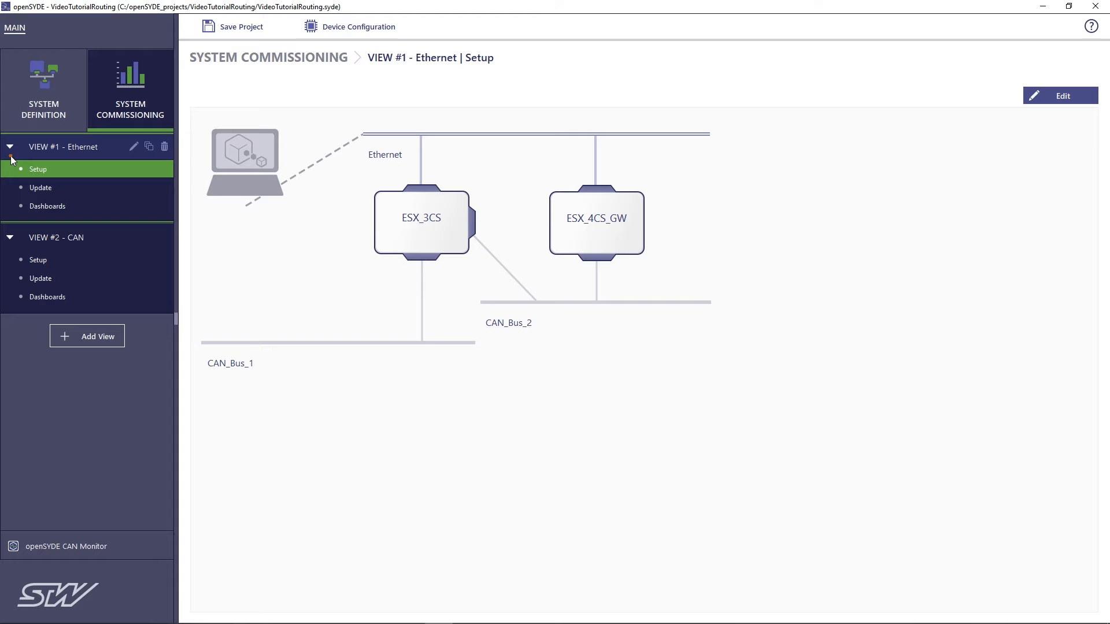
pyautogui.moveTo(29, 176)
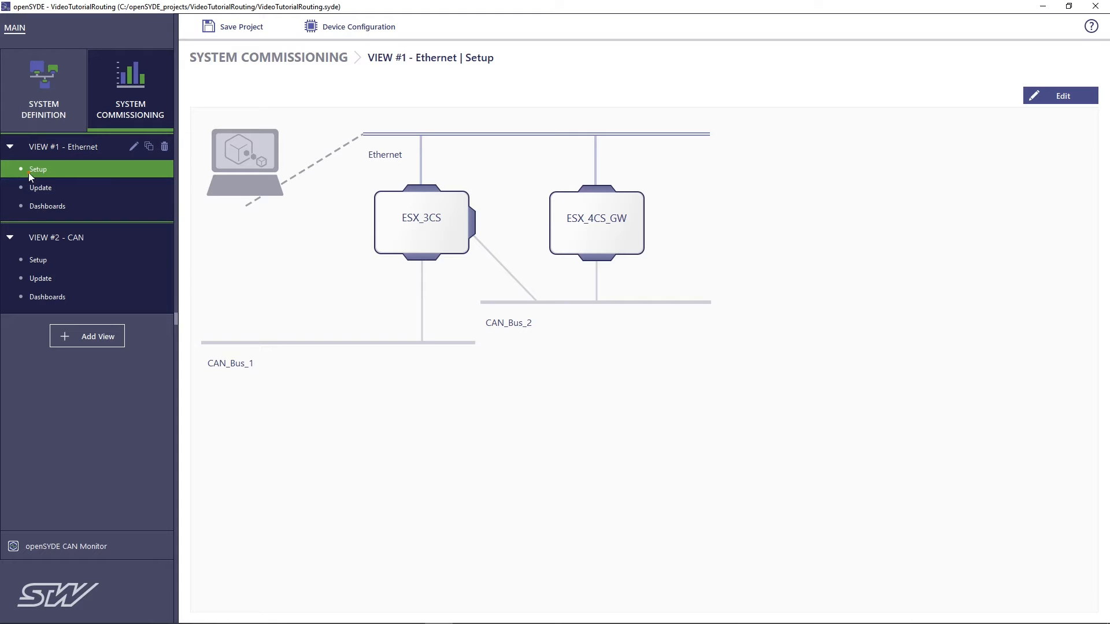
# - Launch the Device Configuration wizard for VIEW #1 - Ethernet
pyautogui.click(349, 26)
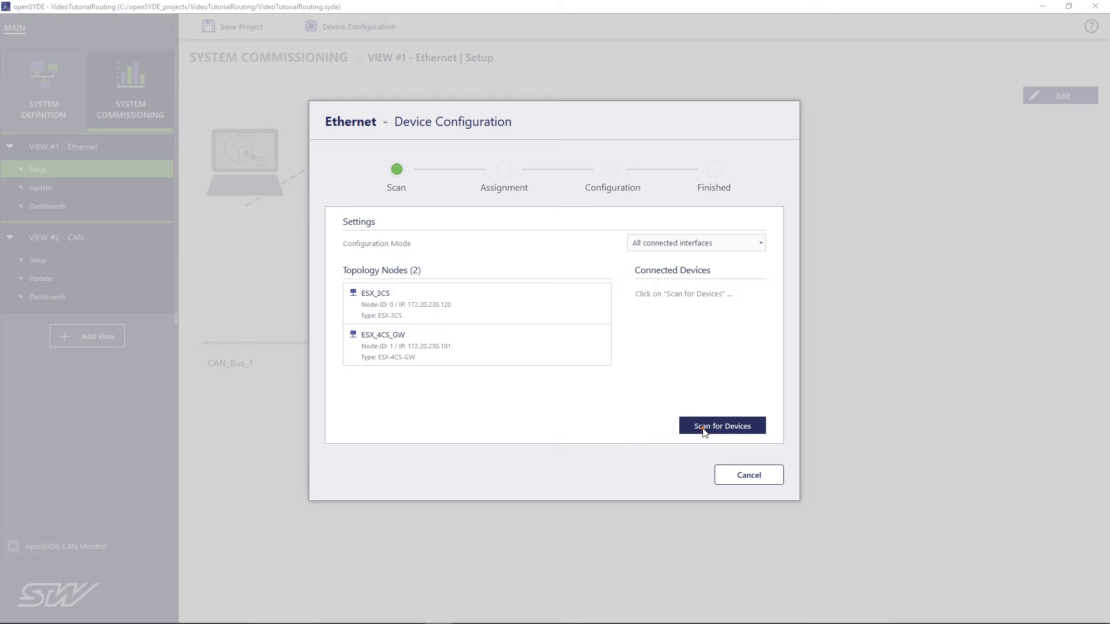
# - Scan, assign devices to ESX_3CS and ESX_4CS_GW, and configure both over Ethernet
pyautogui.click(721, 426)
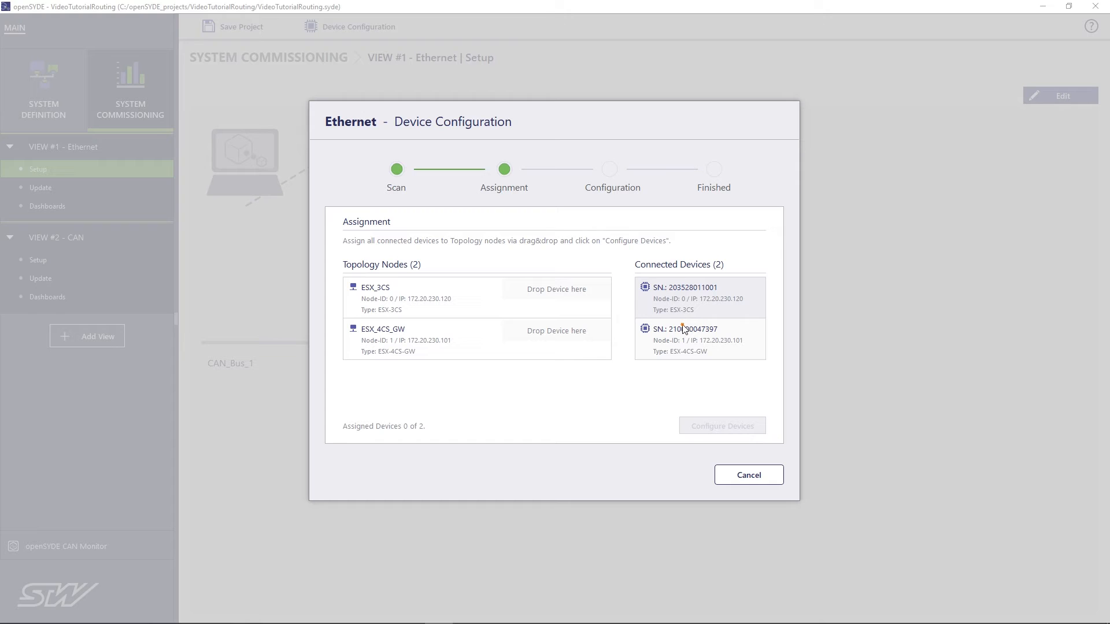
pyautogui.moveTo(699, 302)
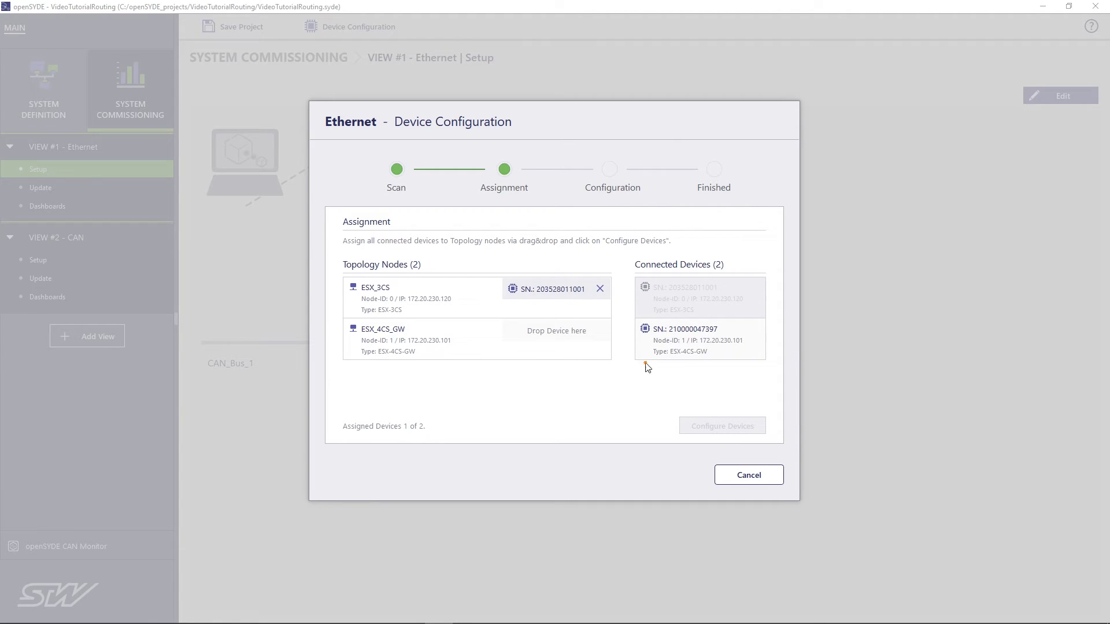
pyautogui.moveTo(704, 354)
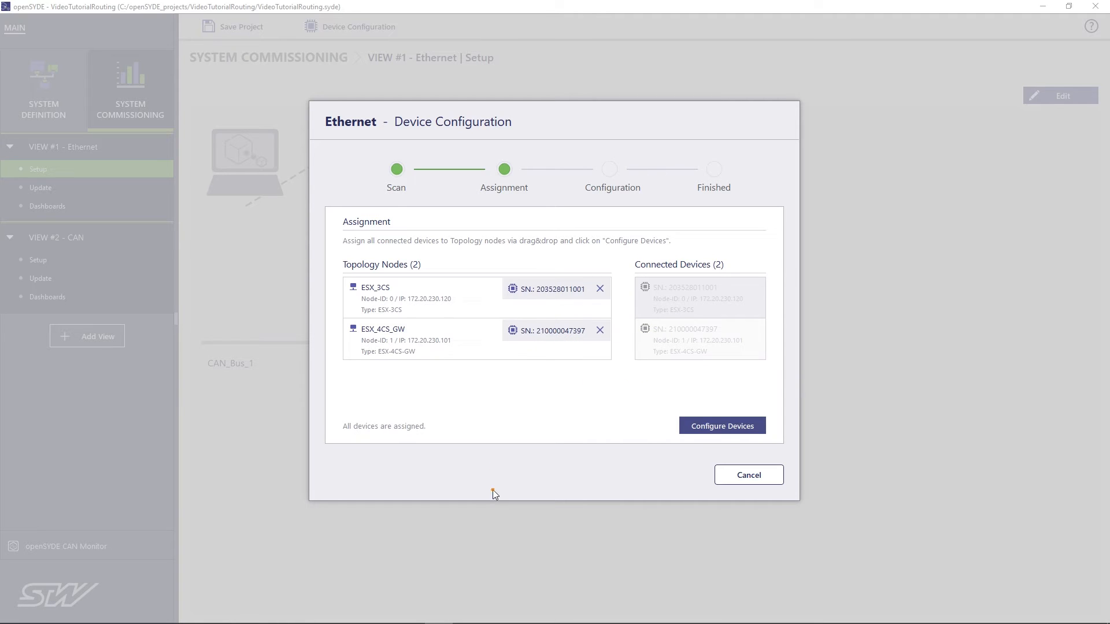
pyautogui.click(721, 425)
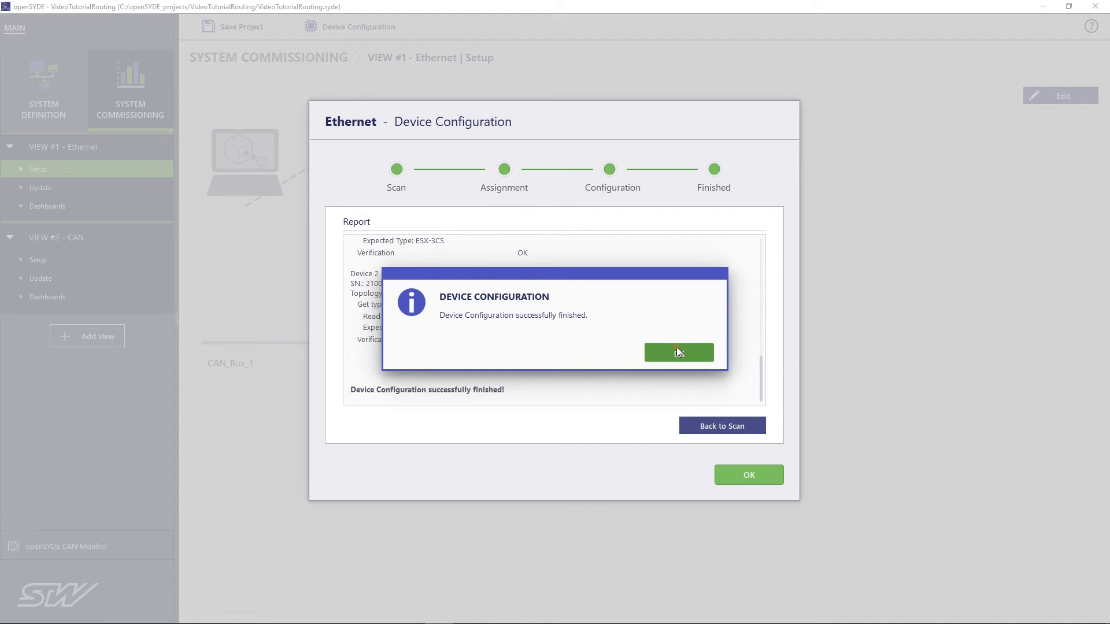
pyautogui.click(678, 352)
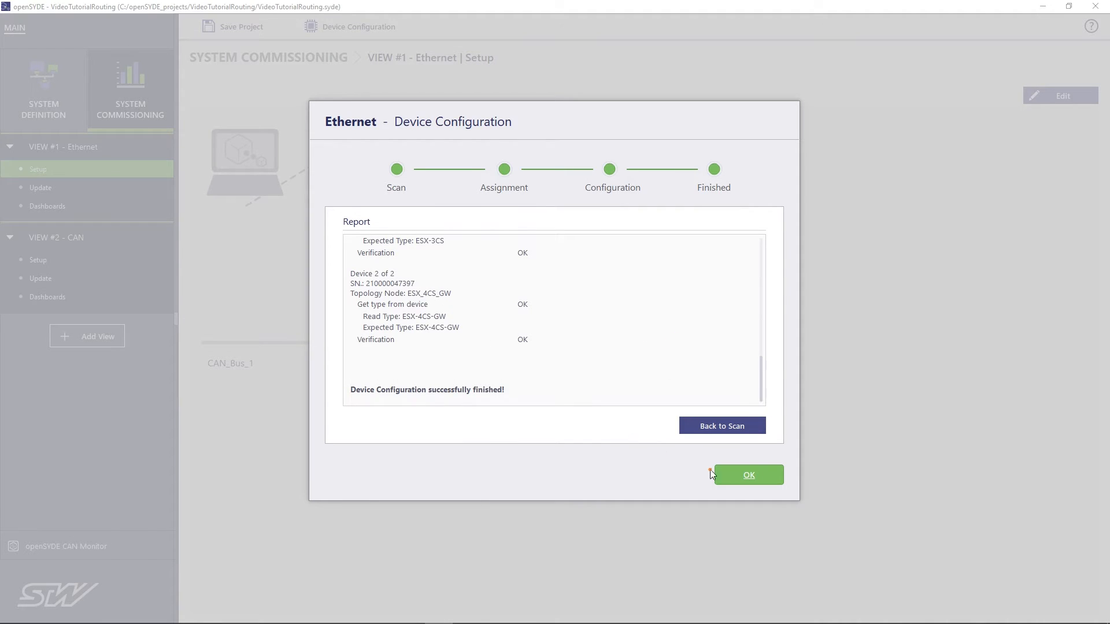
pyautogui.click(748, 475)
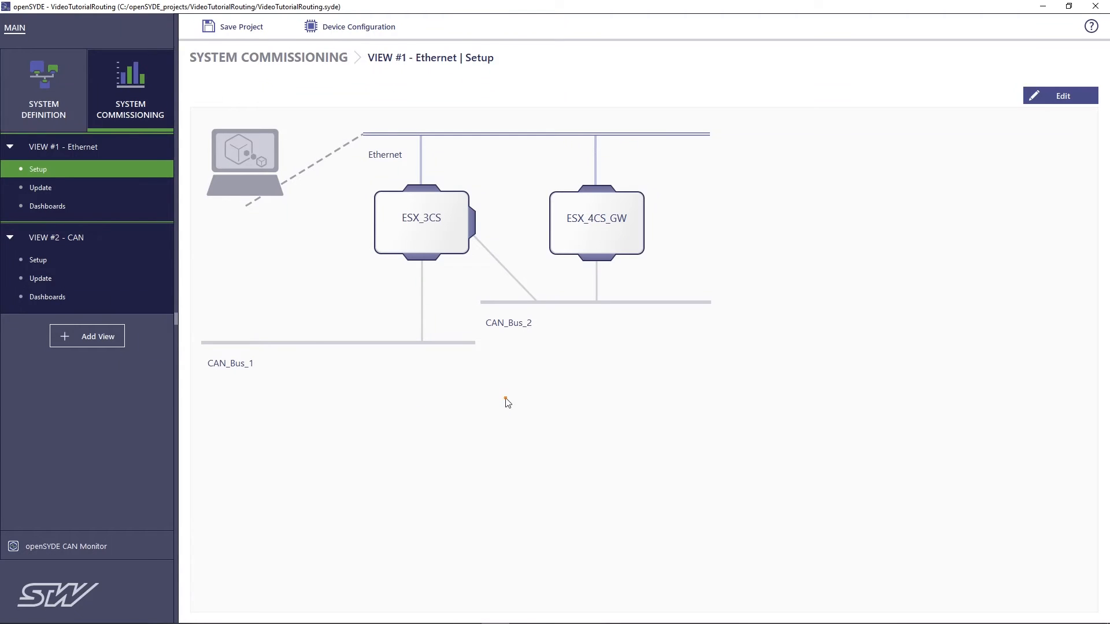
pyautogui.moveTo(593, 437)
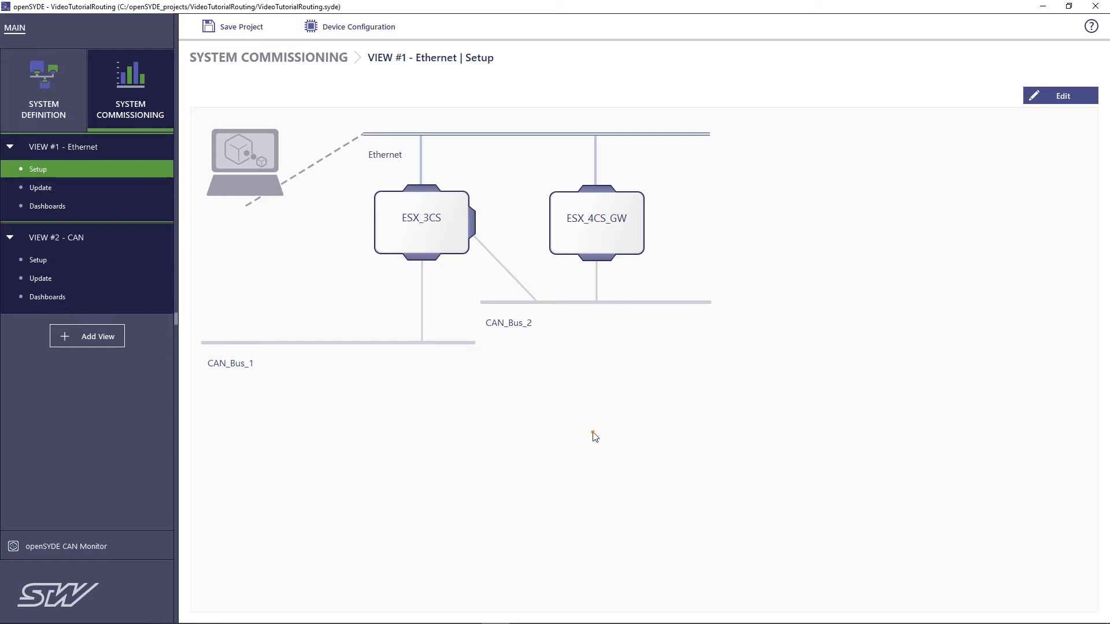
pyautogui.moveTo(276, 378)
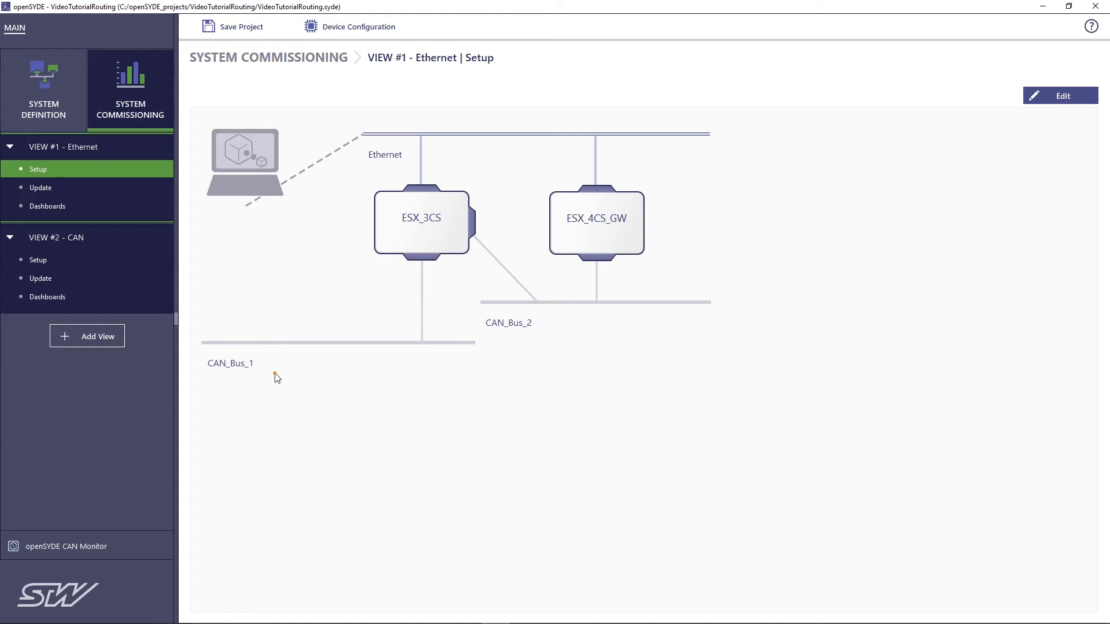
pyautogui.moveTo(43, 85)
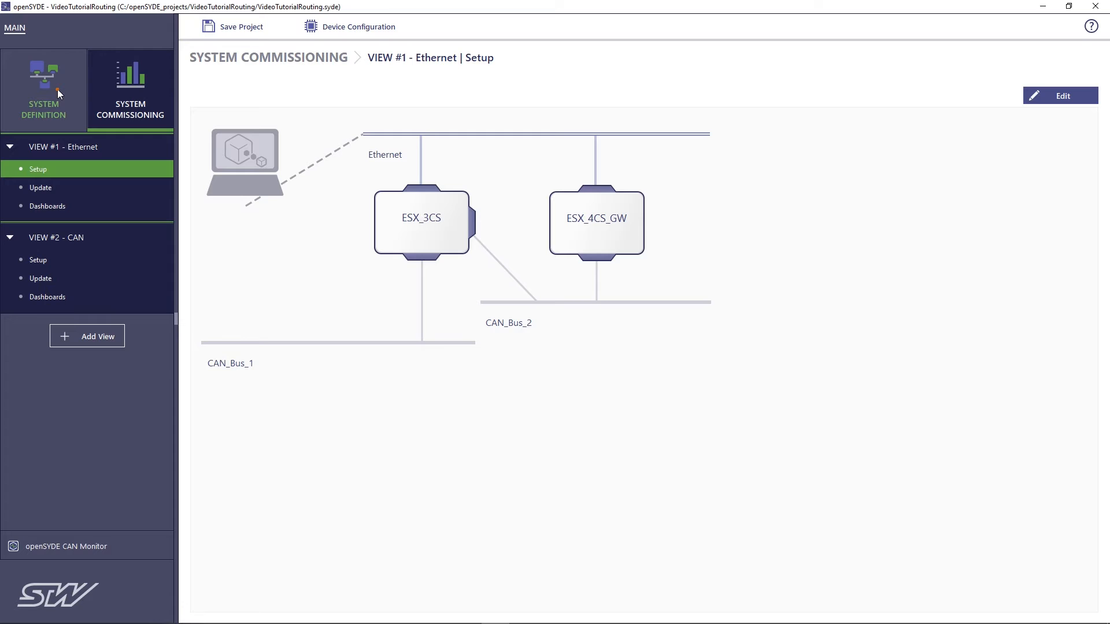
# - Show ESX_4CS_GW's interface properties in the System Definition
pyautogui.click(43, 91)
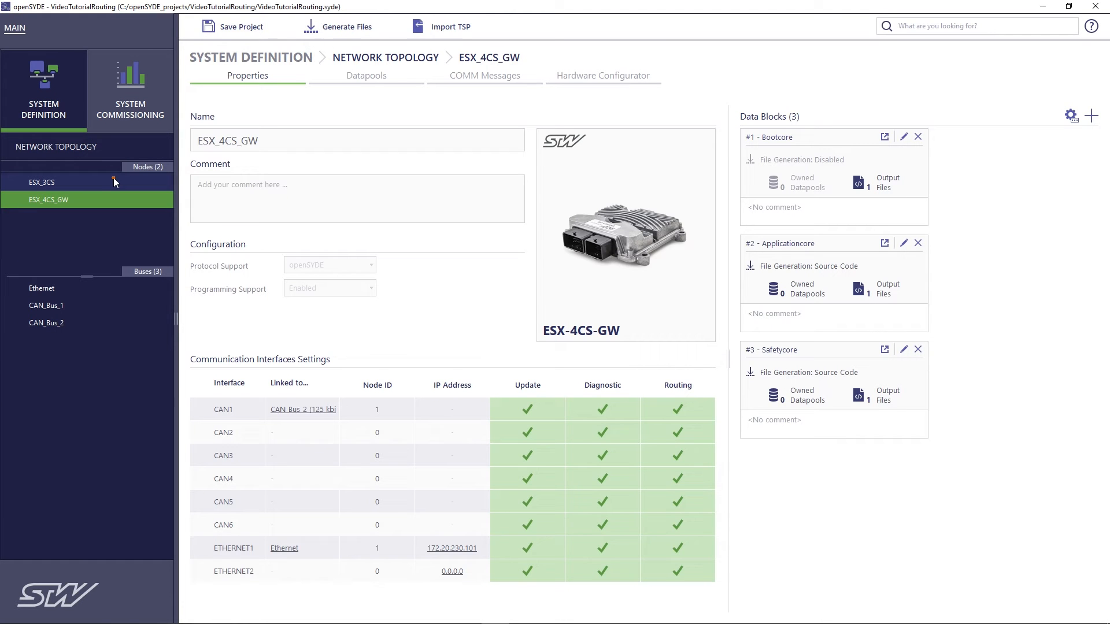
pyautogui.moveTo(94, 186)
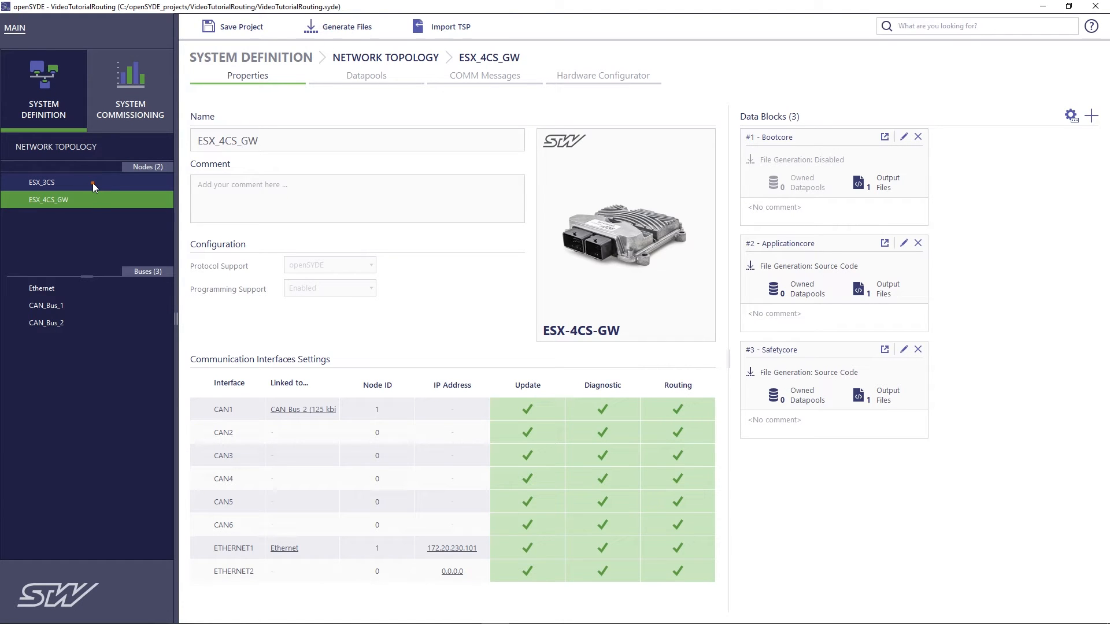
pyautogui.click(41, 182)
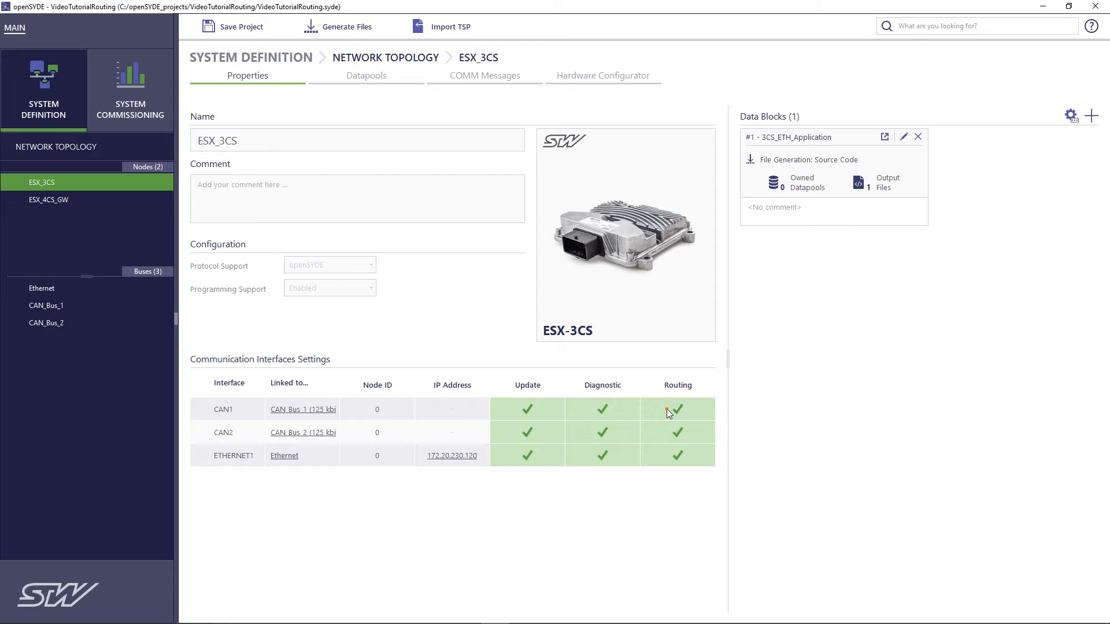
pyautogui.moveTo(39, 200)
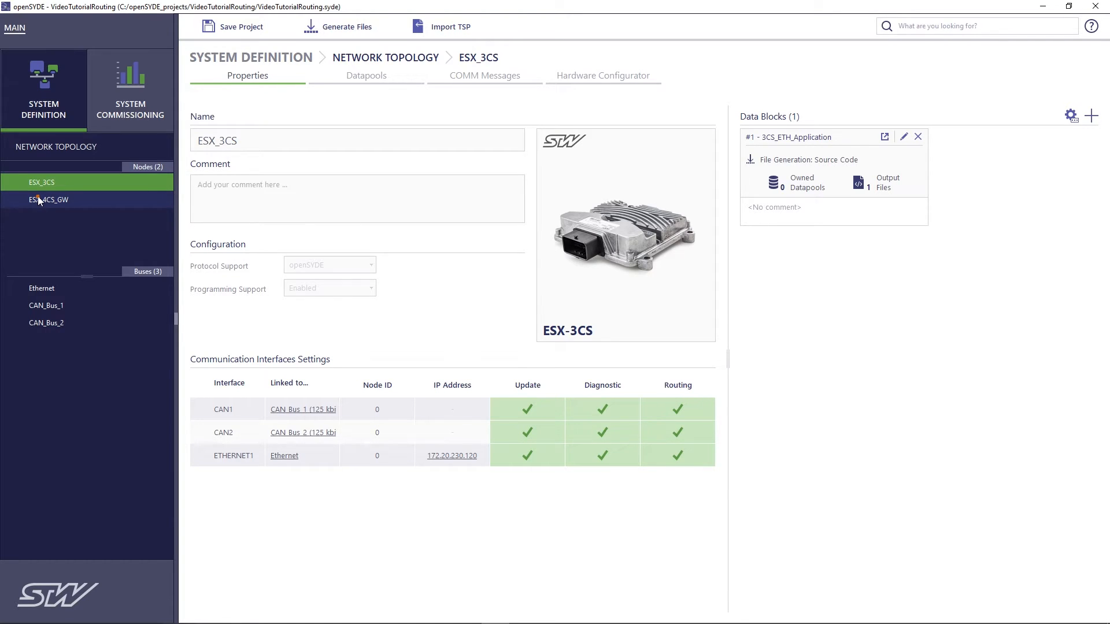
pyautogui.click(48, 199)
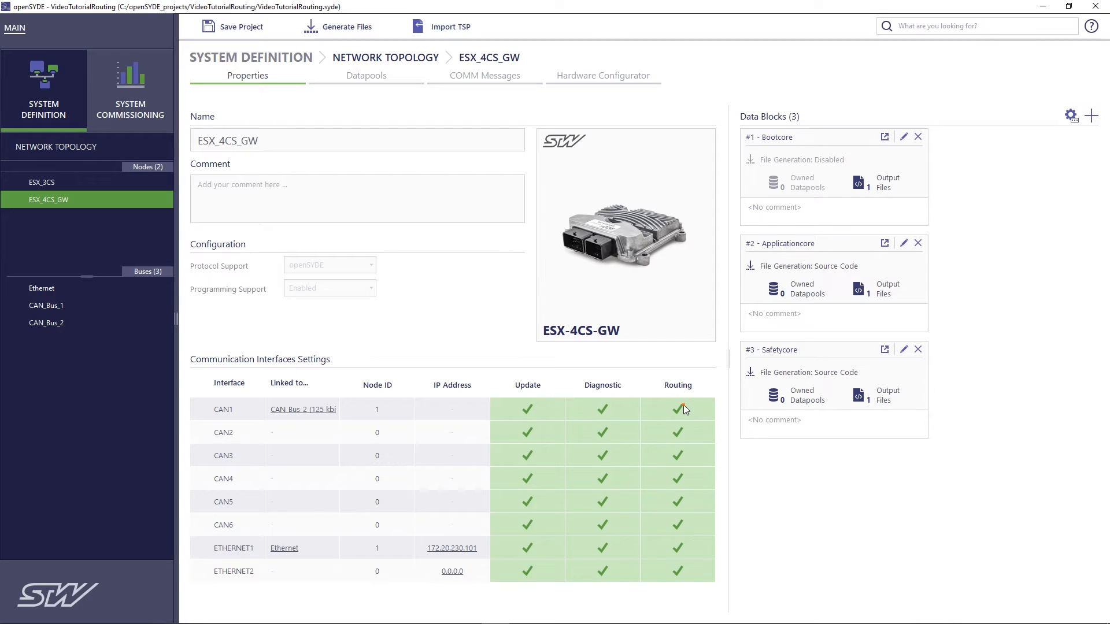
# - Untick Routing and Update on the gateway's CAN1 interface and return to System Commissioning
pyautogui.click(676, 409)
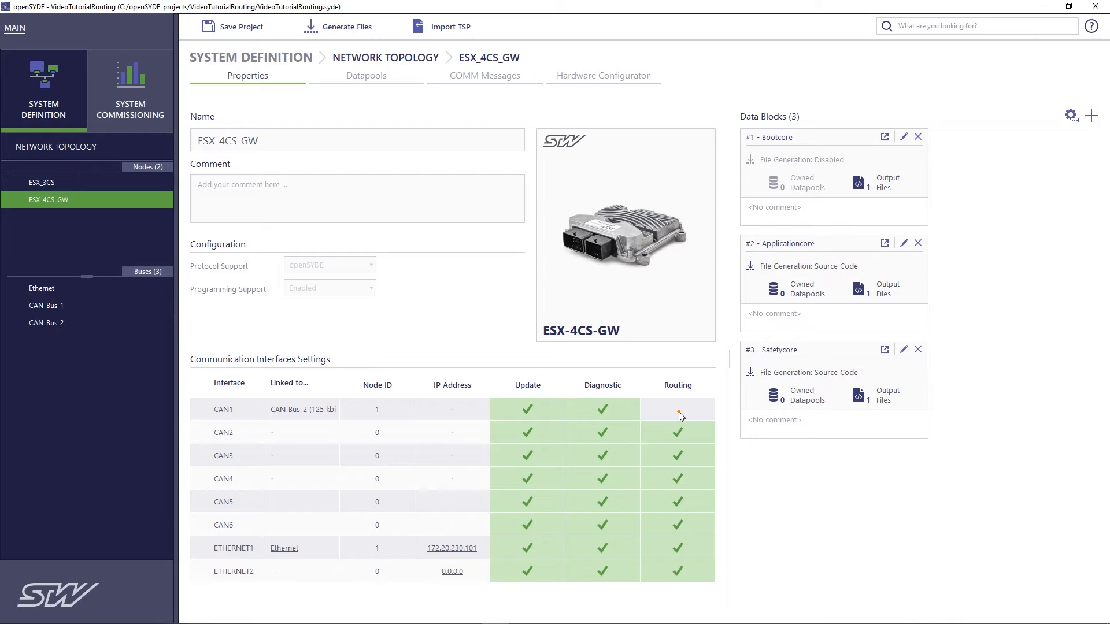
pyautogui.click(676, 409)
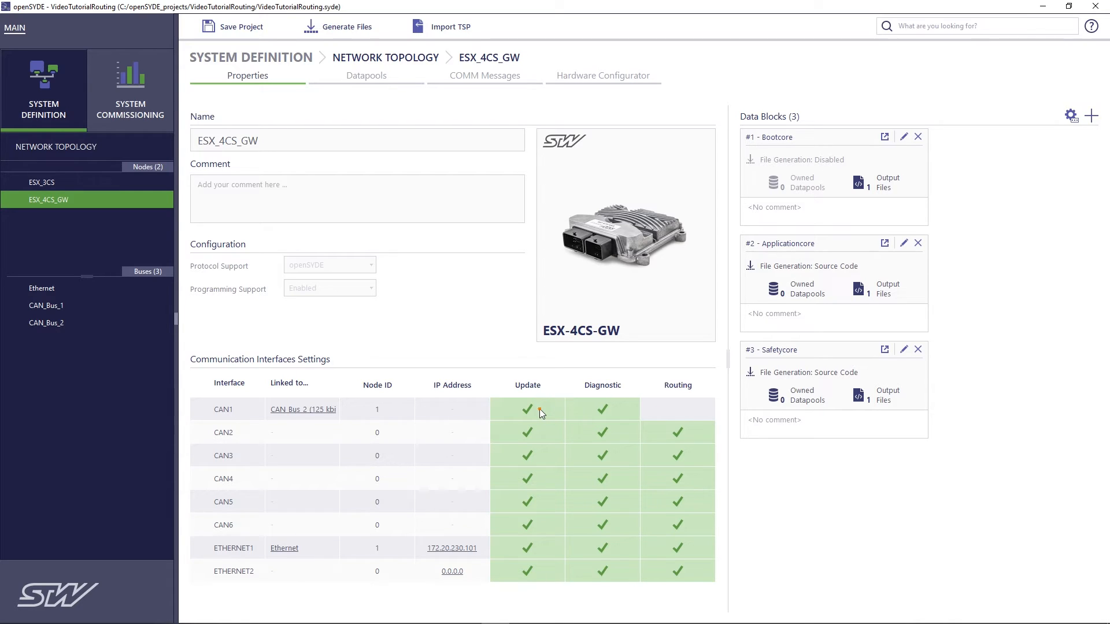
pyautogui.click(527, 409)
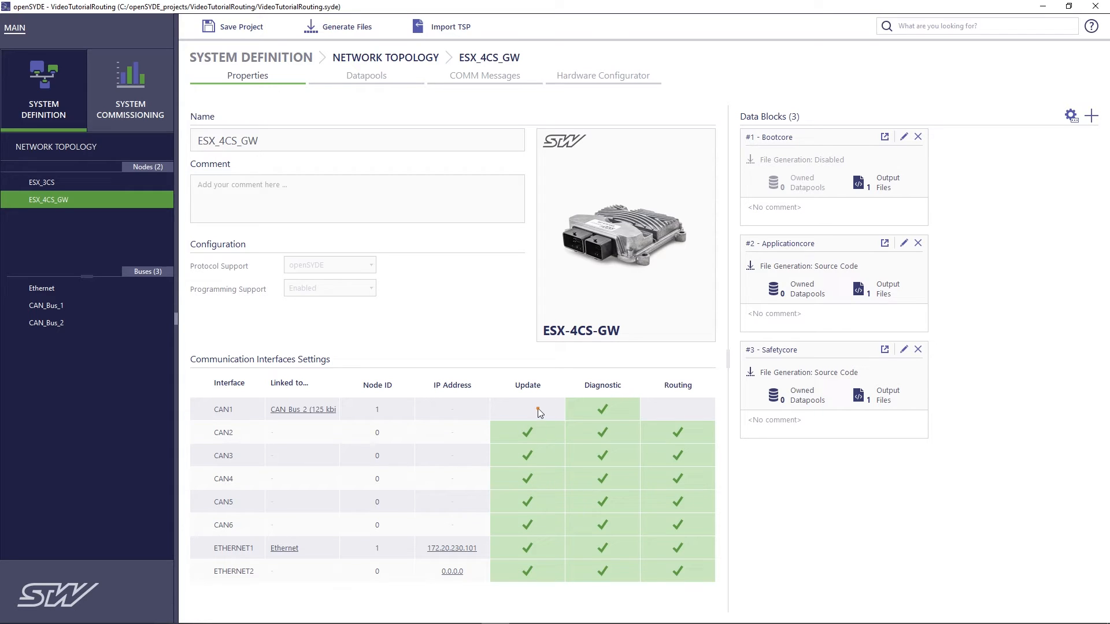
pyautogui.moveTo(110, 80)
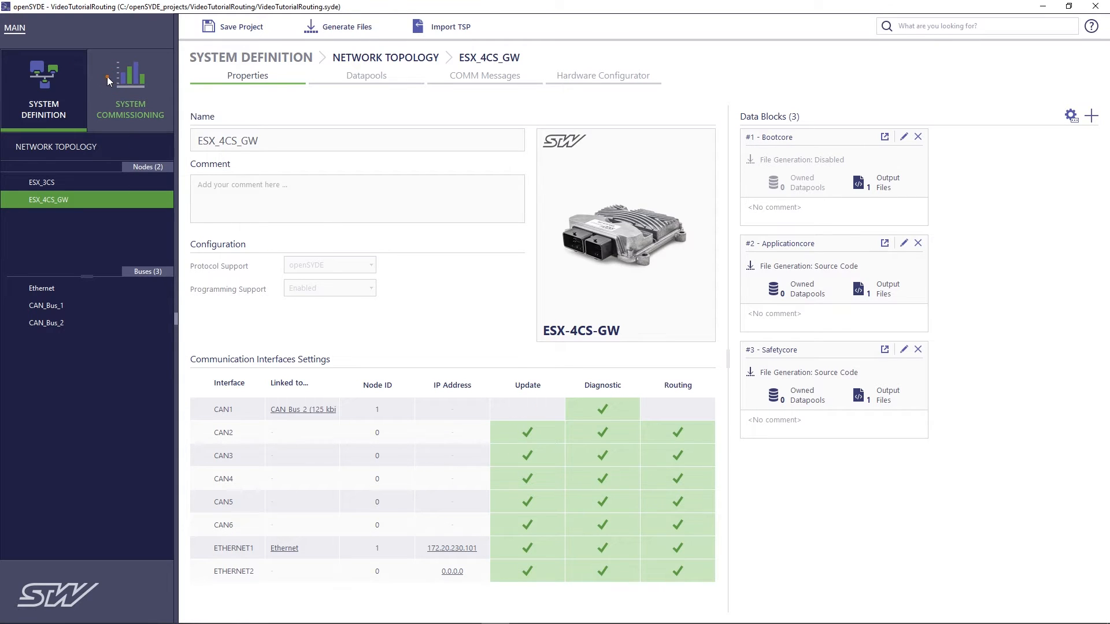
pyautogui.click(129, 85)
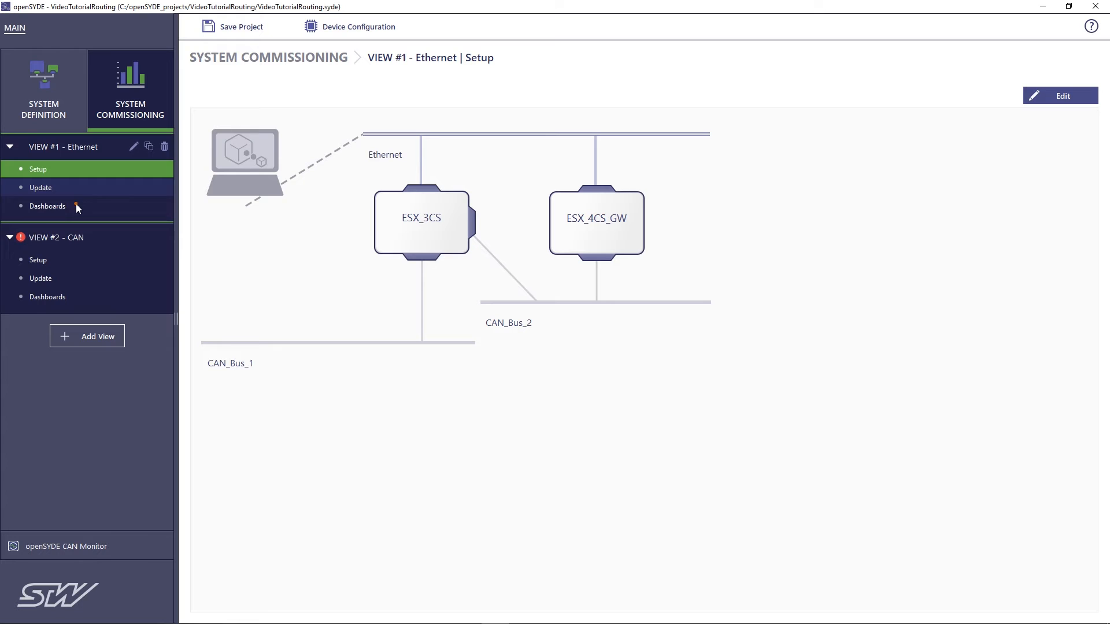
pyautogui.moveTo(21, 237)
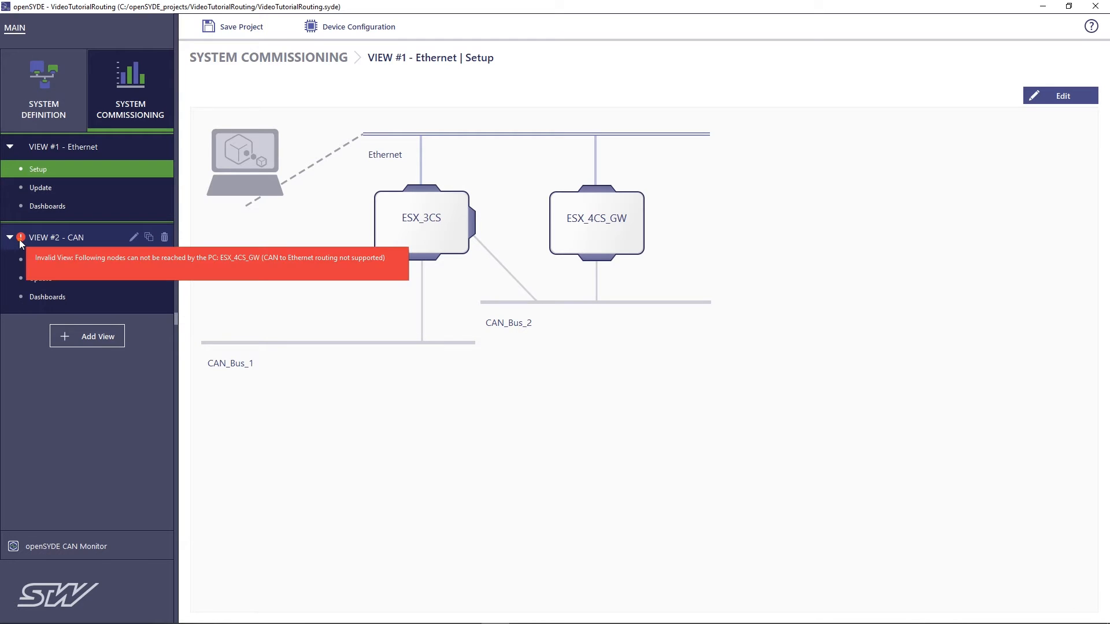
# - Collapse the CAN view's sub-pages in the navigation tree
pyautogui.click(9, 237)
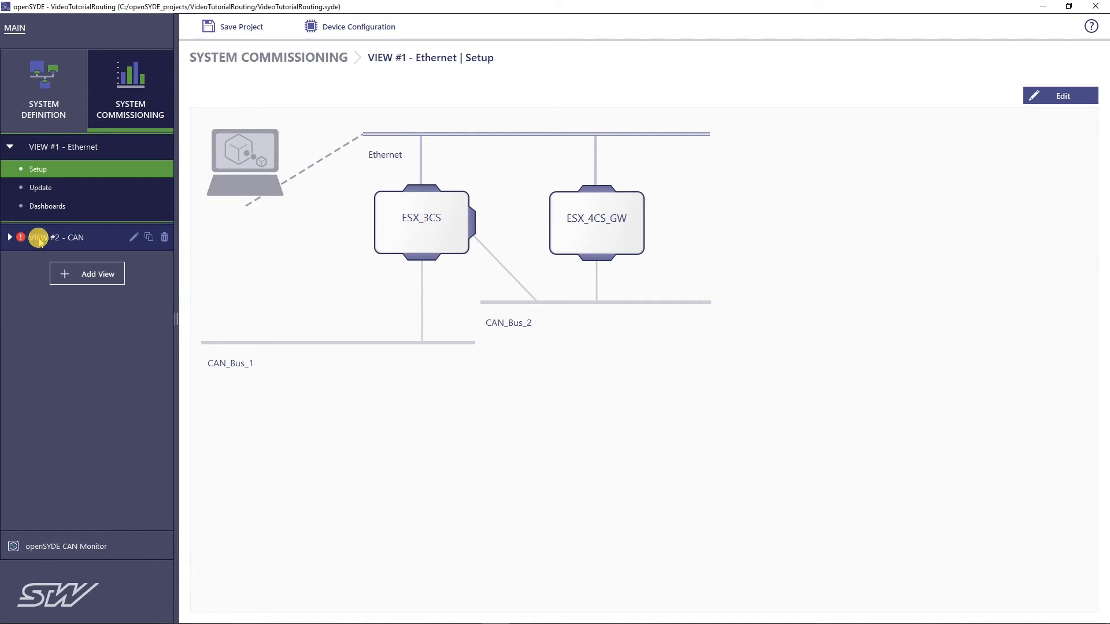
pyautogui.click(69, 237)
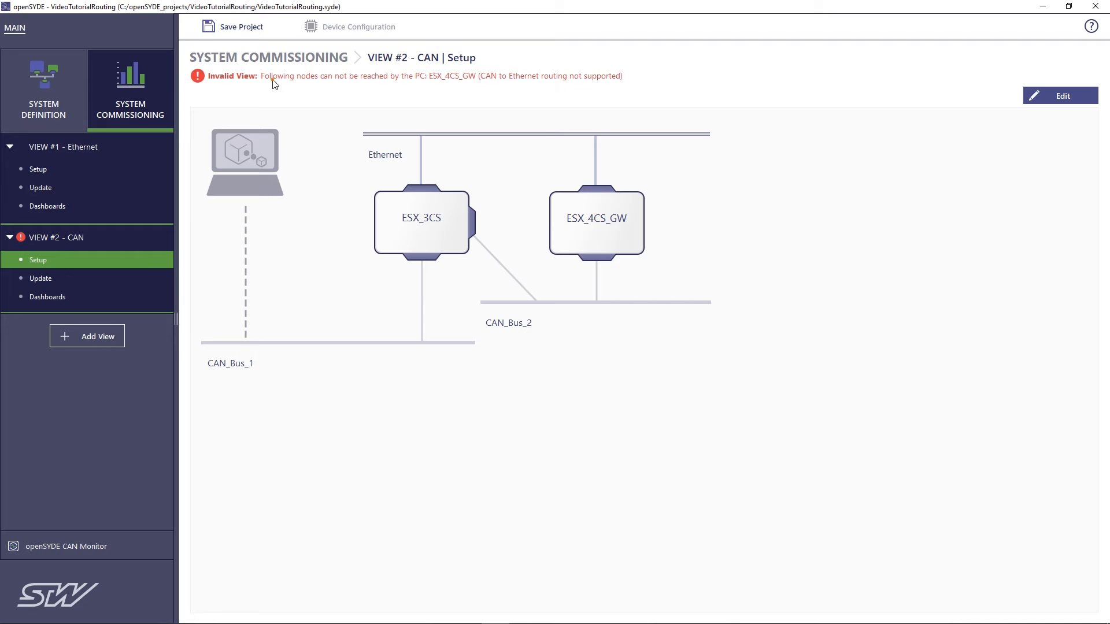
pyautogui.moveTo(373, 103)
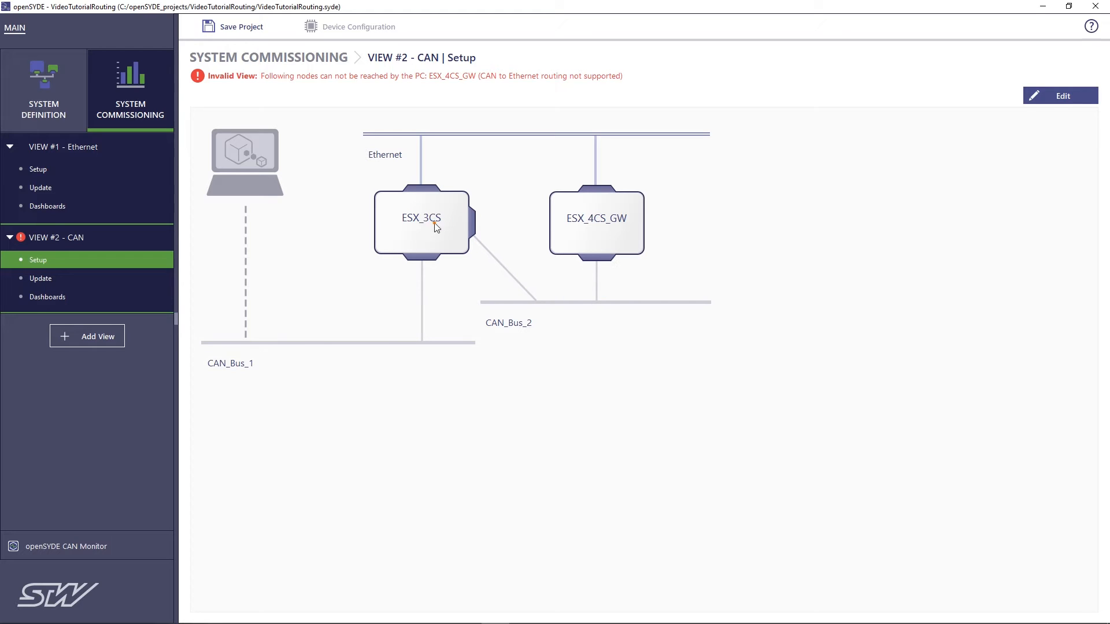
pyautogui.moveTo(225, 276)
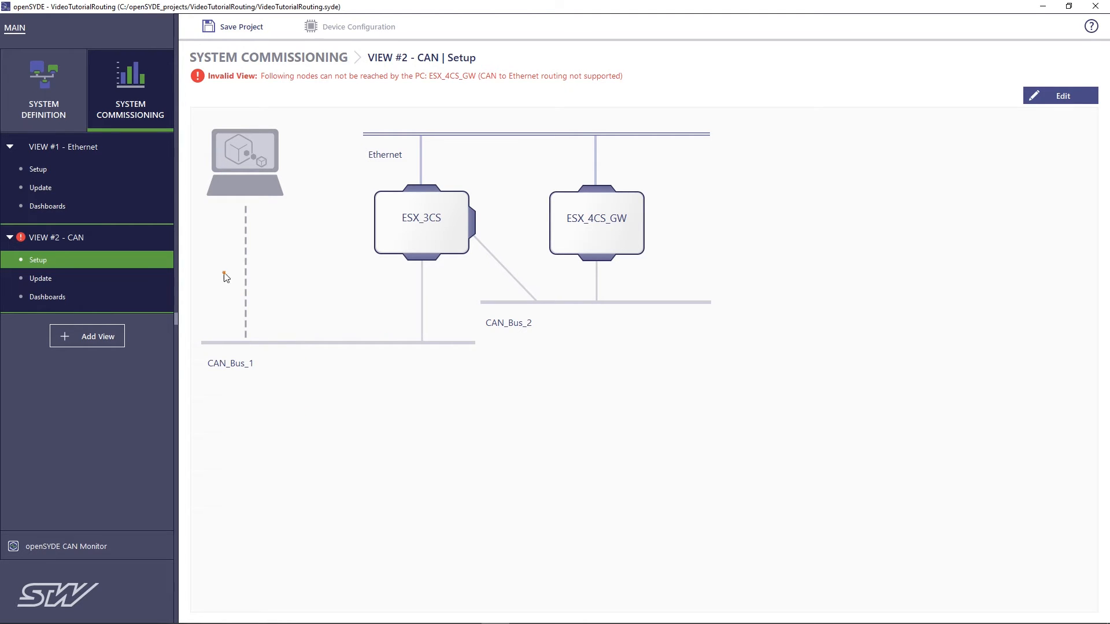
pyautogui.moveTo(43, 73)
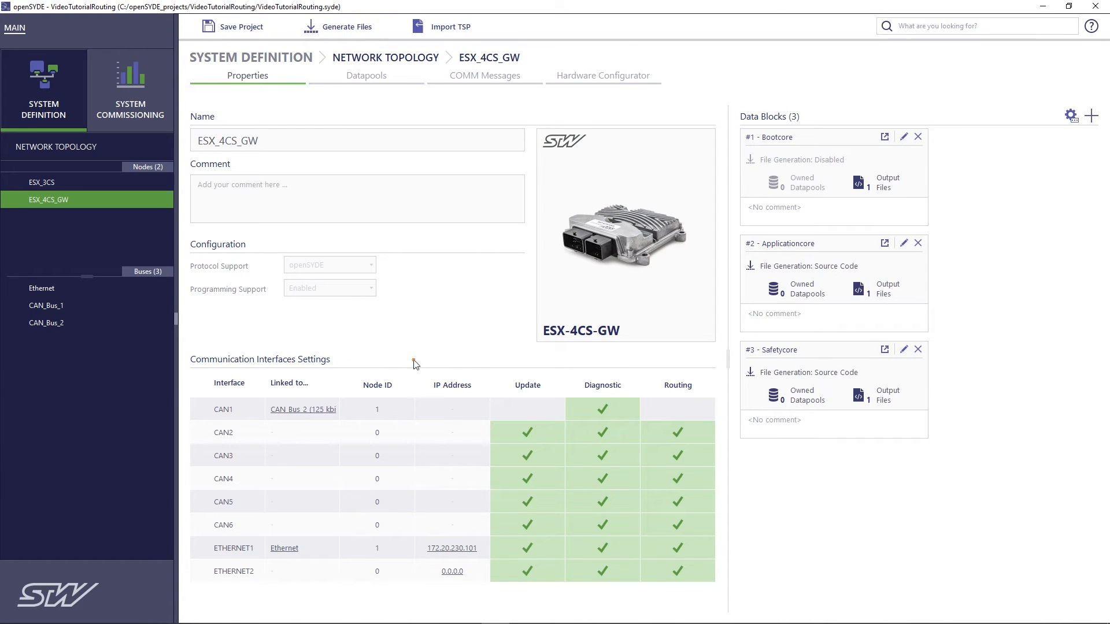
# - Re-enable update on ESX_4CS_GW's CAN1 interface and return to CAN view commissioning
pyautogui.click(527, 409)
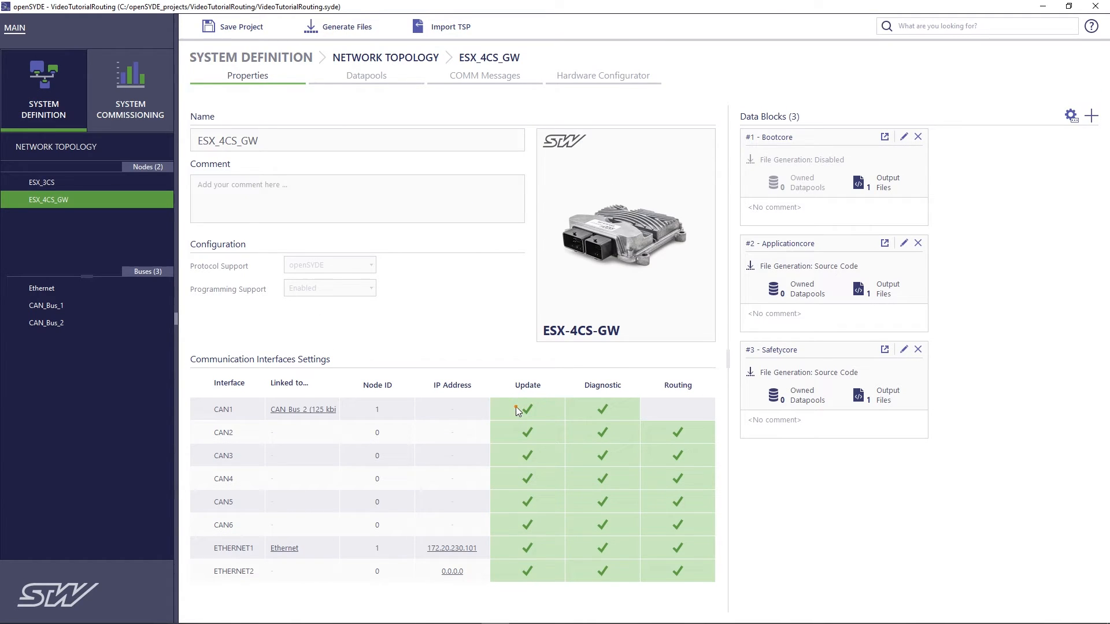
pyautogui.click(130, 88)
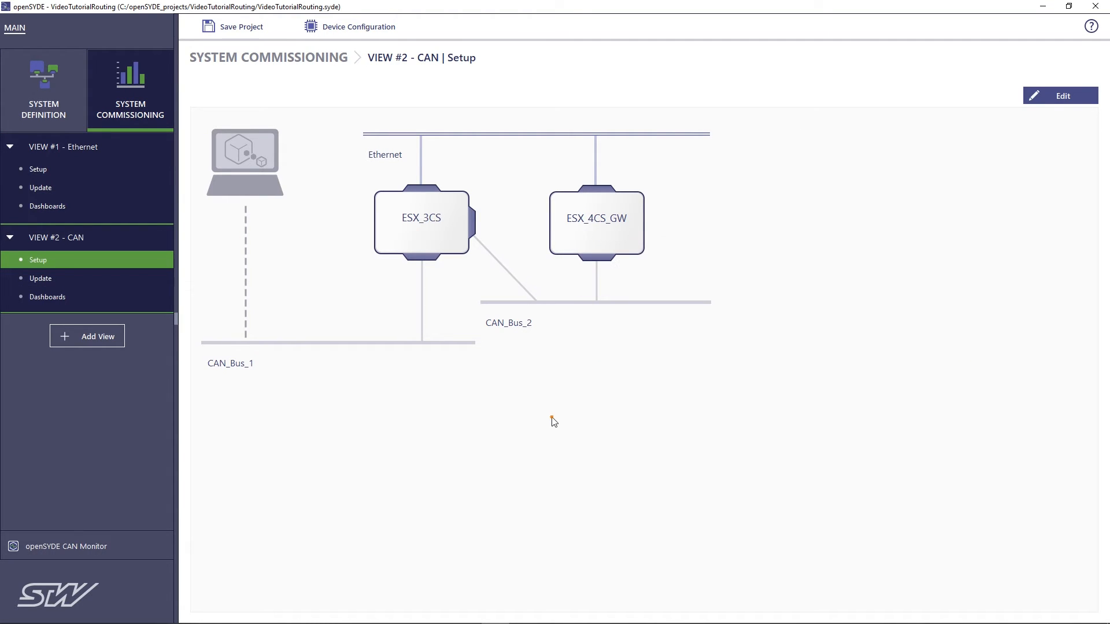
pyautogui.moveTo(395, 462)
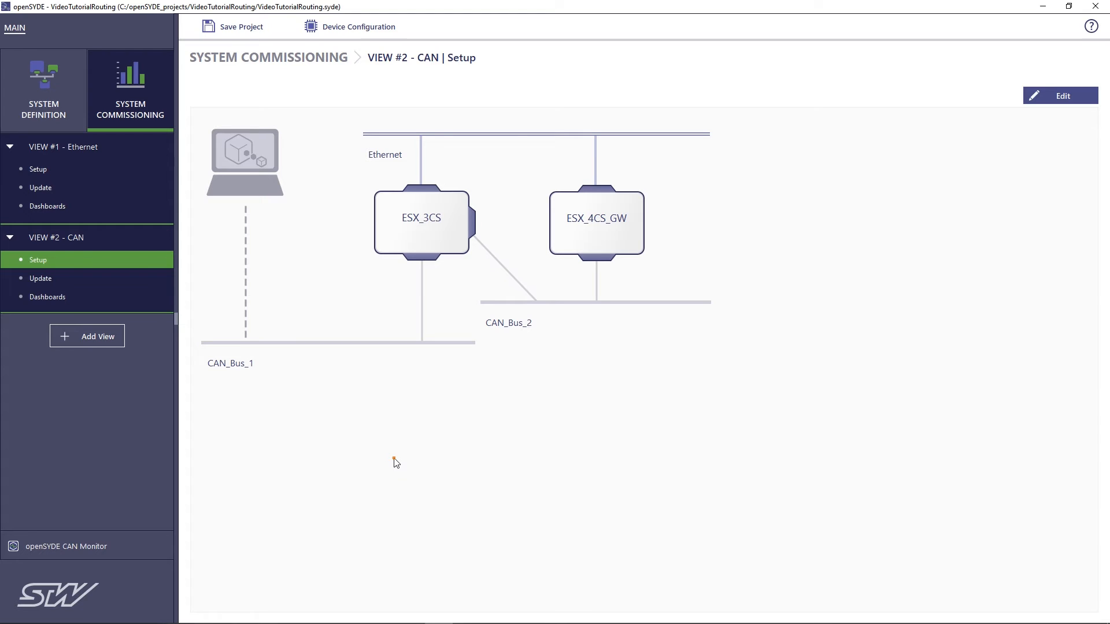
pyautogui.moveTo(293, 389)
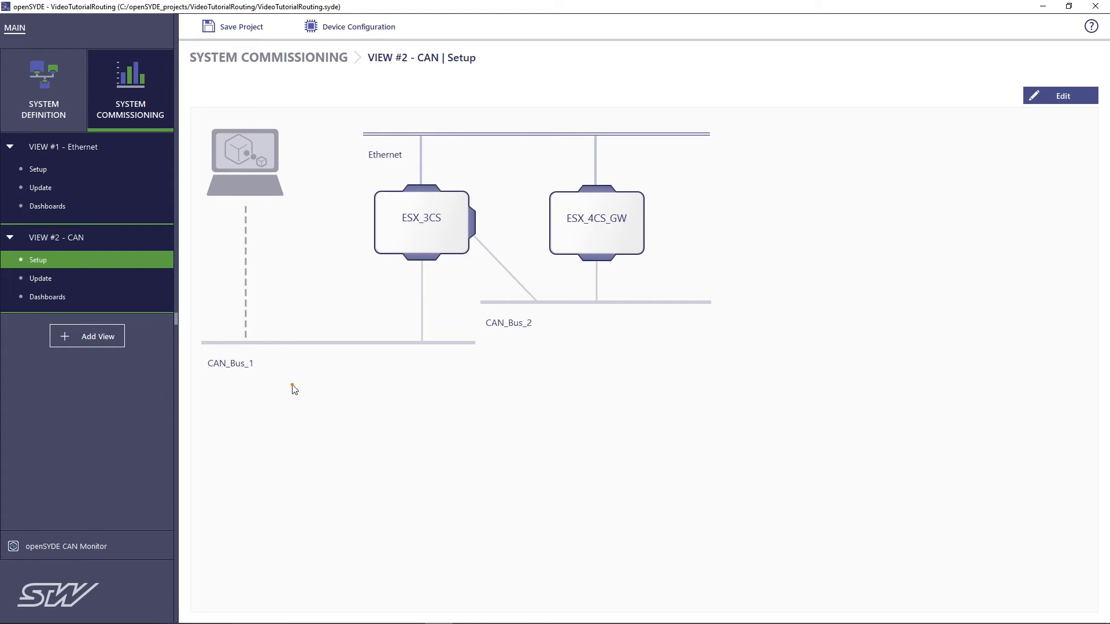
pyautogui.moveTo(83, 272)
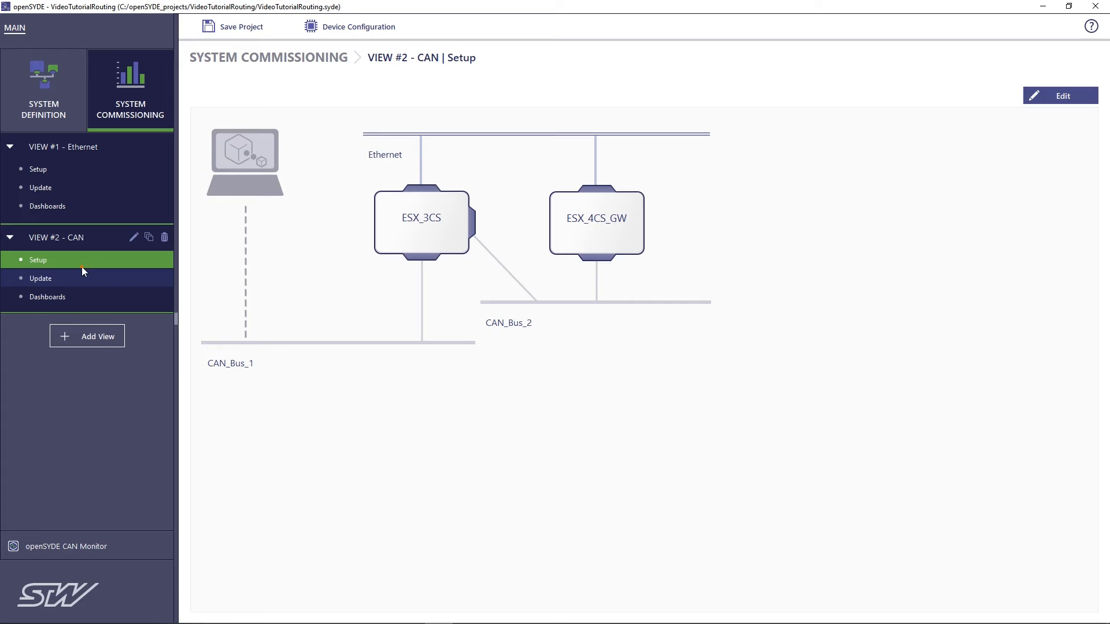
# - Show the CAN view's Update page with the ESX_3CS and ESX_4CS_GW package
pyautogui.click(41, 278)
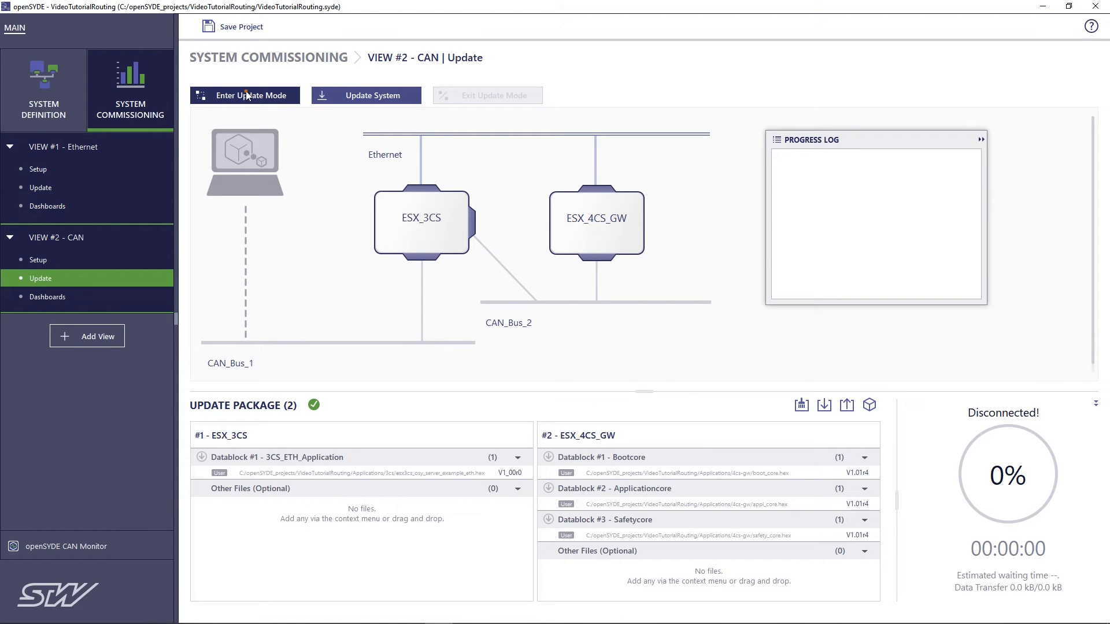
# - Enter update mode, flash the package to ESX_3CS and ESX_4CS_GW, then exit update mode
pyautogui.click(245, 95)
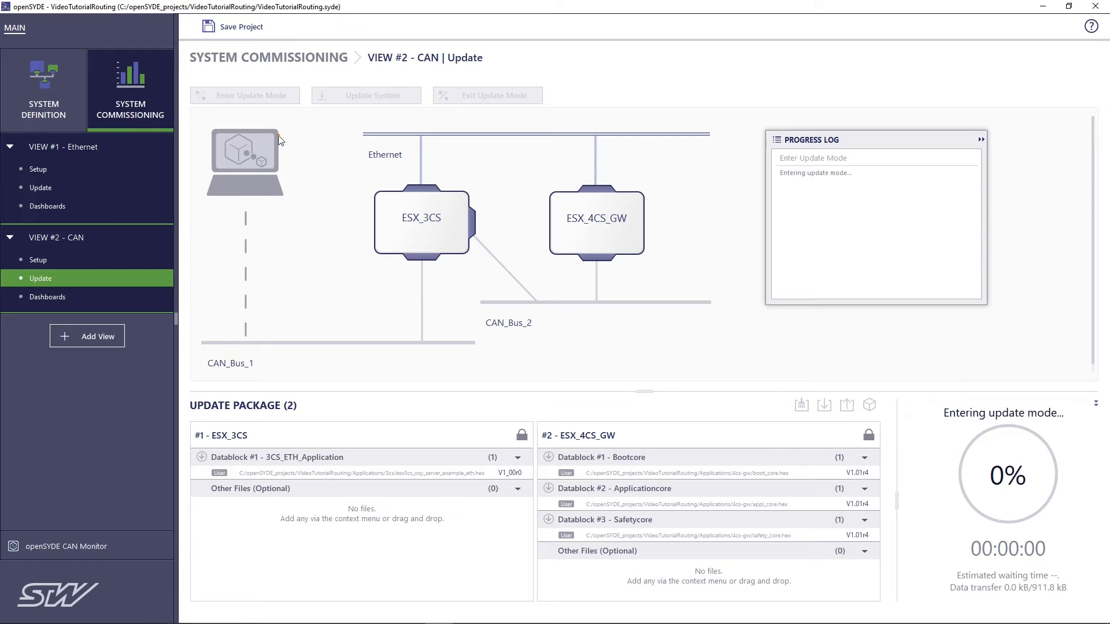
pyautogui.moveTo(324, 274)
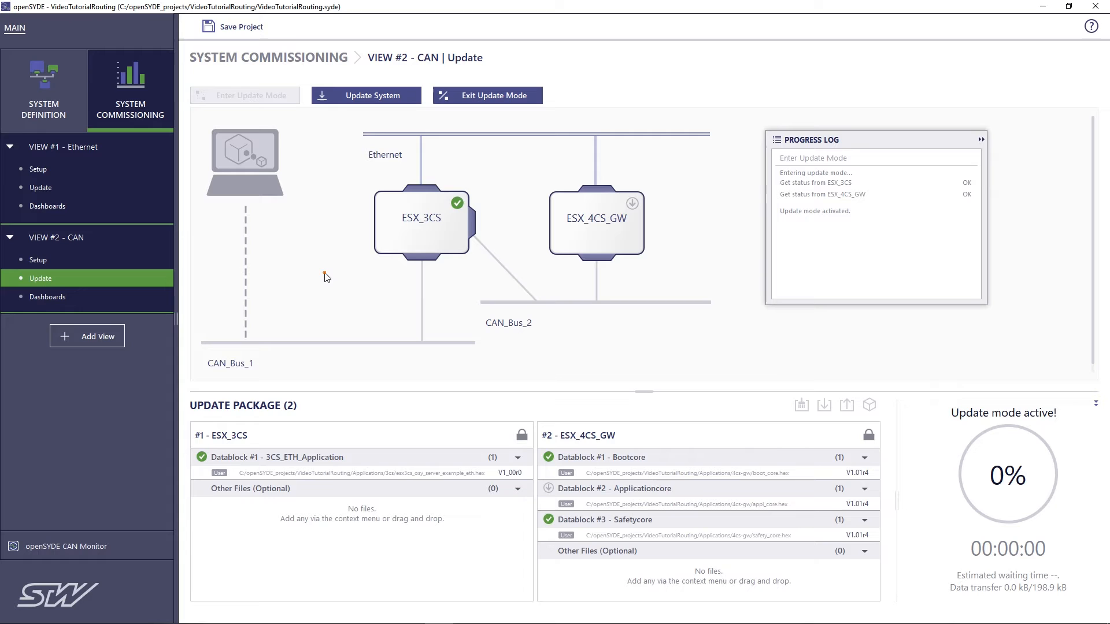
pyautogui.moveTo(447, 114)
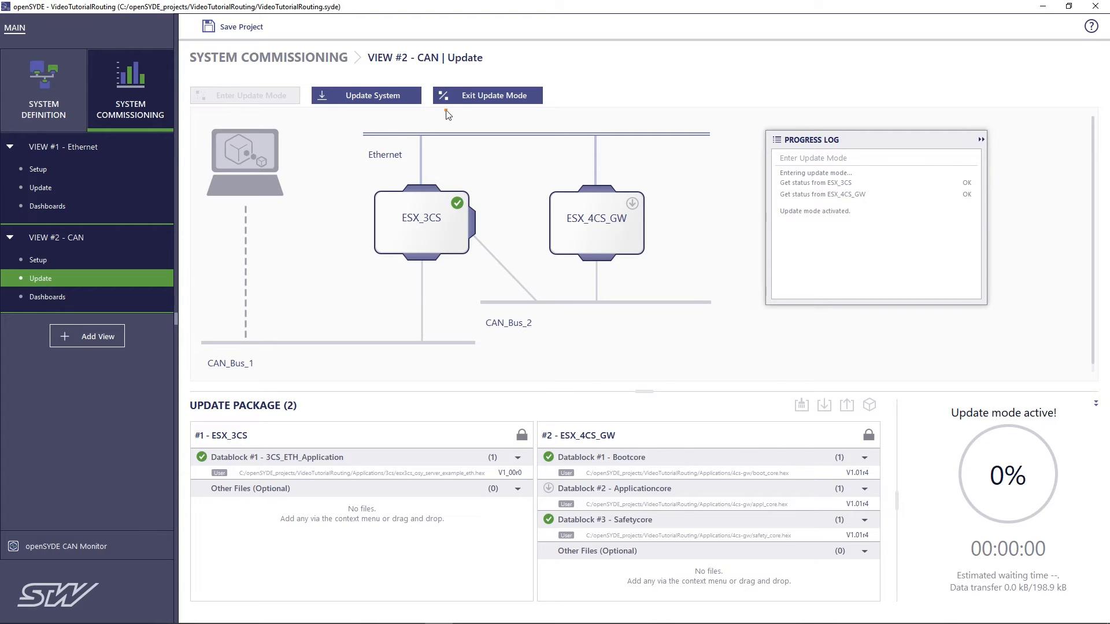
pyautogui.moveTo(366, 95)
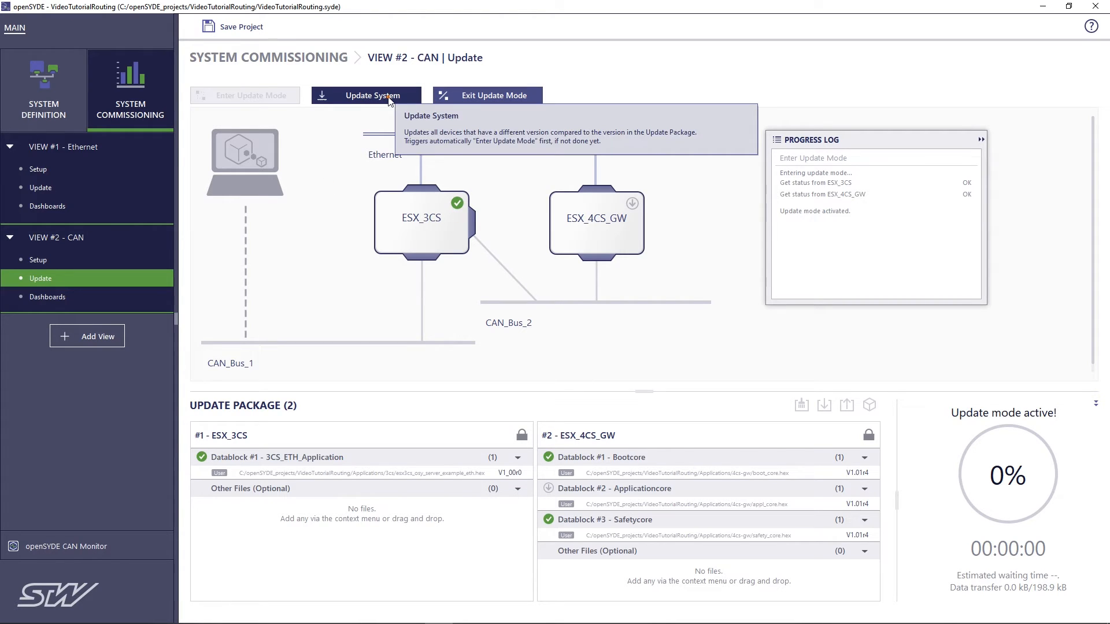
pyautogui.click(366, 94)
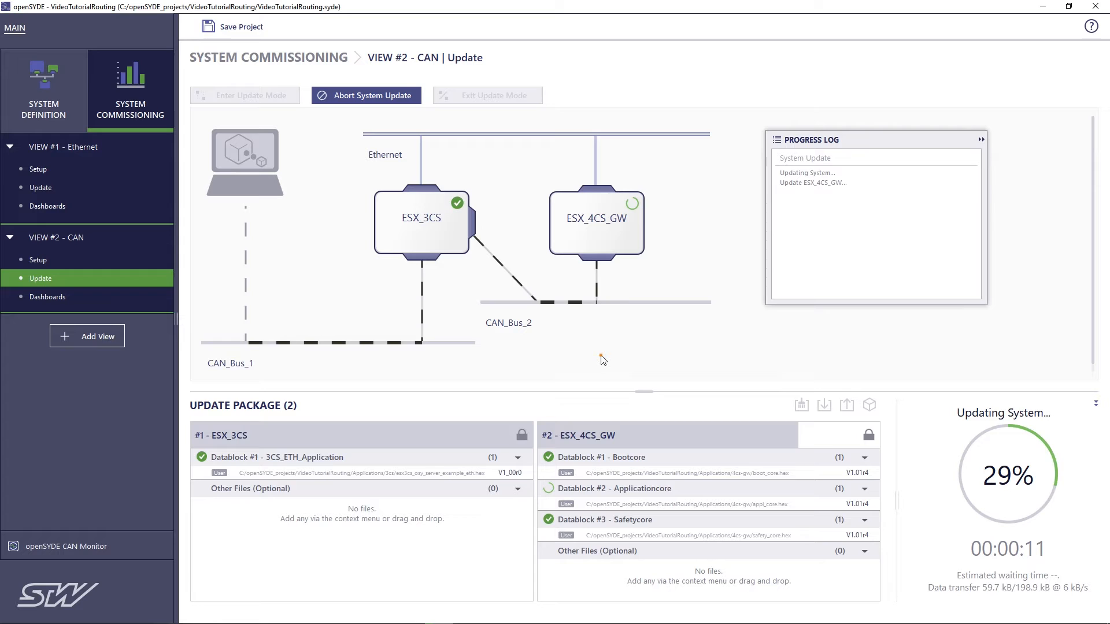
pyautogui.moveTo(248, 173)
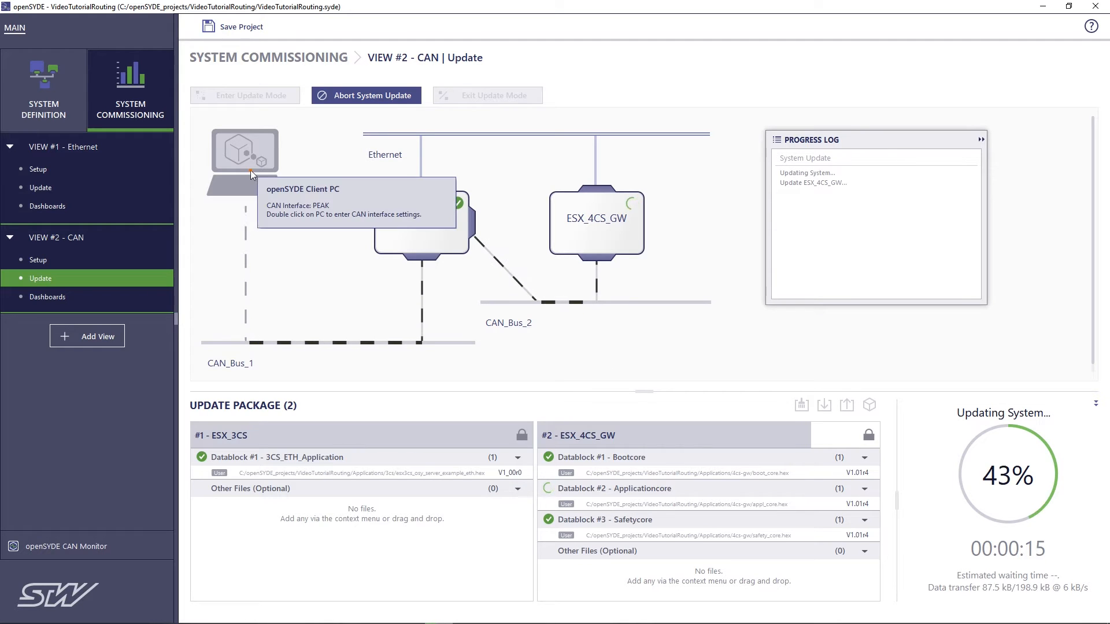
pyautogui.moveTo(476, 235)
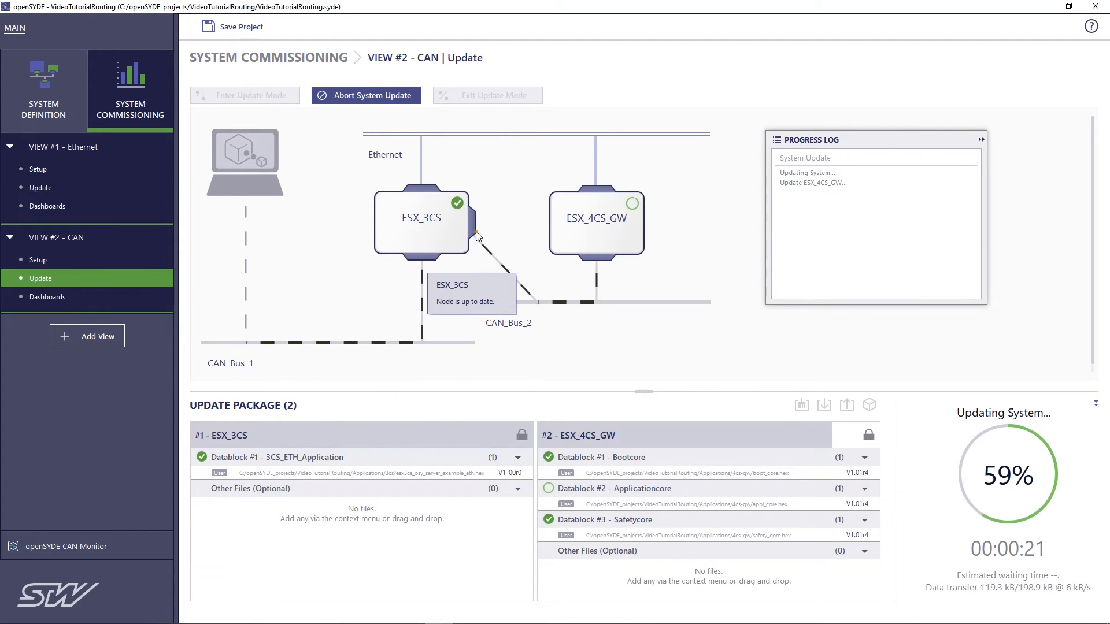
pyautogui.moveTo(601, 237)
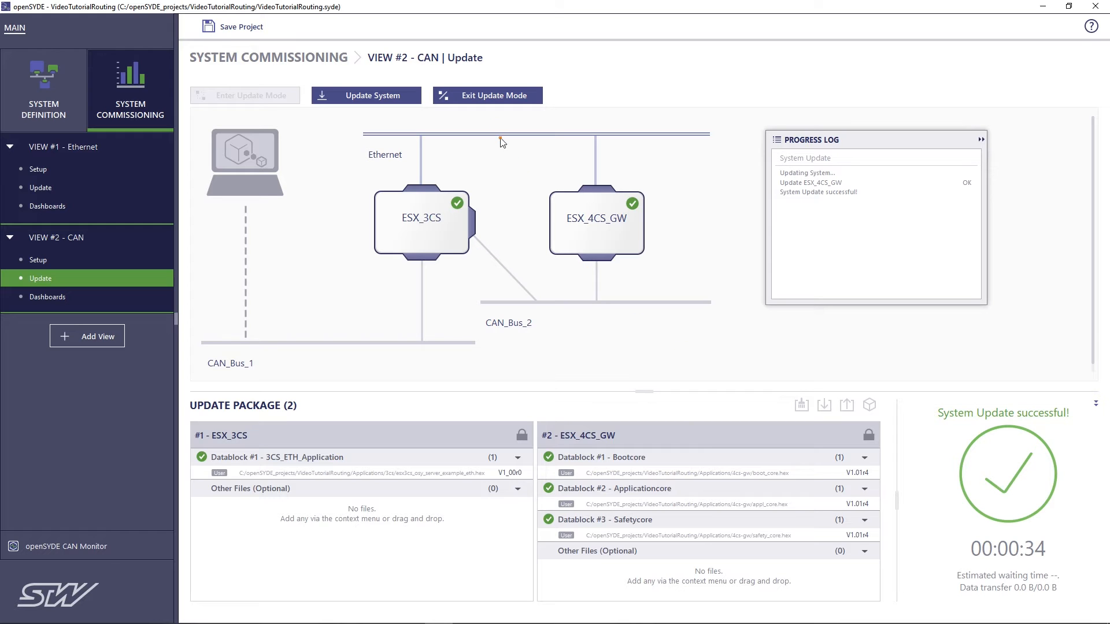
pyautogui.click(486, 95)
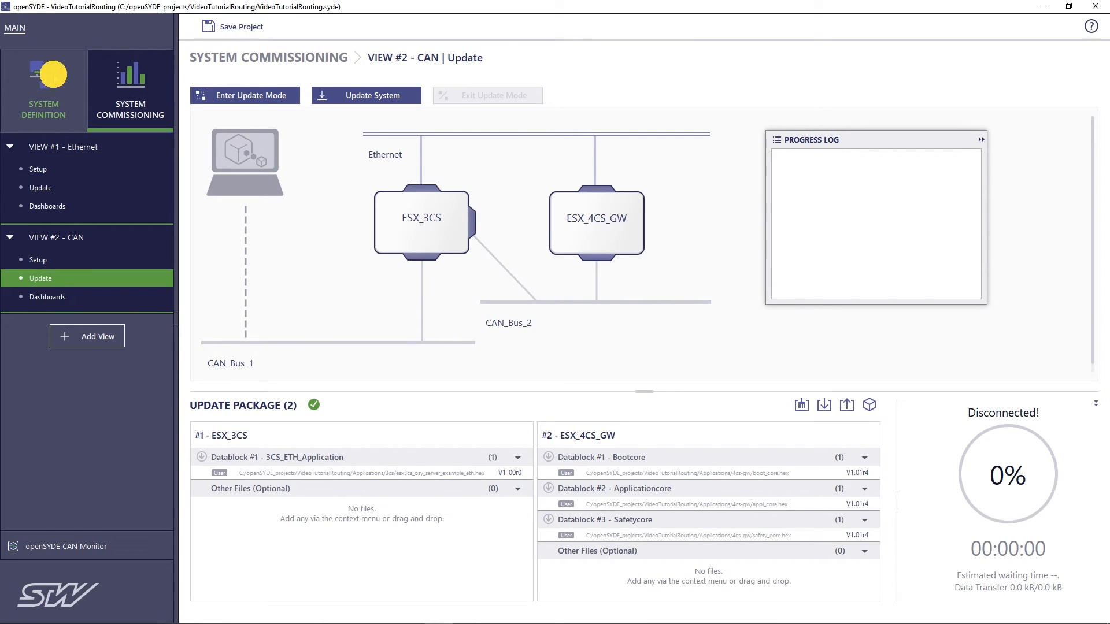
# - Delete ESX_4CS_GW's Ethernet connection in Network Topology, then select ESX_3CS
pyautogui.click(43, 90)
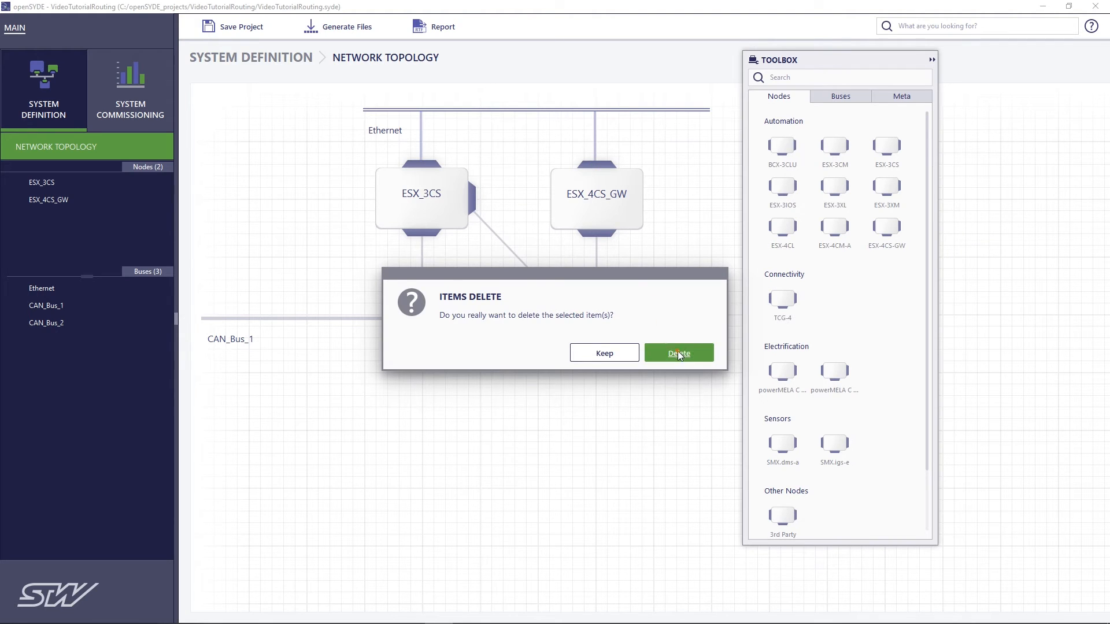
pyautogui.click(678, 352)
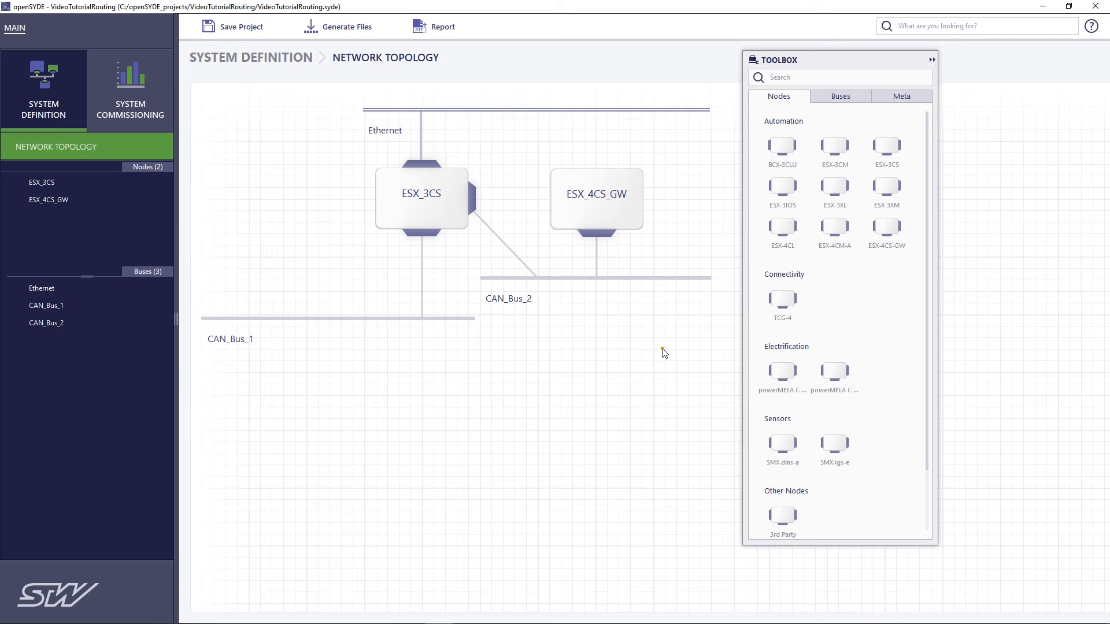
pyautogui.moveTo(538, 414)
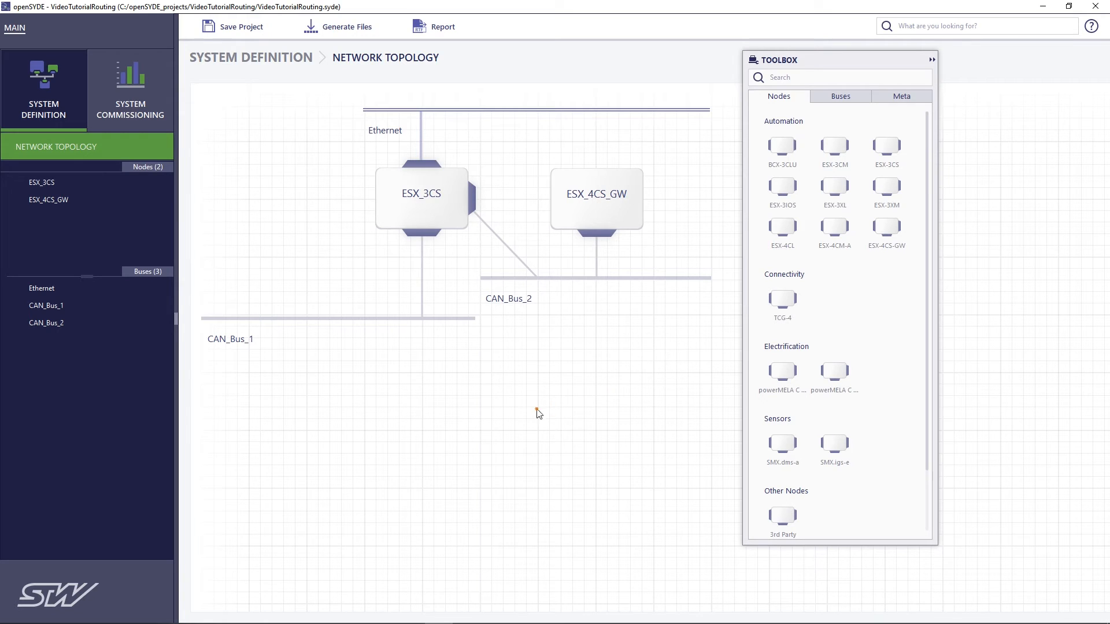
pyautogui.click(422, 198)
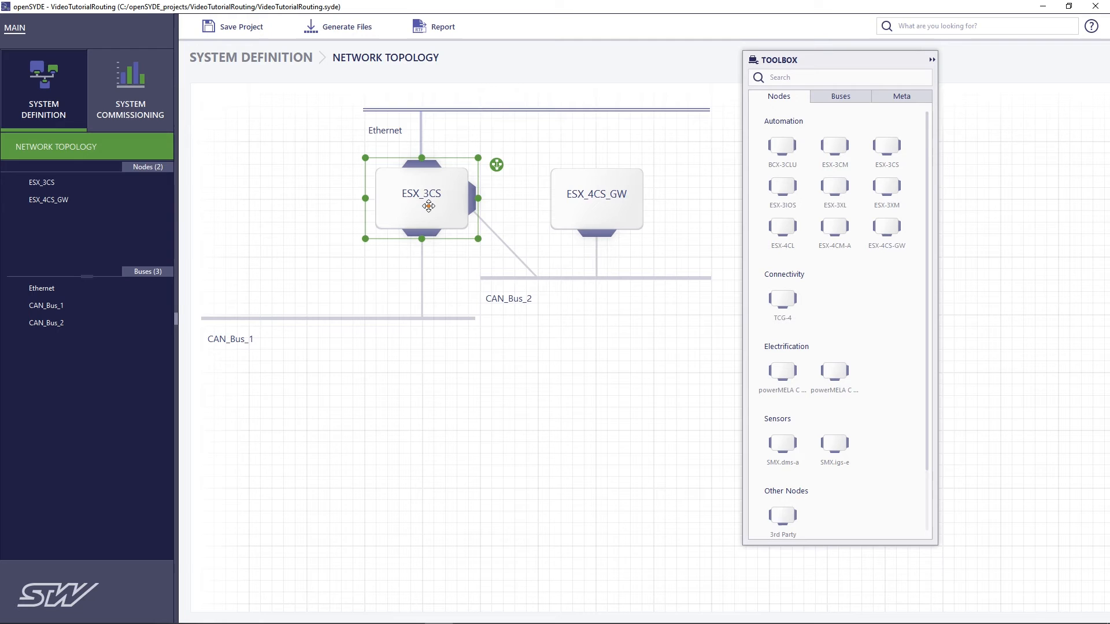
# - Untick Routing on ESX_3CS's CAN1 interface and return to the CAN Update screen
pyautogui.doubleClick(420, 193)
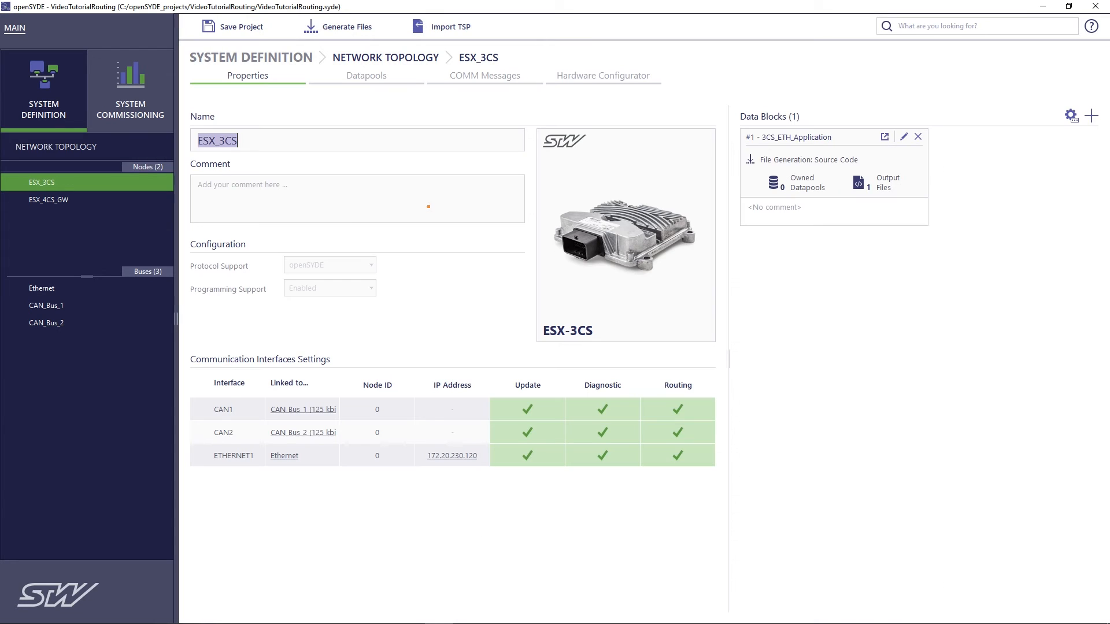
pyautogui.moveTo(298, 522)
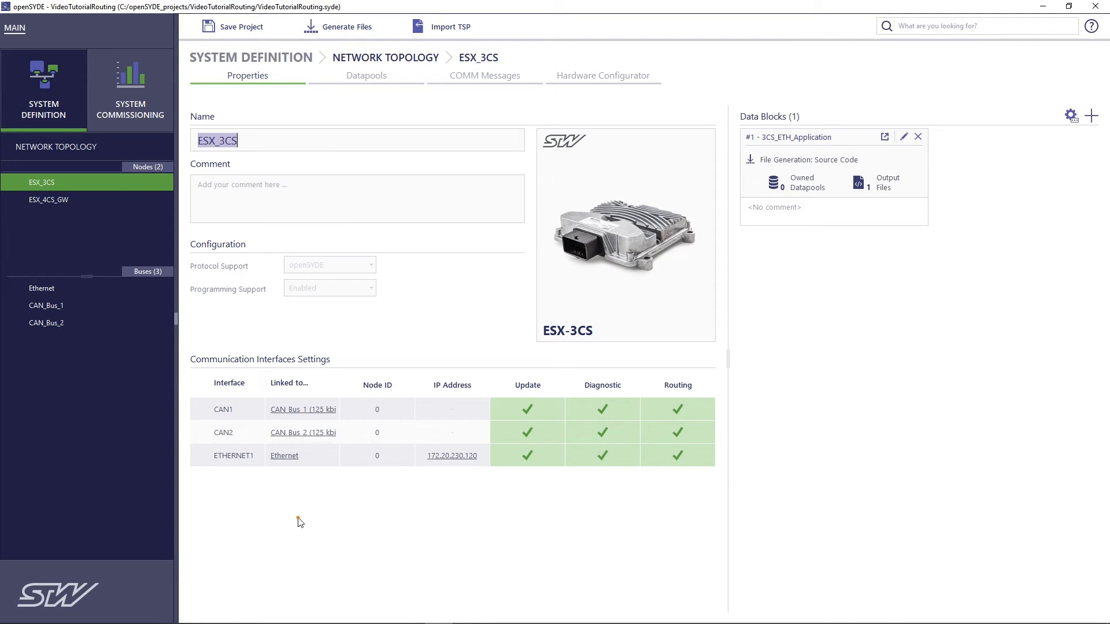
pyautogui.moveTo(306, 439)
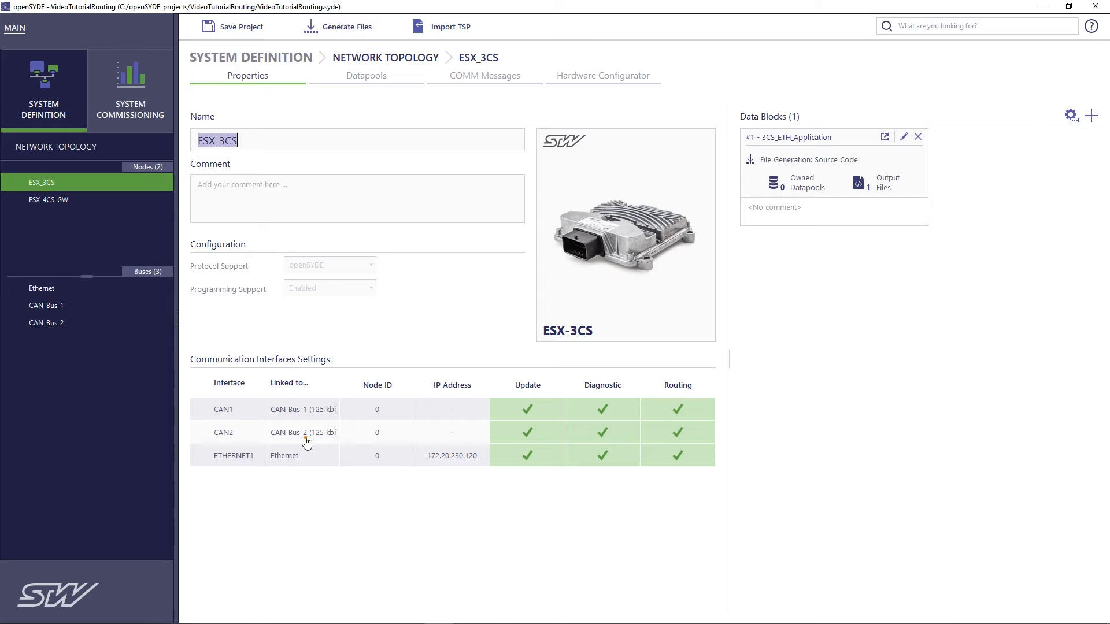
pyautogui.moveTo(635, 526)
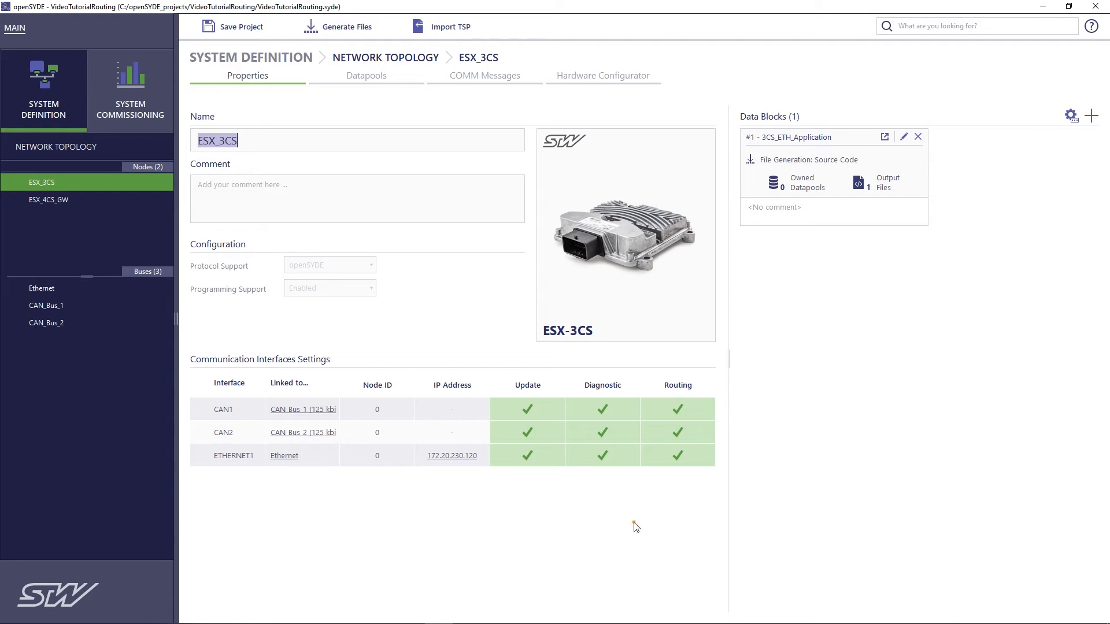
pyautogui.click(676, 409)
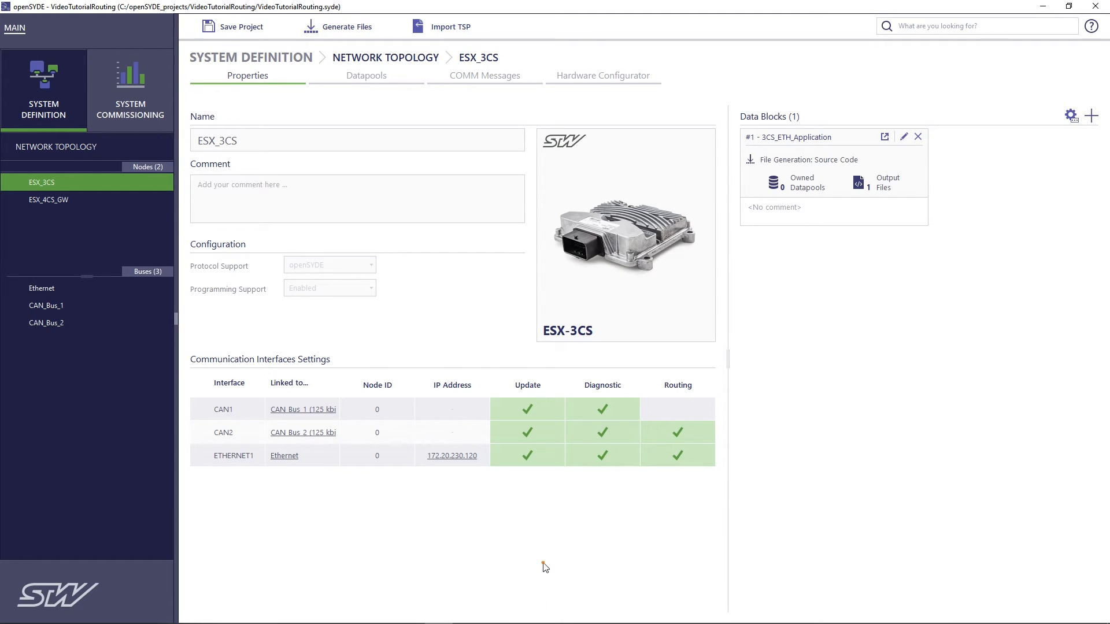
pyautogui.moveTo(198, 130)
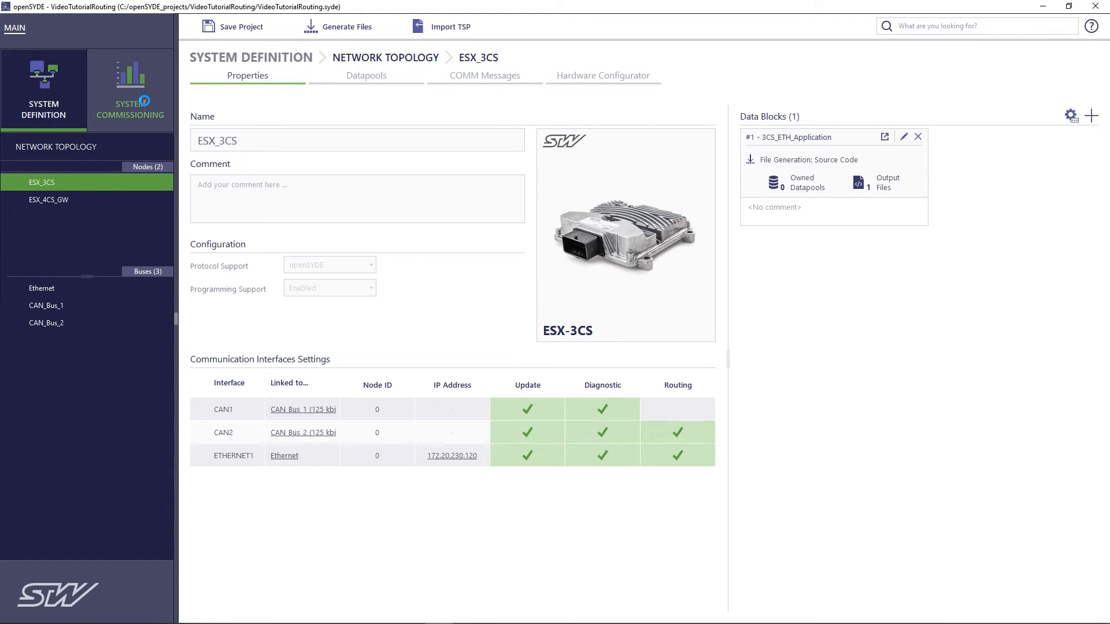
pyautogui.click(130, 88)
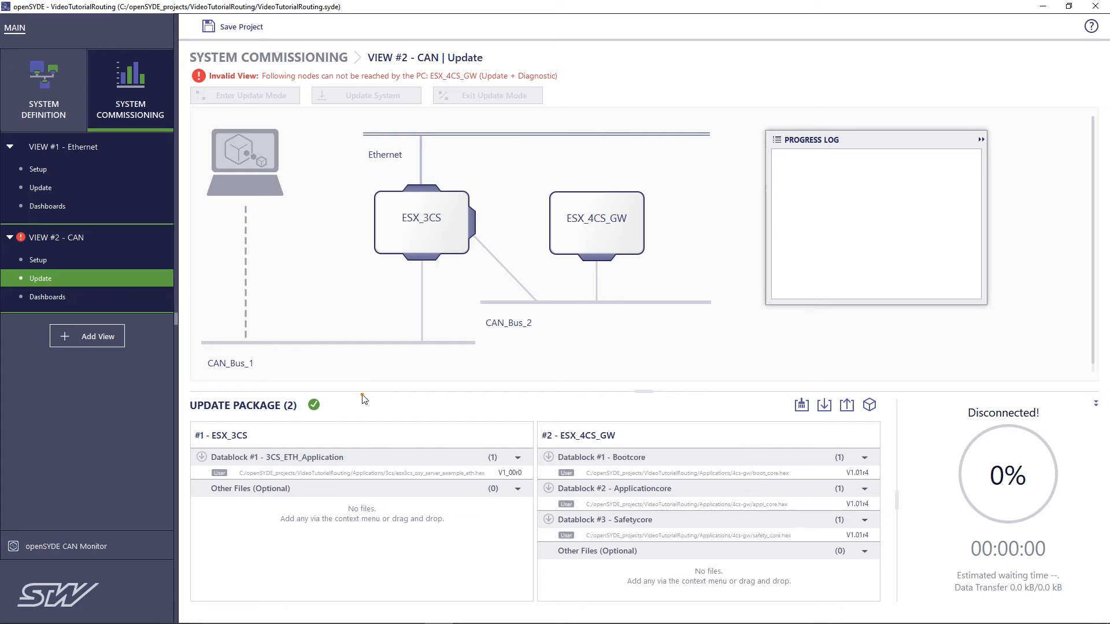
pyautogui.moveTo(363, 385)
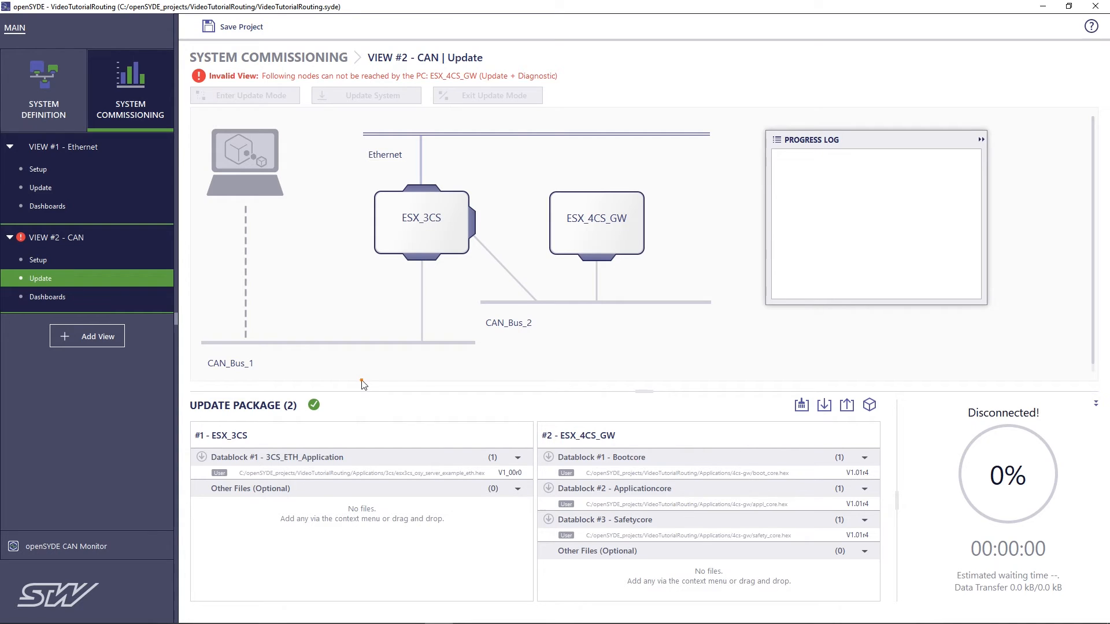
pyautogui.moveTo(423, 283)
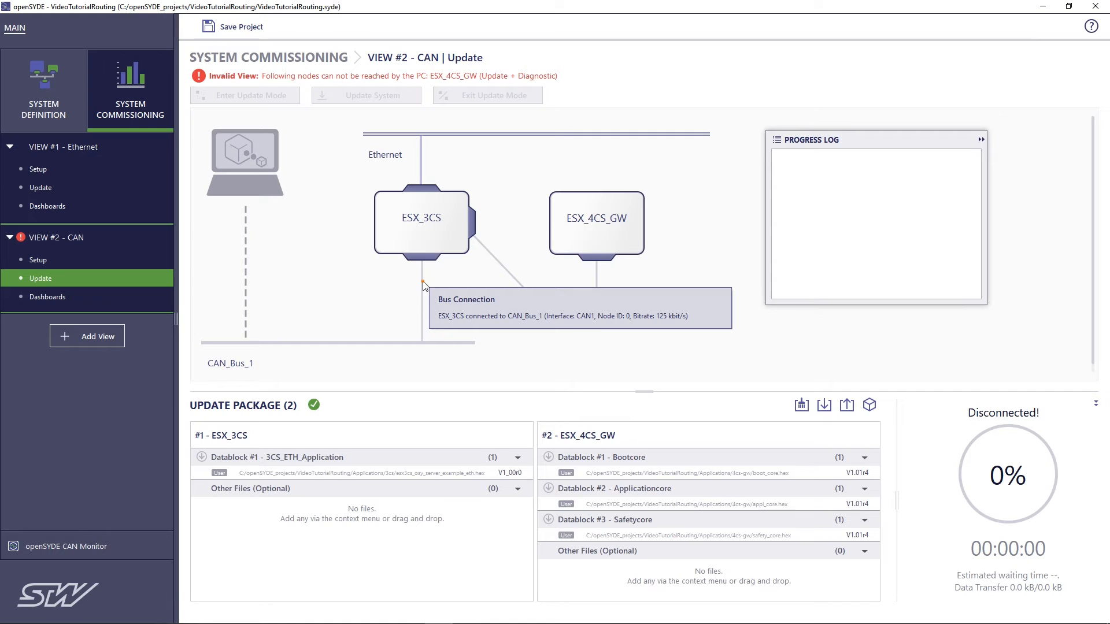
pyautogui.moveTo(423, 248)
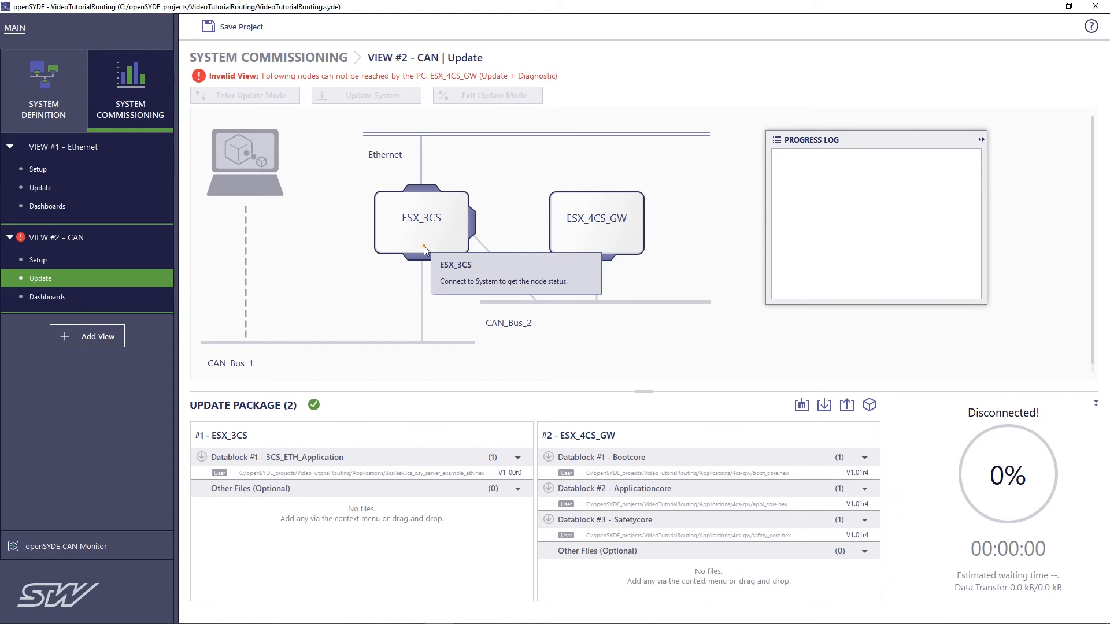
pyautogui.moveTo(363, 259)
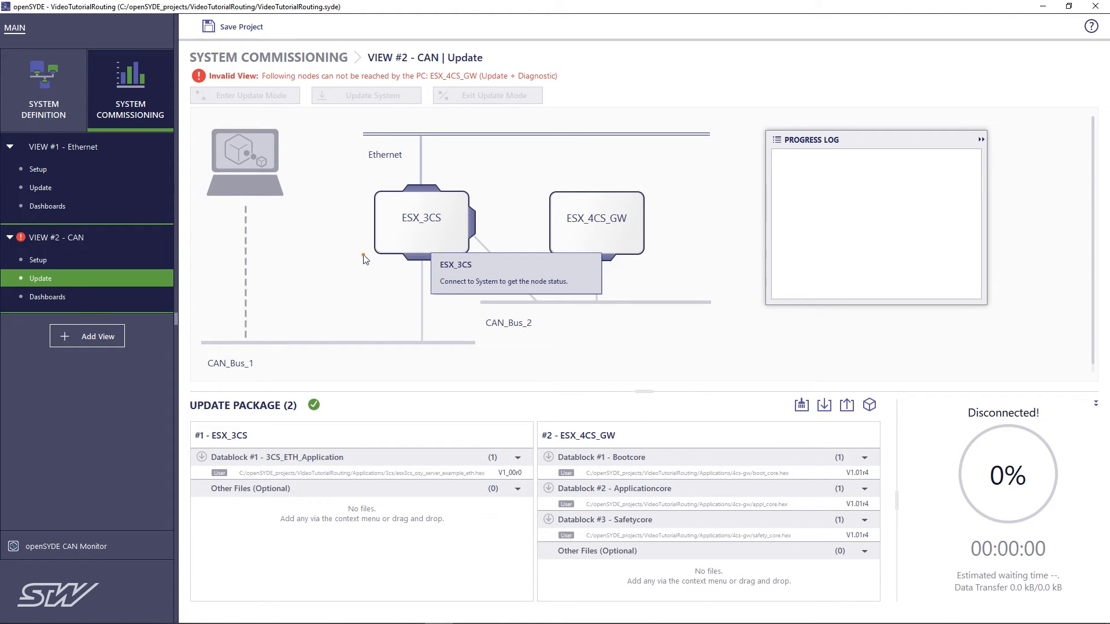
pyautogui.moveTo(268, 256)
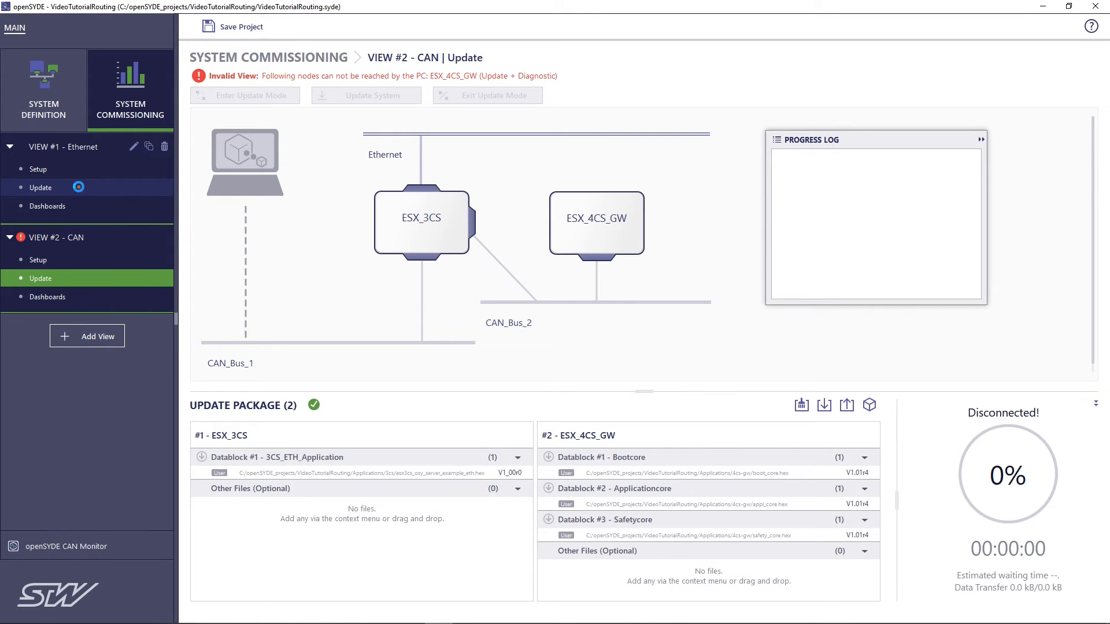
# - Show the Ethernet view's Update page, where the PC reaches both nodes
pyautogui.click(41, 187)
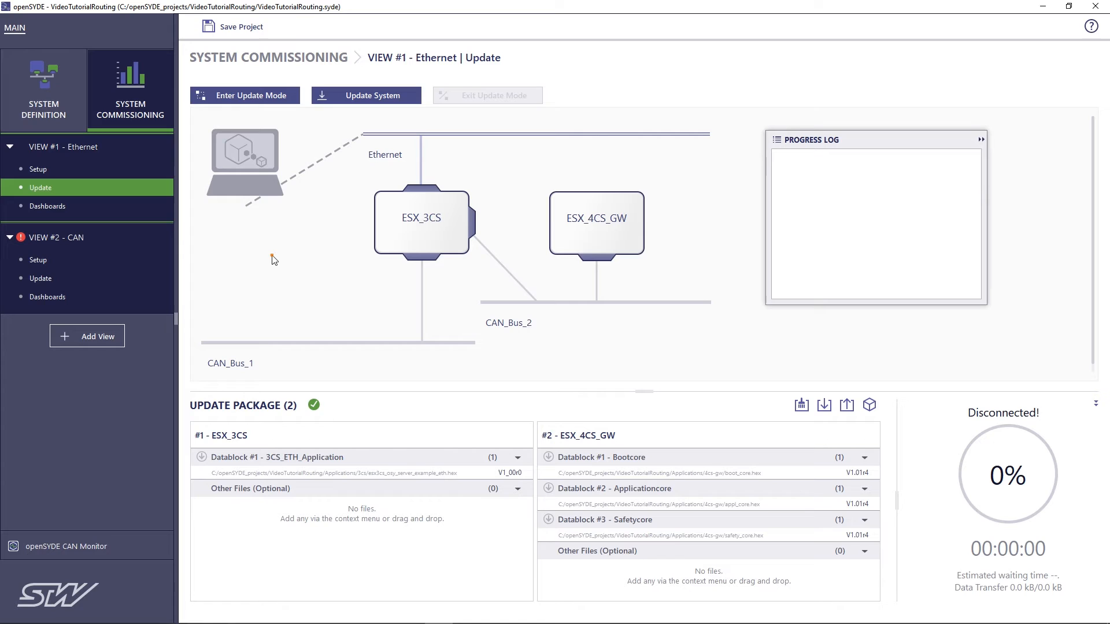
pyautogui.moveTo(275, 252)
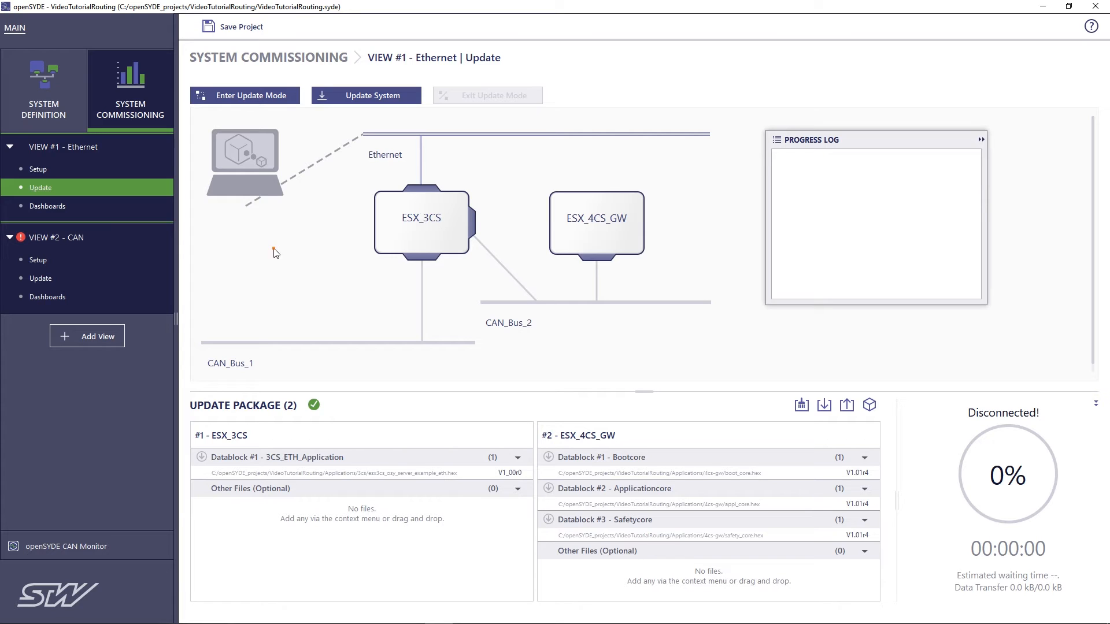
pyautogui.moveTo(251, 95)
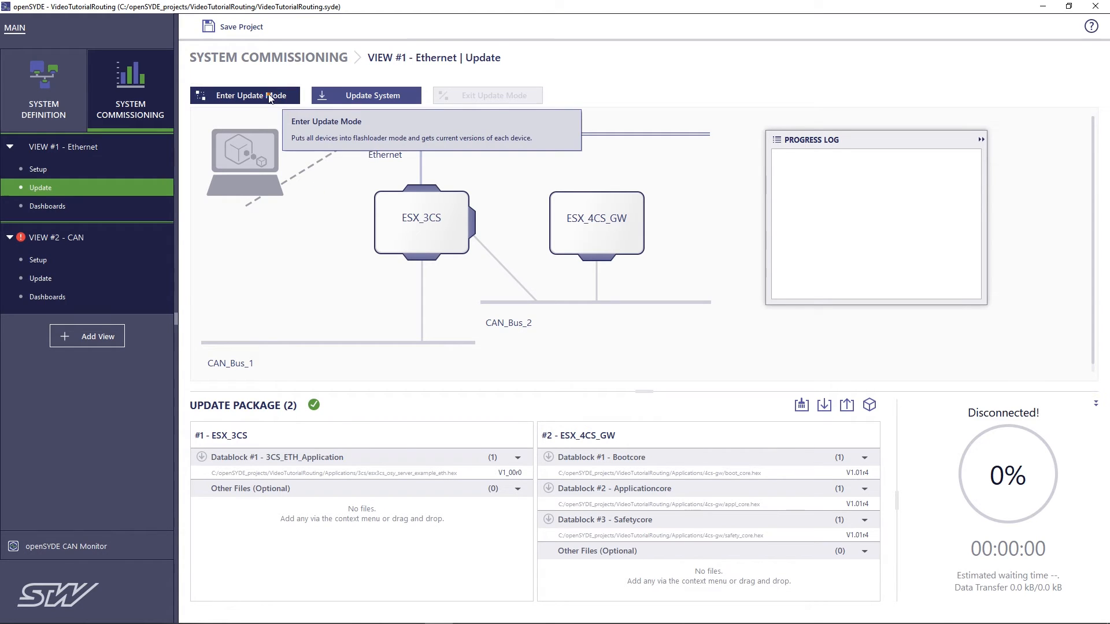
# - Force-update ESX_4CS_GW in update mode, run Update System, then return to System Definition
pyautogui.click(253, 95)
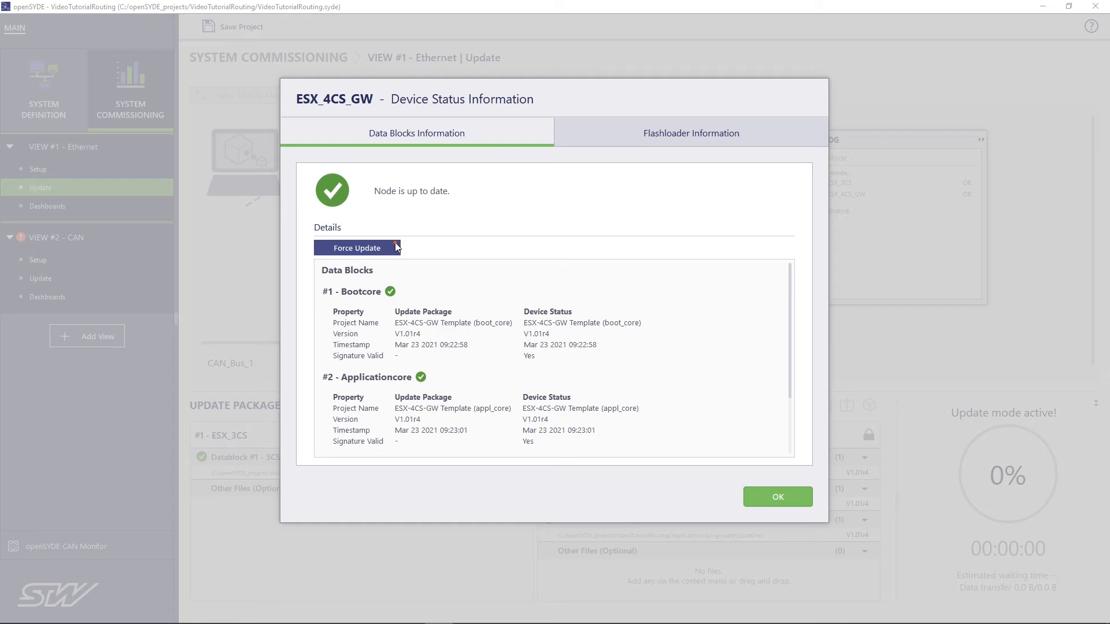
pyautogui.click(357, 248)
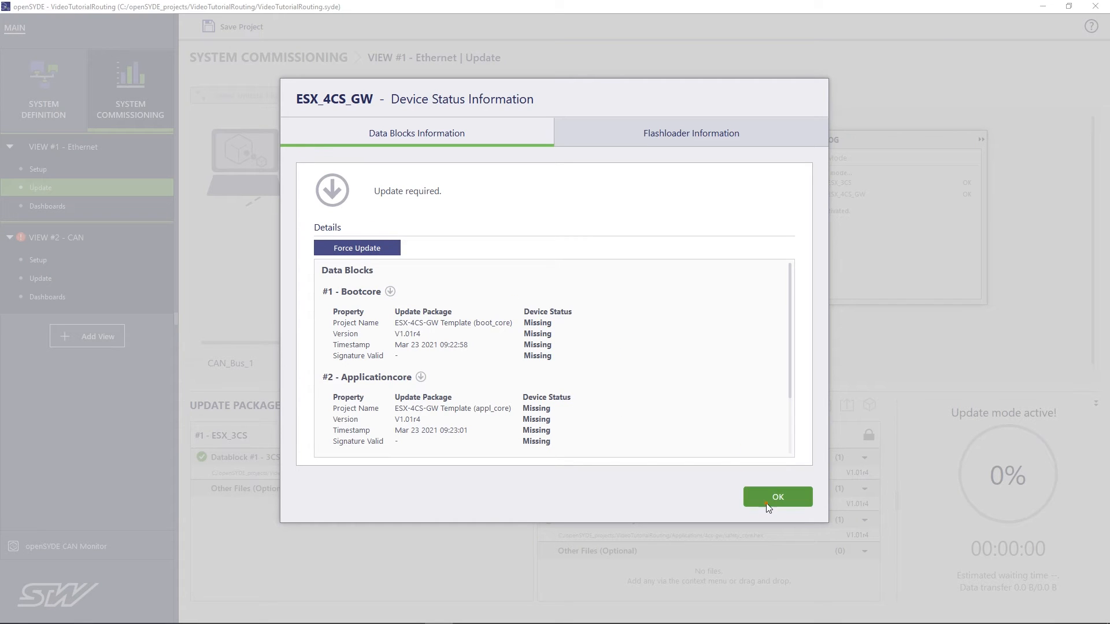
pyautogui.click(776, 496)
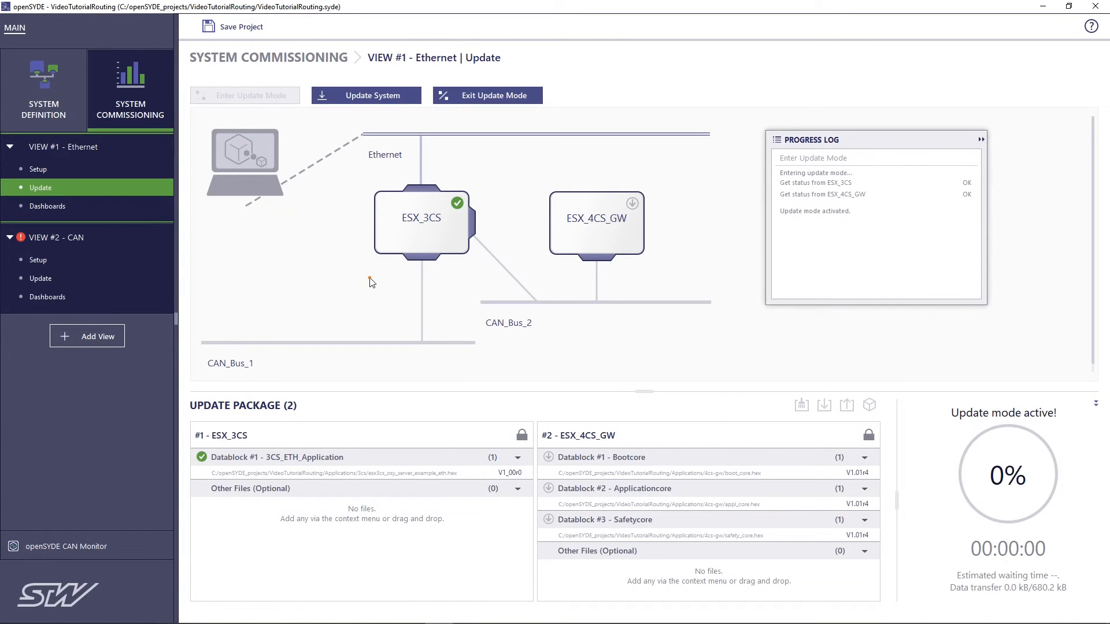
pyautogui.moveTo(366, 95)
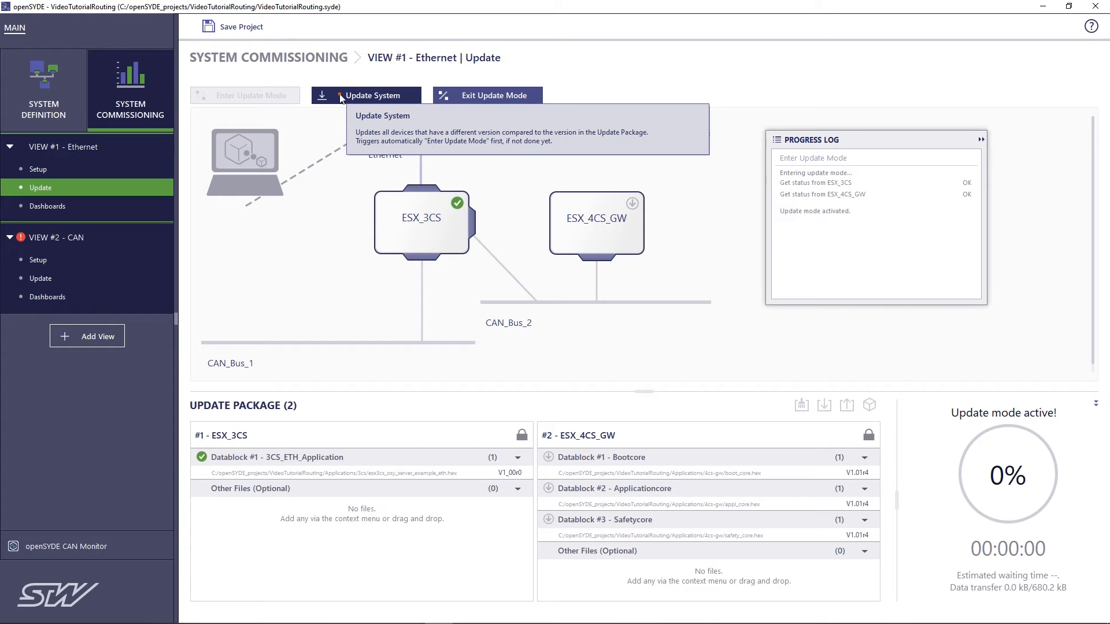
pyautogui.click(365, 95)
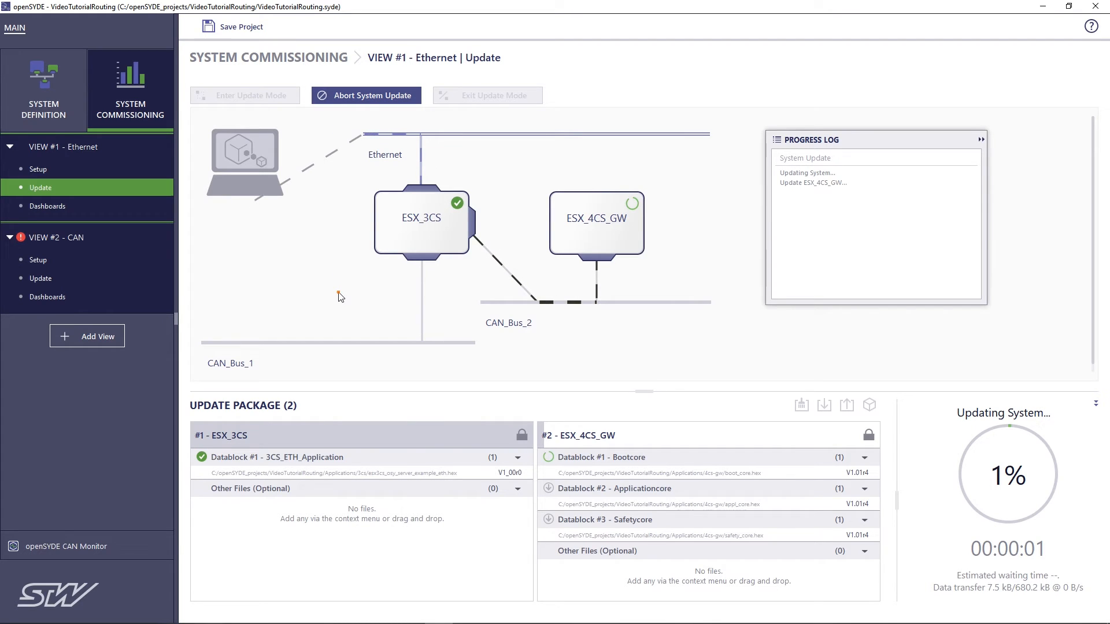
pyautogui.moveTo(258, 143)
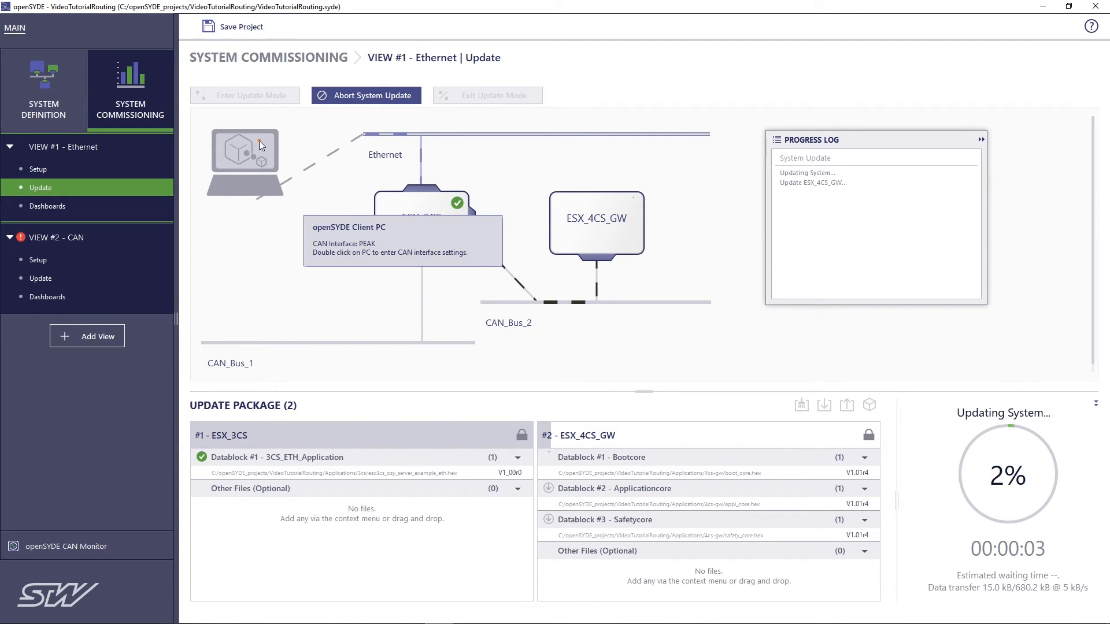
pyautogui.moveTo(382, 138)
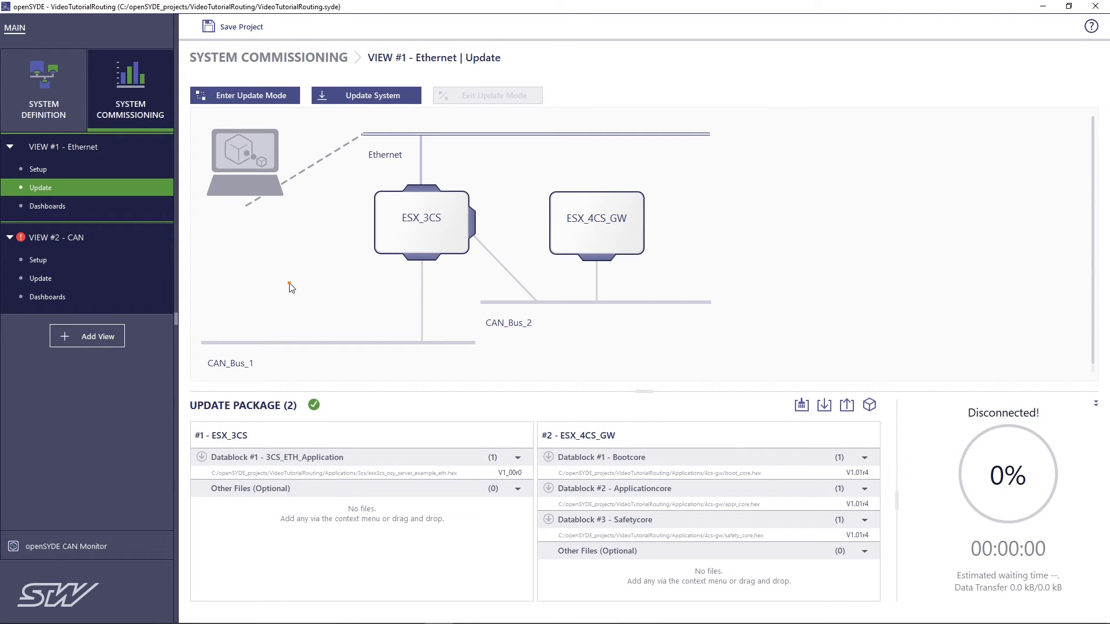
pyautogui.moveTo(593, 363)
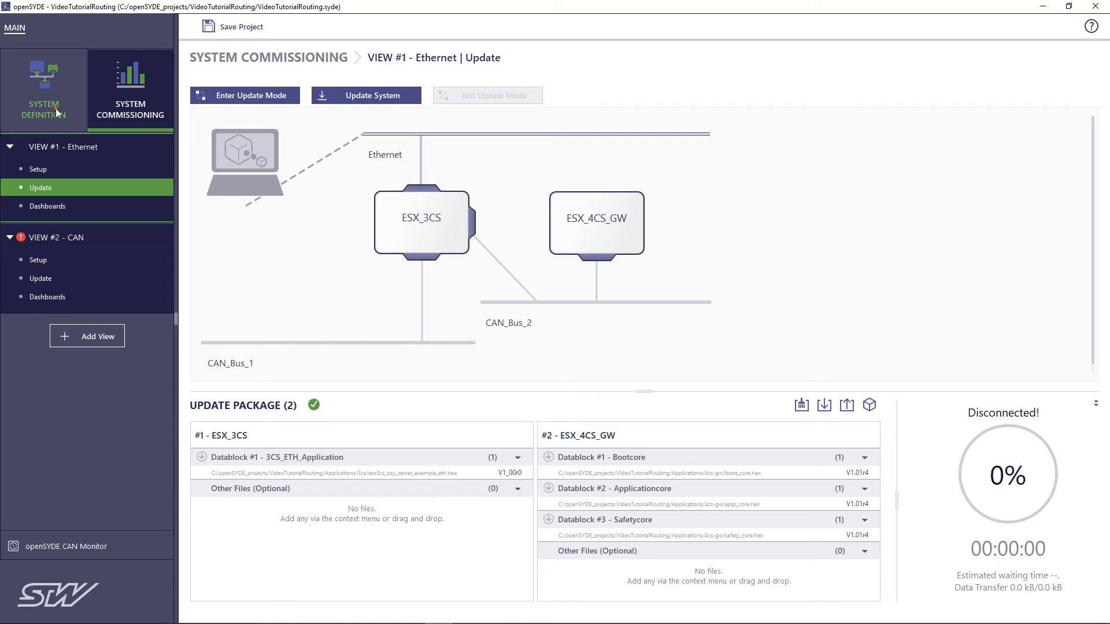
pyautogui.click(43, 90)
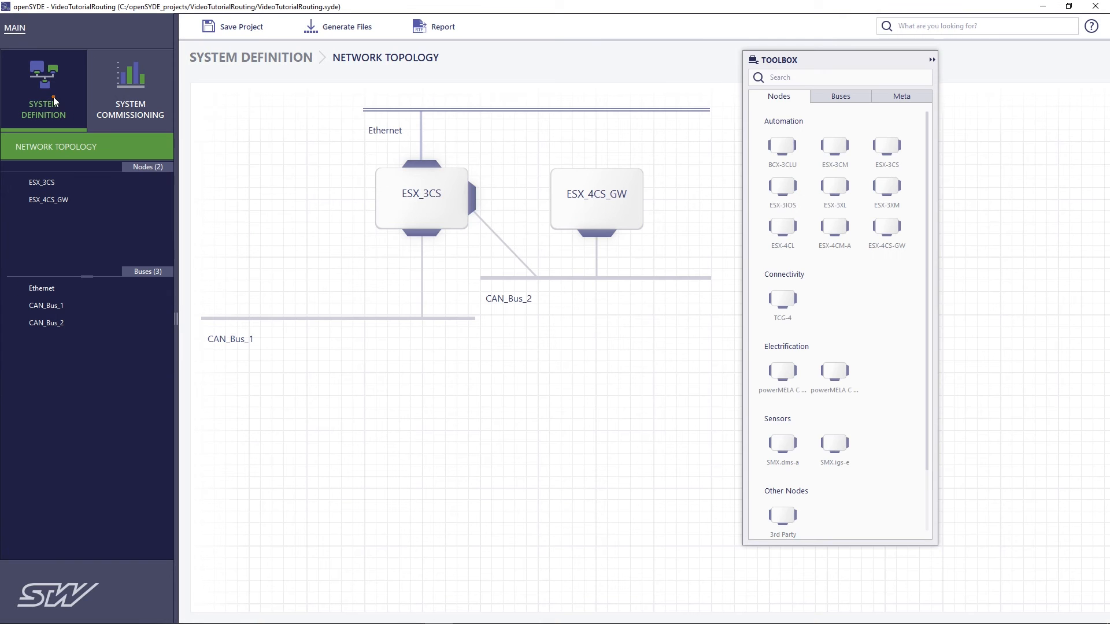
# - Link ESX_4CS_GW to Ethernet, delete ESX_3CS's CAN_Bus_2 connection, and open ESX_3CS properties
pyautogui.click(596, 198)
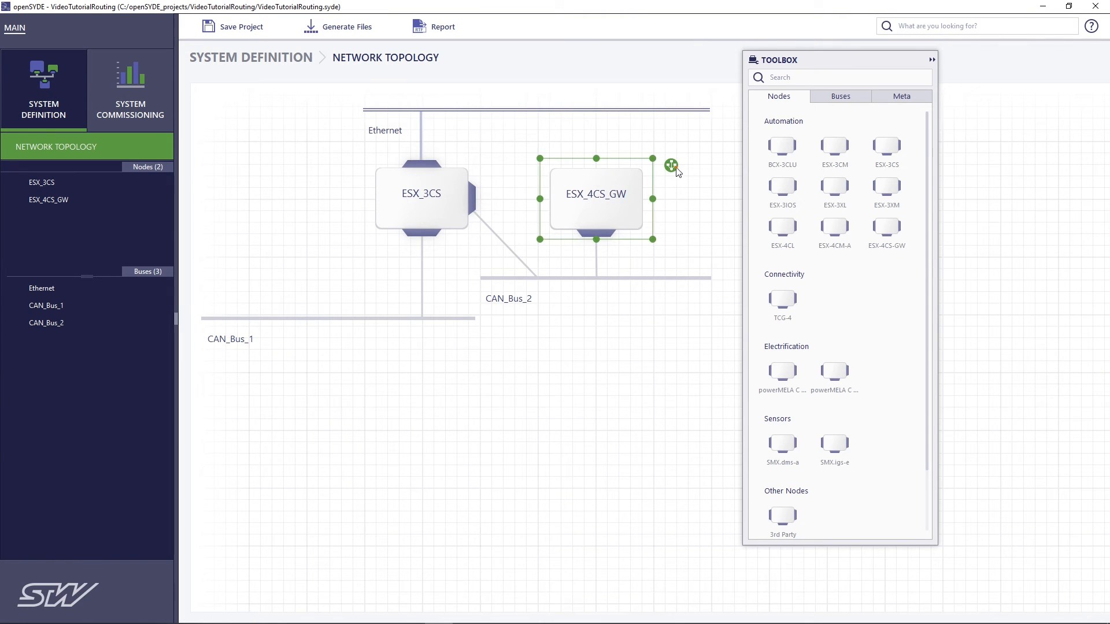
pyautogui.moveTo(596, 111)
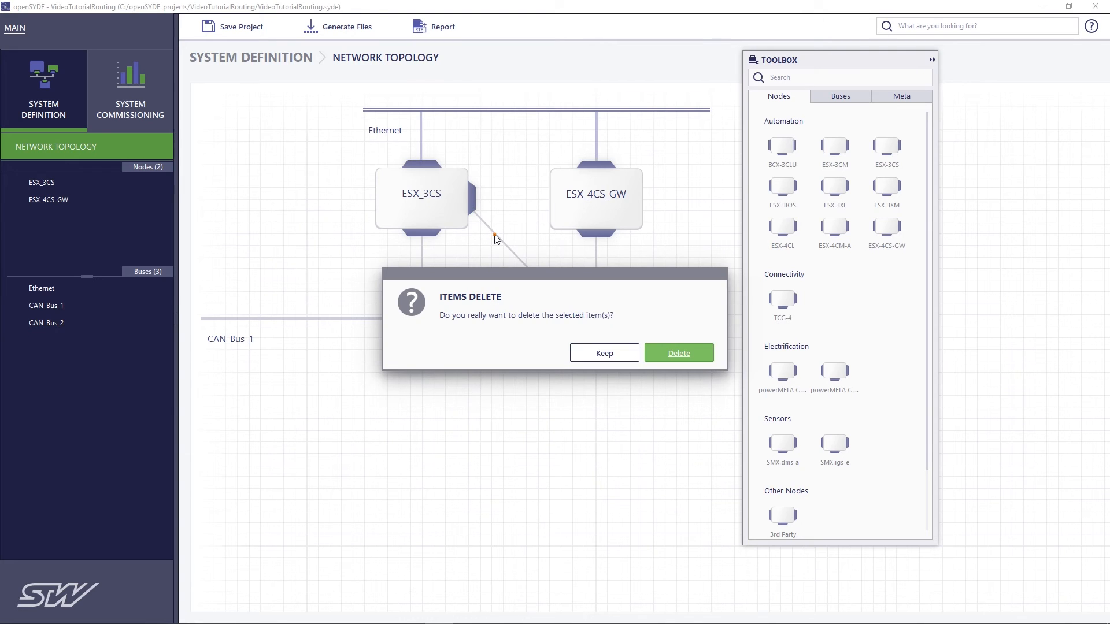
pyautogui.click(677, 353)
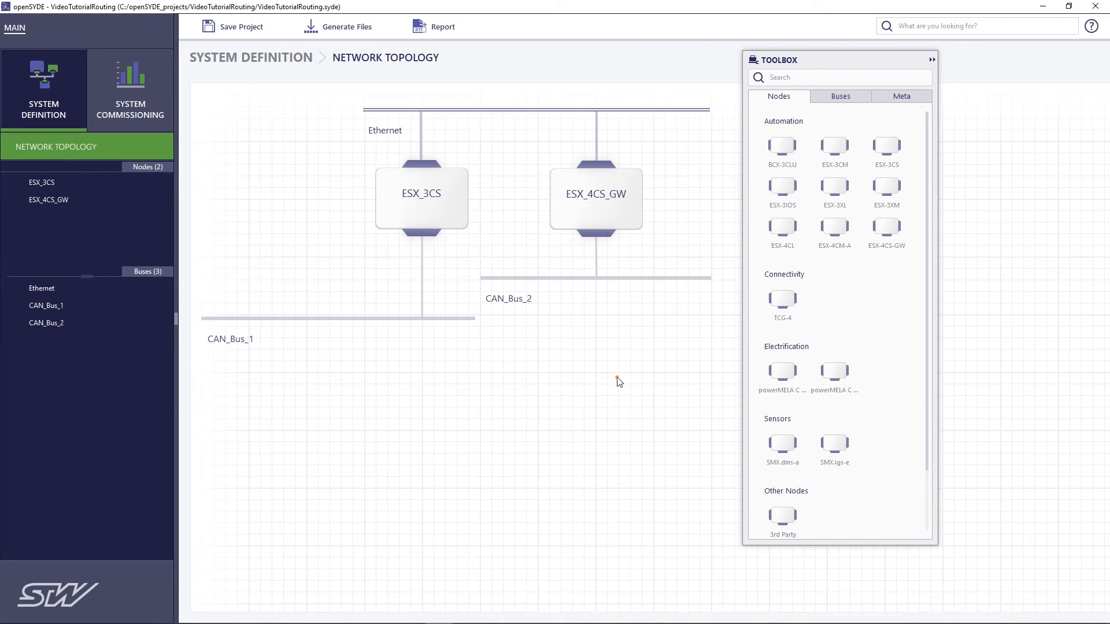
pyautogui.moveTo(592, 394)
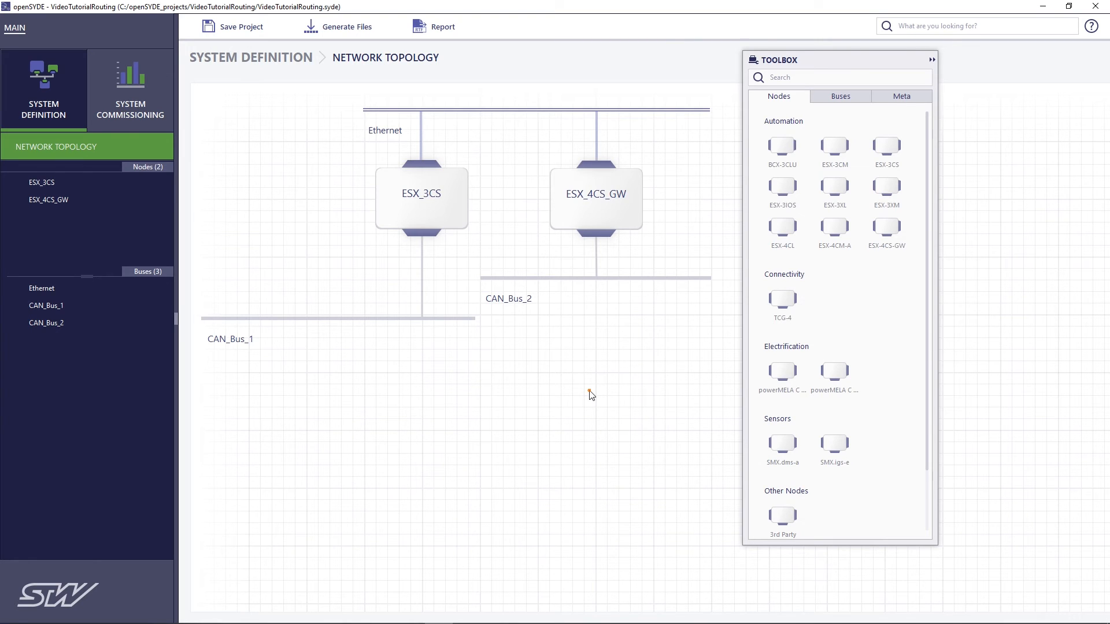
pyautogui.click(422, 198)
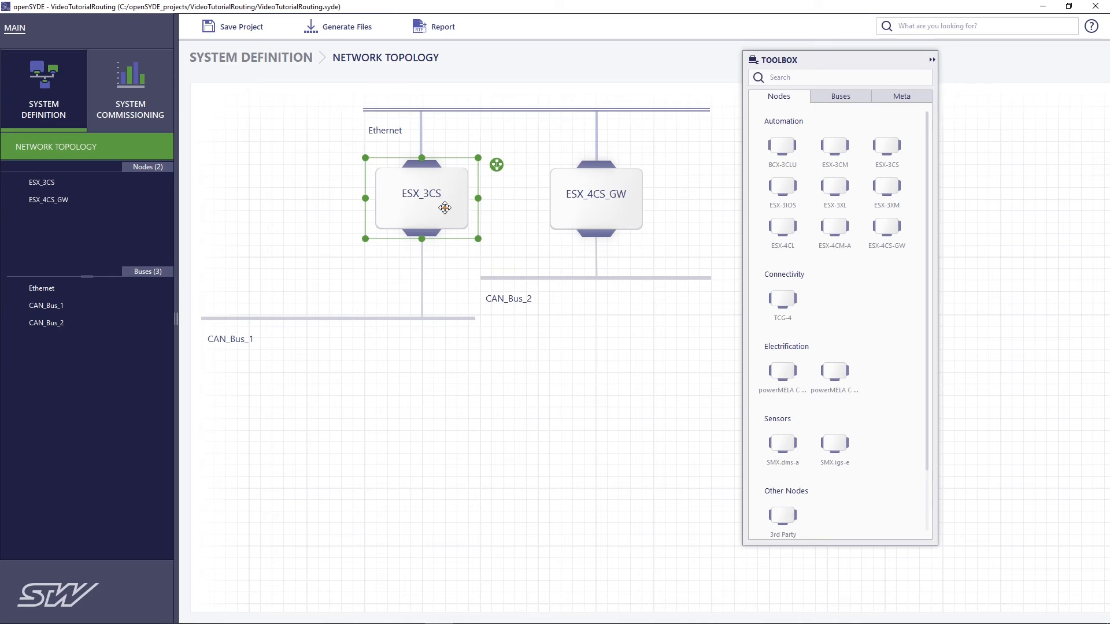
pyautogui.doubleClick(420, 198)
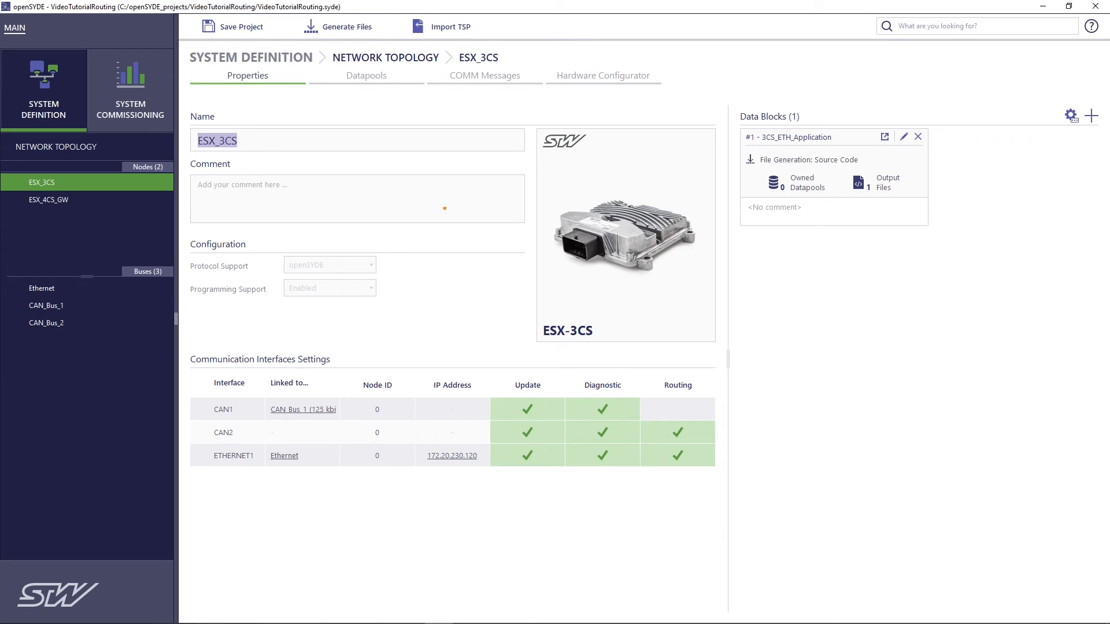
# - Enable routing on CAN1 and disable it on CAN2 for ESX_3CS, then revisit commissioning
pyautogui.click(676, 409)
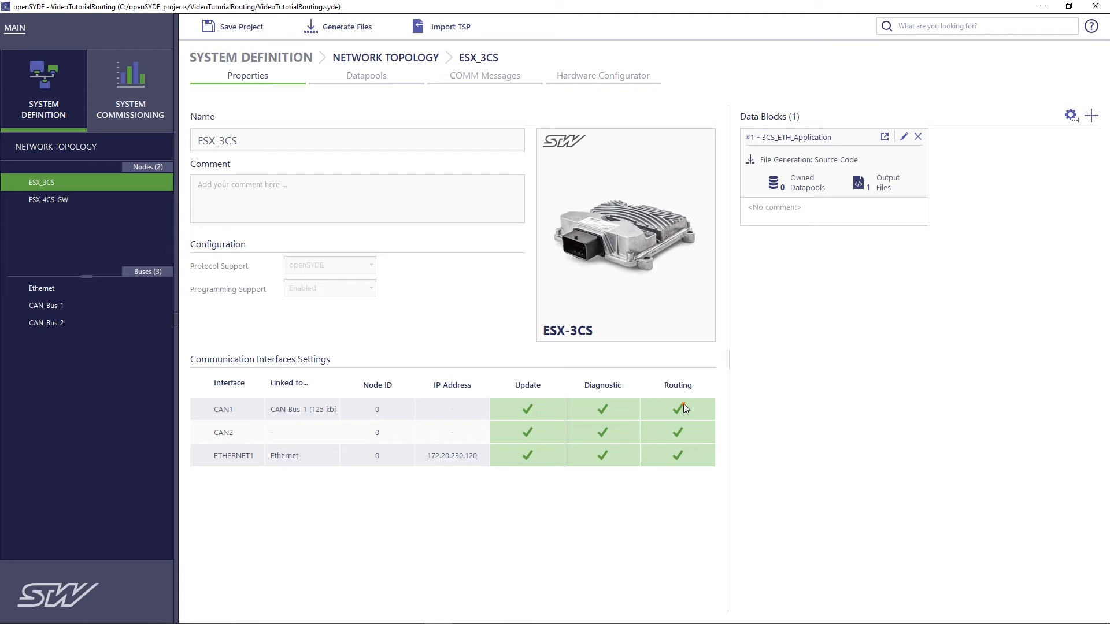
pyautogui.click(677, 432)
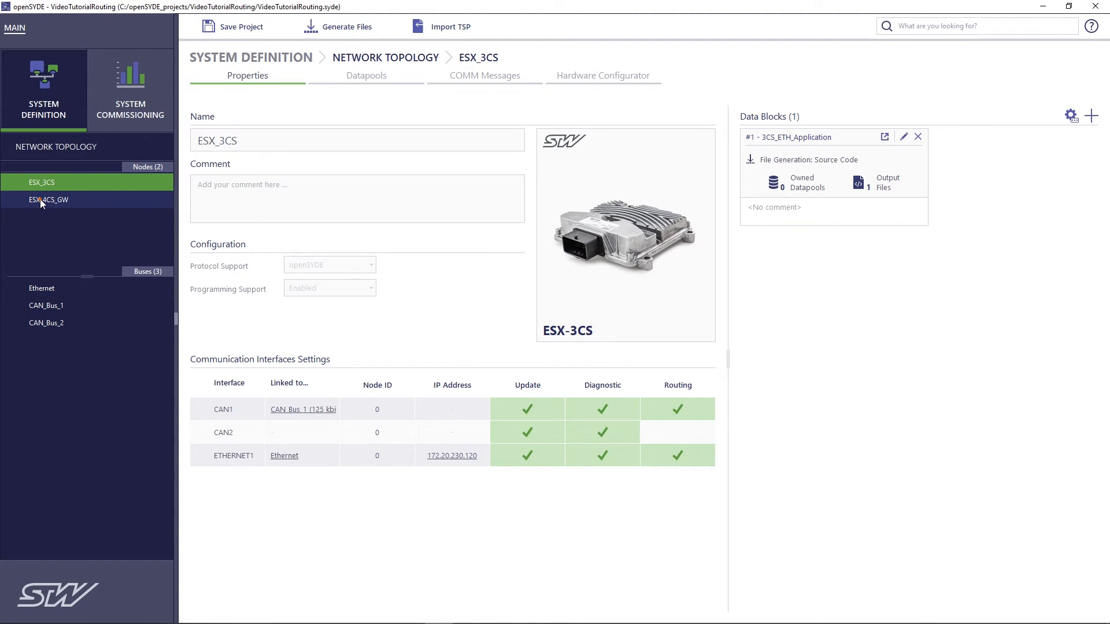
pyautogui.click(48, 200)
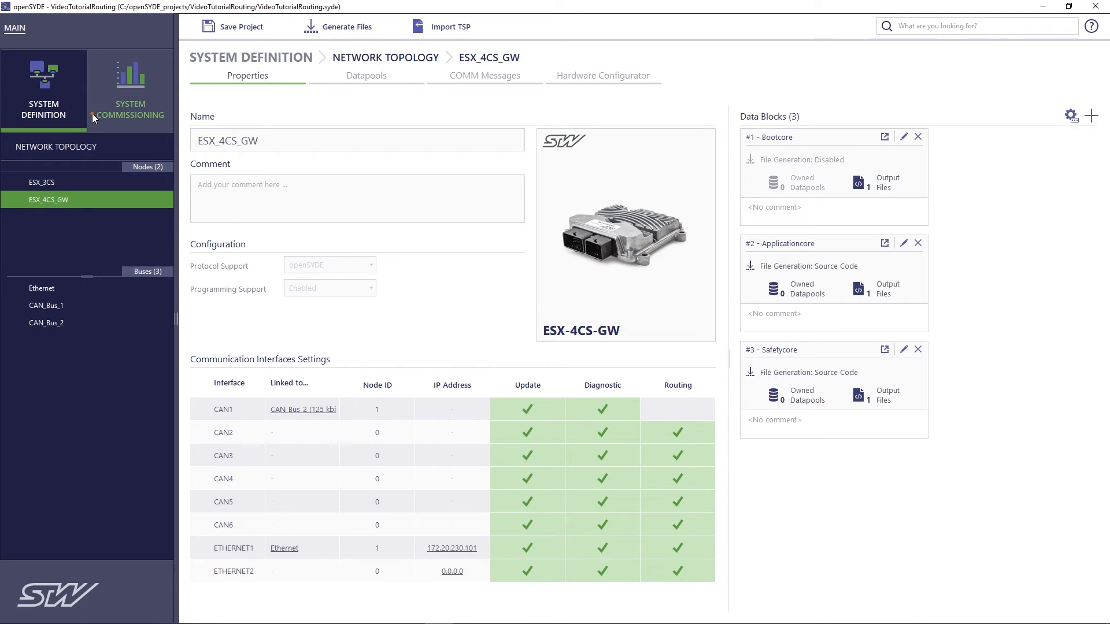
pyautogui.moveTo(132, 93)
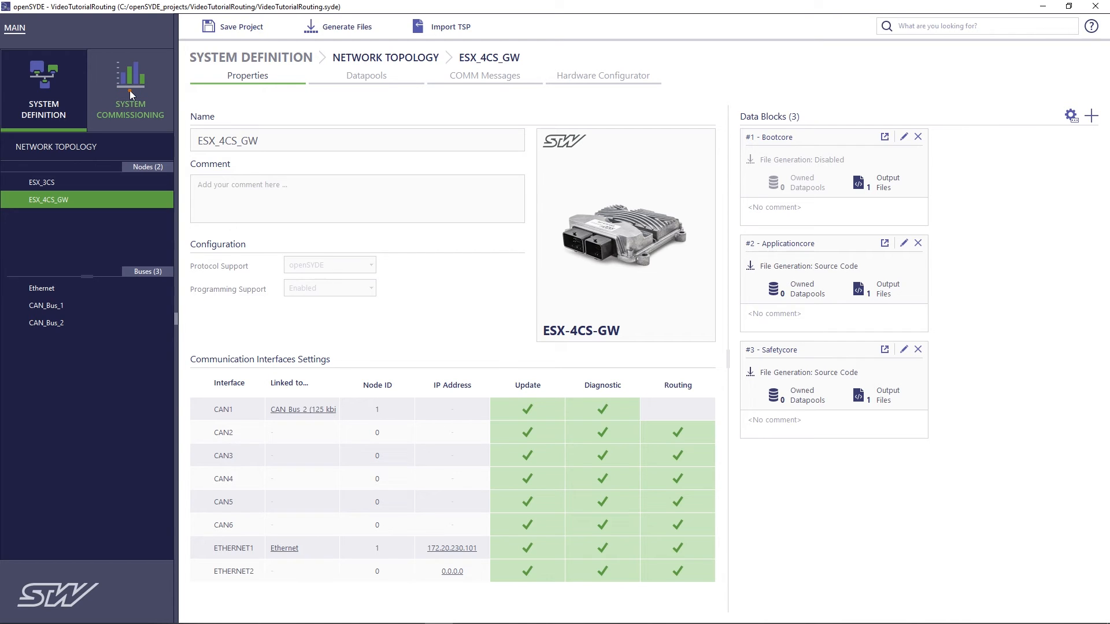
pyautogui.click(130, 89)
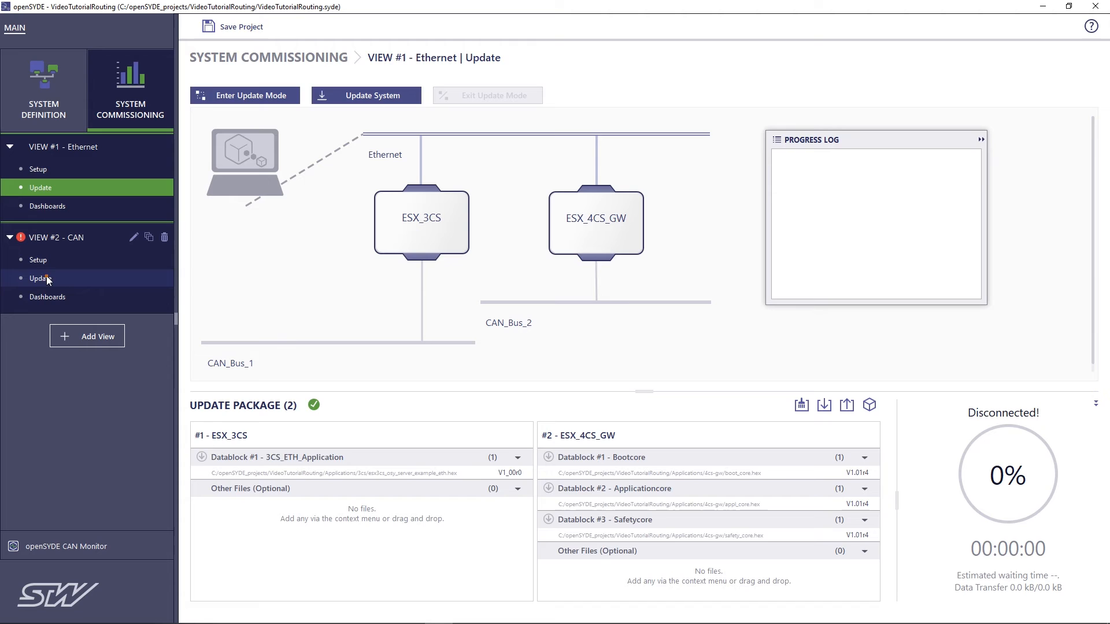
# - Check the CAN view's Update page, then go back to the MAIN start screen
pyautogui.click(40, 278)
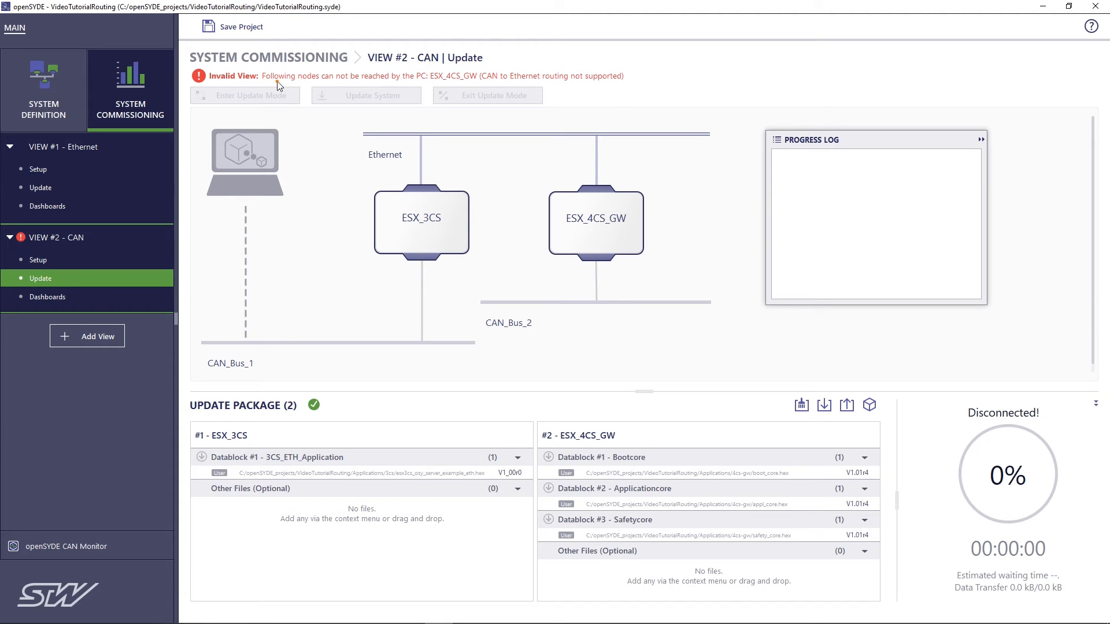
pyautogui.moveTo(280, 76)
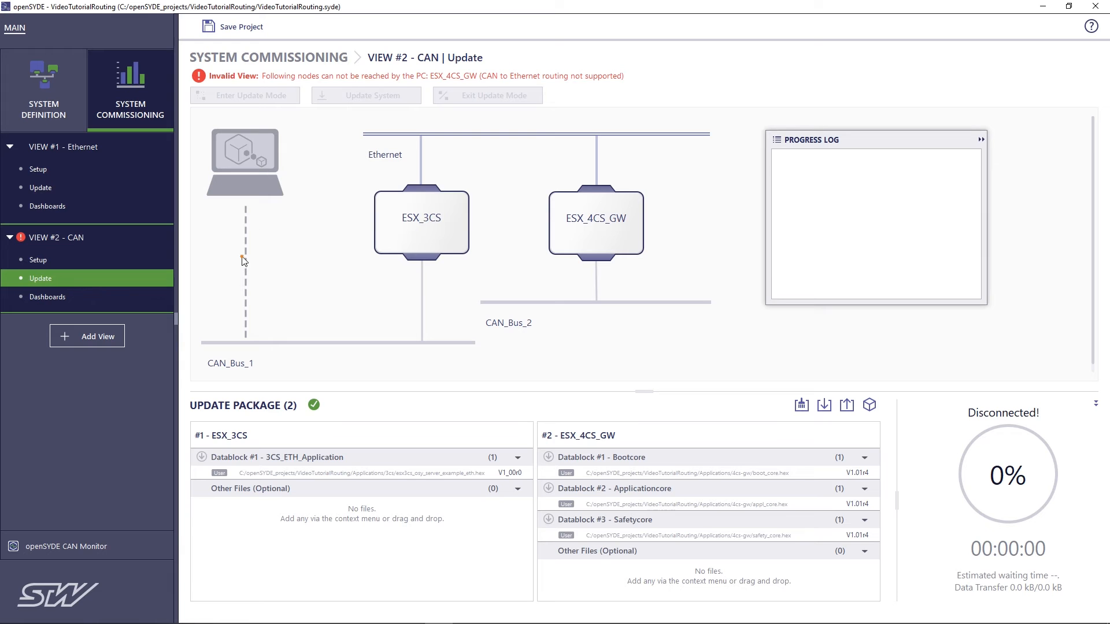
pyautogui.moveTo(595, 227)
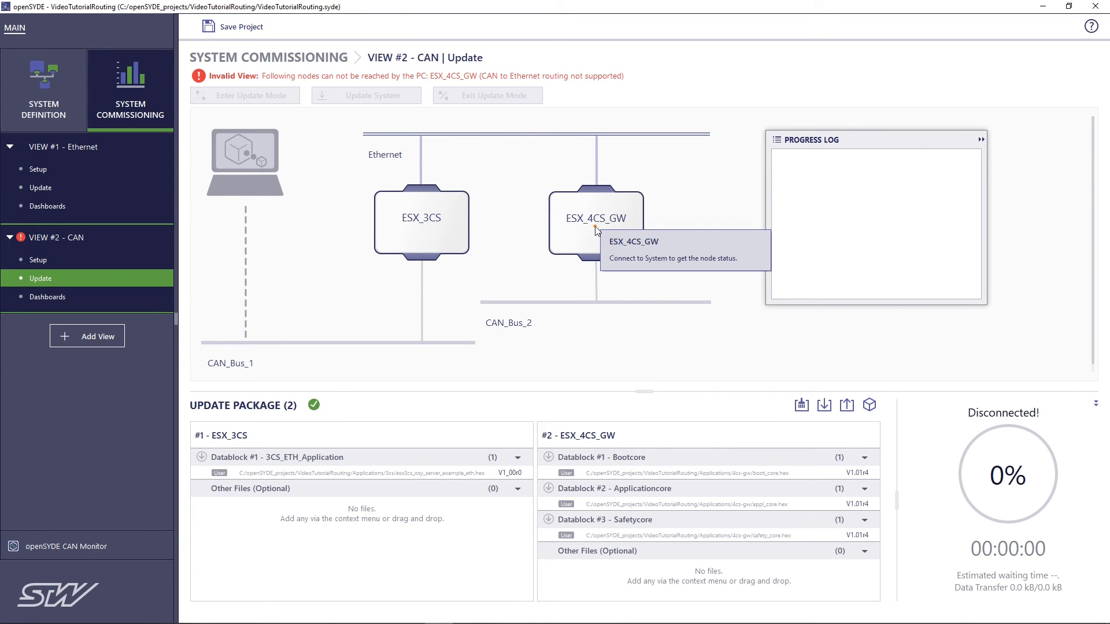
pyautogui.click(14, 28)
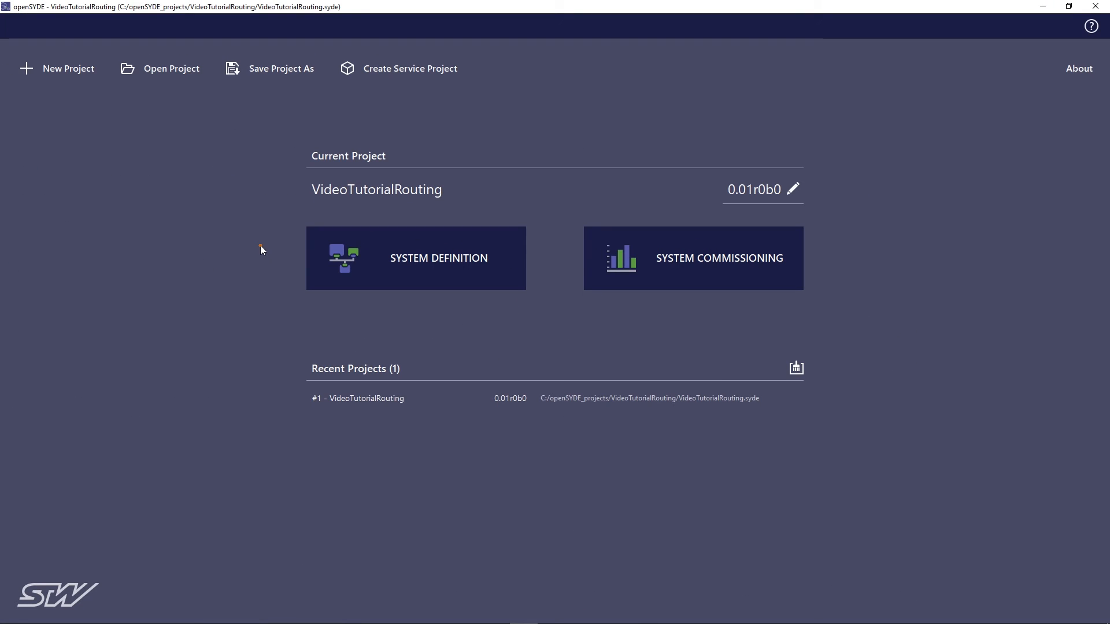
pyautogui.moveTo(236, 271)
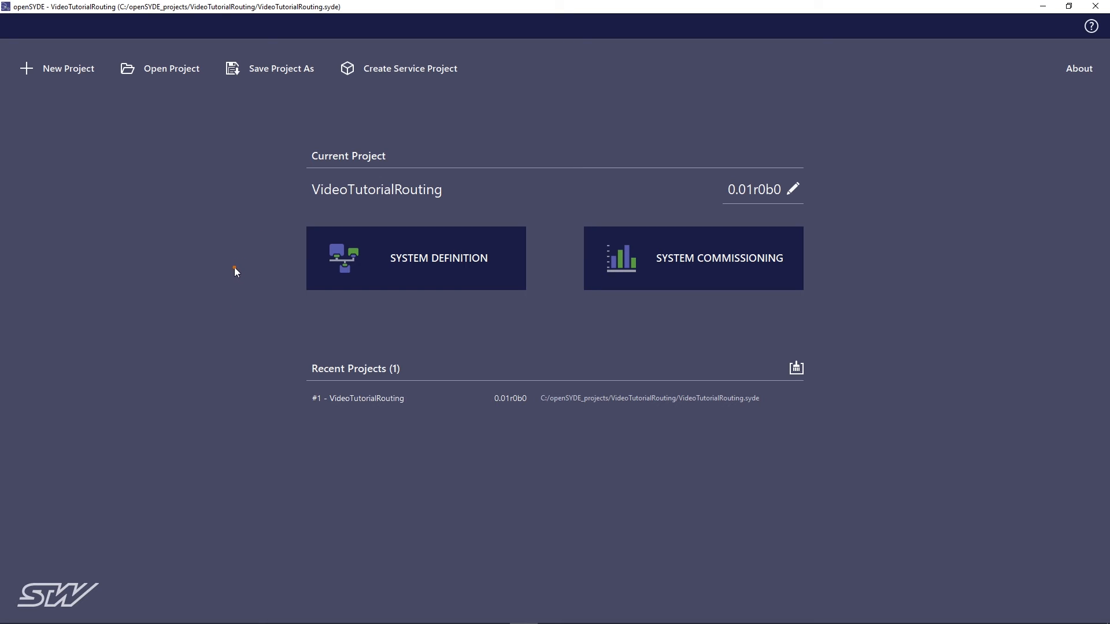
pyautogui.moveTo(236, 298)
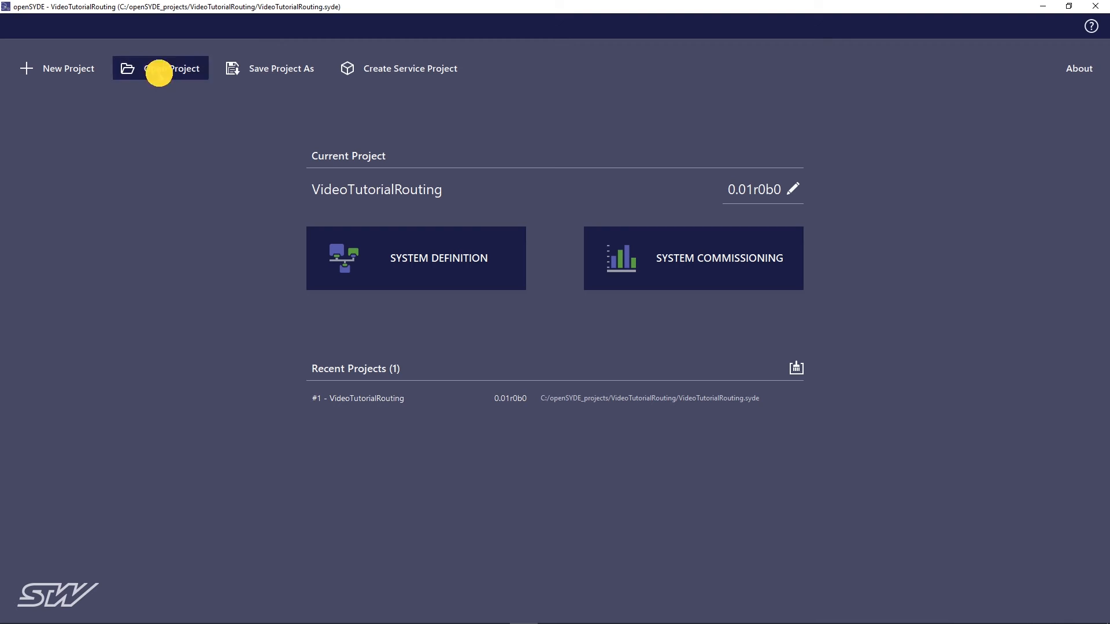
# - Open the Open openSYDE Project file dialog from the start screen
pyautogui.click(160, 68)
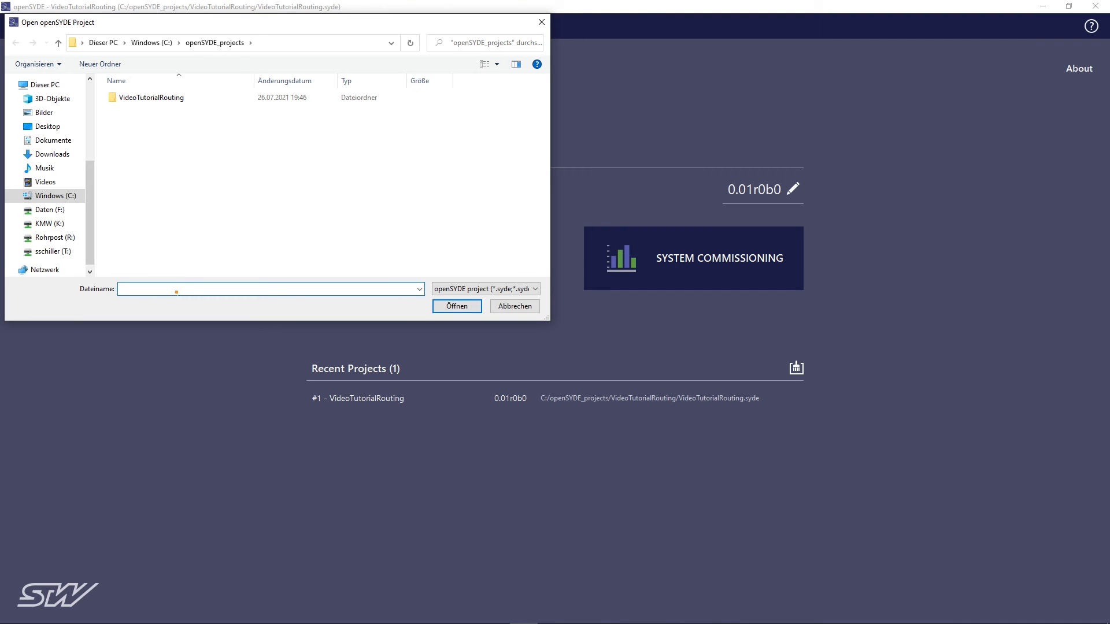
# - Open the ESX-3CS Example project from VideoTutorialRouting\ESX3CS_example
pyautogui.doubleClick(151, 98)
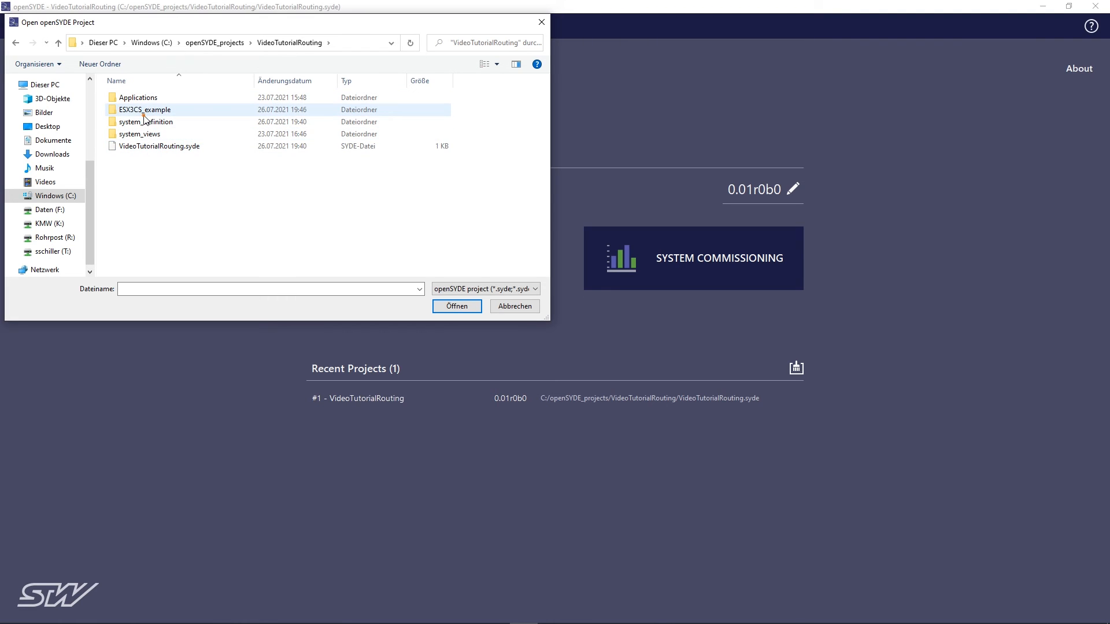
pyautogui.doubleClick(145, 110)
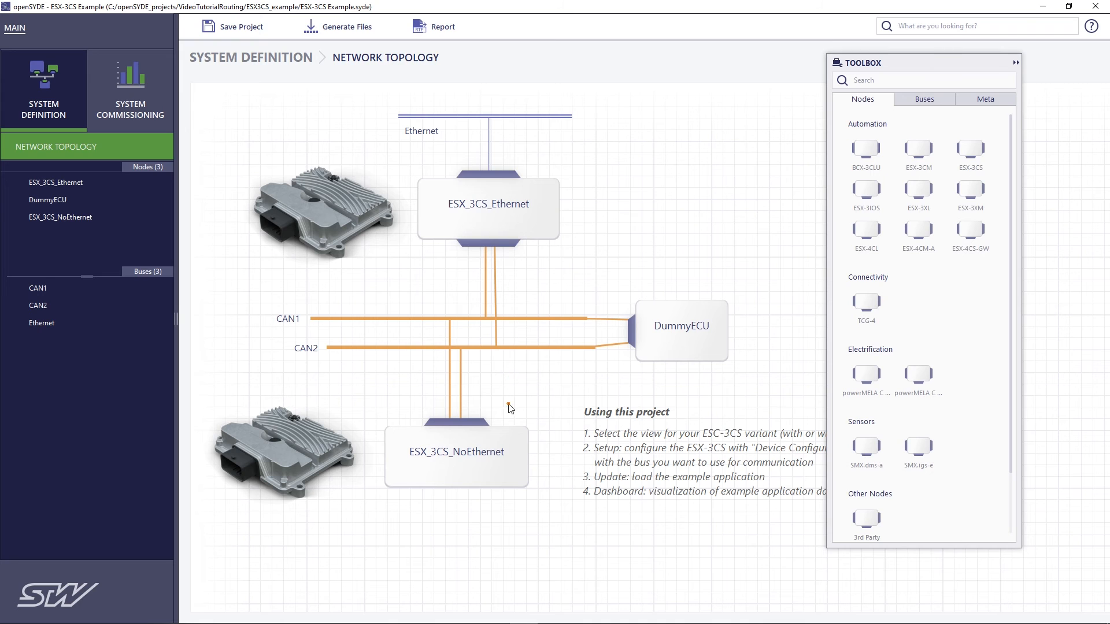
pyautogui.moveTo(523, 402)
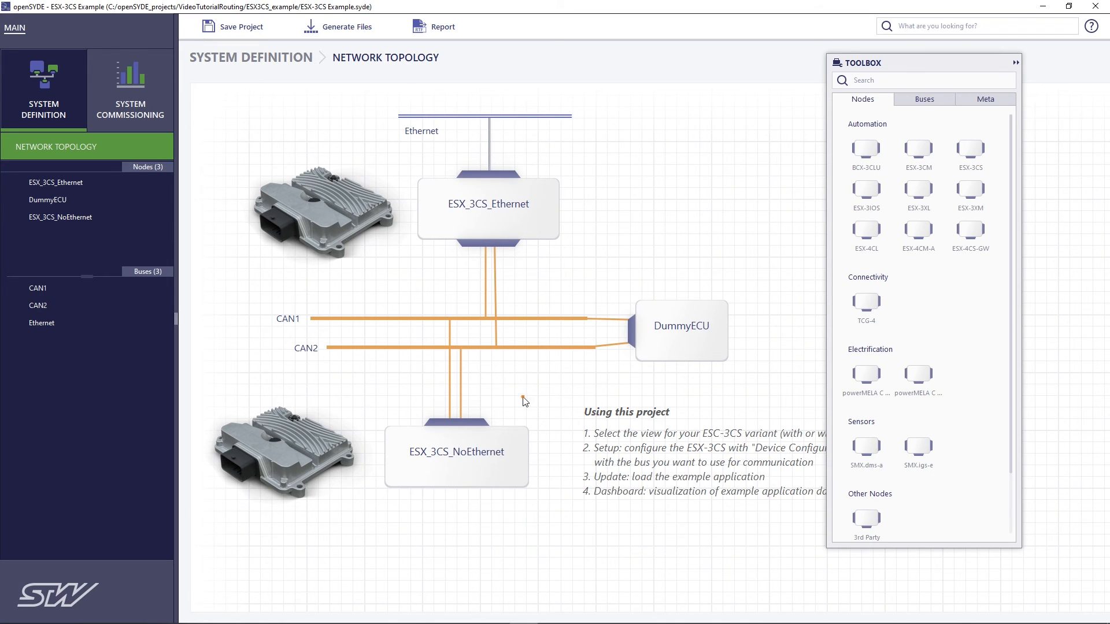
pyautogui.moveTo(130, 78)
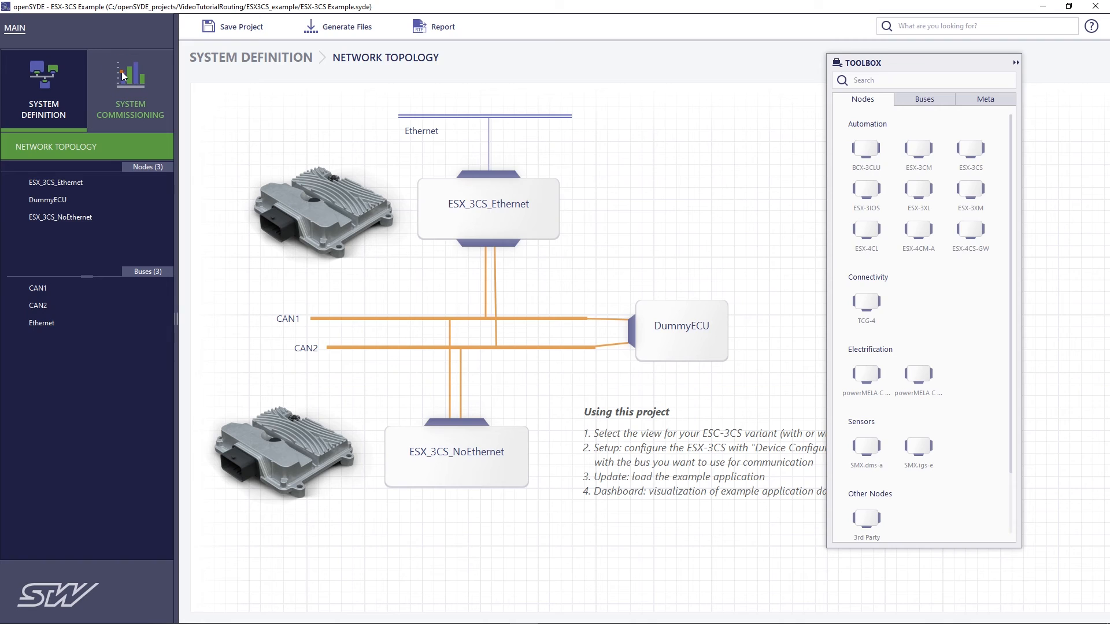
# - Switch to System Commissioning to review view #2 'ESX-3CS without Ethernet' Setup
pyautogui.click(129, 91)
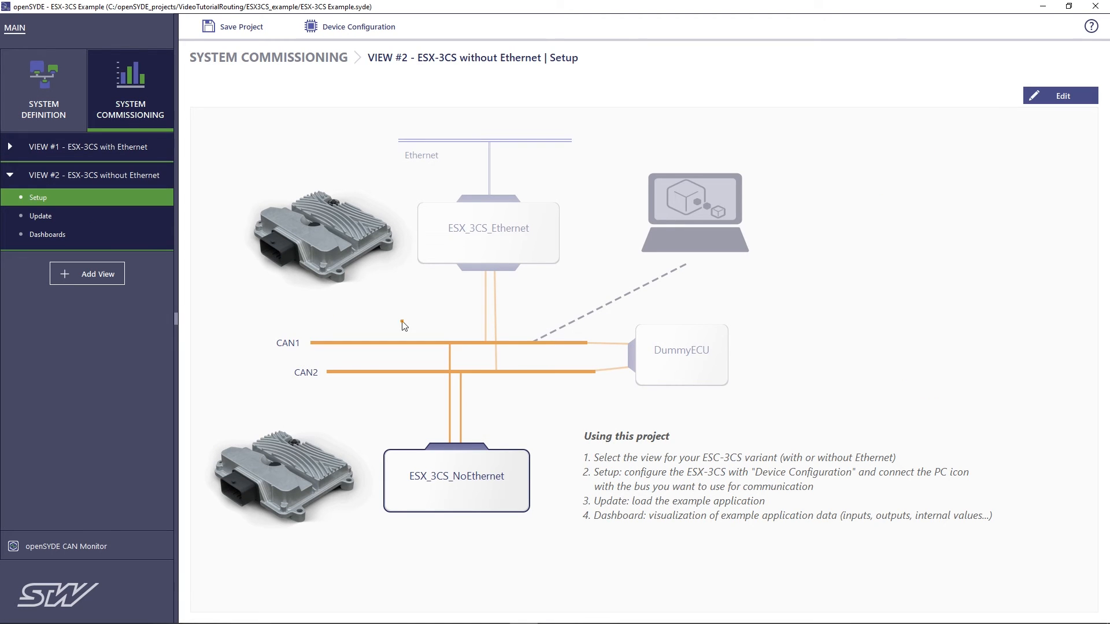
pyautogui.moveTo(710, 236)
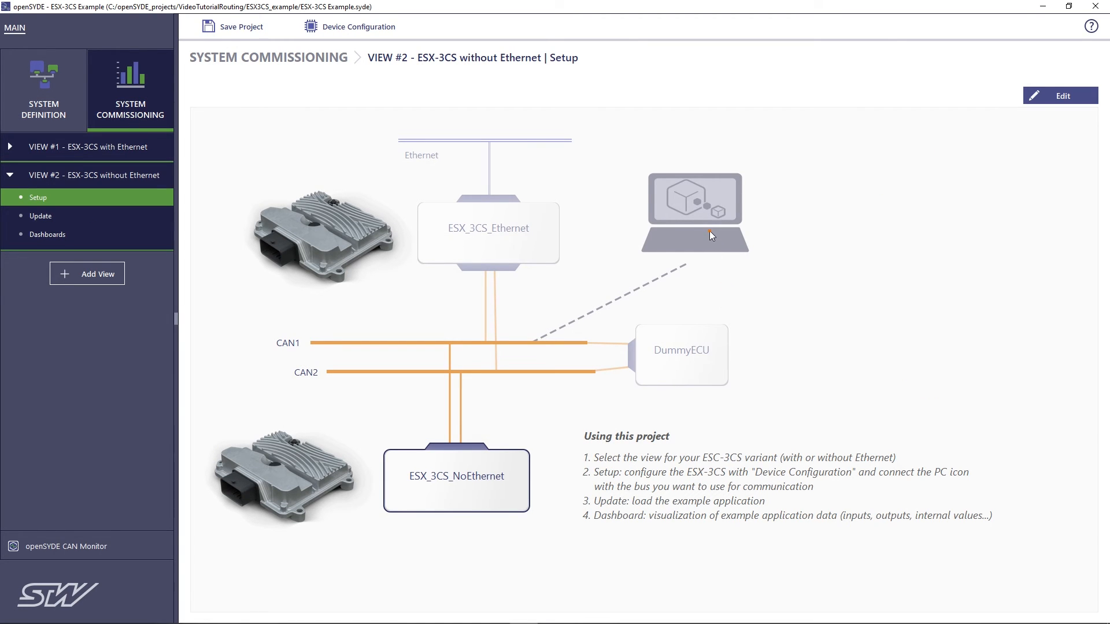
pyautogui.moveTo(700, 249)
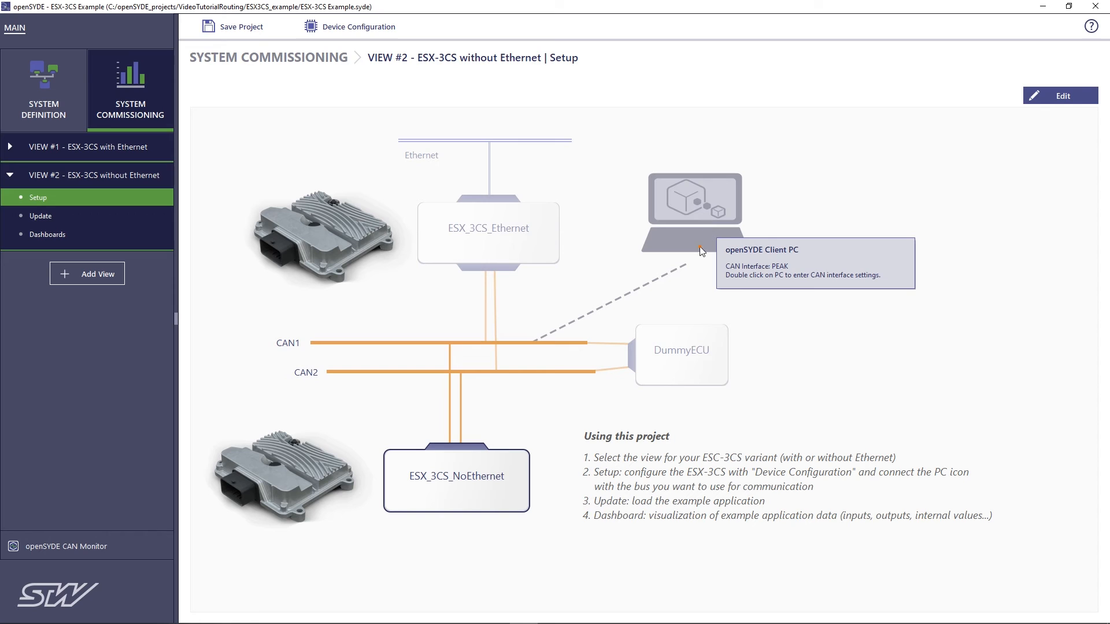
pyautogui.moveTo(511, 344)
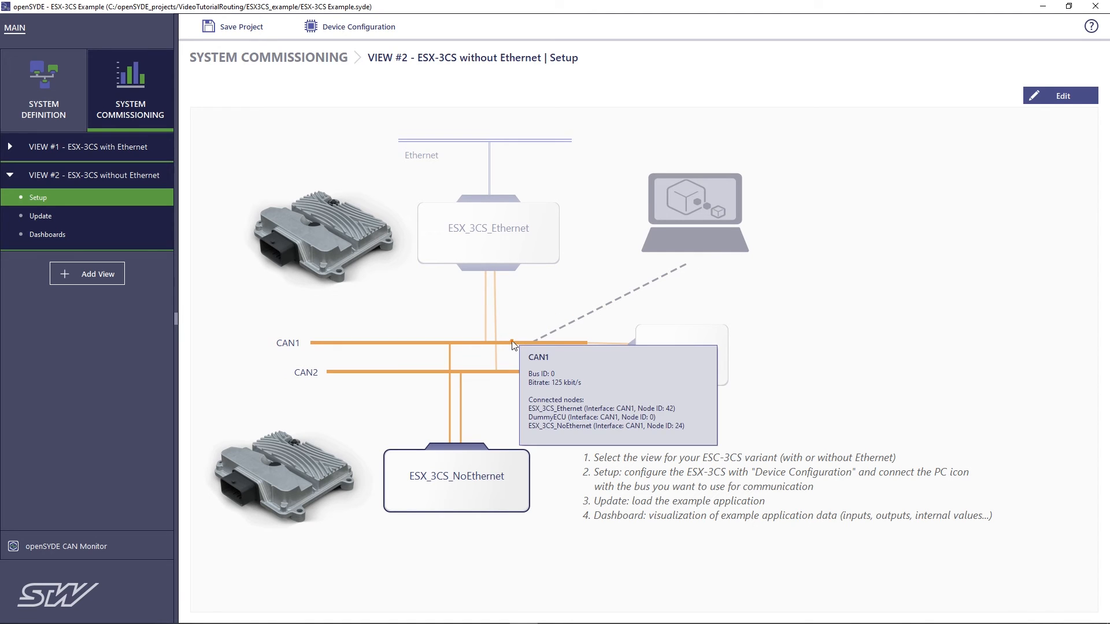
pyautogui.moveTo(473, 481)
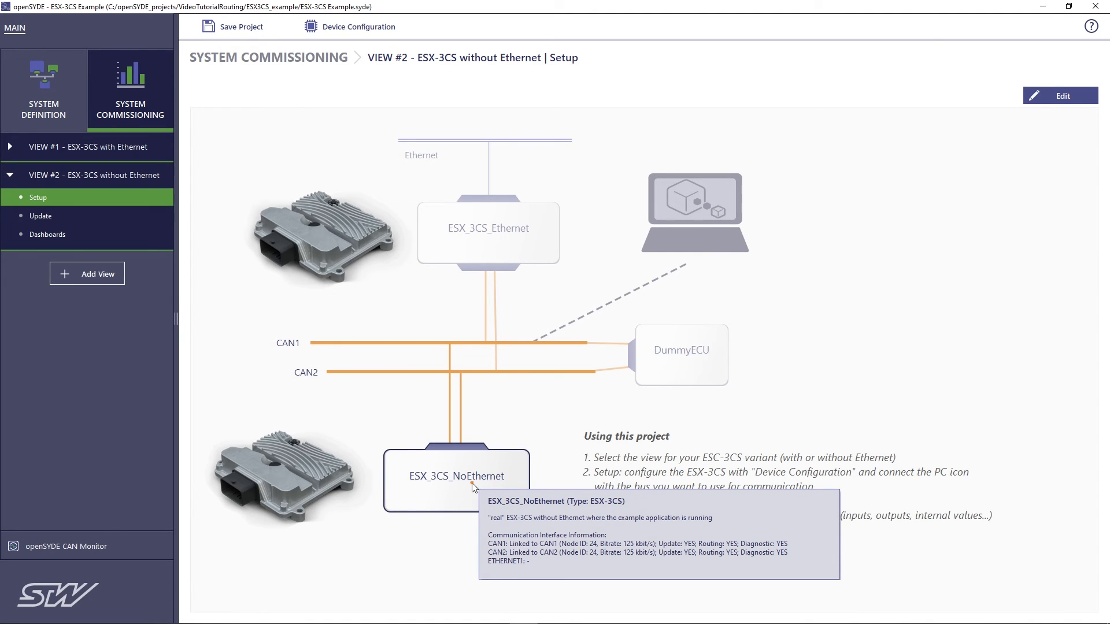
pyautogui.moveTo(47, 239)
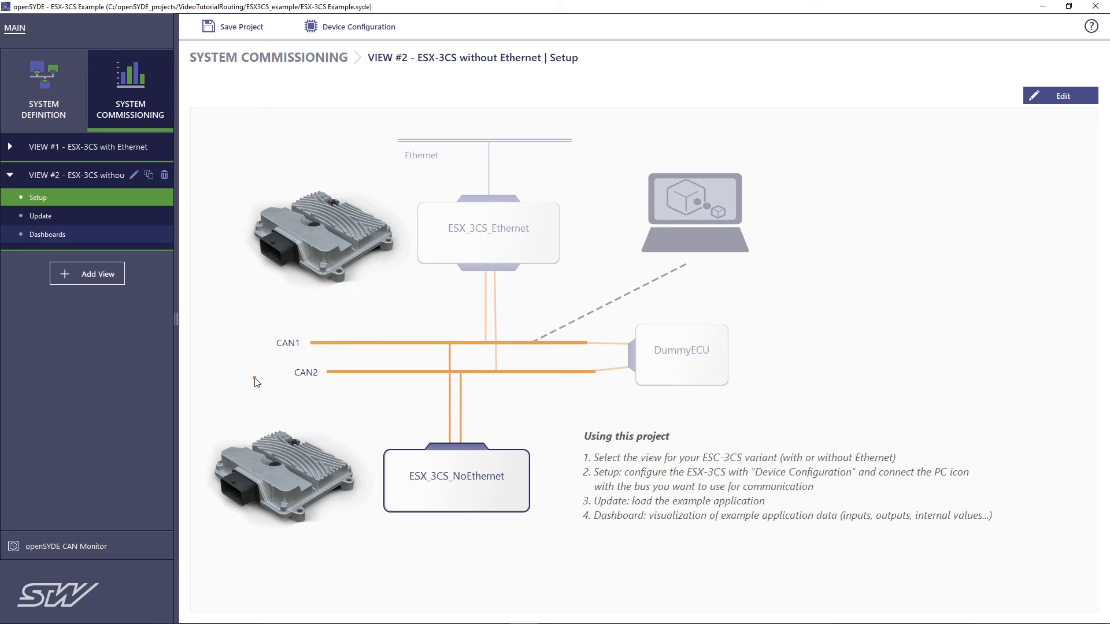
# - Open view #2's Dashboards, showing the offline I/Os dashboard
pyautogui.click(47, 234)
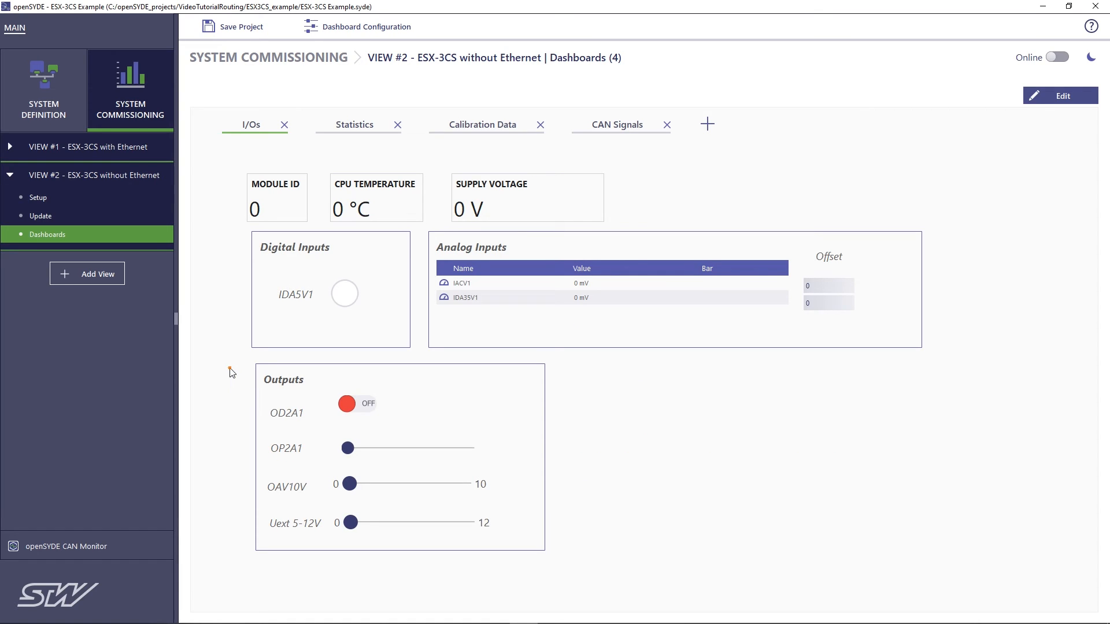
pyautogui.moveTo(642, 417)
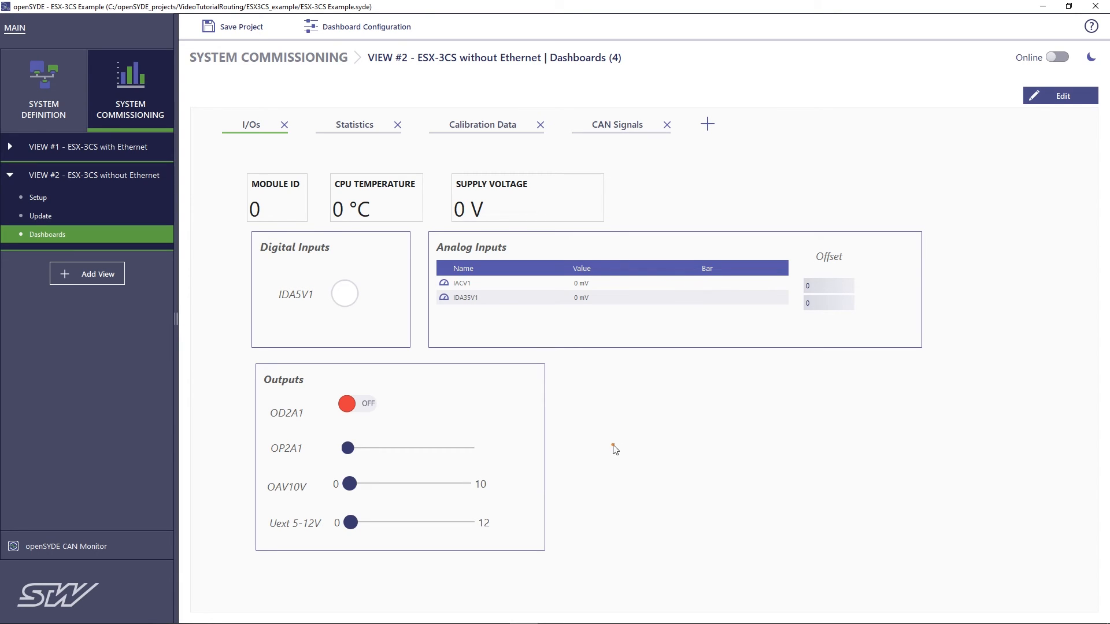
pyautogui.moveTo(357, 547)
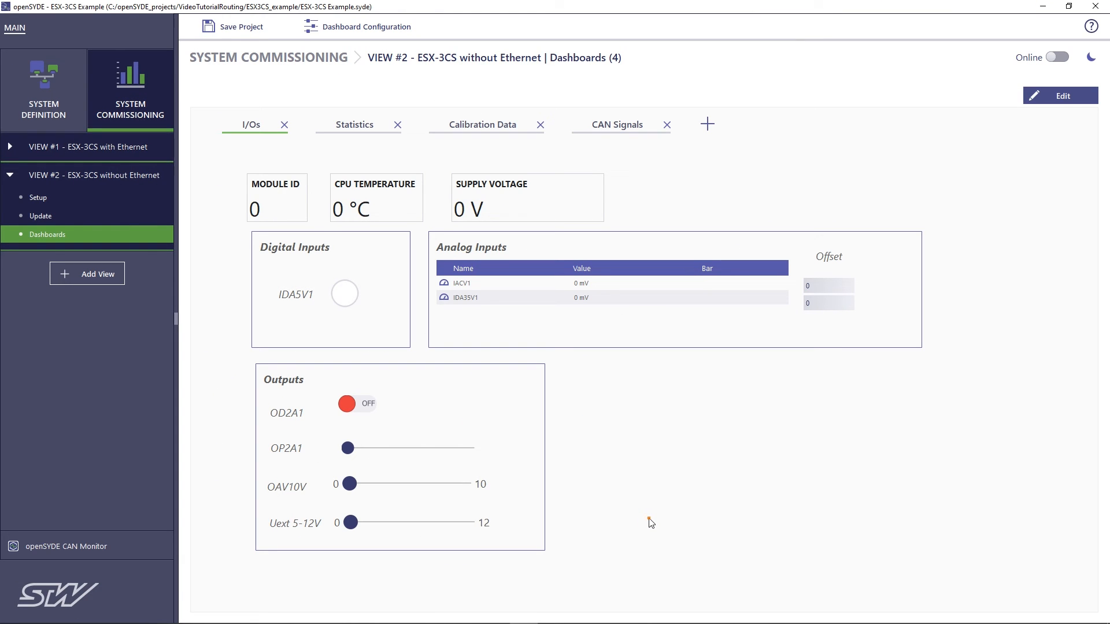
pyautogui.moveTo(652, 525)
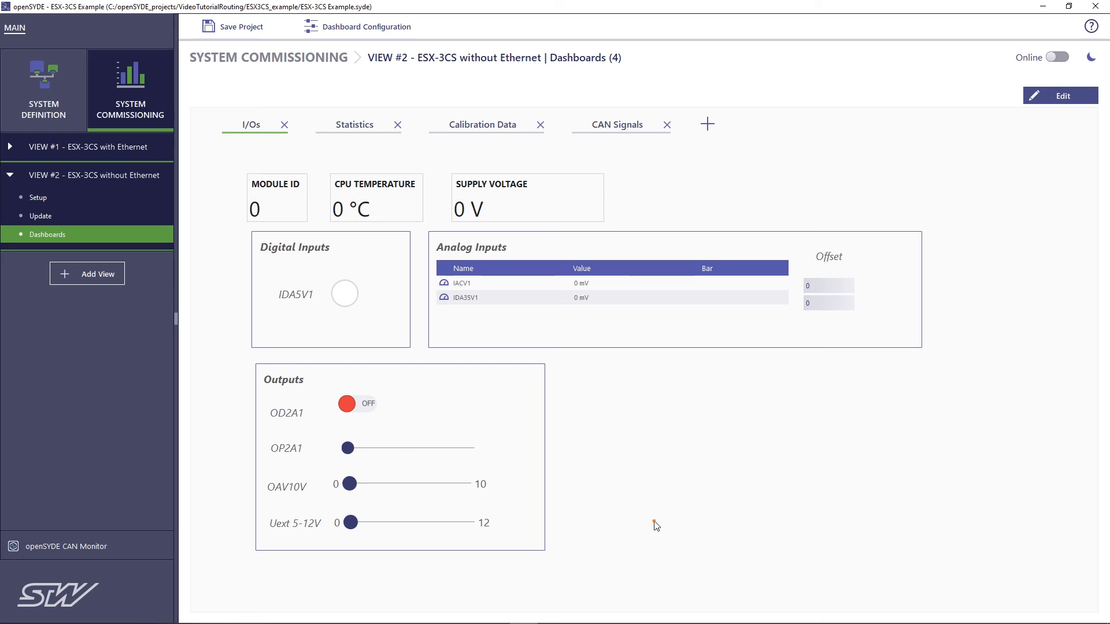
pyautogui.moveTo(662, 529)
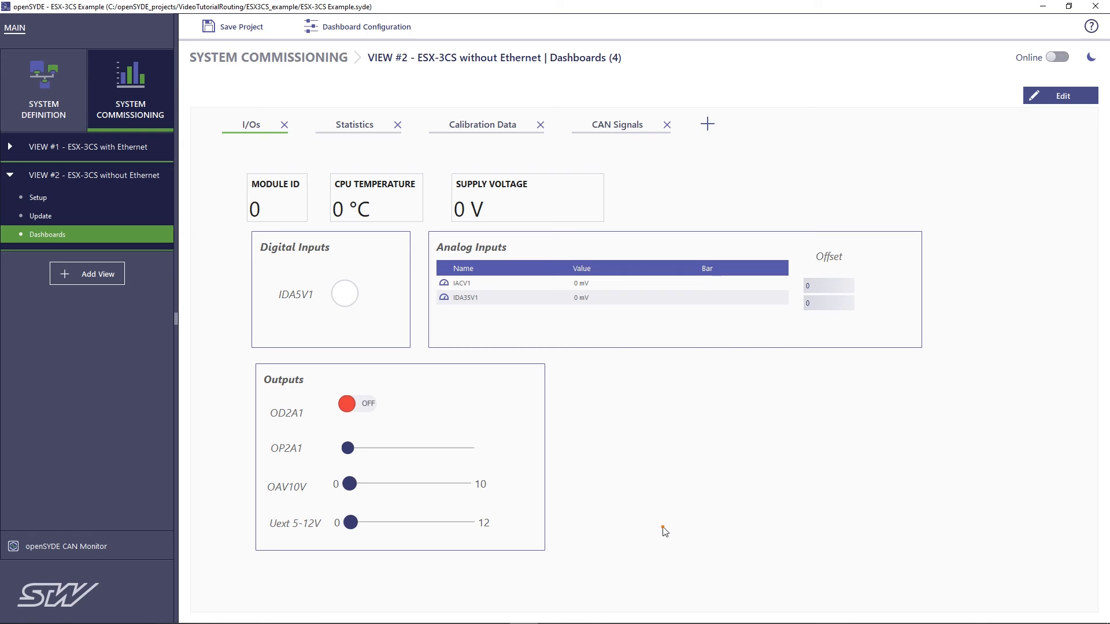
pyautogui.moveTo(44, 114)
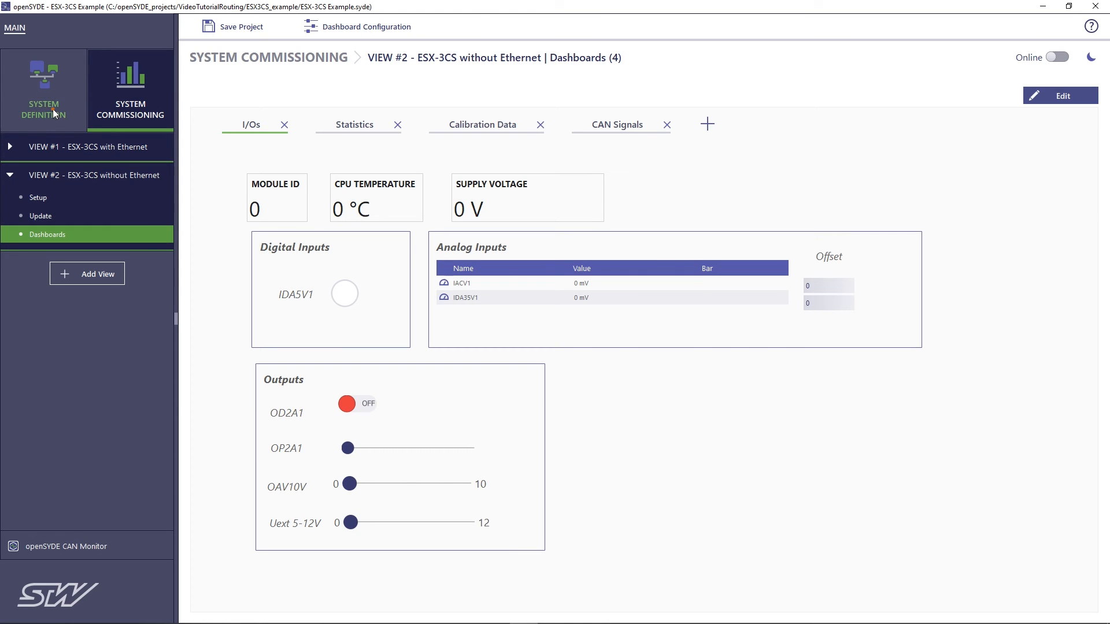
# - Delete selected items and add an ESX_4CS_GW gateway on CAN2 with node ID 1
pyautogui.click(44, 88)
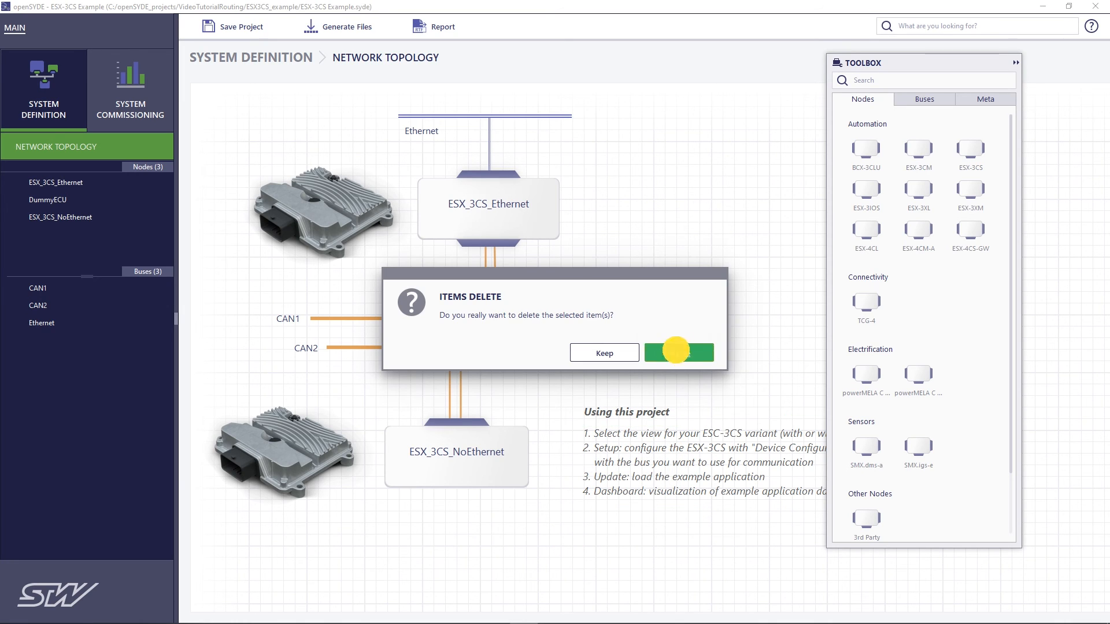
pyautogui.click(677, 352)
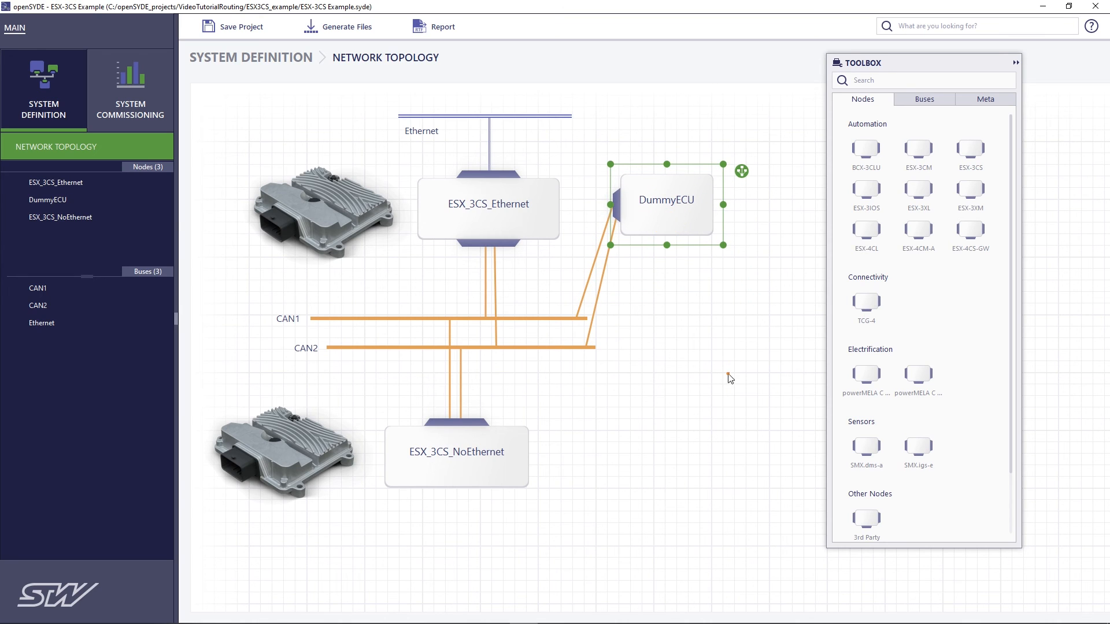
pyautogui.moveTo(820, 290)
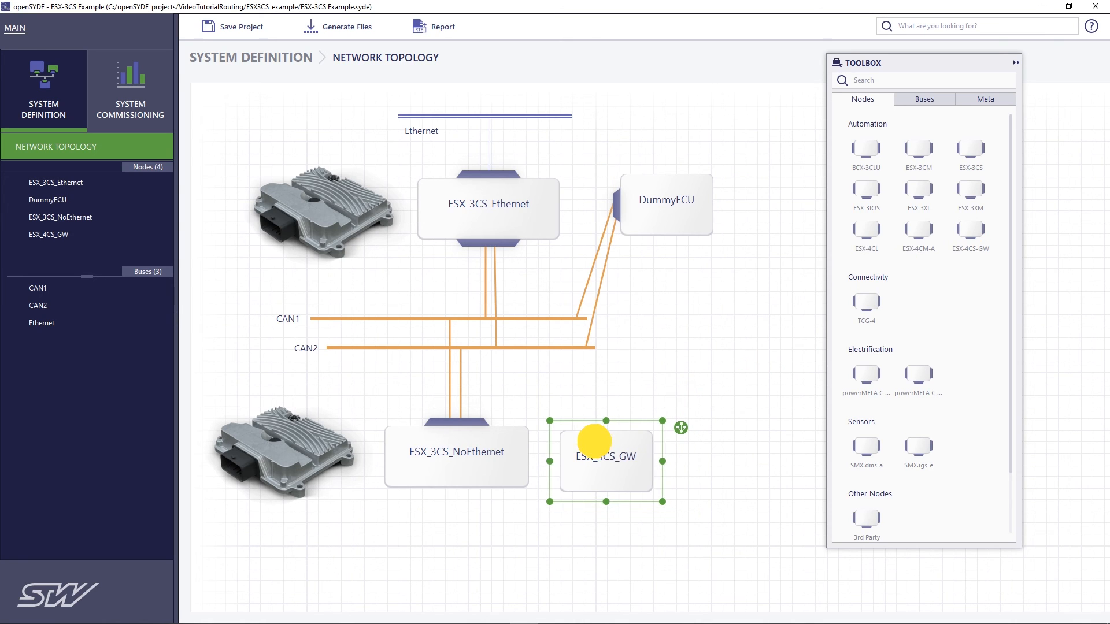
pyautogui.moveTo(603, 480)
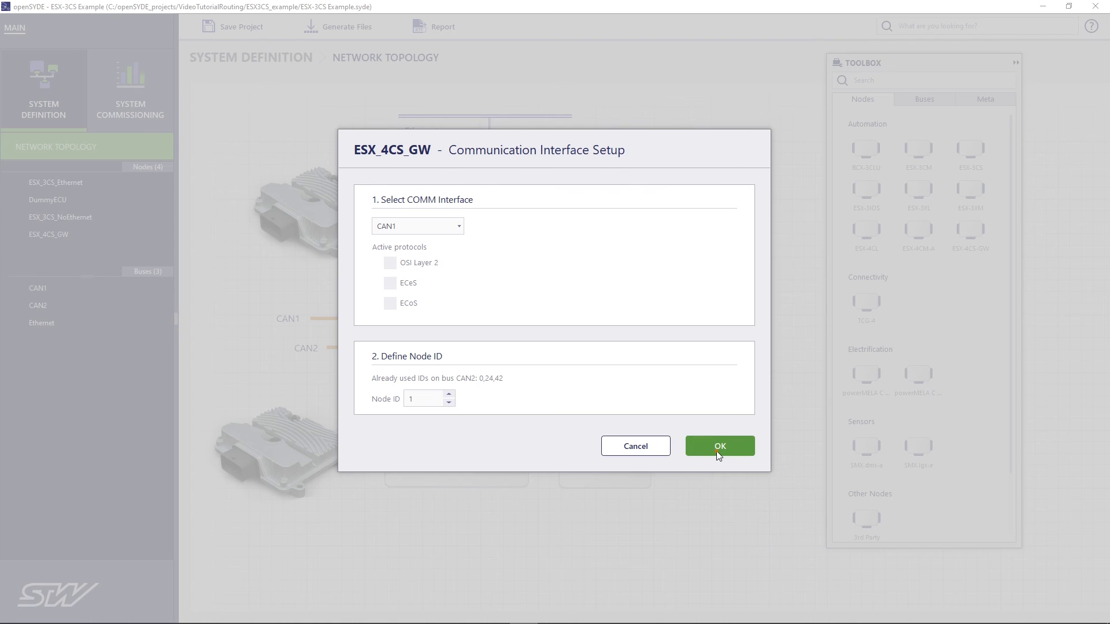
pyautogui.click(719, 446)
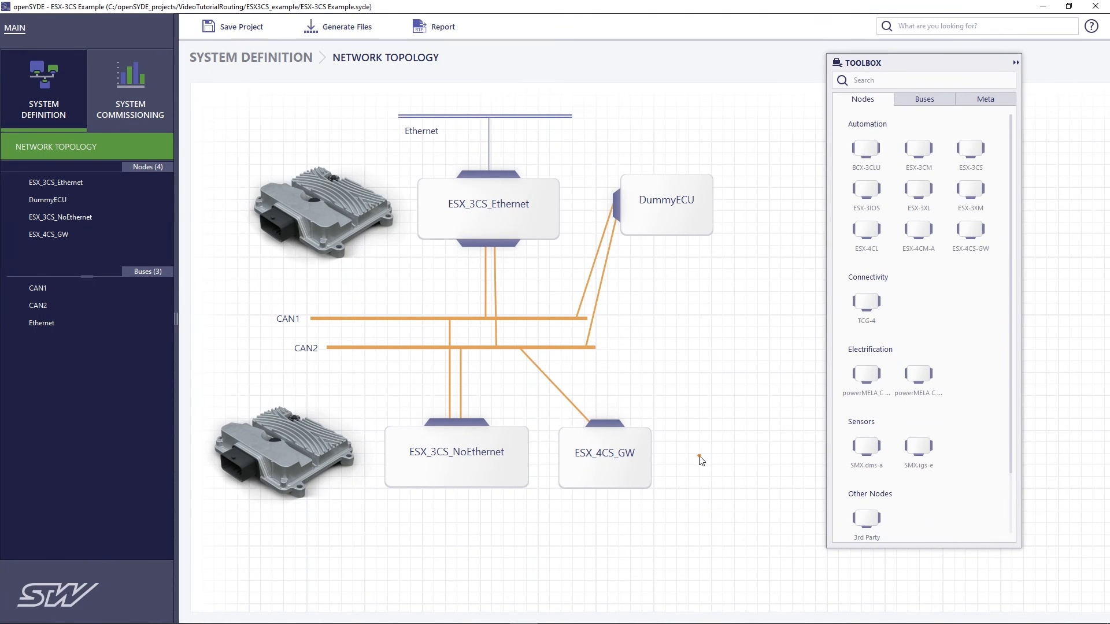
pyautogui.moveTo(930, 103)
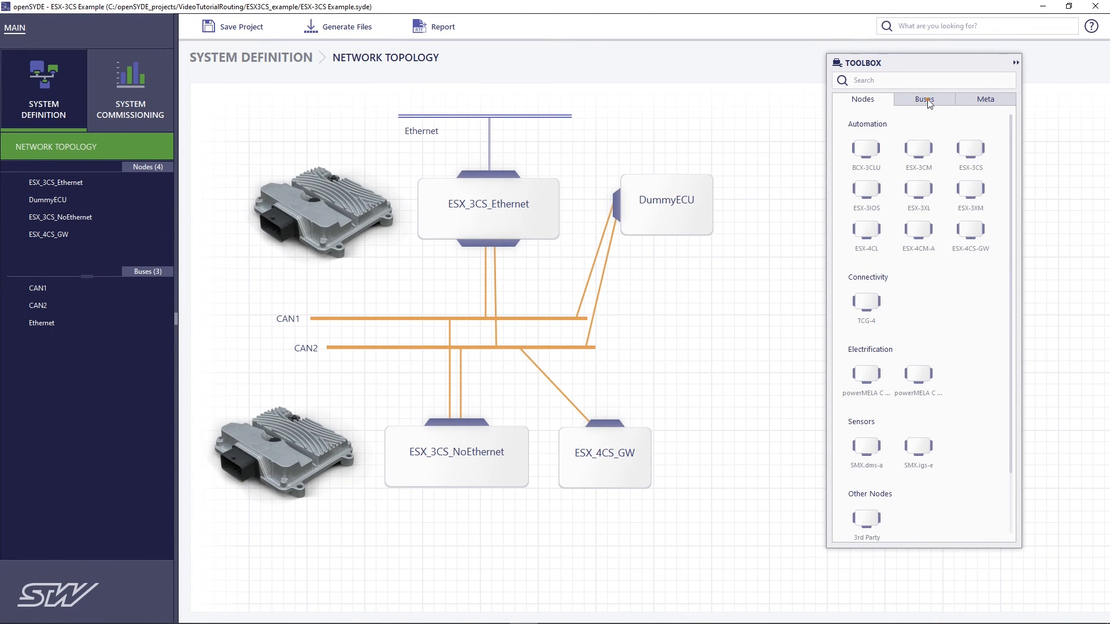
# - Link ESX_4CS_GW to a new Ethernet bus via ETHERNET1, node ID 0
pyautogui.click(924, 98)
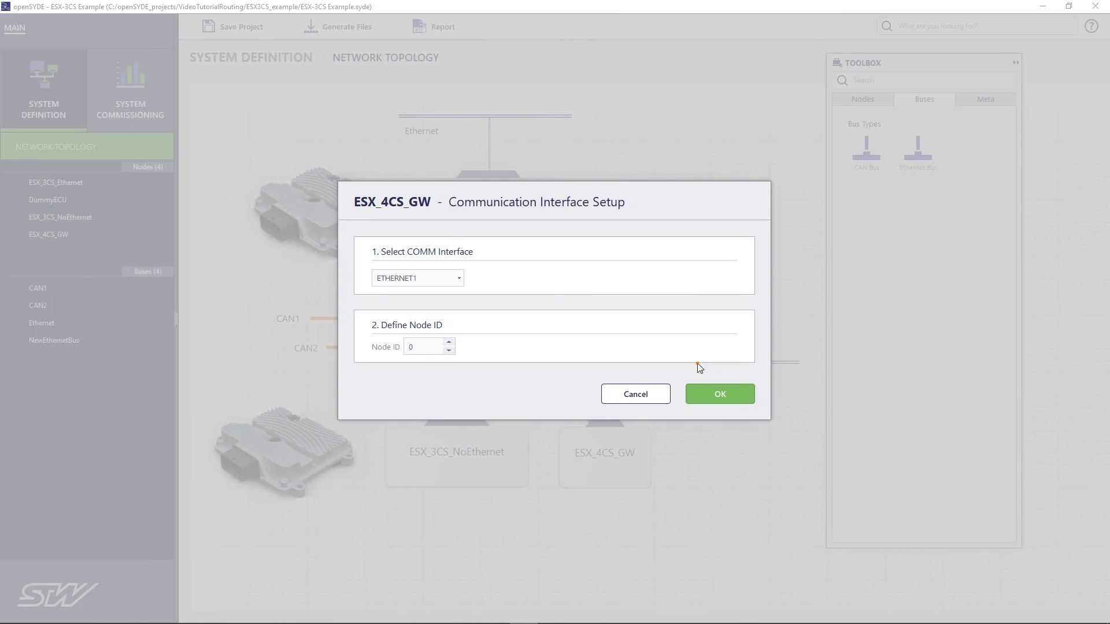
pyautogui.click(719, 394)
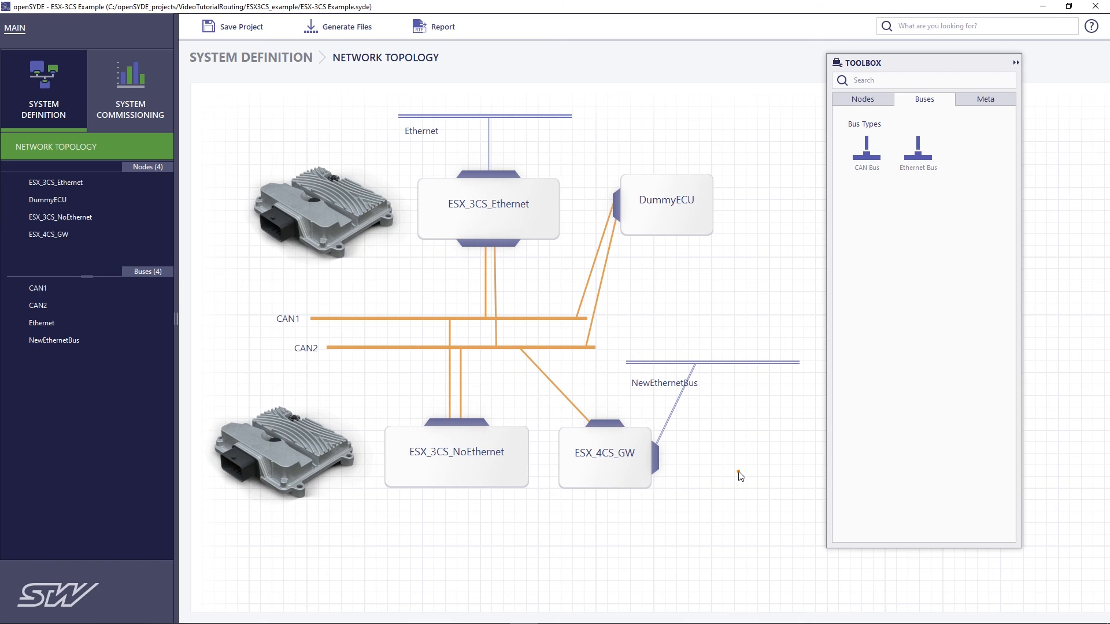
pyautogui.moveTo(545, 338)
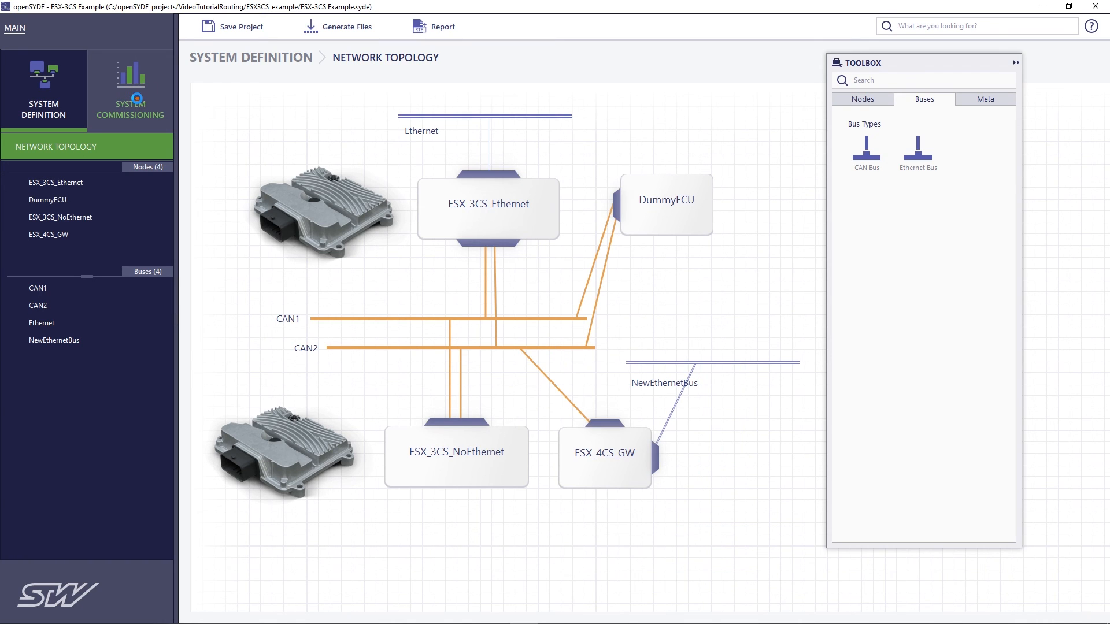
# - Add ESX_4CS_GW to View #2's setup and attach the PC to NewEthernetBus
pyautogui.click(130, 88)
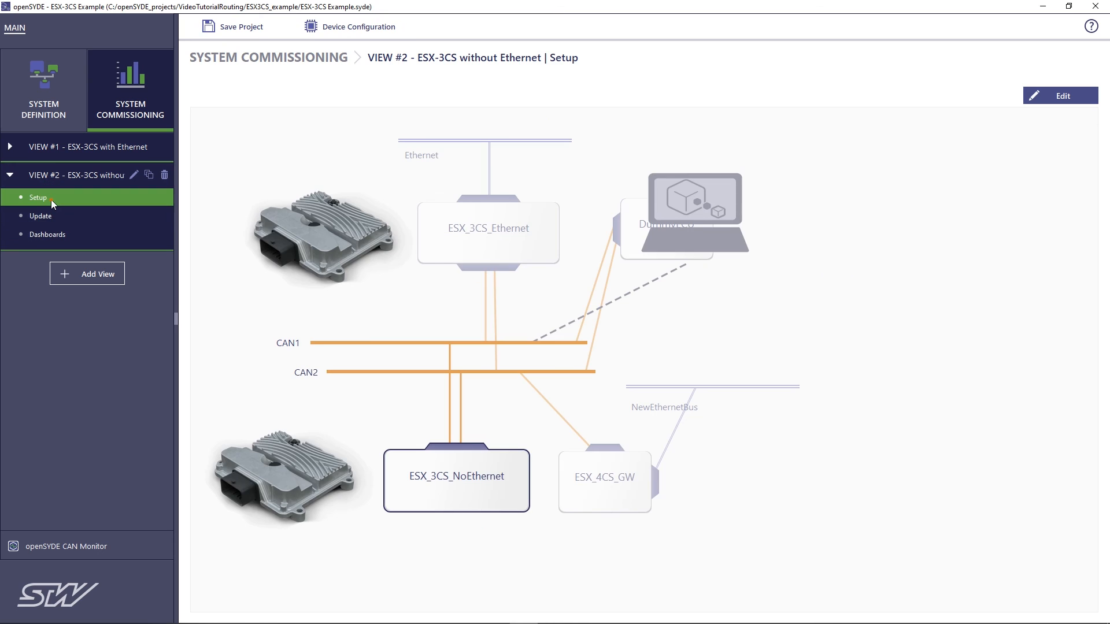
pyautogui.moveTo(902, 157)
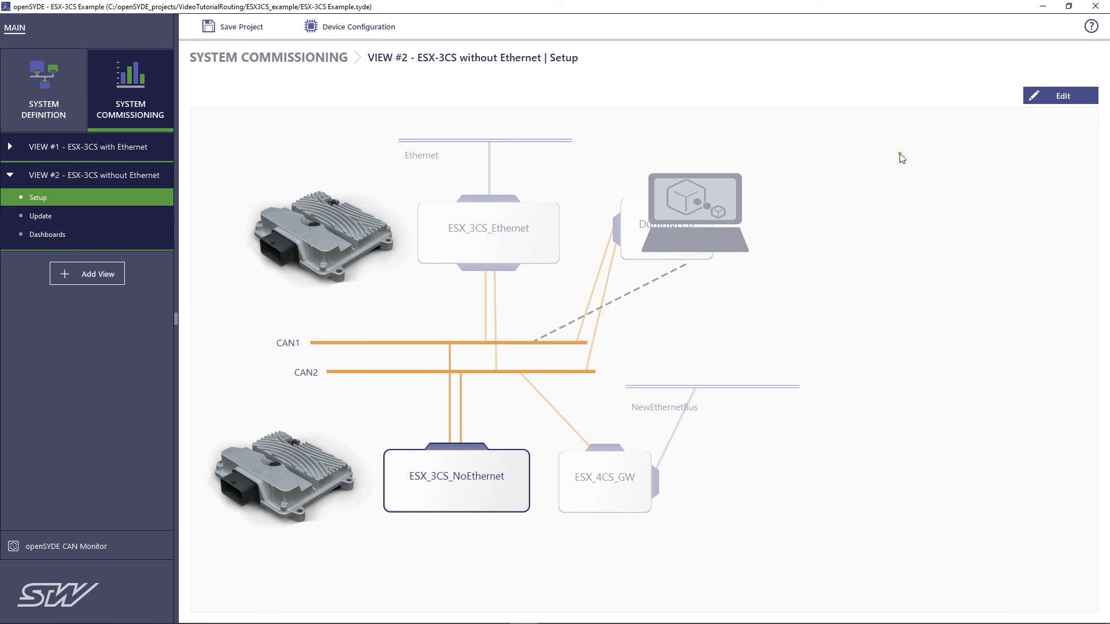
pyautogui.click(1059, 96)
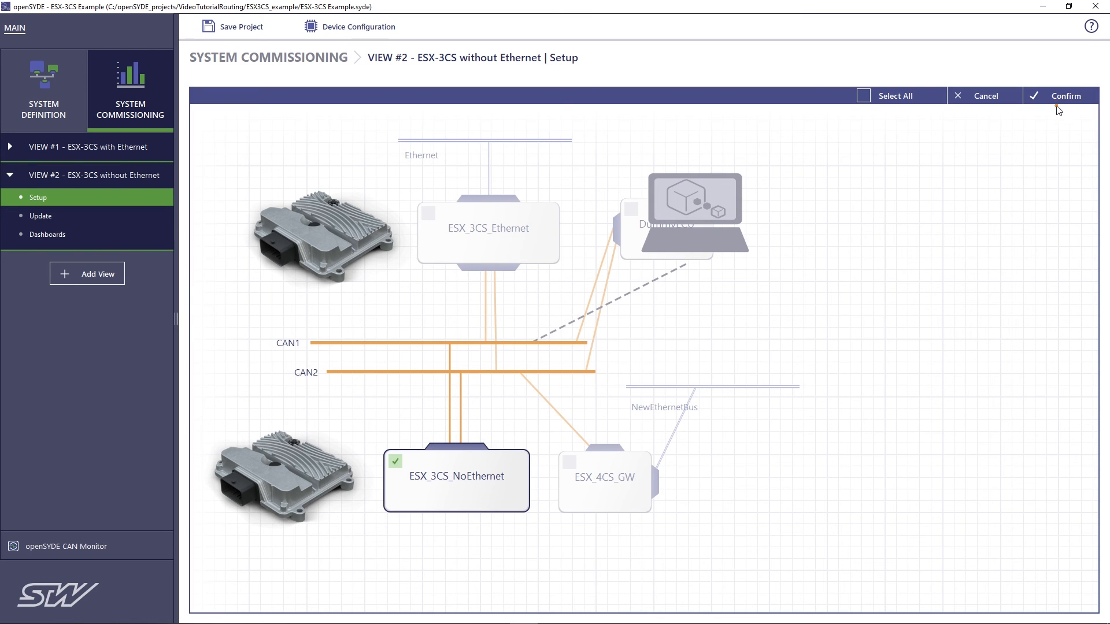
pyautogui.click(603, 480)
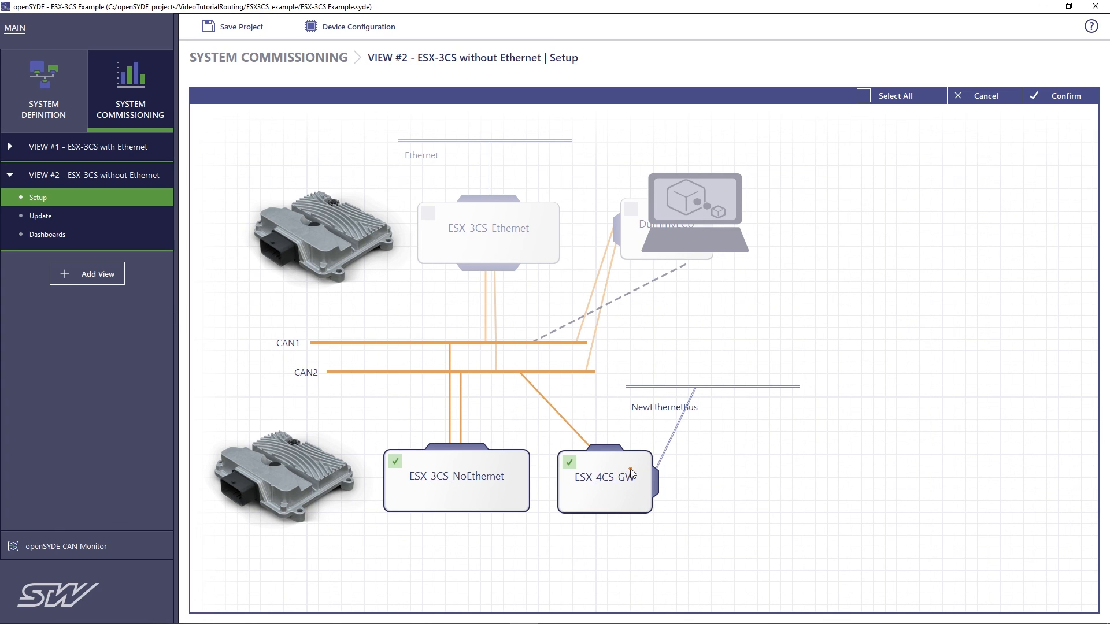
pyautogui.moveTo(633, 446)
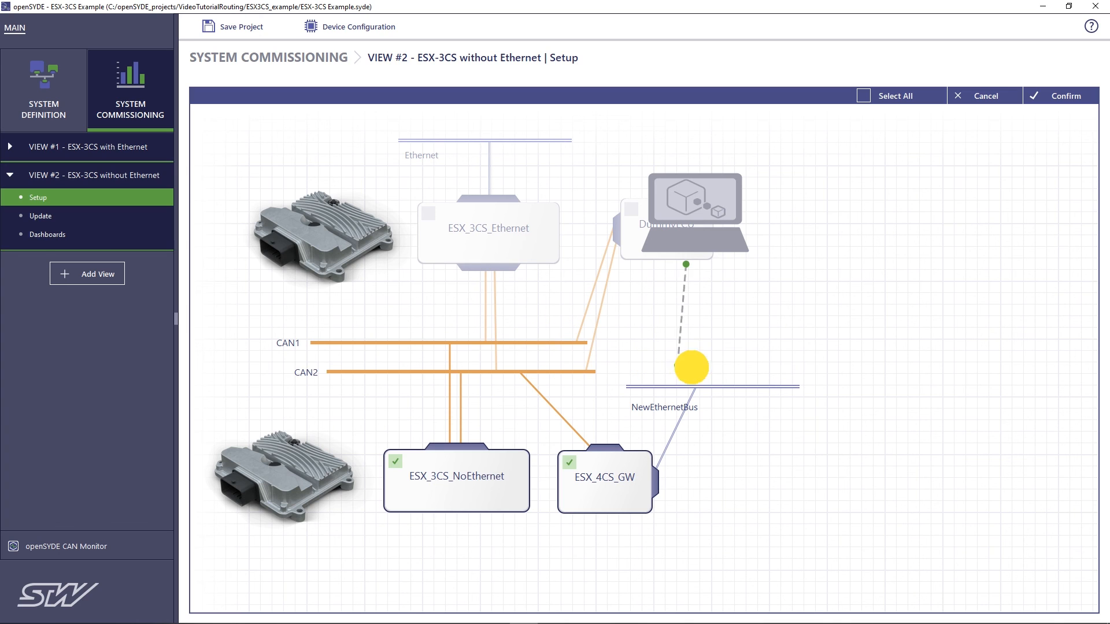
pyautogui.click(694, 199)
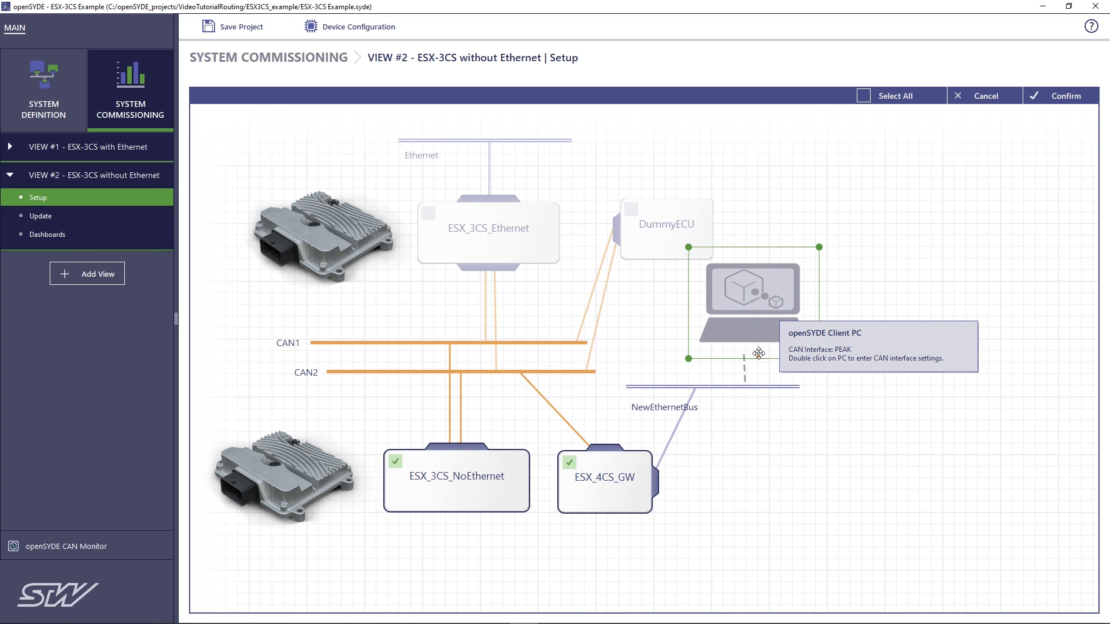
pyautogui.moveTo(759, 389)
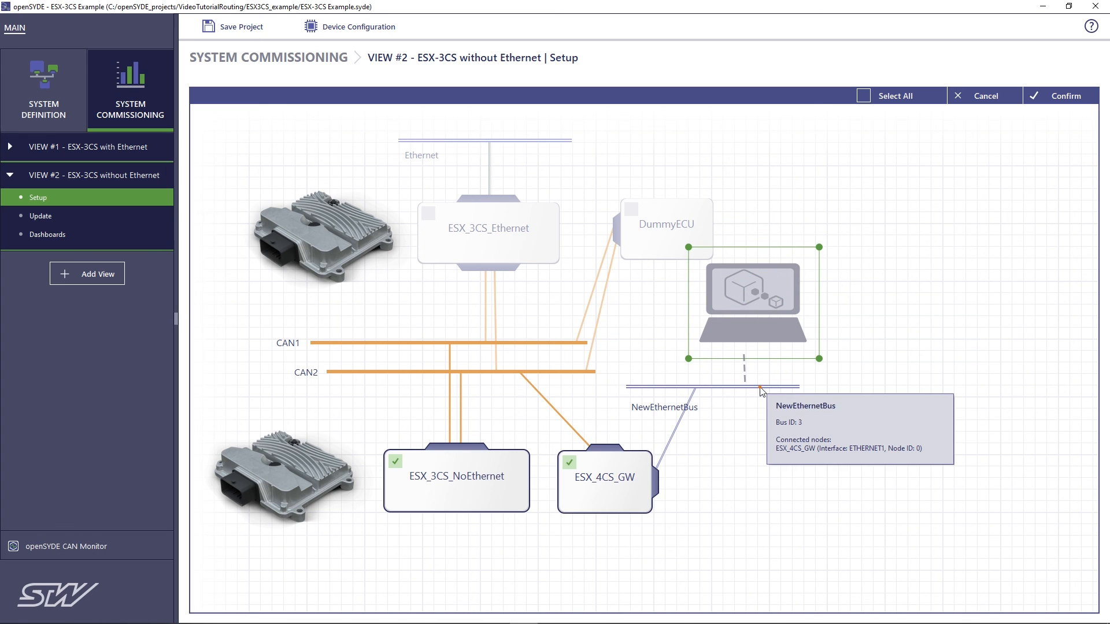
pyautogui.moveTo(624, 470)
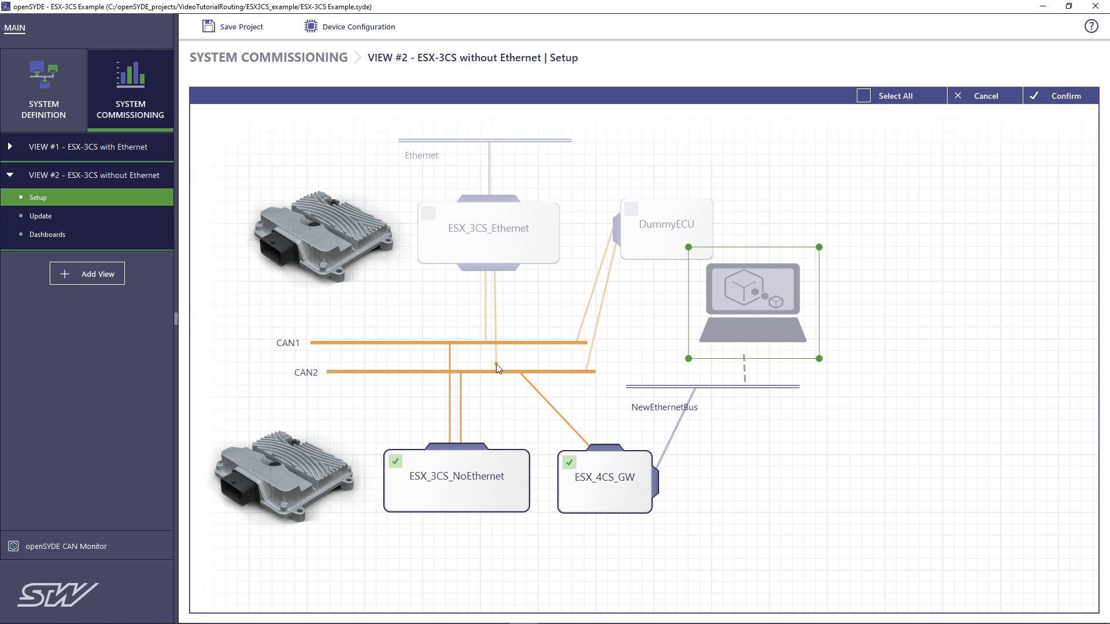
pyautogui.moveTo(453, 430)
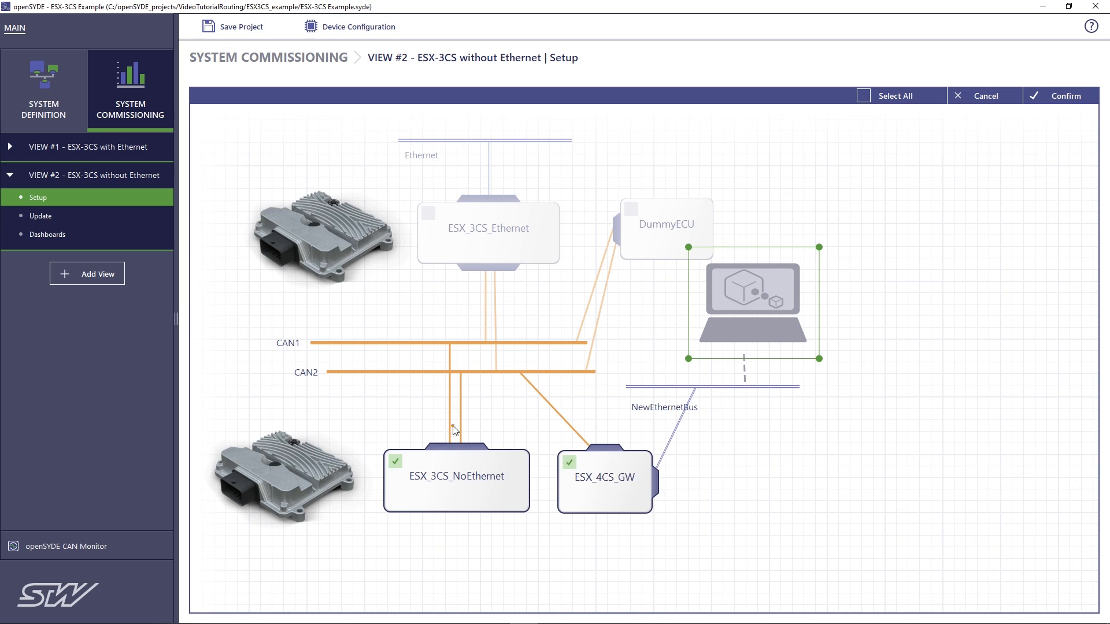
pyautogui.moveTo(456, 470)
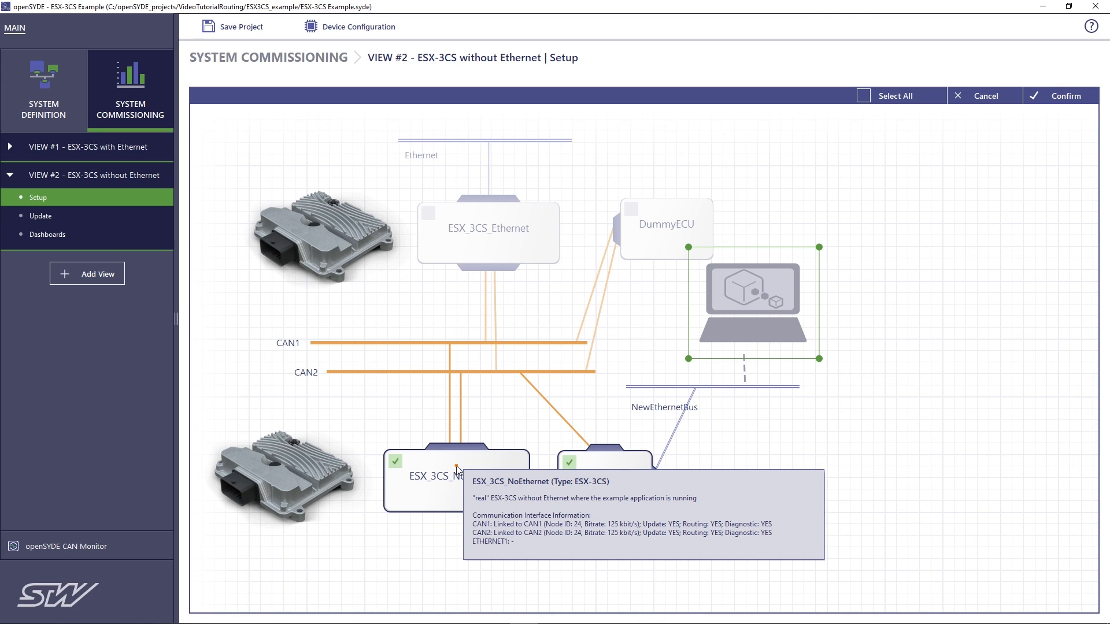
pyautogui.click(983, 96)
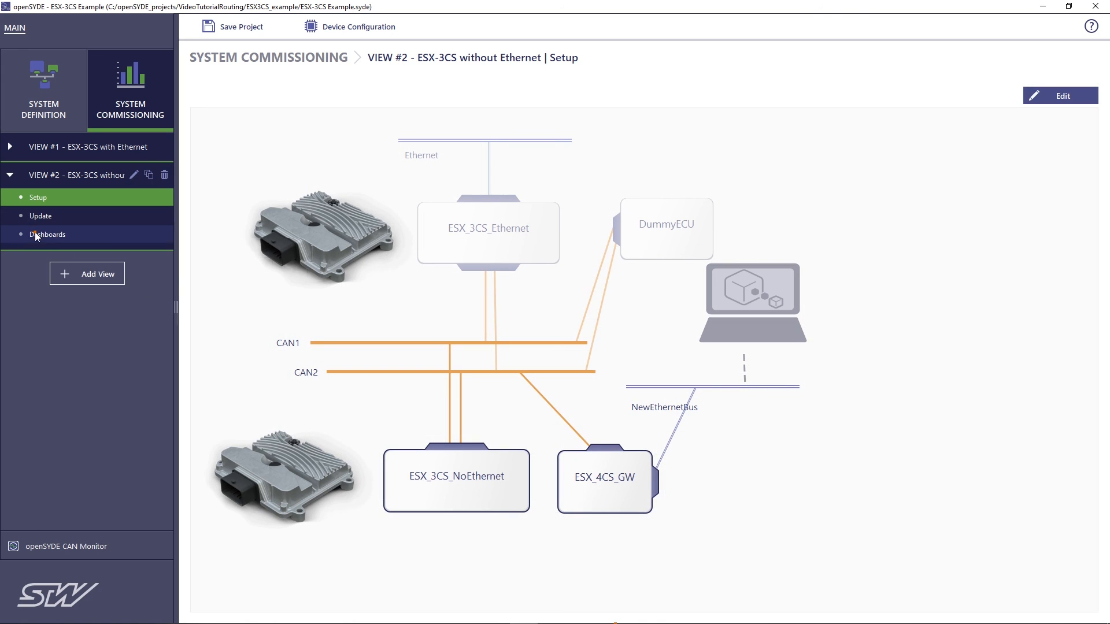
pyautogui.moveTo(47, 234)
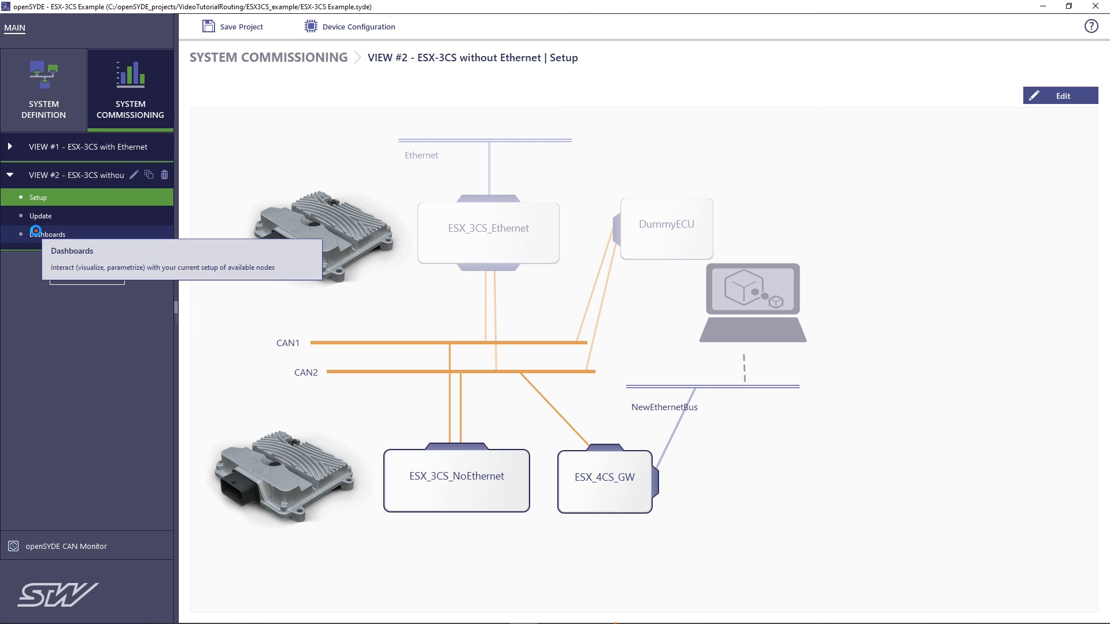
# - Bring View #2's dashboards online to show module ID 119 and 49 °C
pyautogui.click(48, 234)
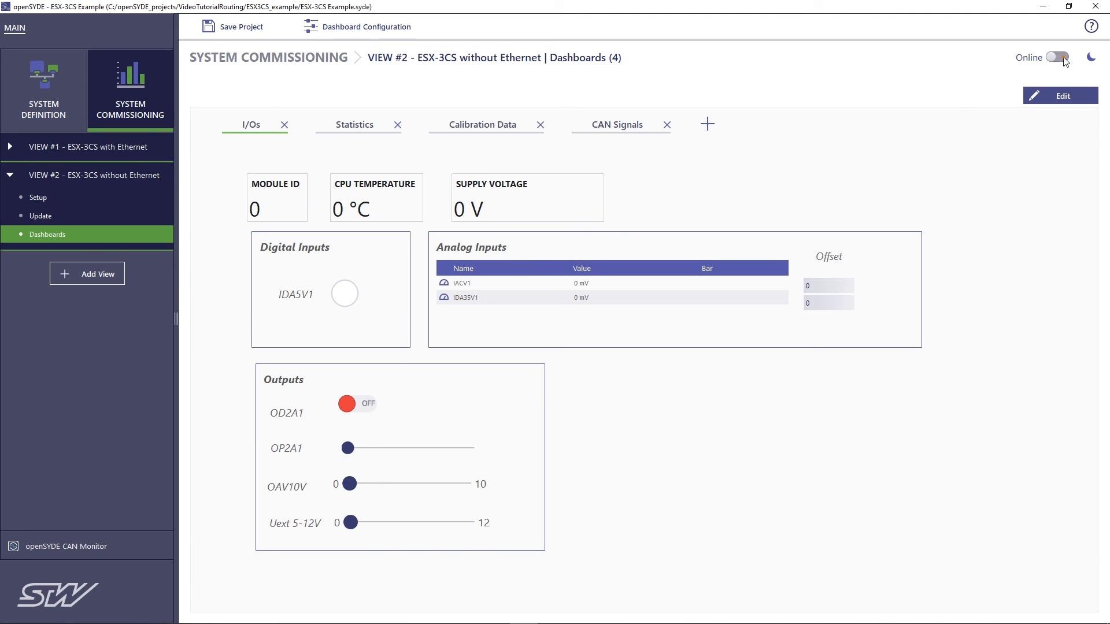
pyautogui.click(1057, 57)
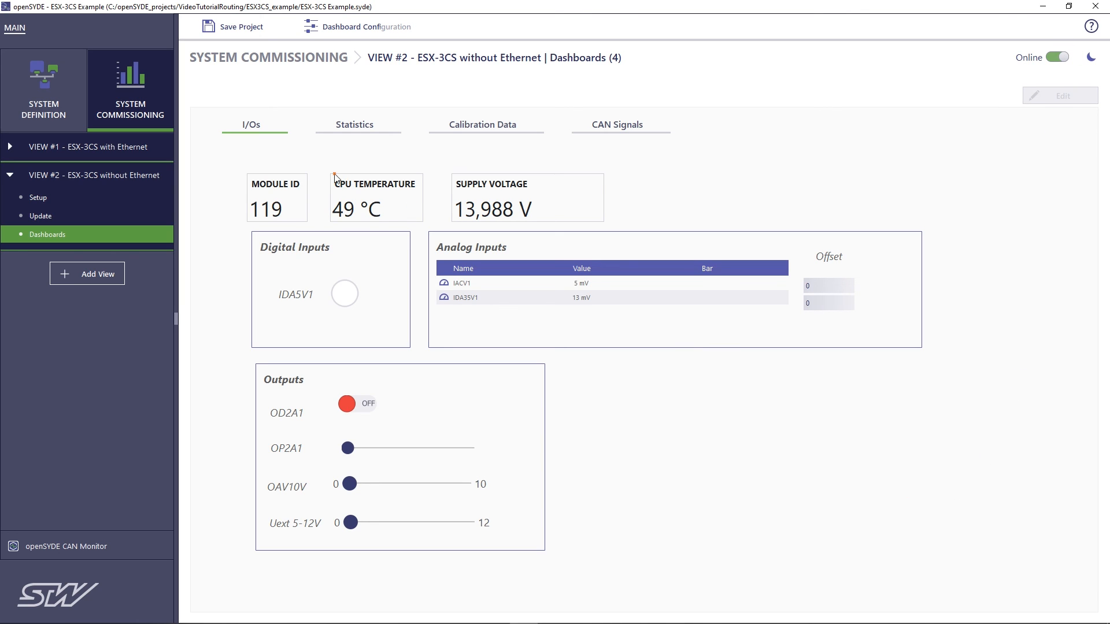
pyautogui.moveTo(533, 197)
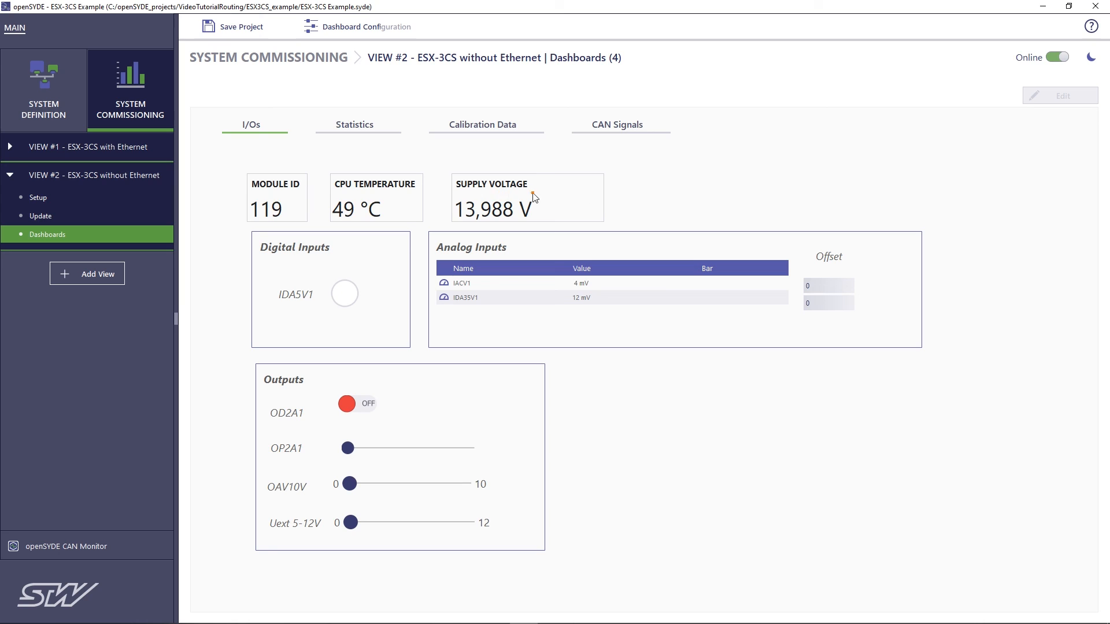
pyautogui.moveTo(691, 198)
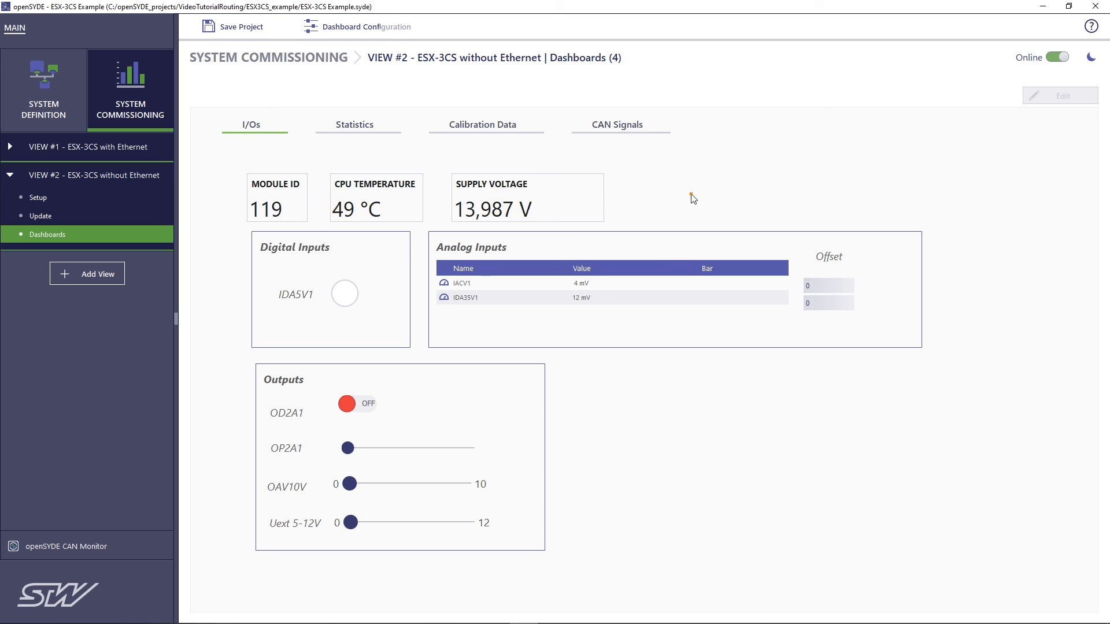
pyautogui.moveTo(586, 483)
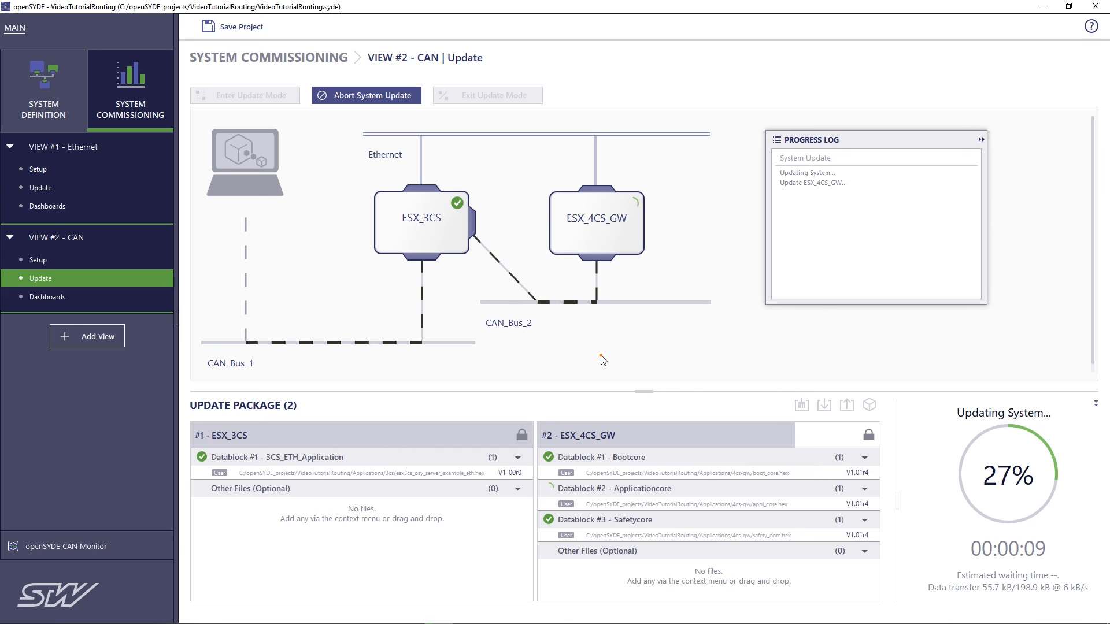
pyautogui.moveTo(296, 346)
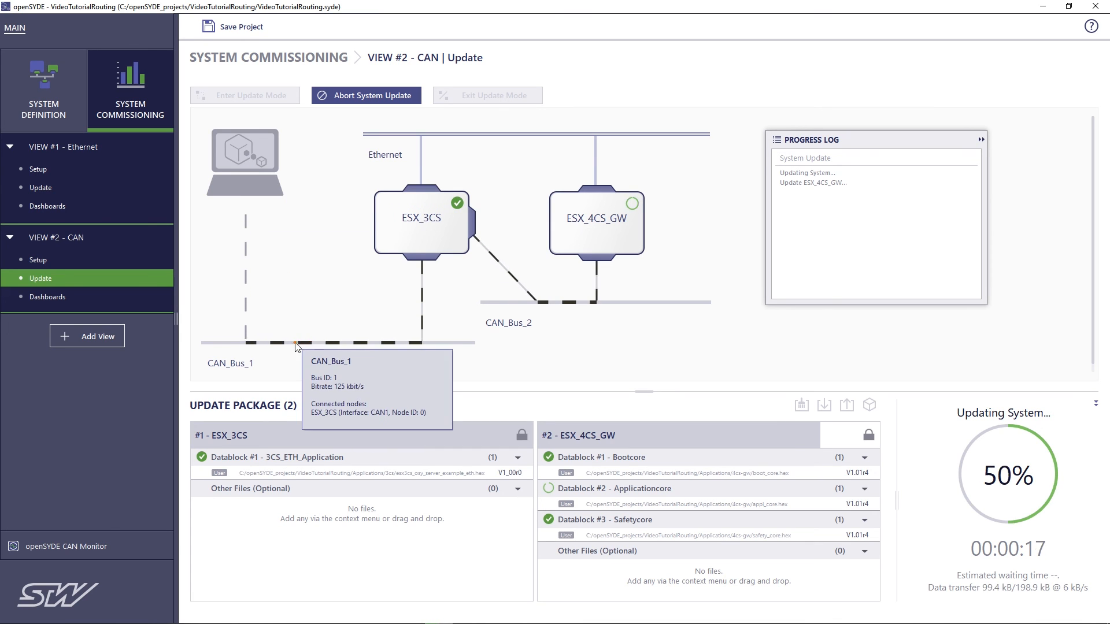
pyautogui.moveTo(601, 236)
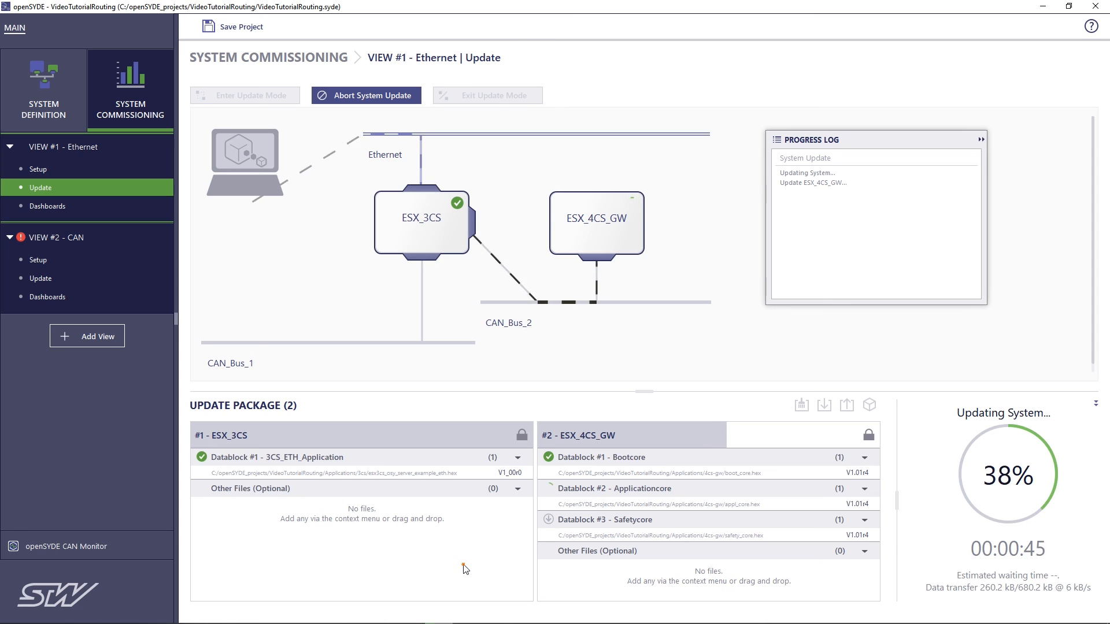
# - Abort the running system update for ESX_3CS and ESX_4CS_GW
pyautogui.click(366, 95)
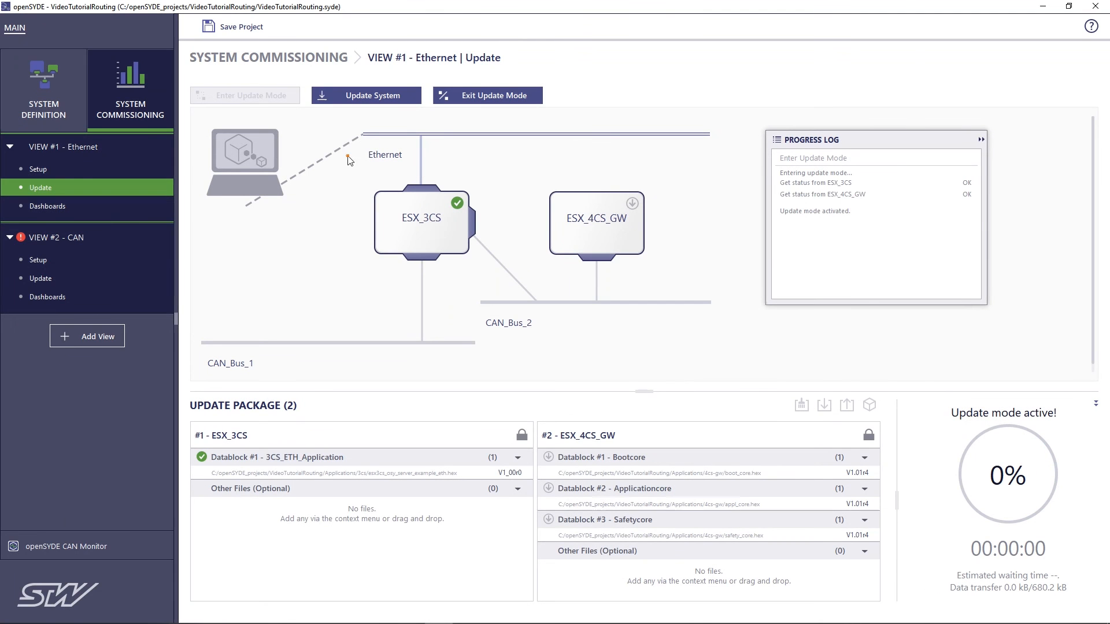